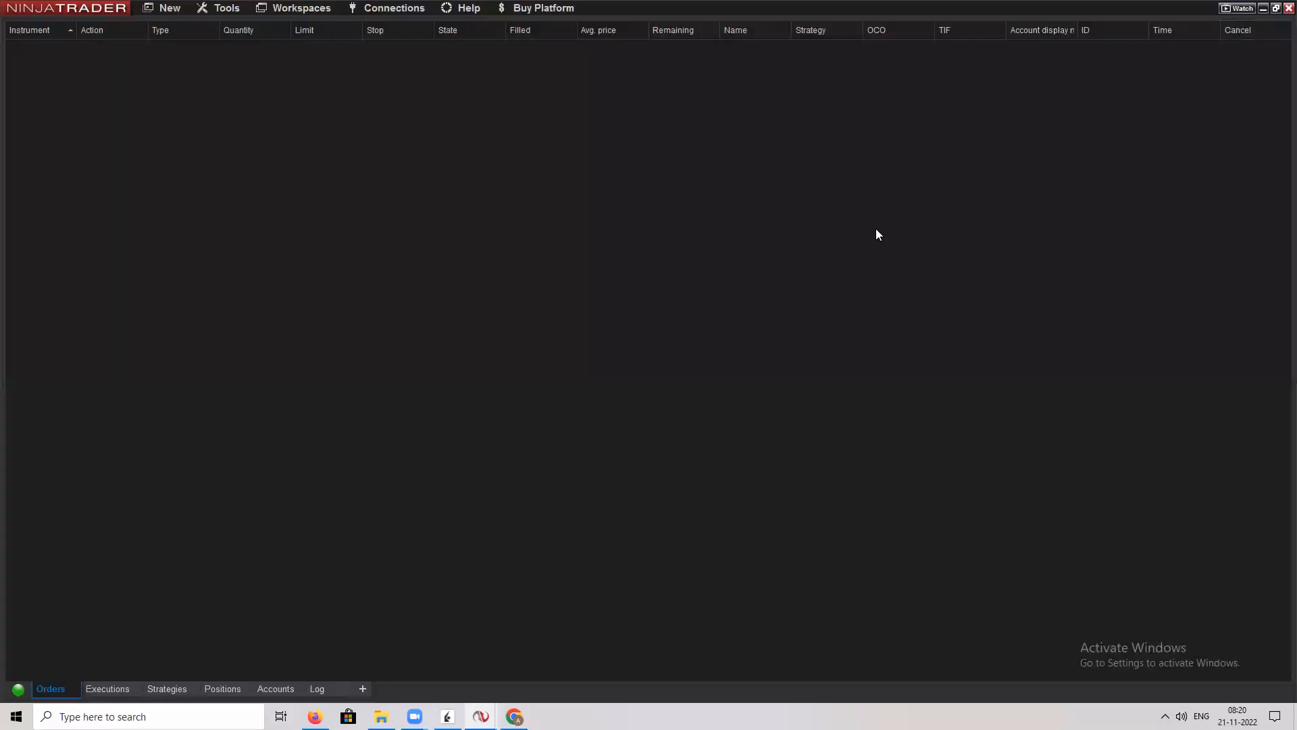
mouse_move(848, 250)
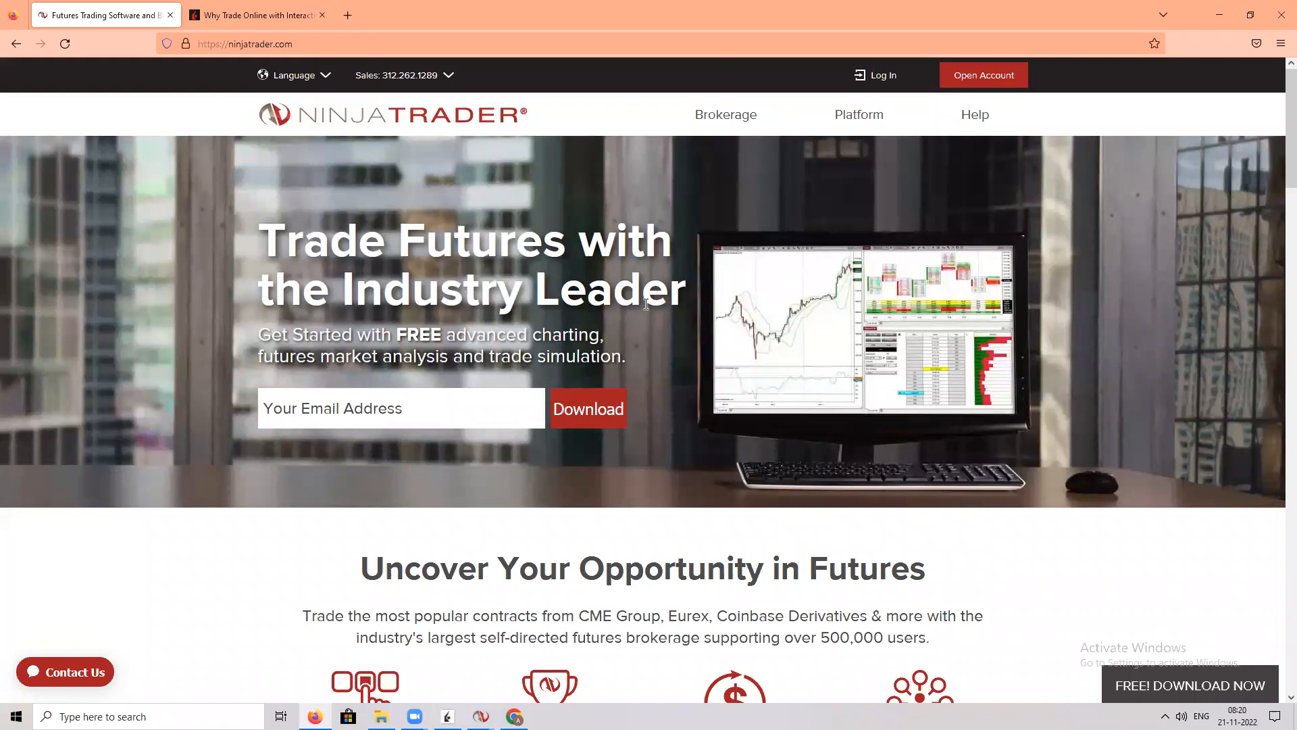
mouse_move(268, 439)
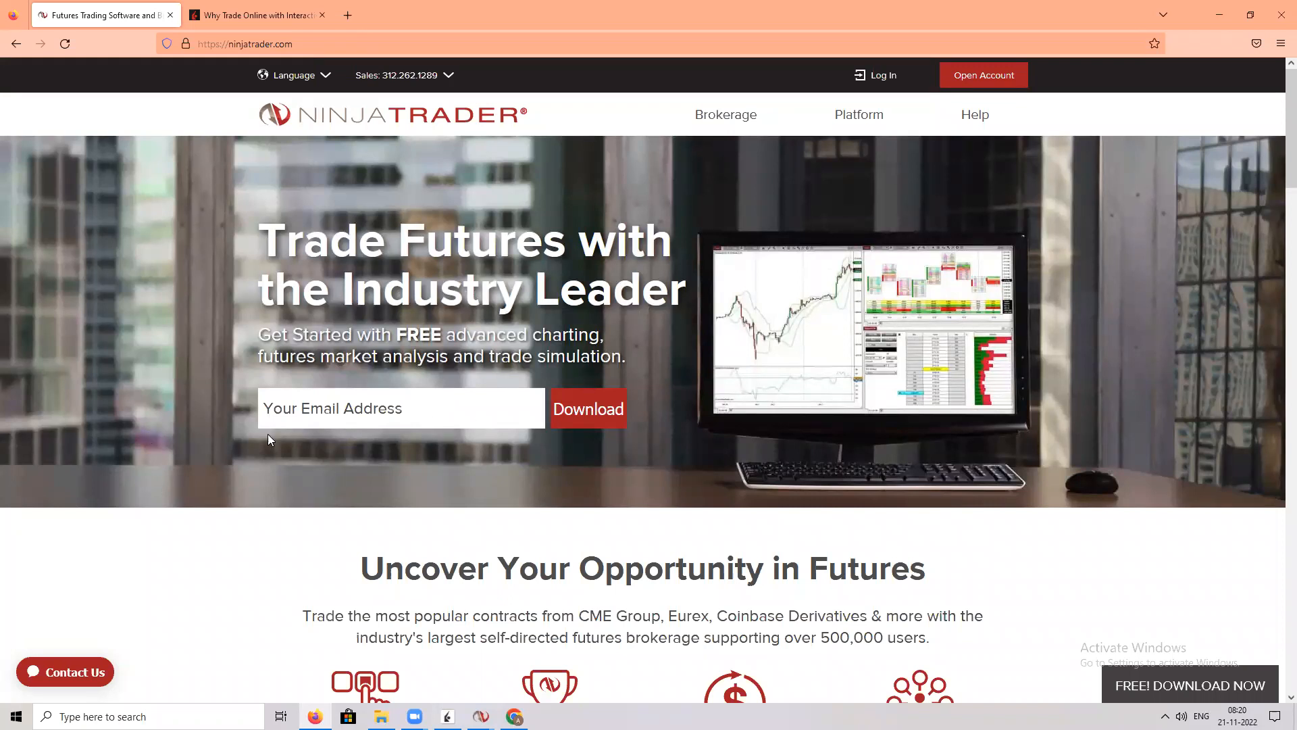
mouse_move(910, 291)
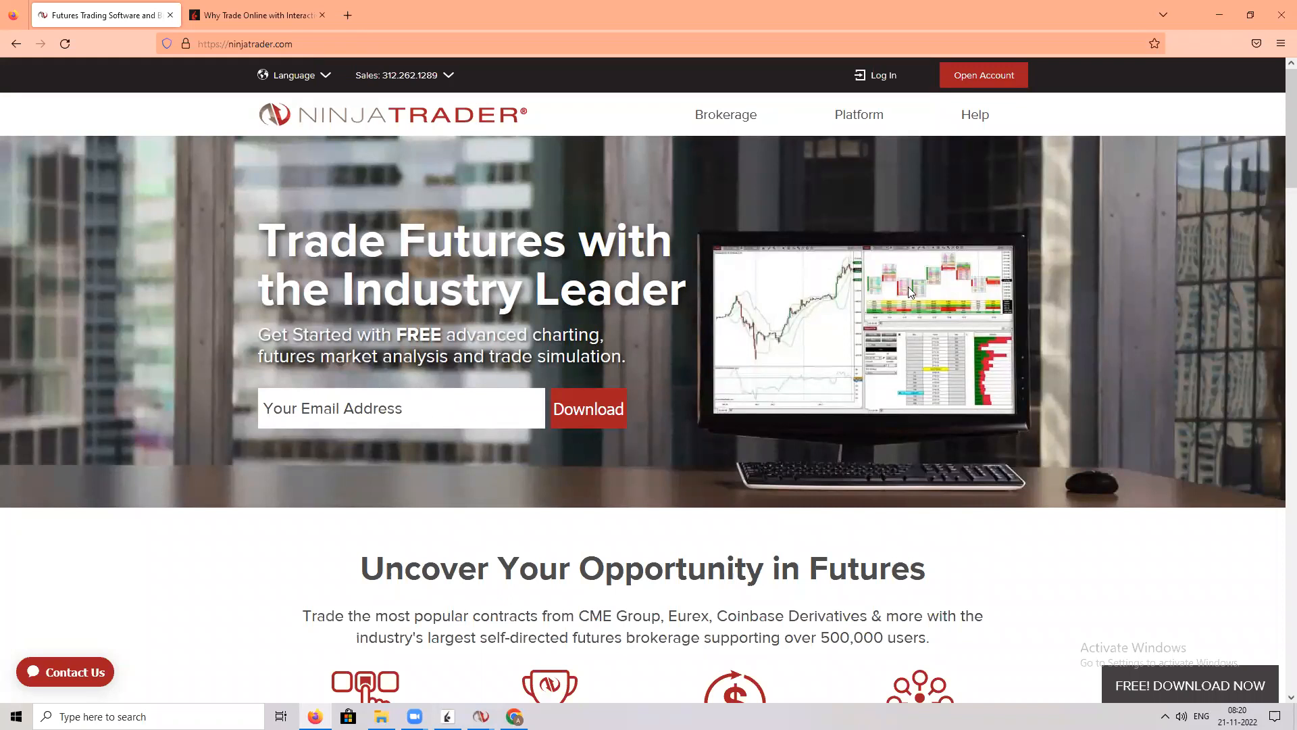
mouse_move(921, 347)
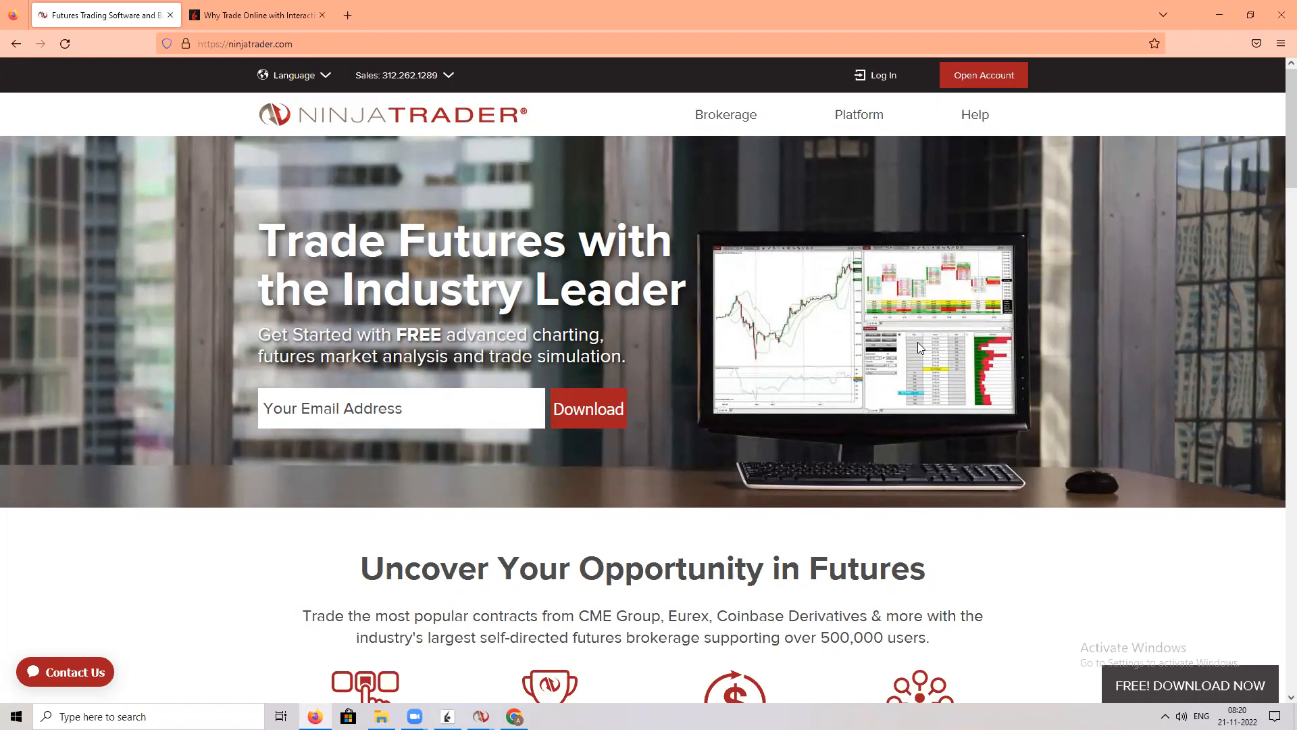
Step: Switch Firefox to the 'Why Trade Online with Interactive Brokers' tab and view the homepage
click(256, 15)
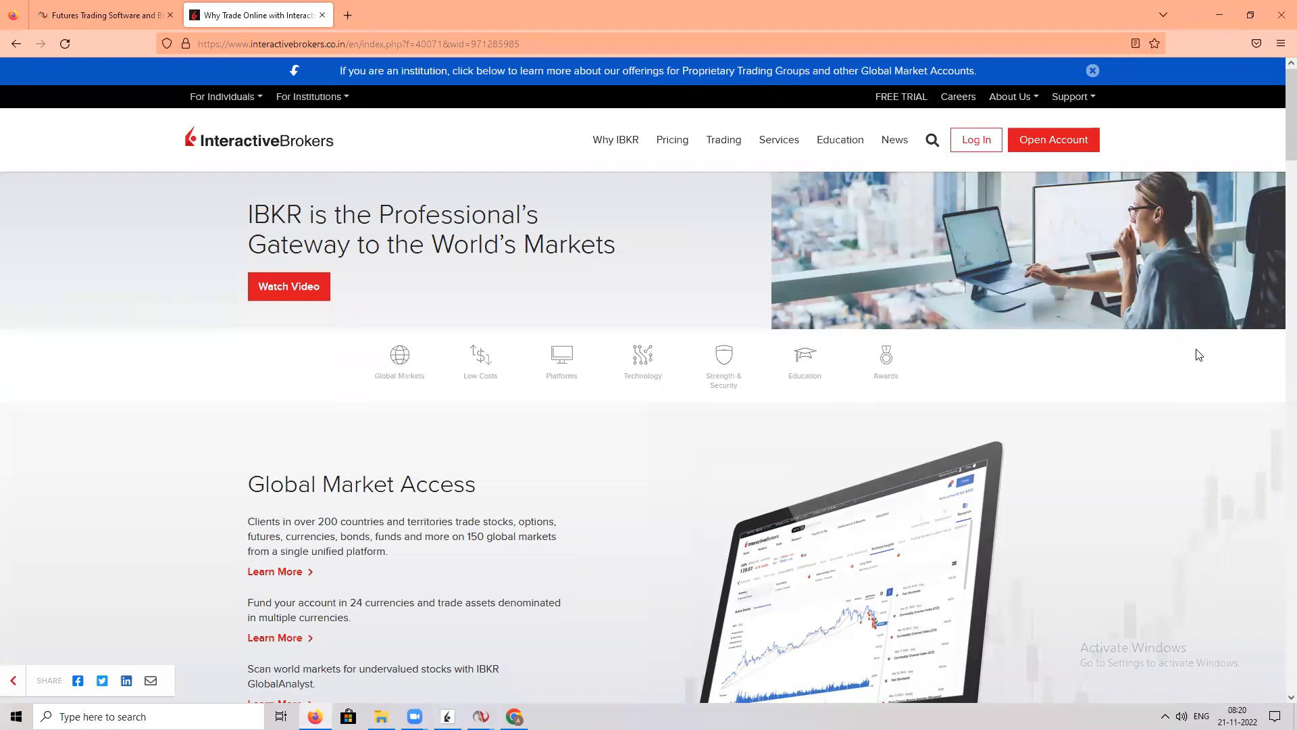
mouse_move(1087, 335)
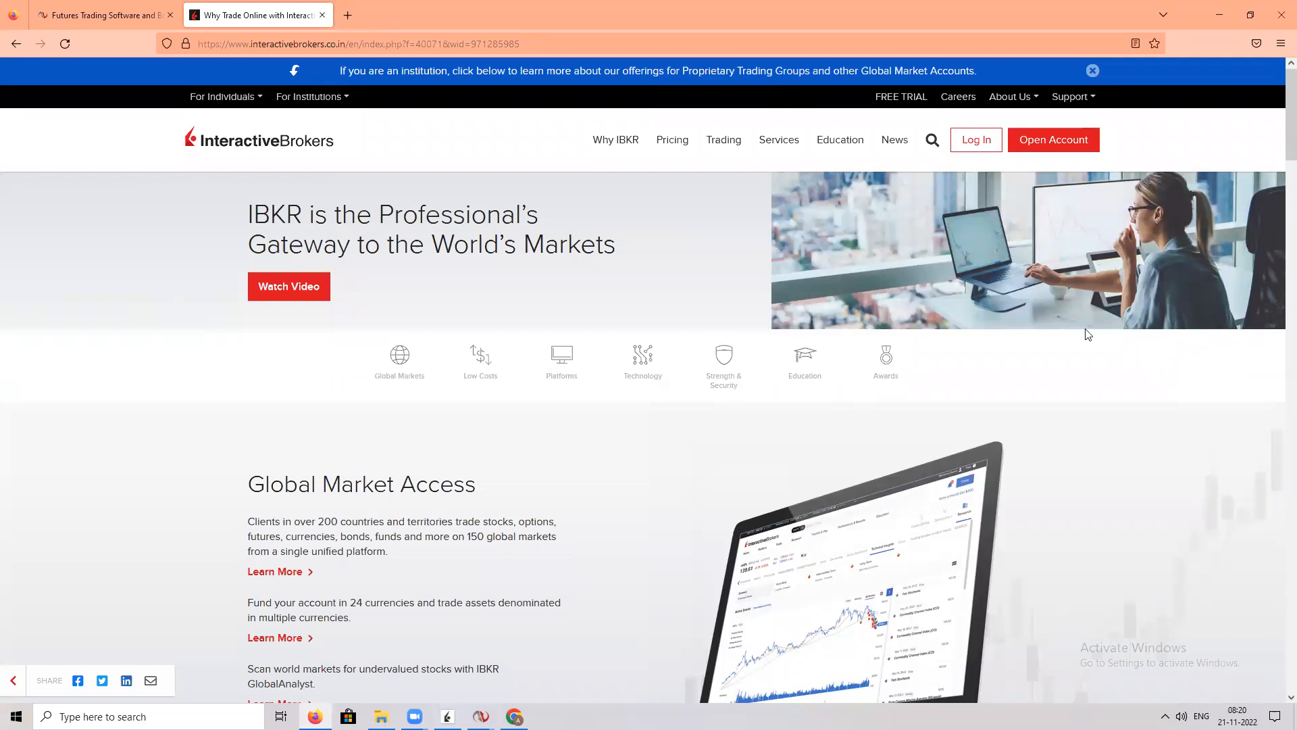
mouse_move(776, 465)
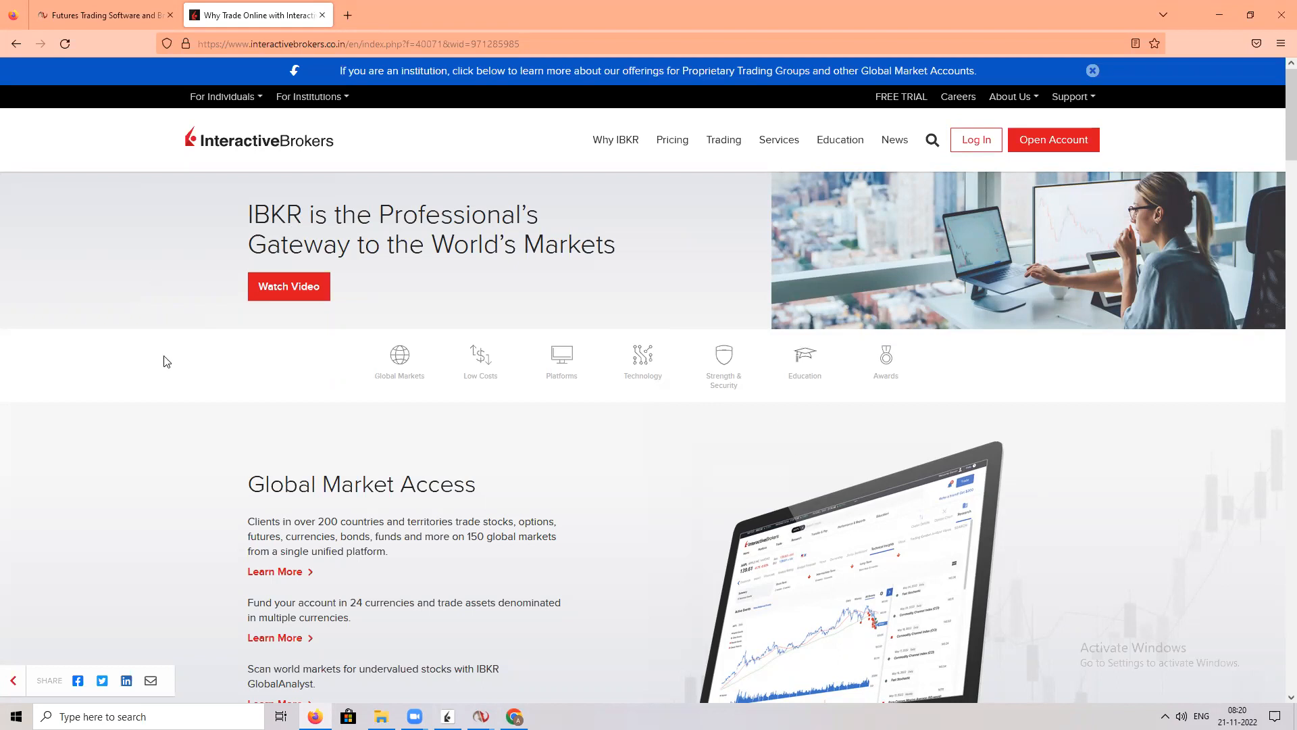
mouse_move(163, 357)
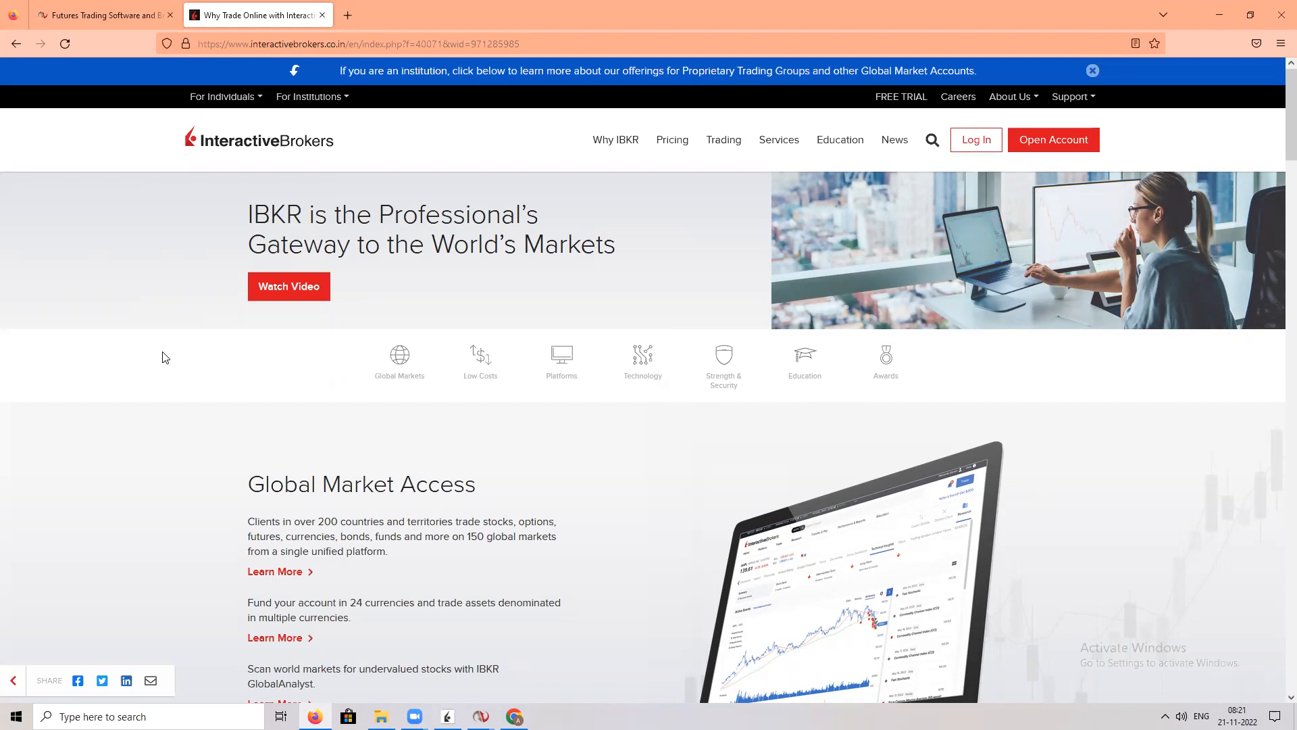
mouse_move(336, 439)
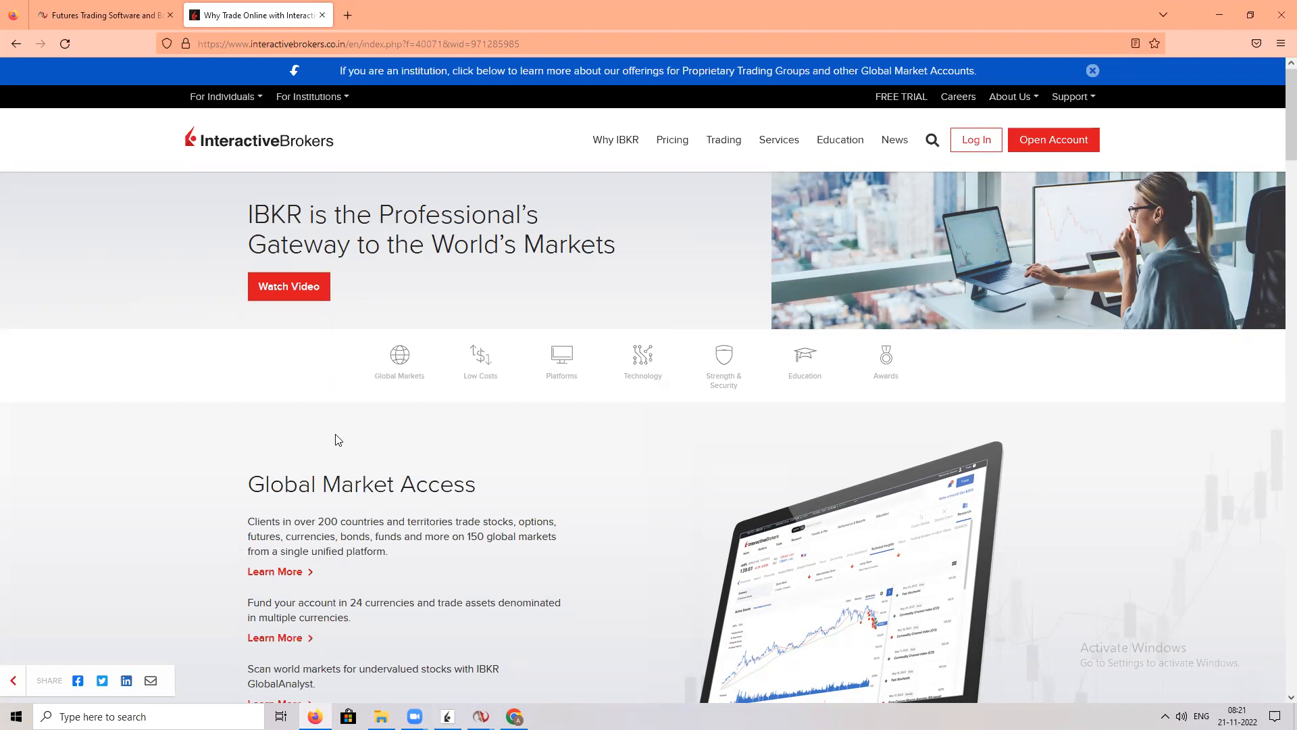
mouse_move(442, 373)
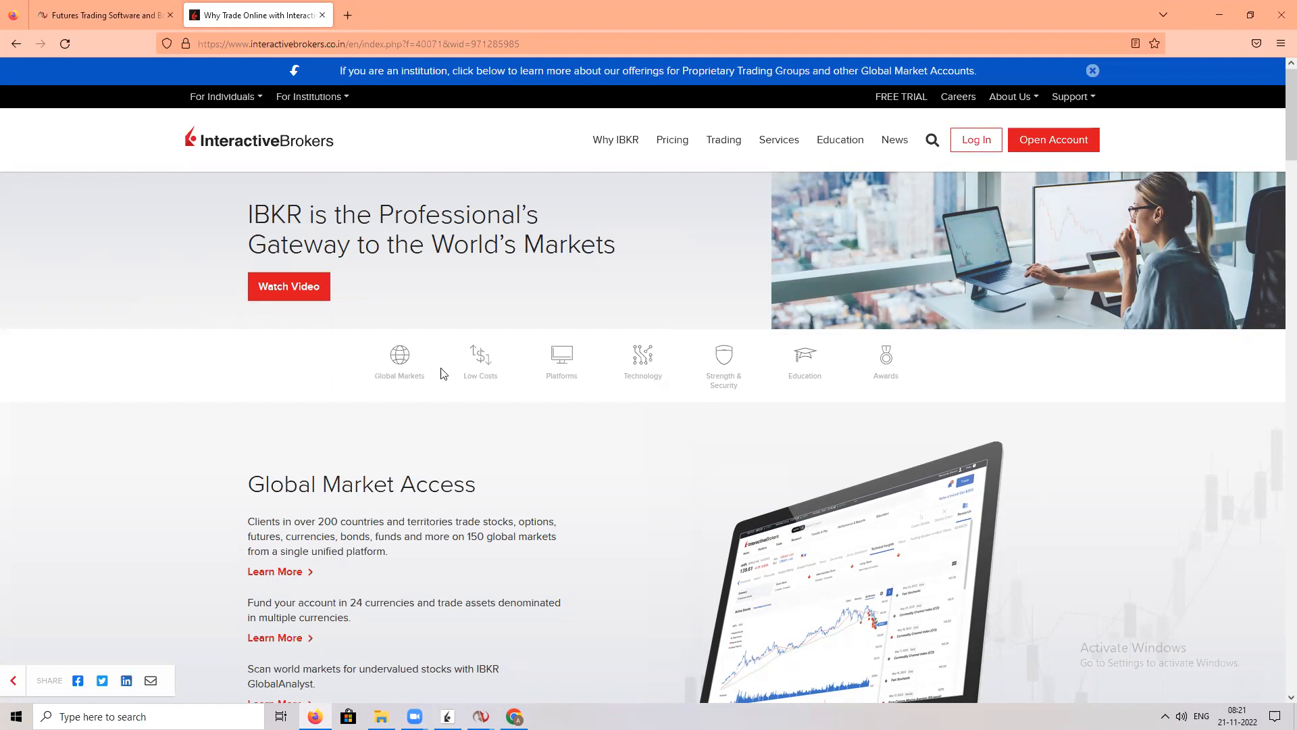
mouse_move(1040, 431)
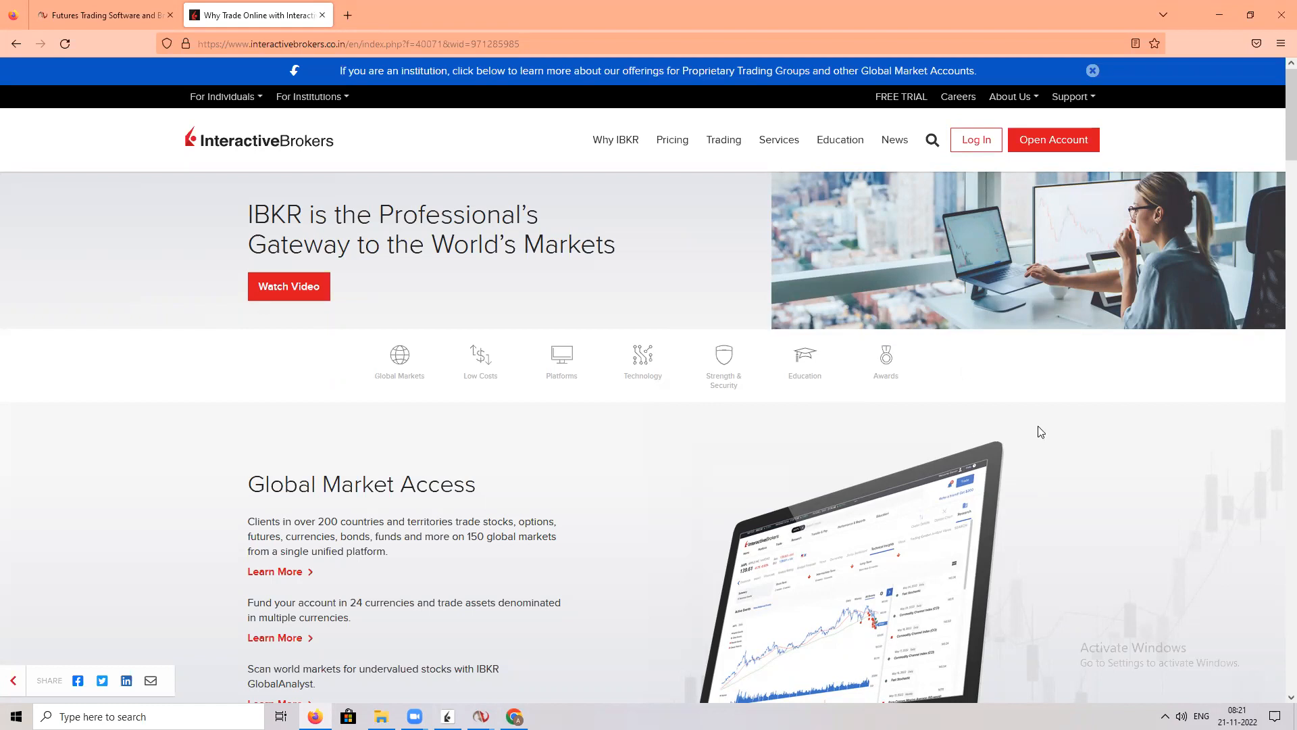
mouse_move(1038, 428)
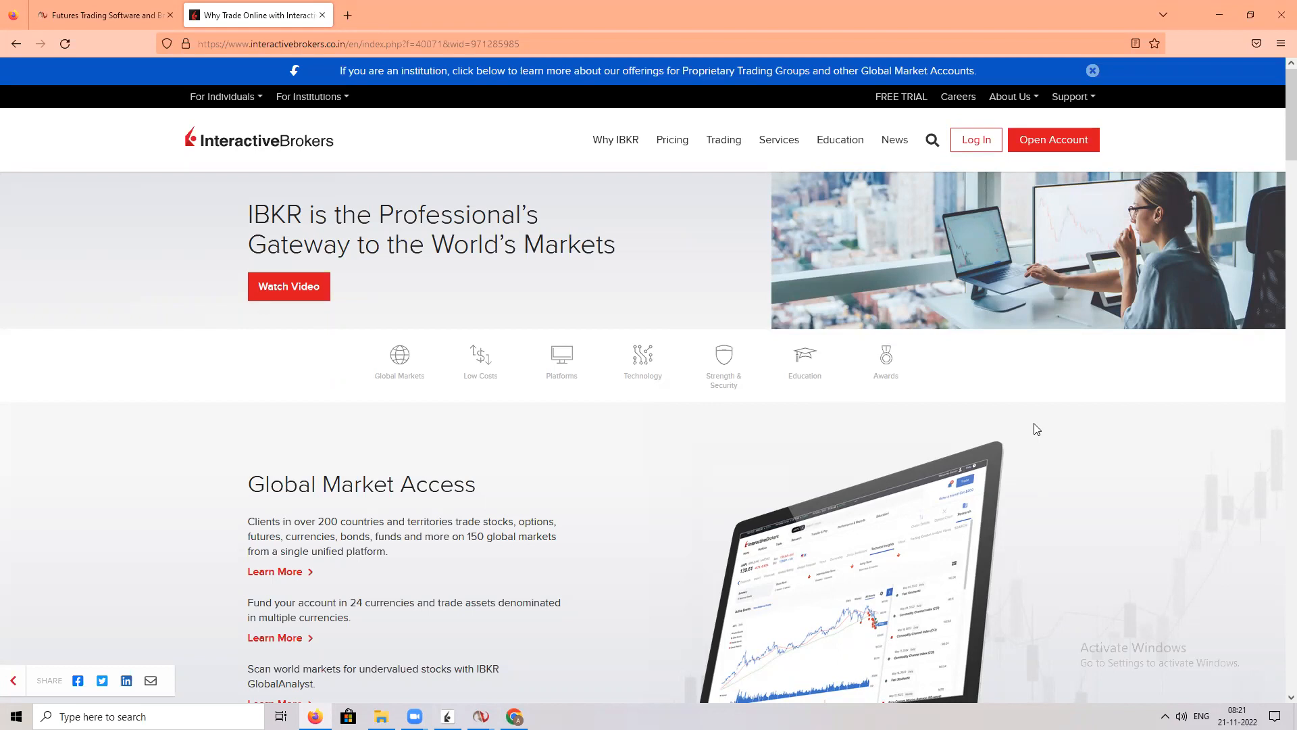
mouse_move(668, 450)
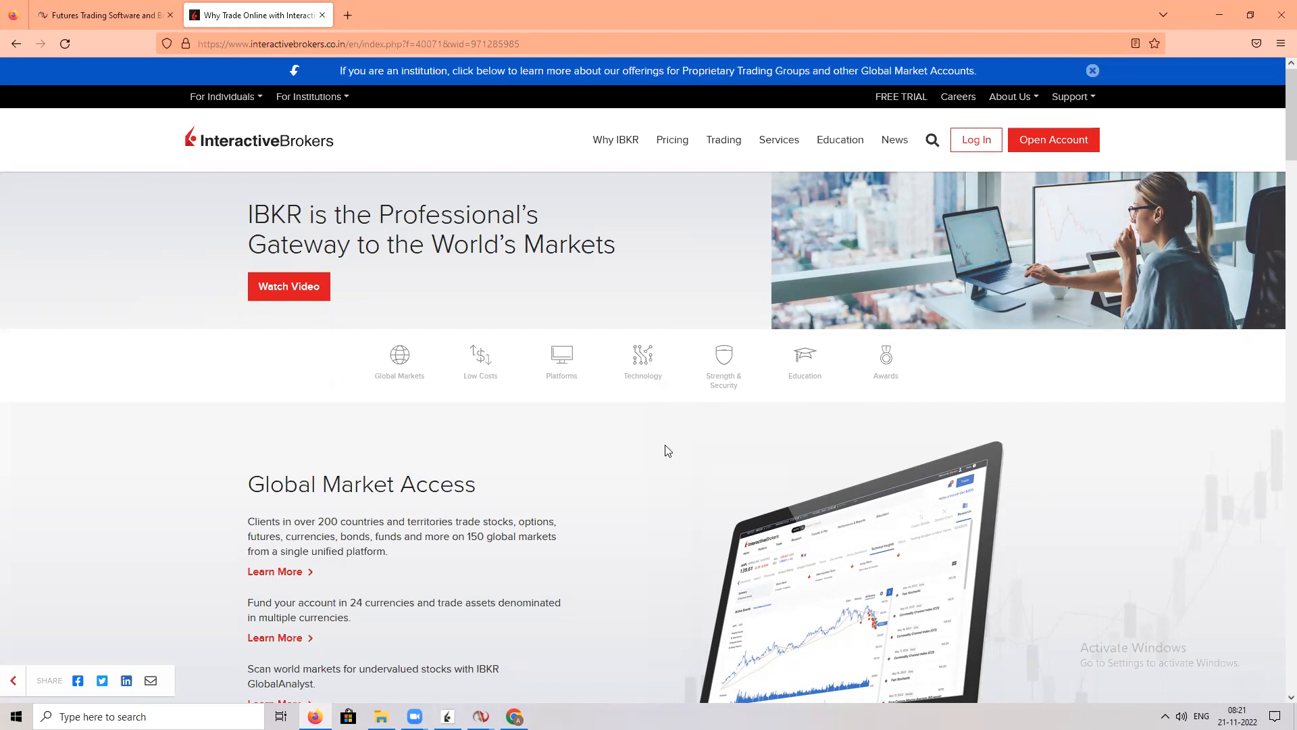
mouse_move(653, 544)
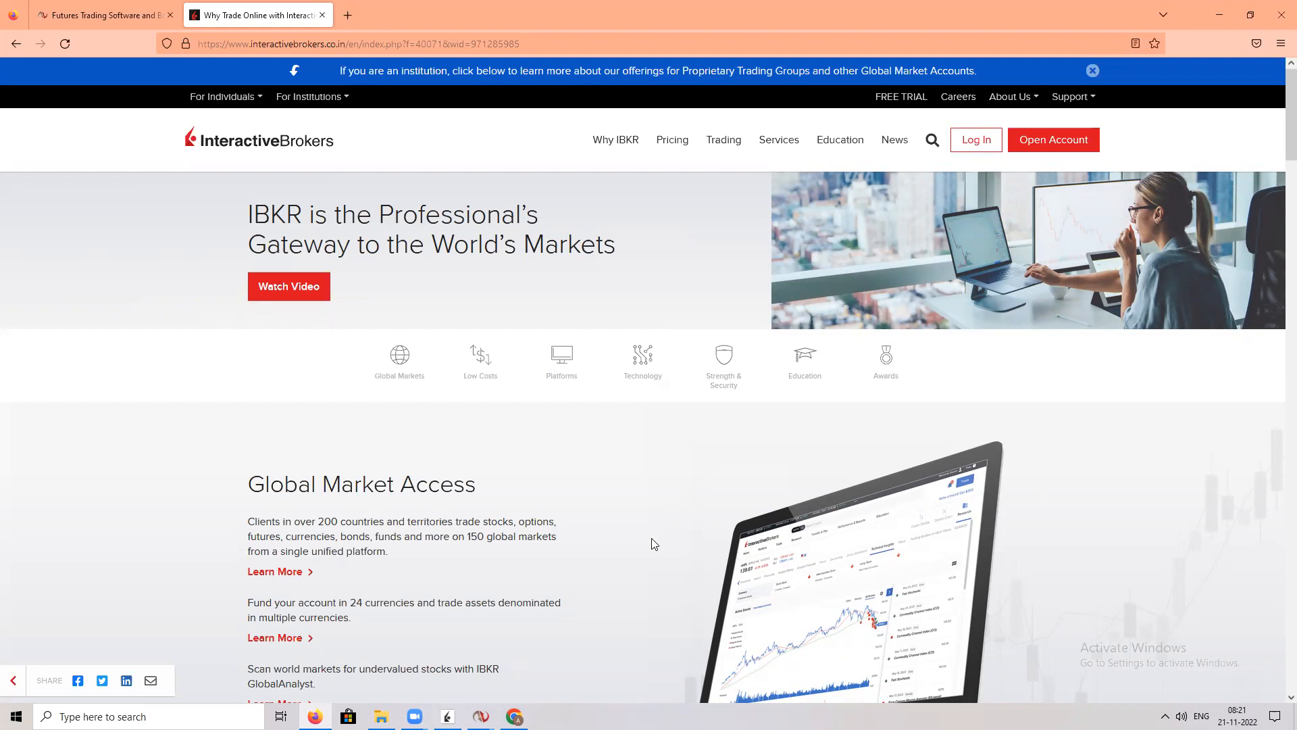
mouse_move(616, 452)
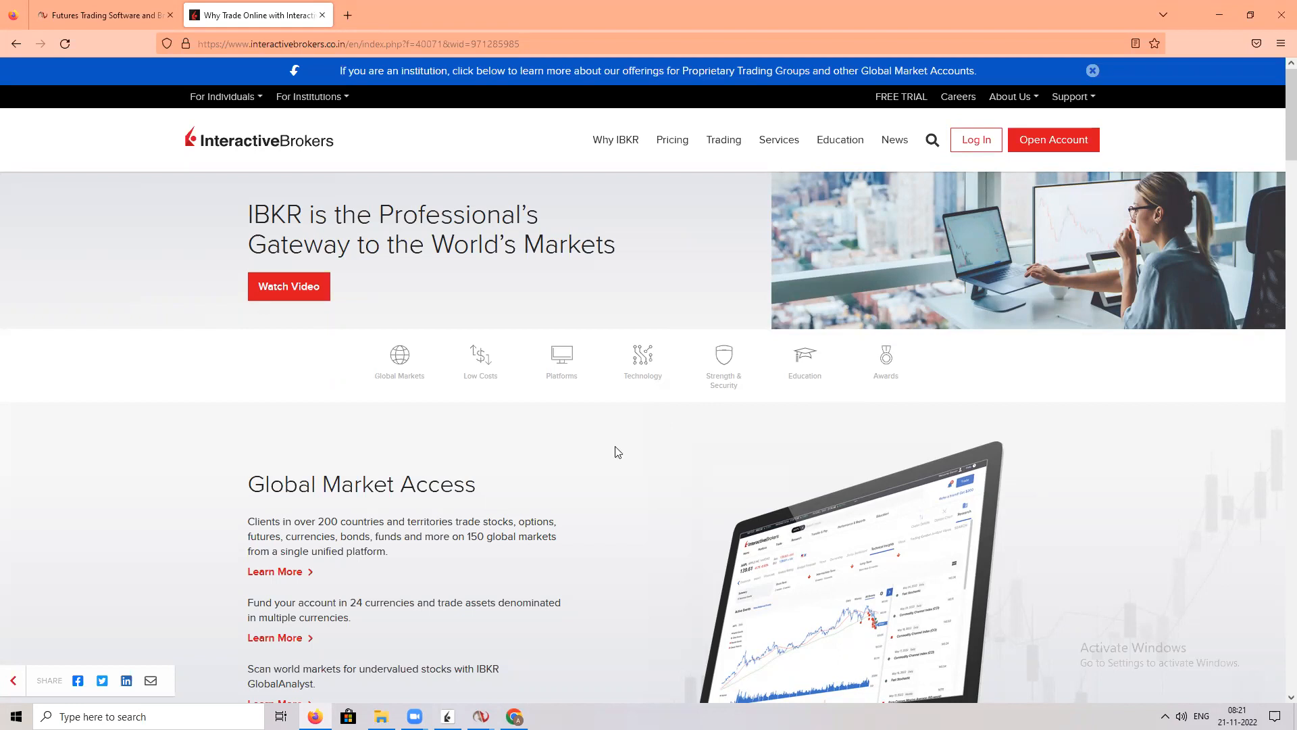
mouse_move(607, 586)
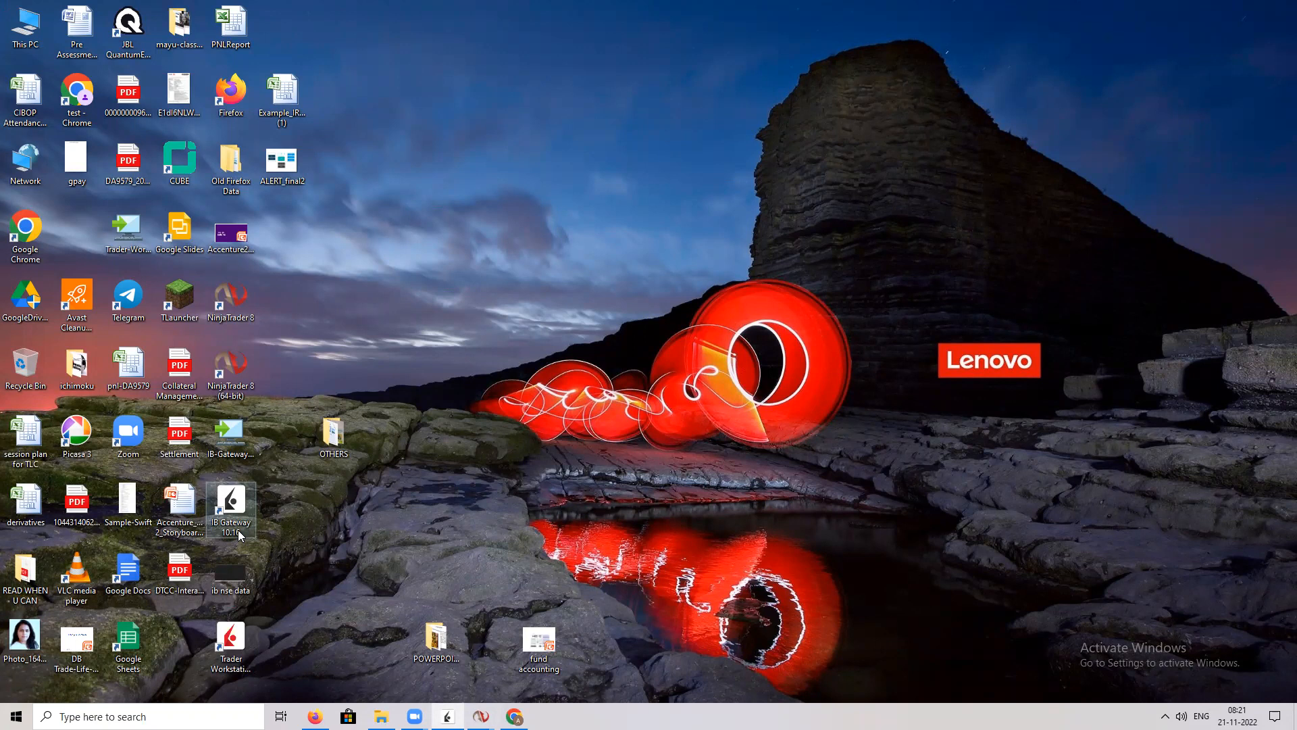
mouse_move(284, 526)
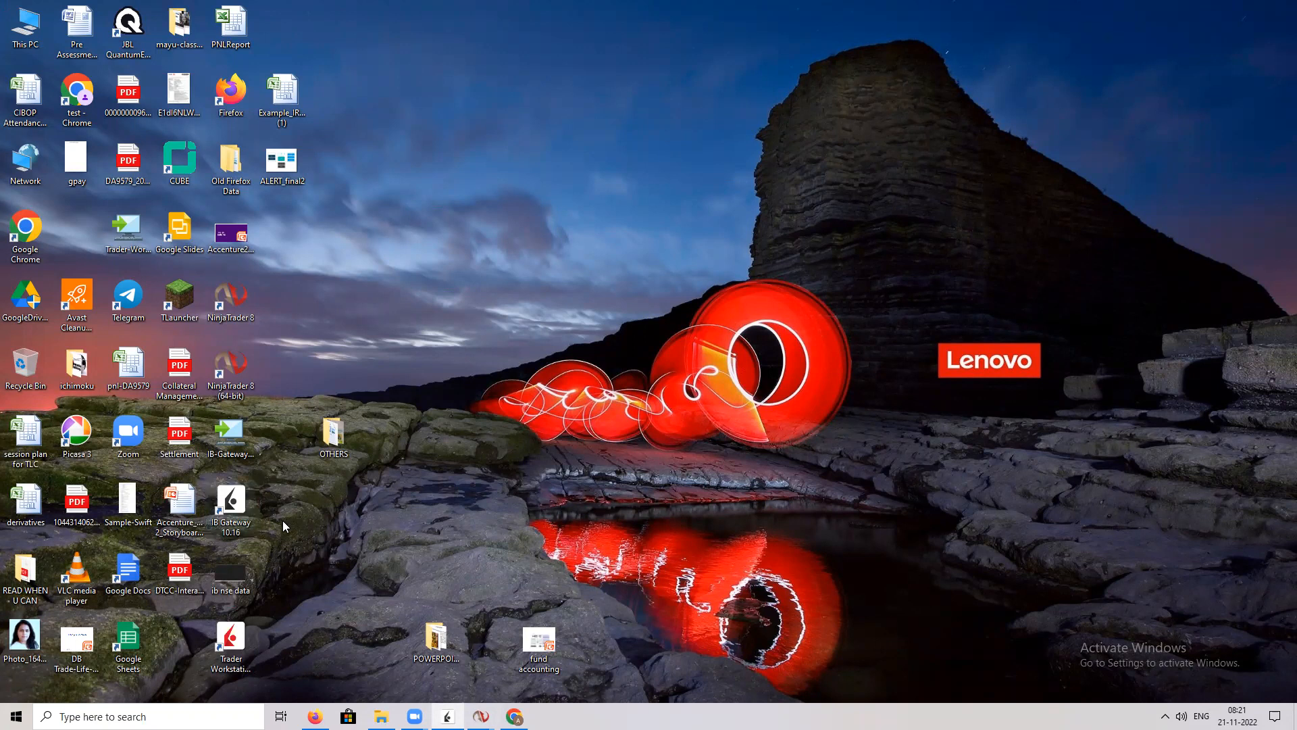
mouse_move(275, 526)
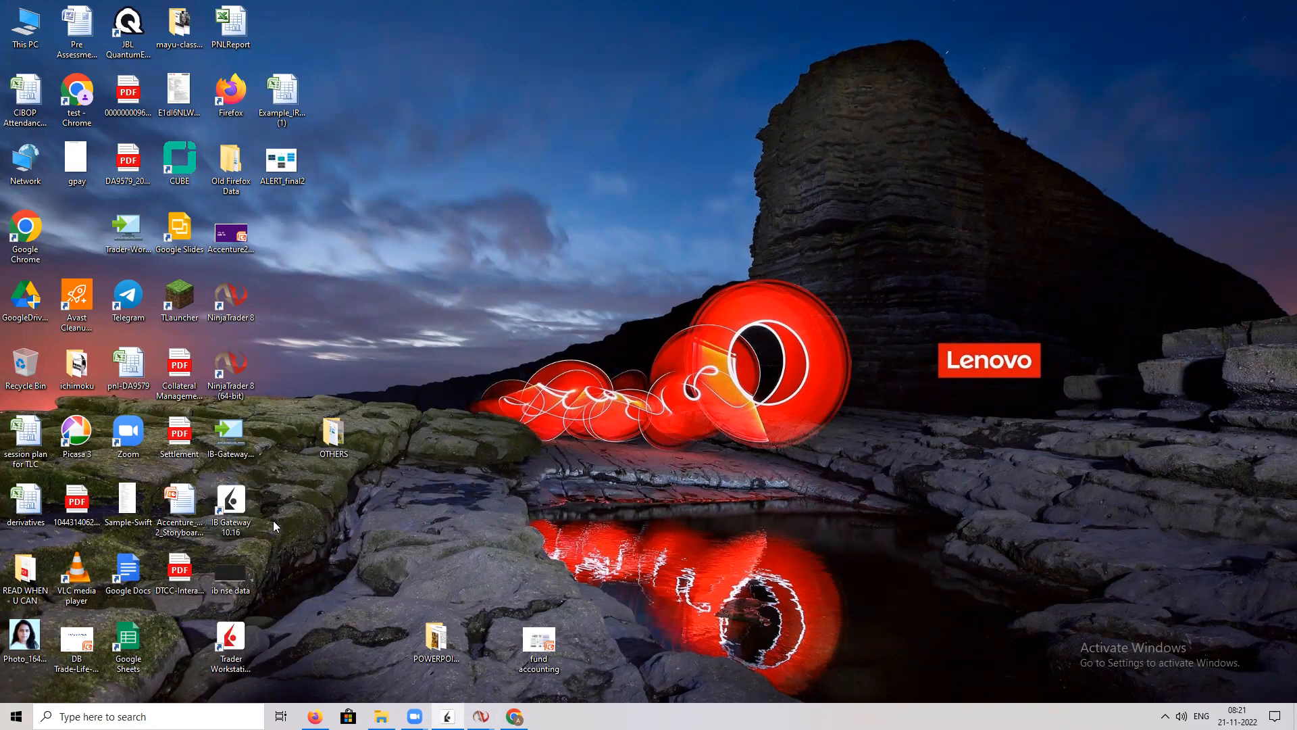
mouse_move(366, 651)
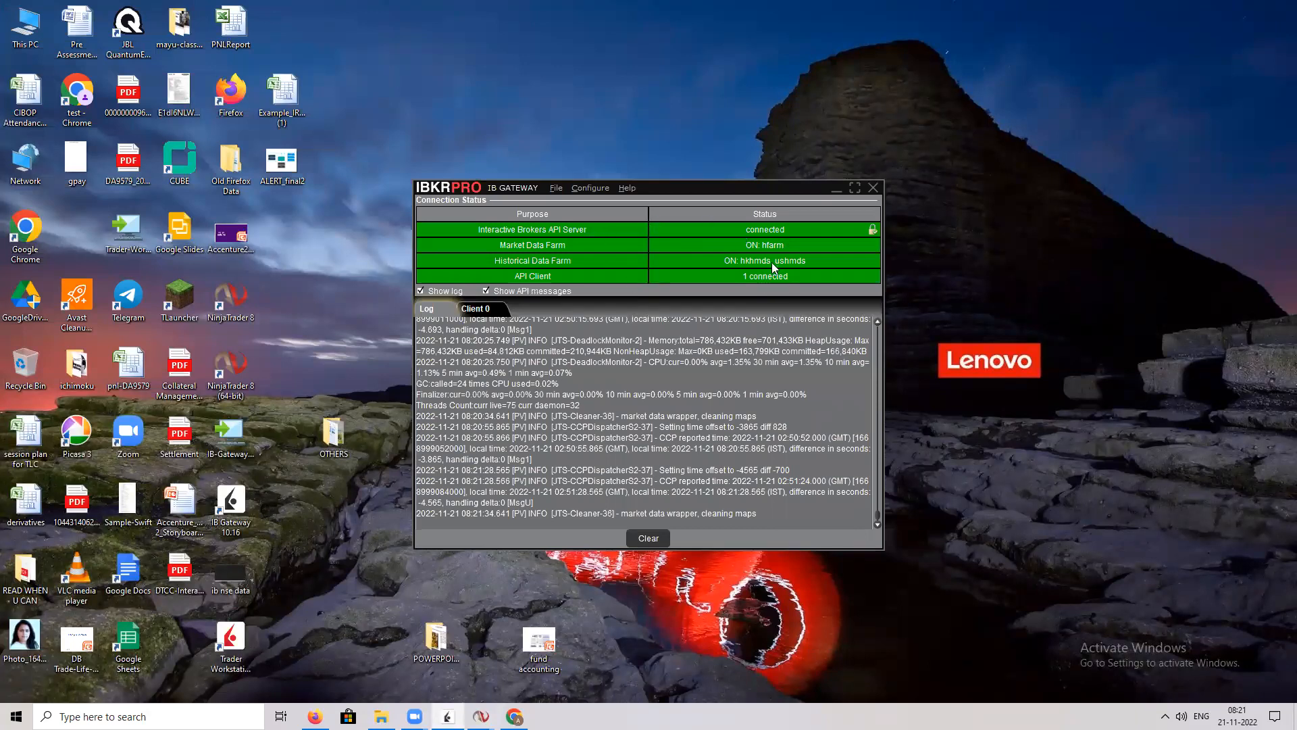
Step: Show IB Gateway's Configure menu with Settings and Automatic Encryption
click(589, 188)
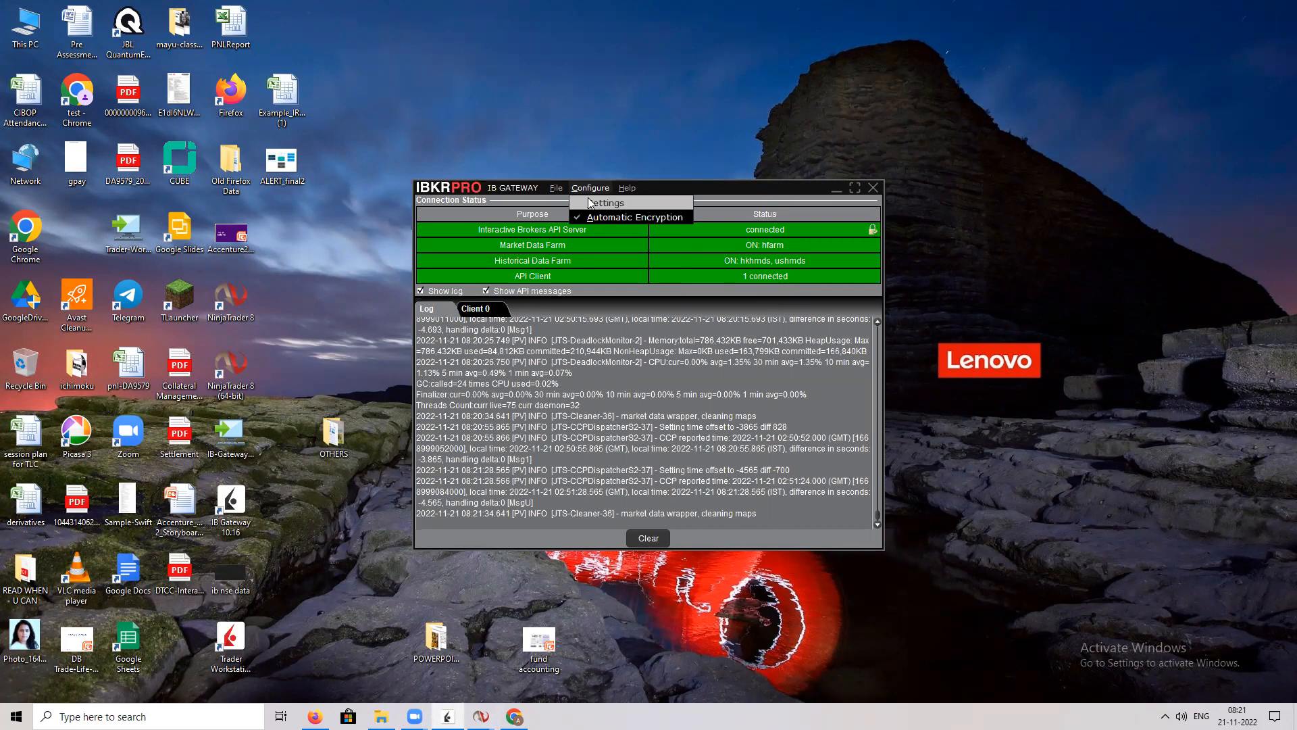
click(609, 203)
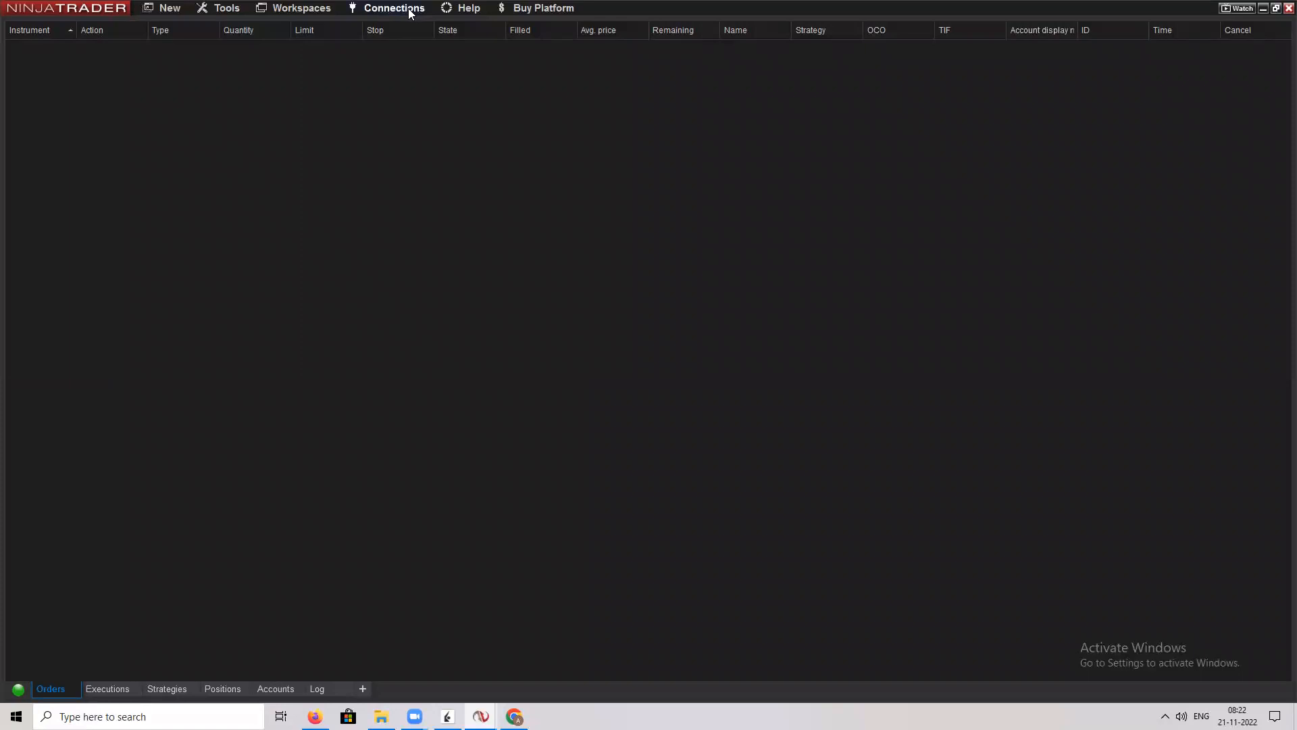
Step: Open the Connections configuration window and scroll Available providers to Interactive Brokers
click(395, 8)
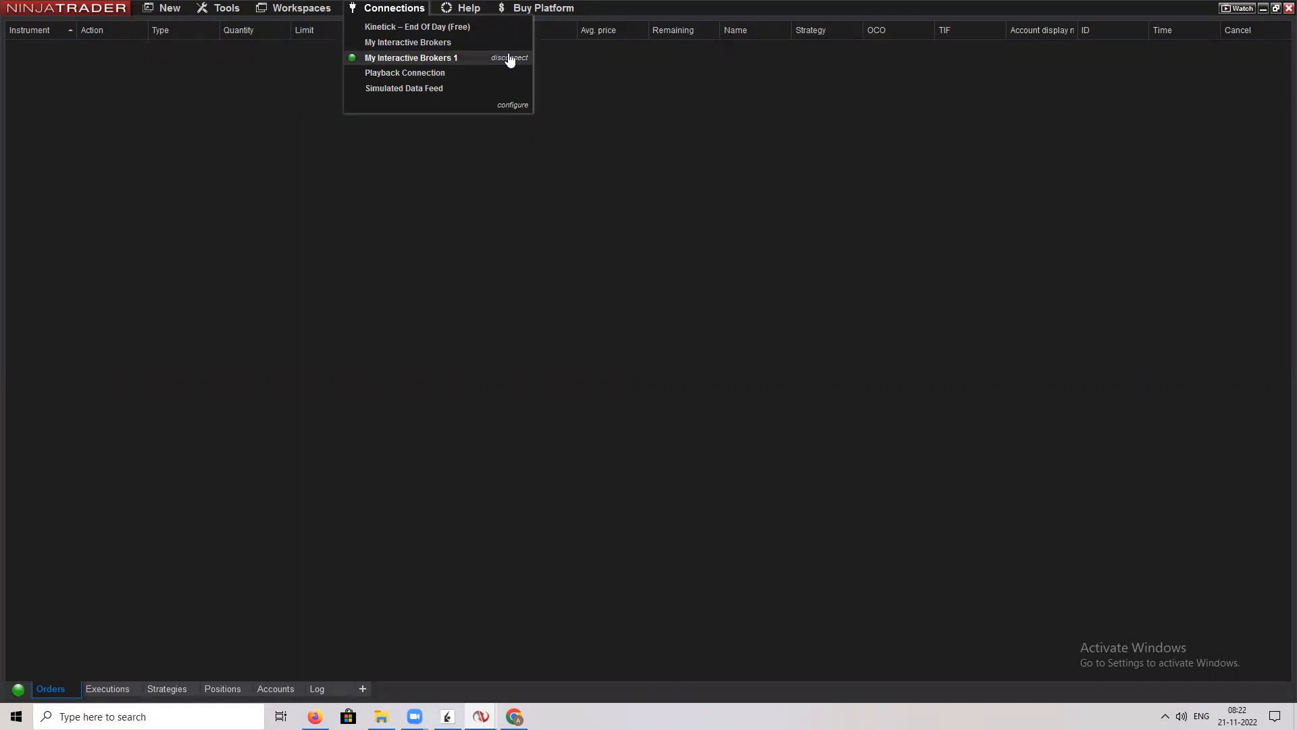
mouse_move(407, 42)
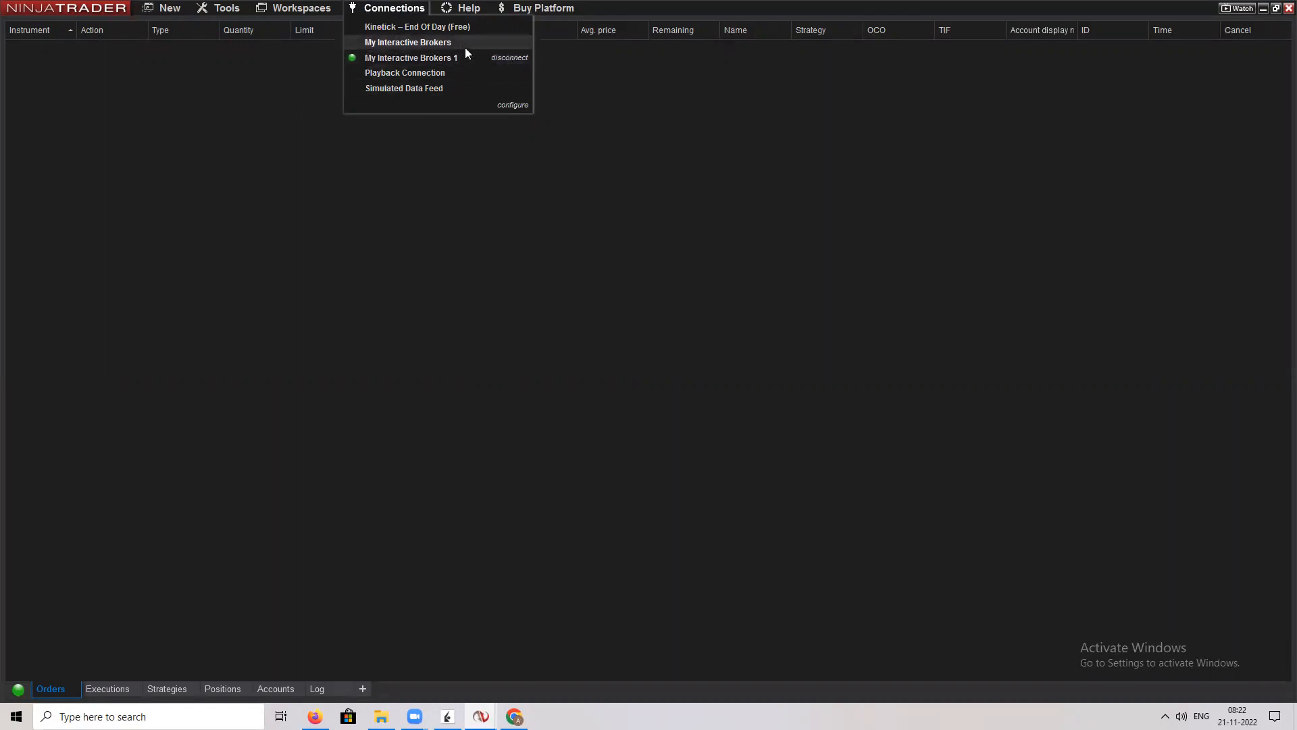
mouse_move(511, 106)
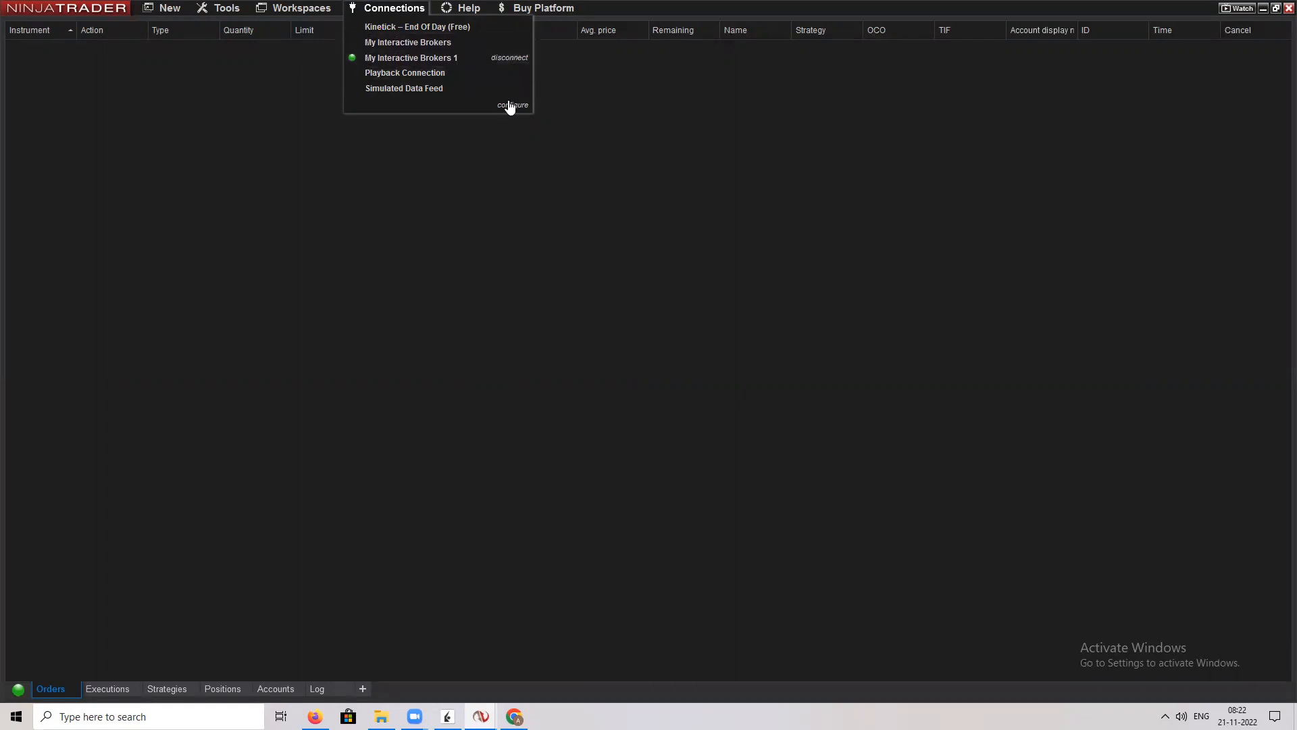
mouse_move(520, 108)
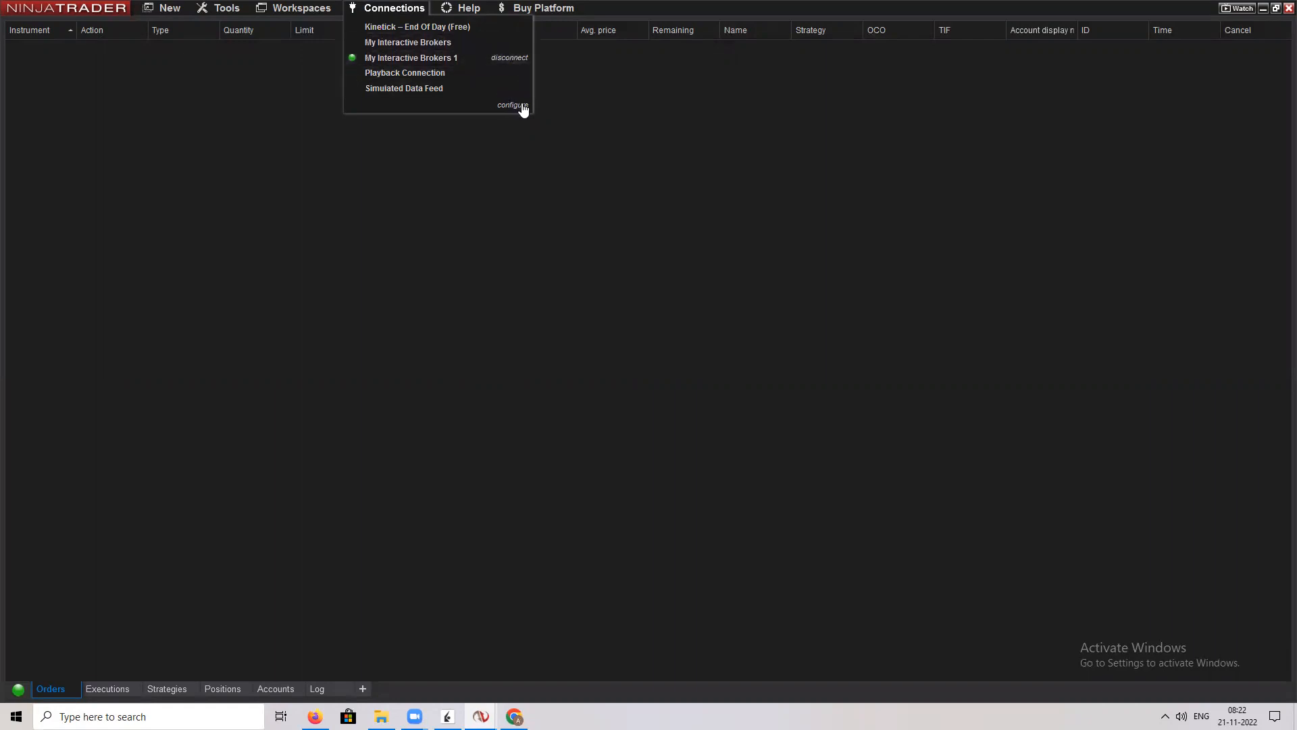
click(512, 105)
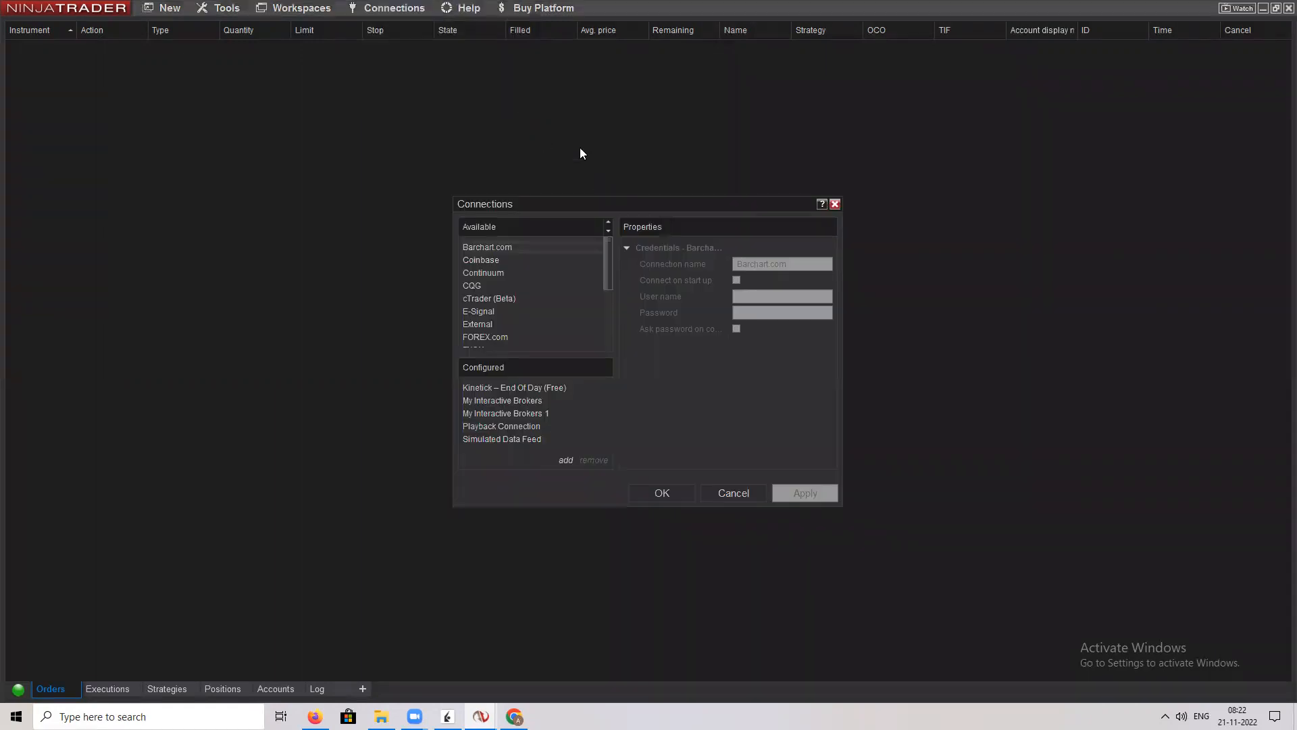
scroll(down, 3)
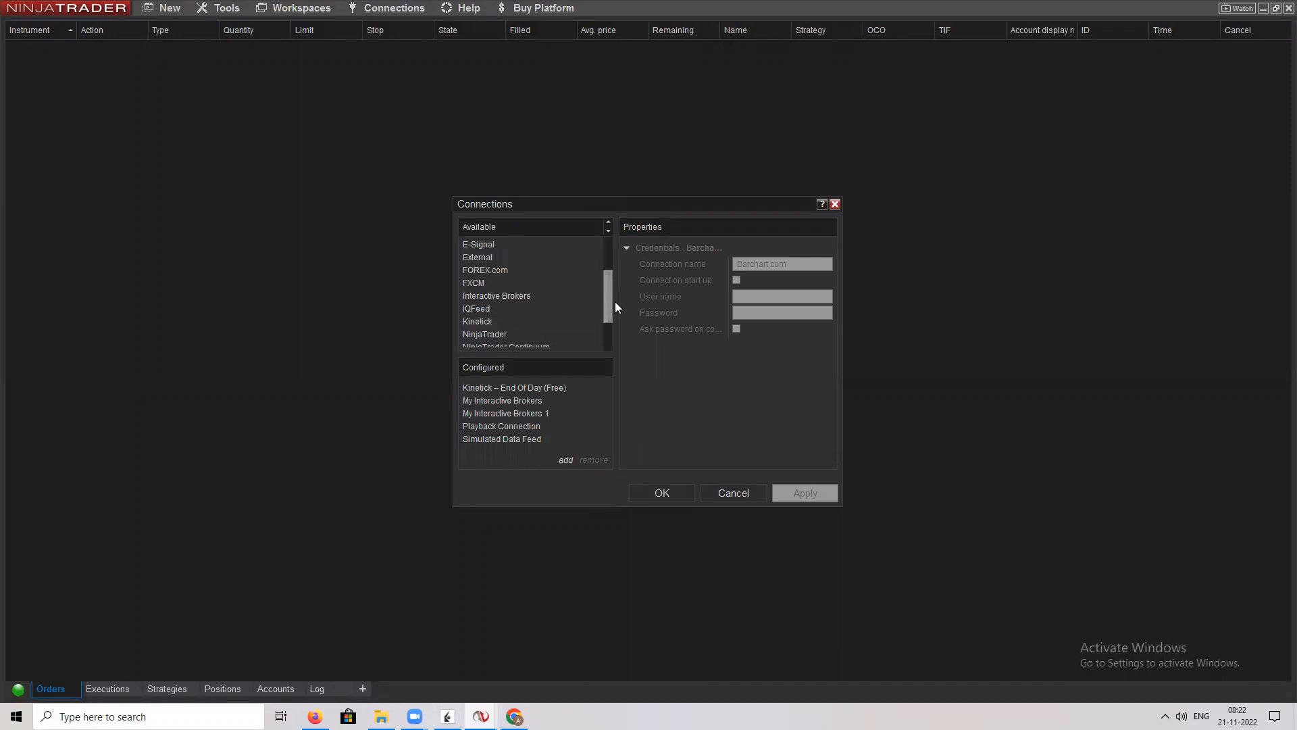
scroll(down, 3)
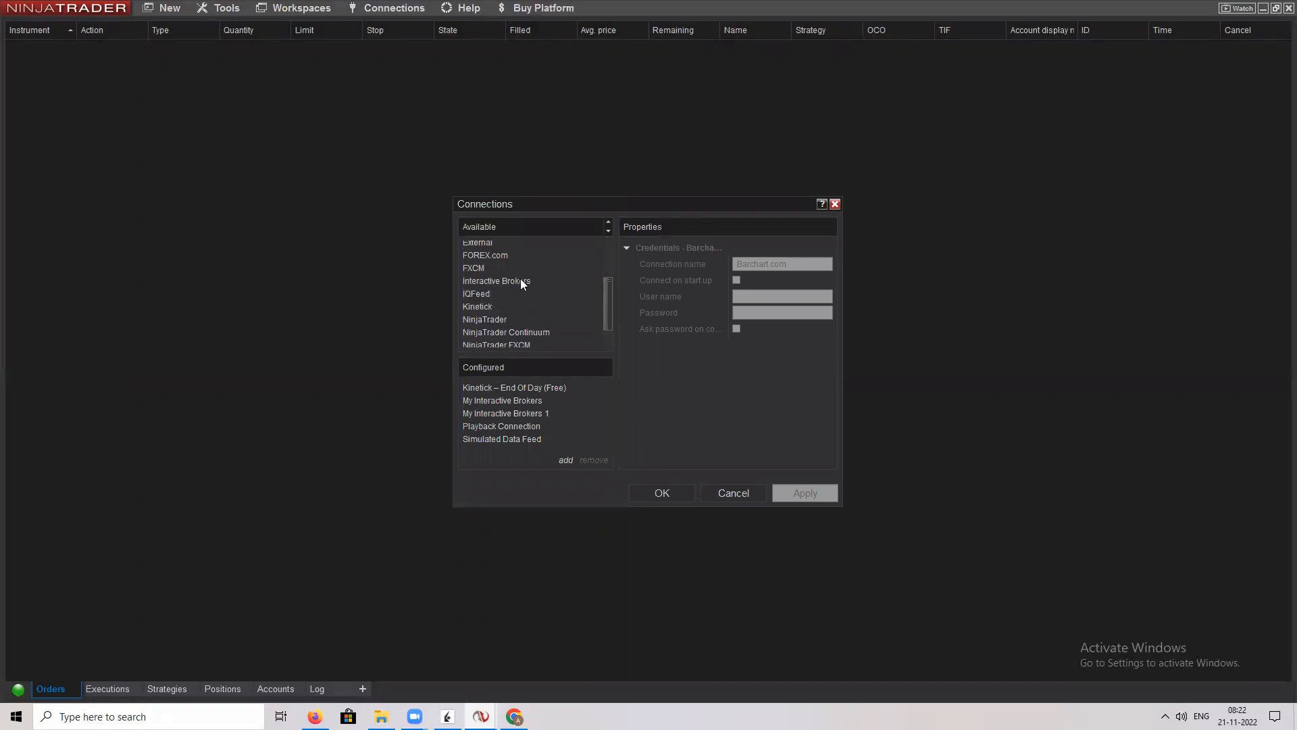
mouse_move(517, 402)
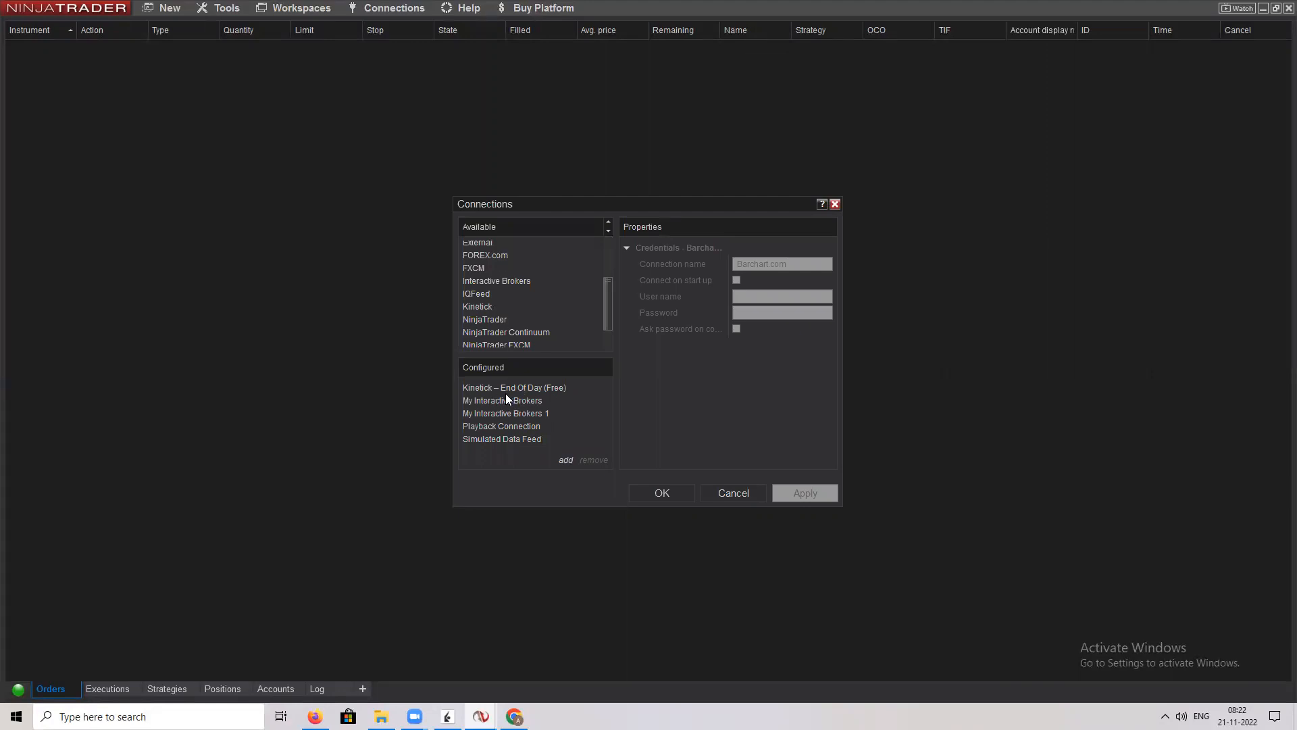
mouse_move(584, 479)
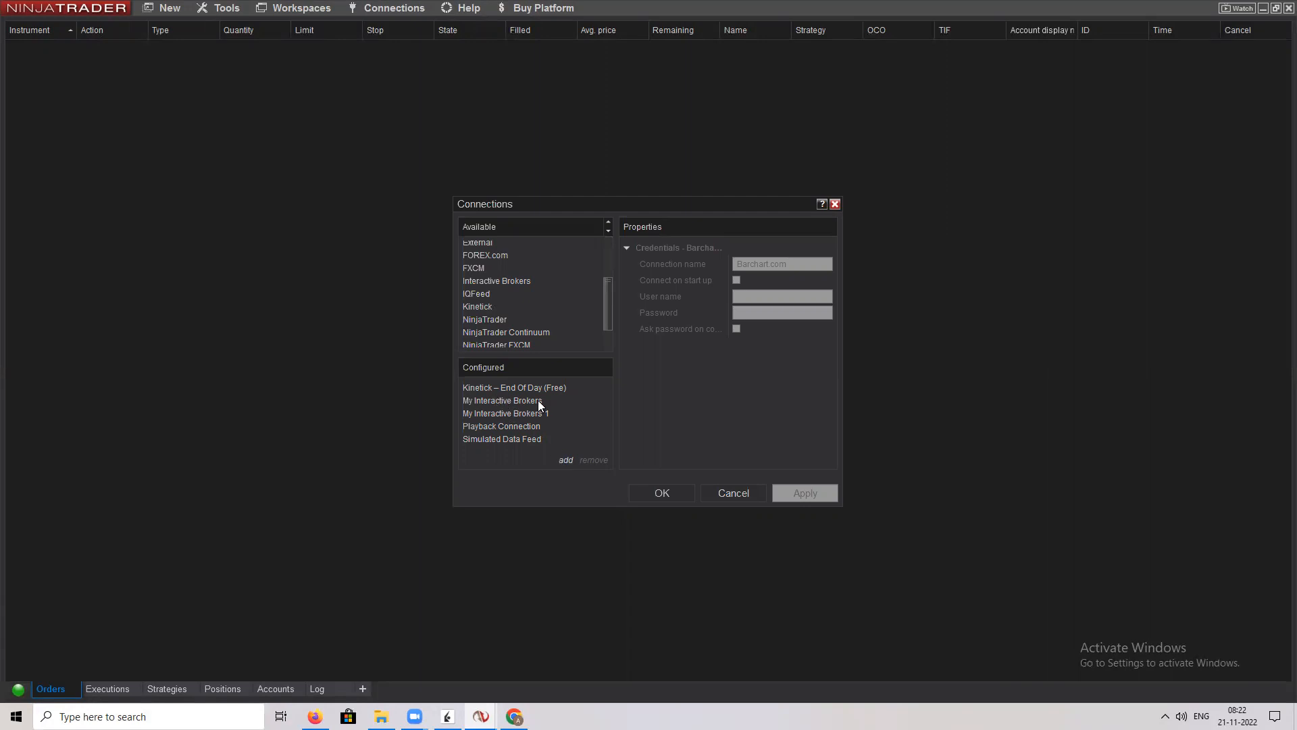
mouse_move(536, 412)
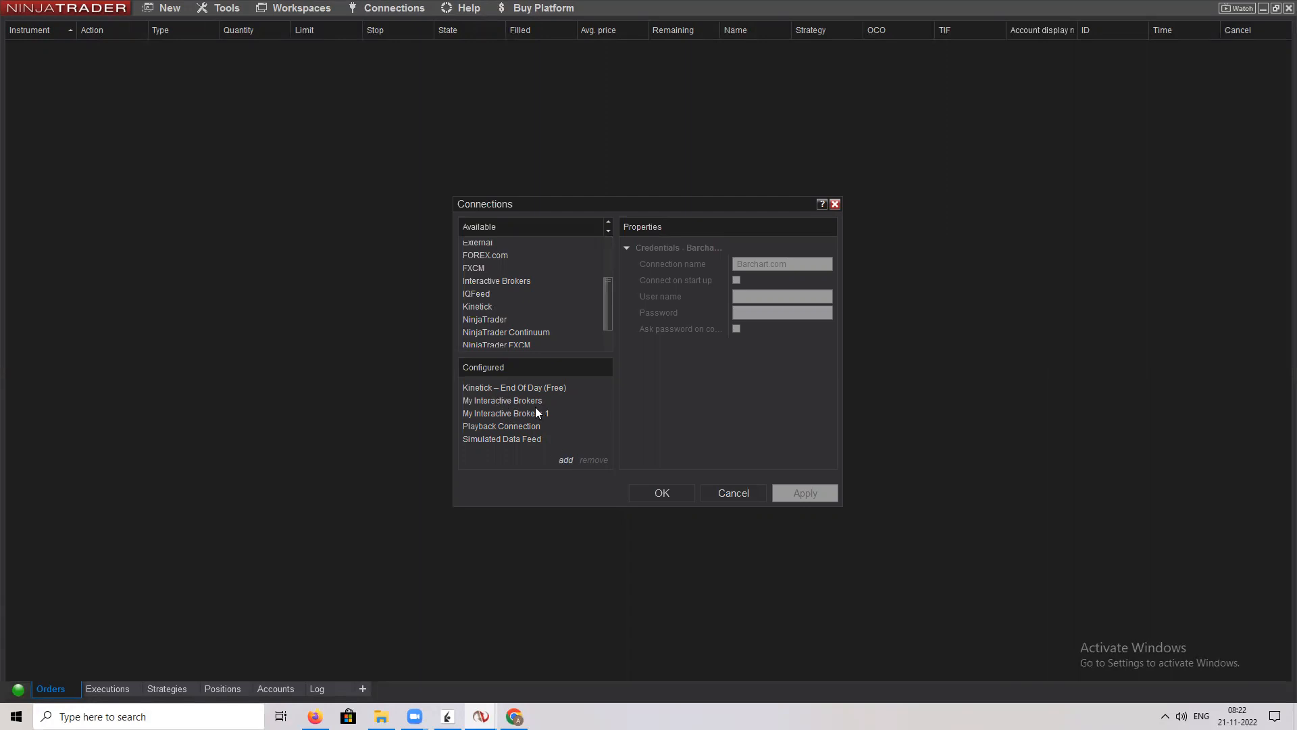
Step: Select My Interactive Brokers 1 and set Connect using to Gateway
click(505, 413)
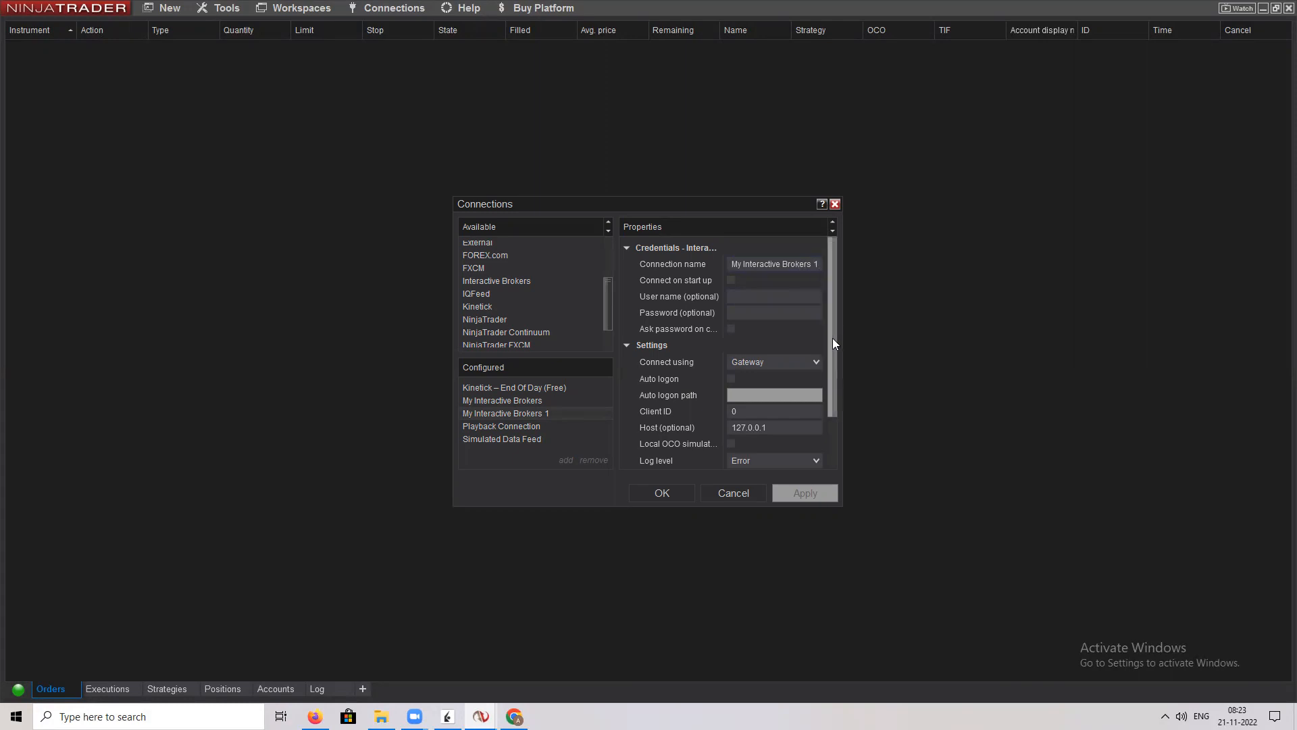
mouse_move(809, 375)
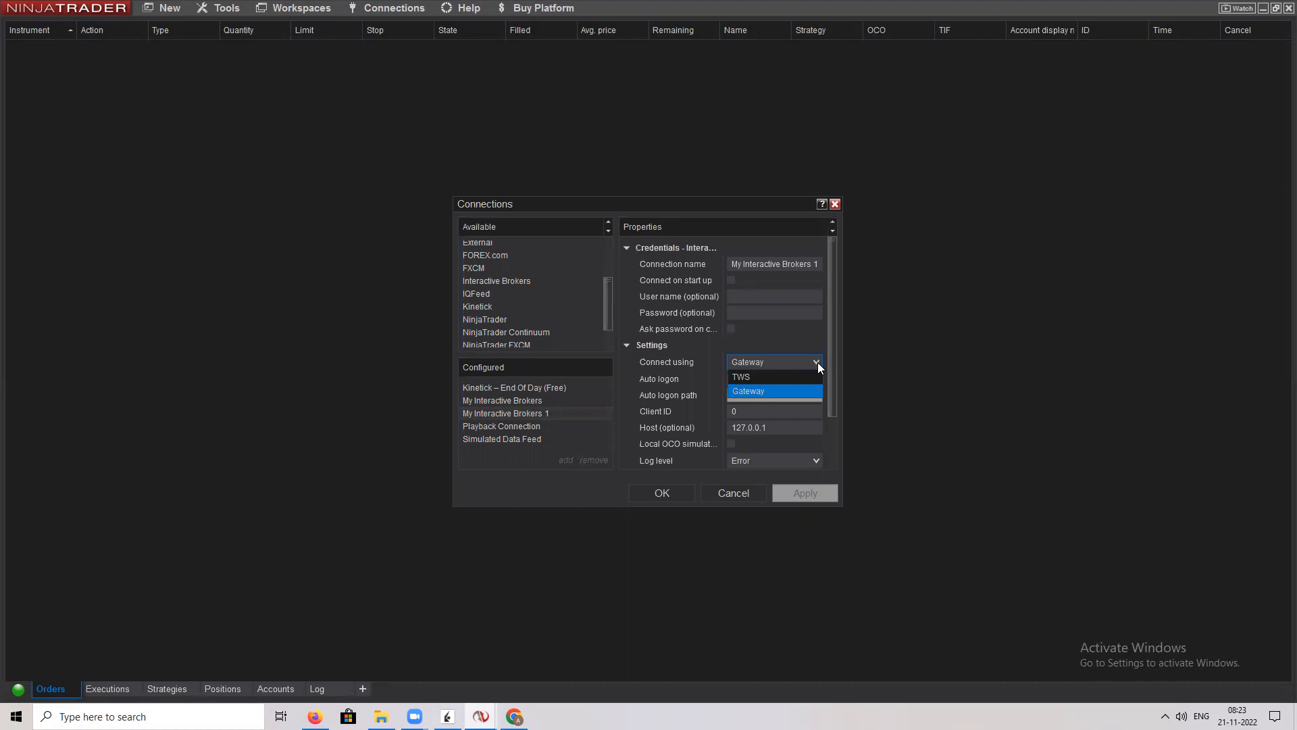
mouse_move(802, 391)
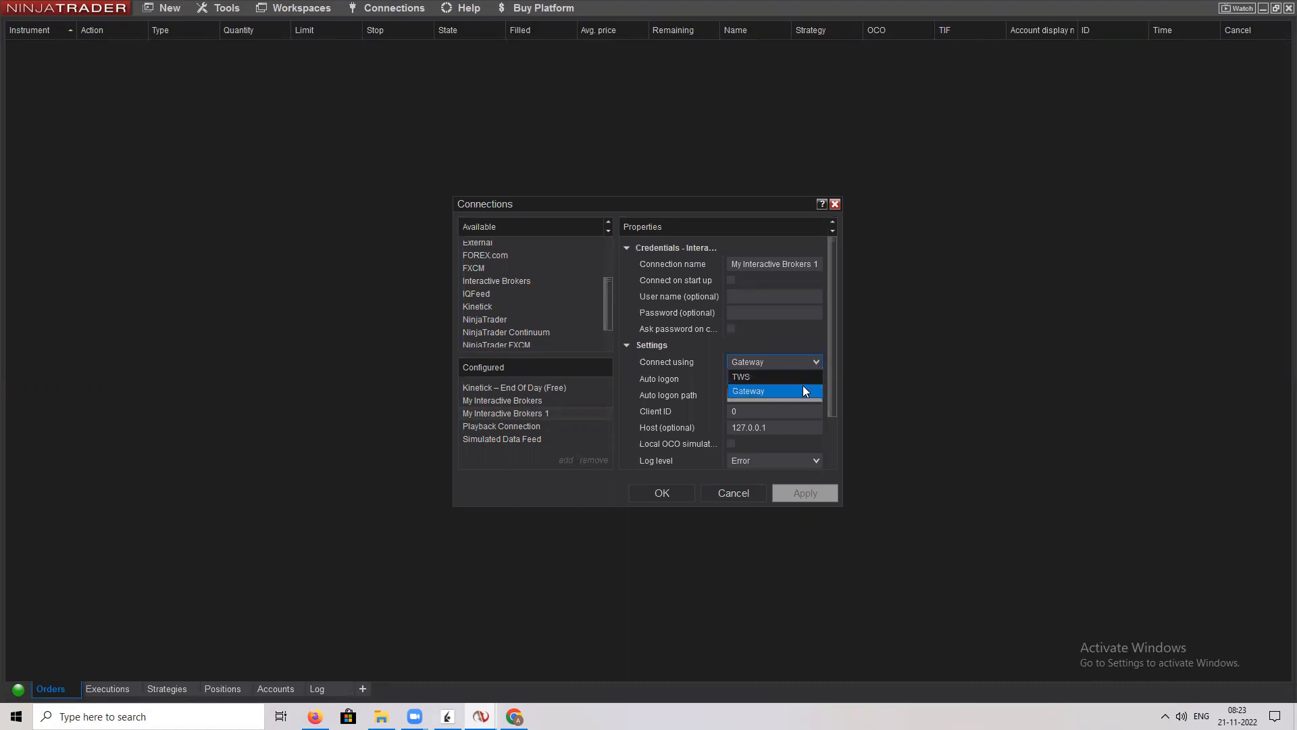
click(747, 390)
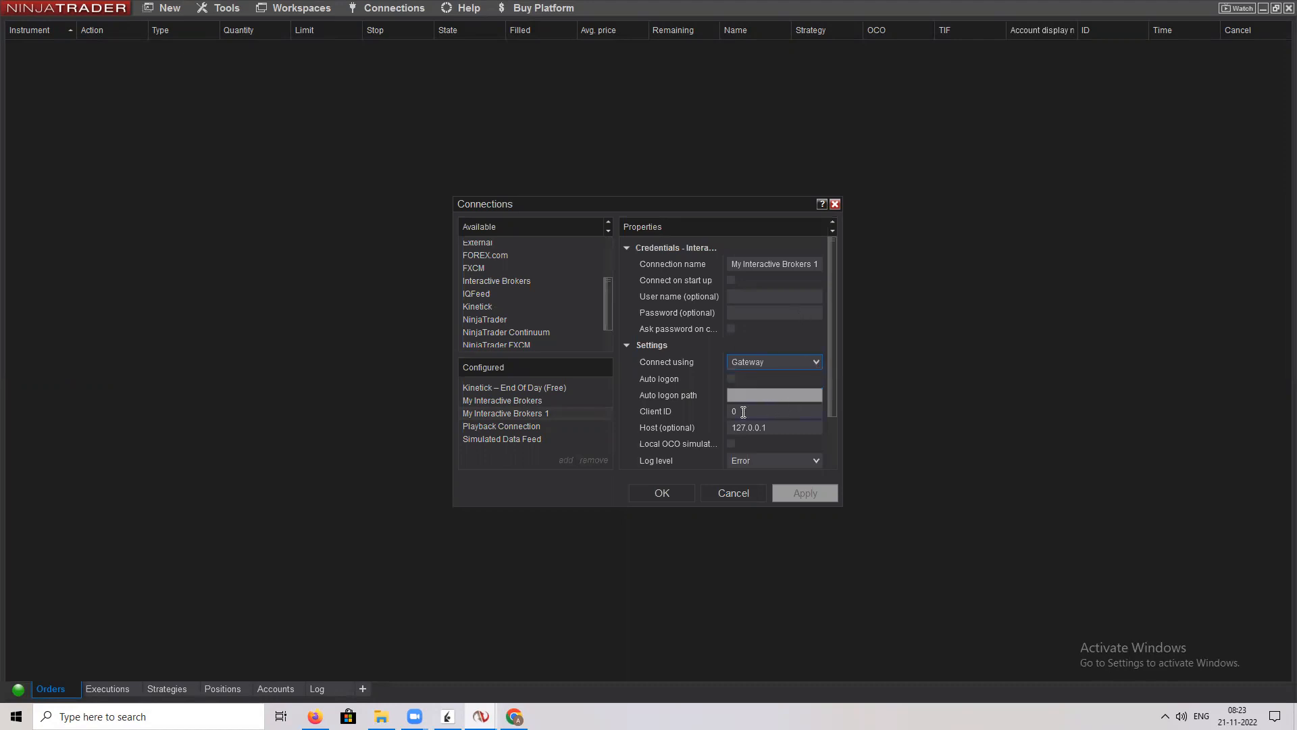
mouse_move(405, 380)
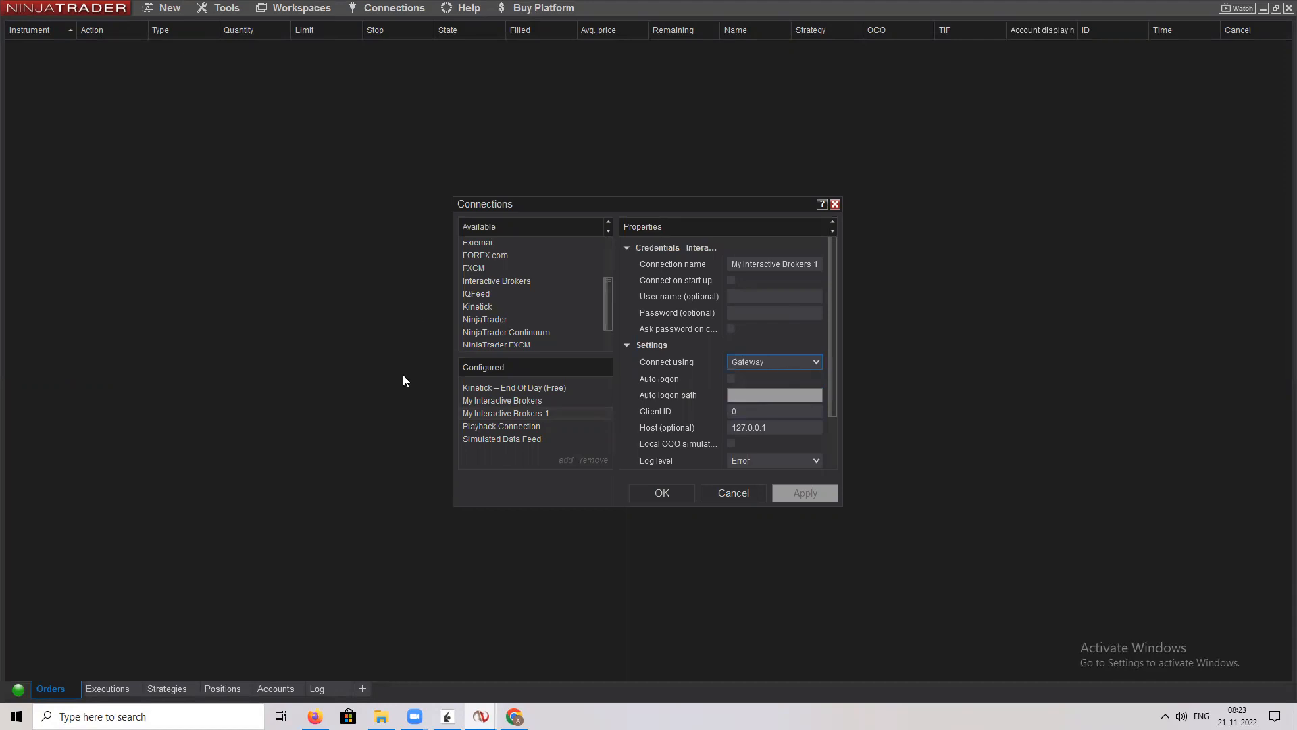
mouse_move(430, 380)
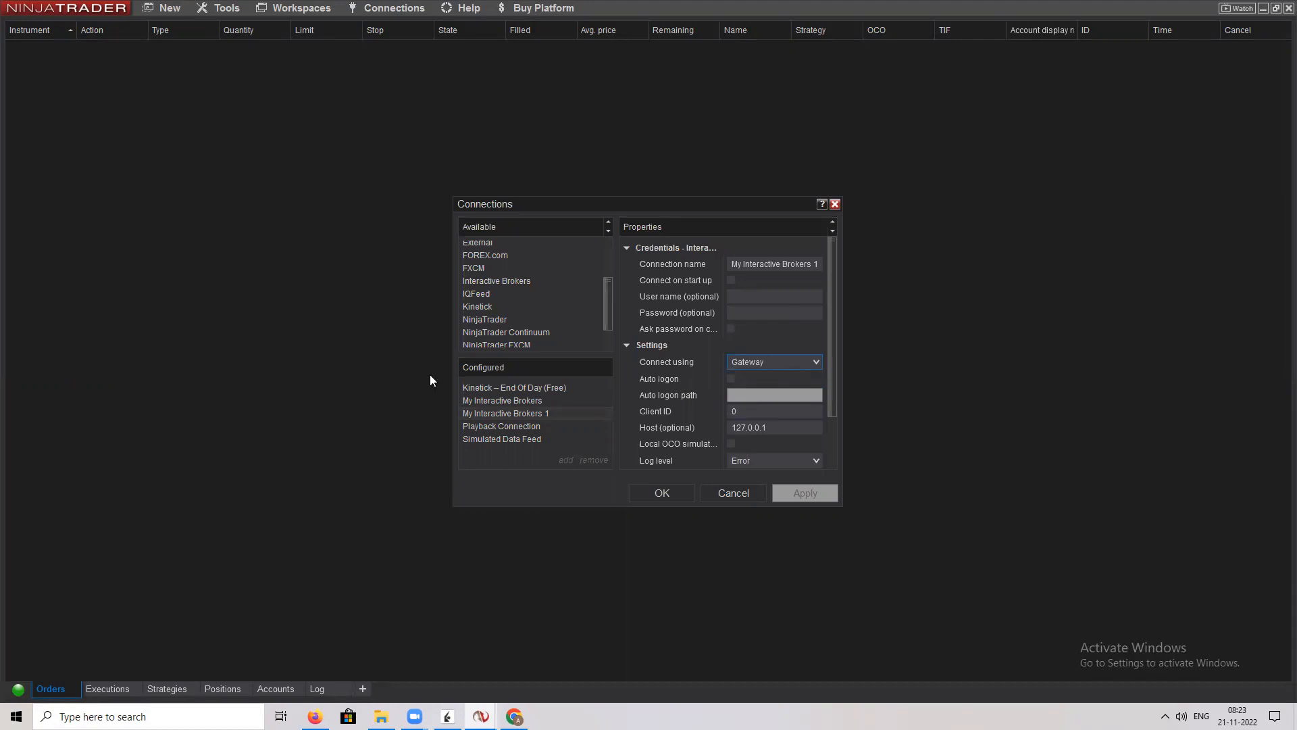
mouse_move(791, 394)
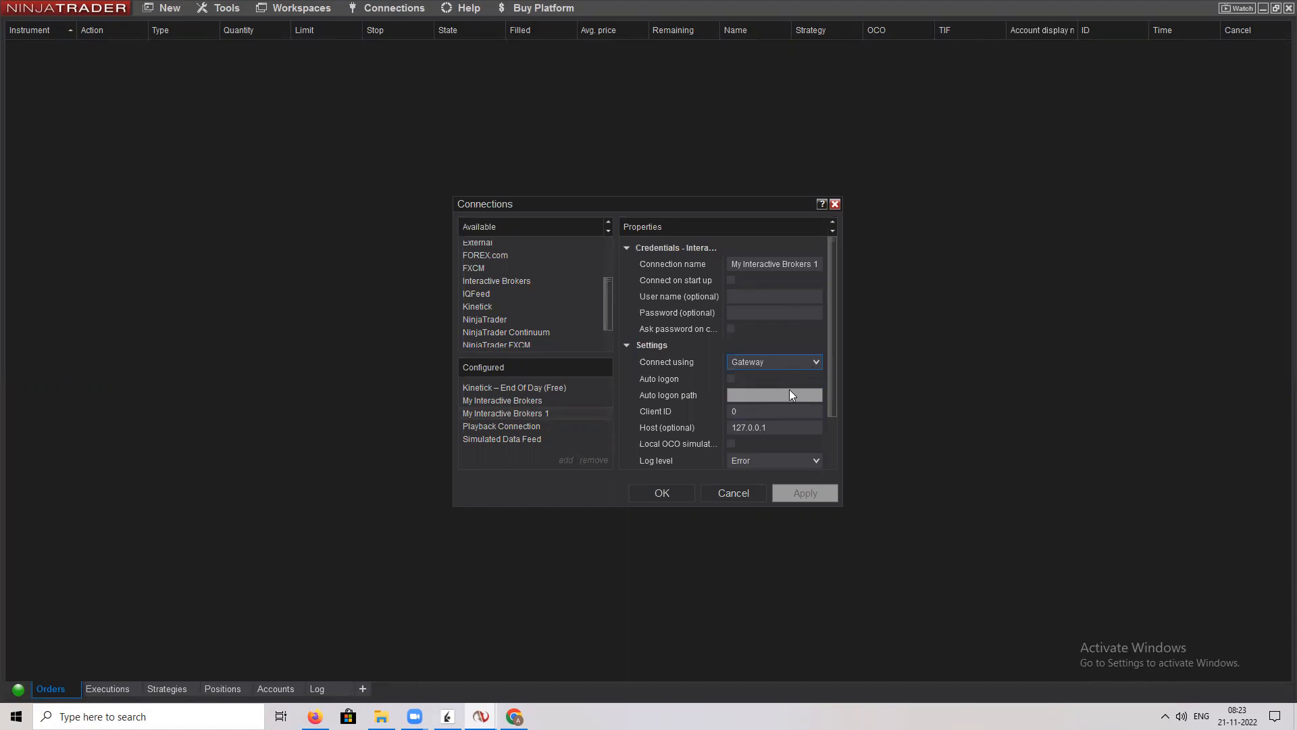
mouse_move(799, 398)
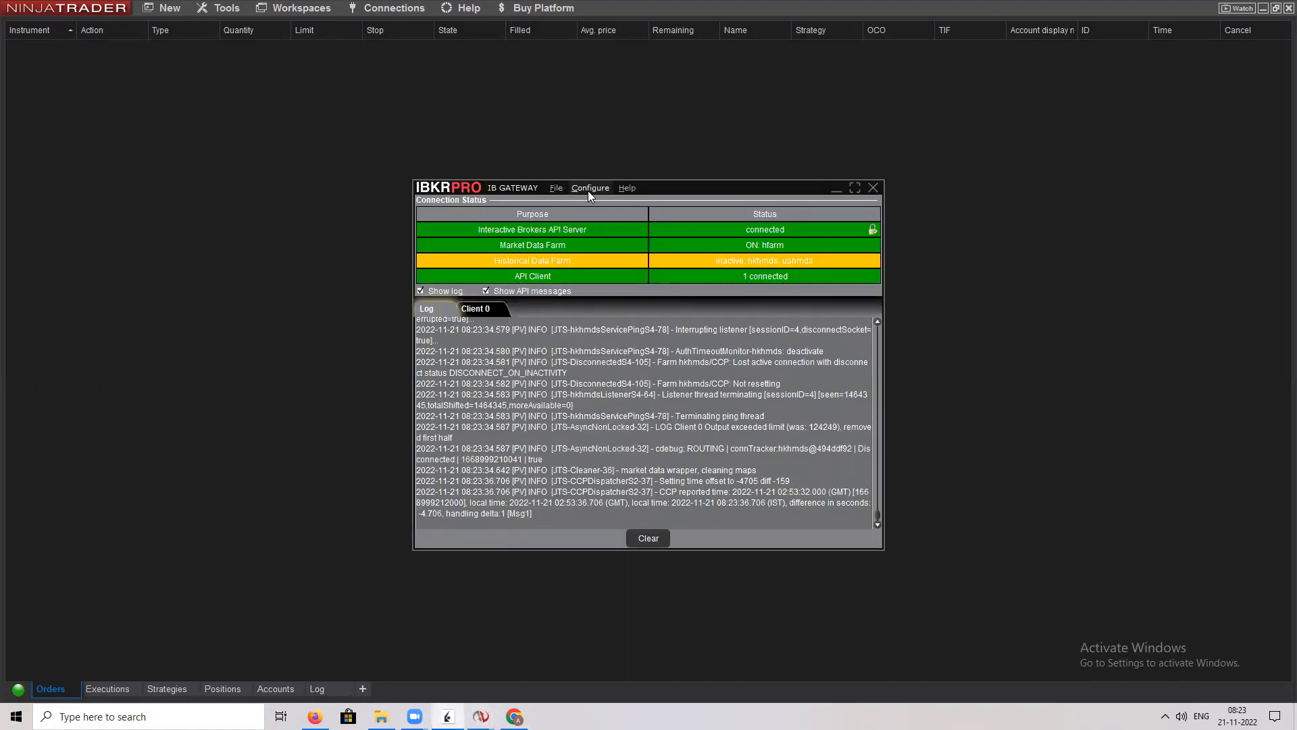
mouse_move(475, 644)
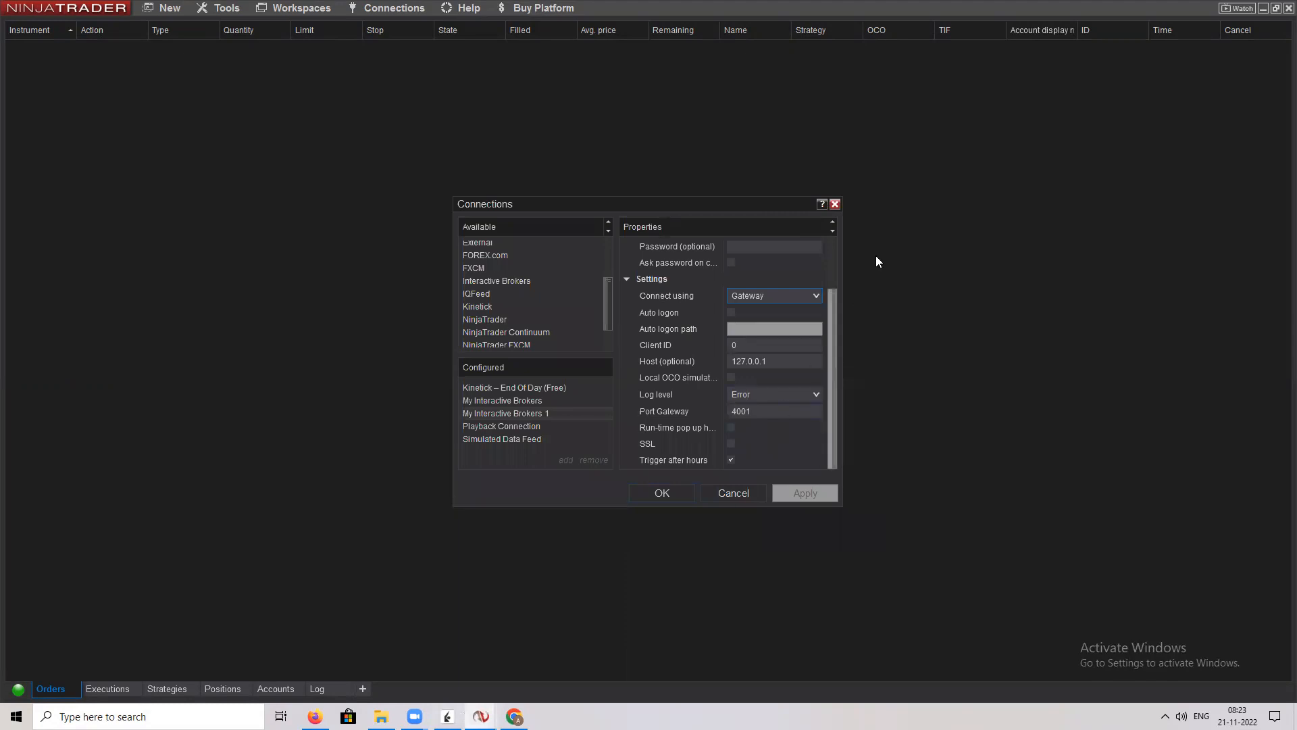
mouse_move(878, 265)
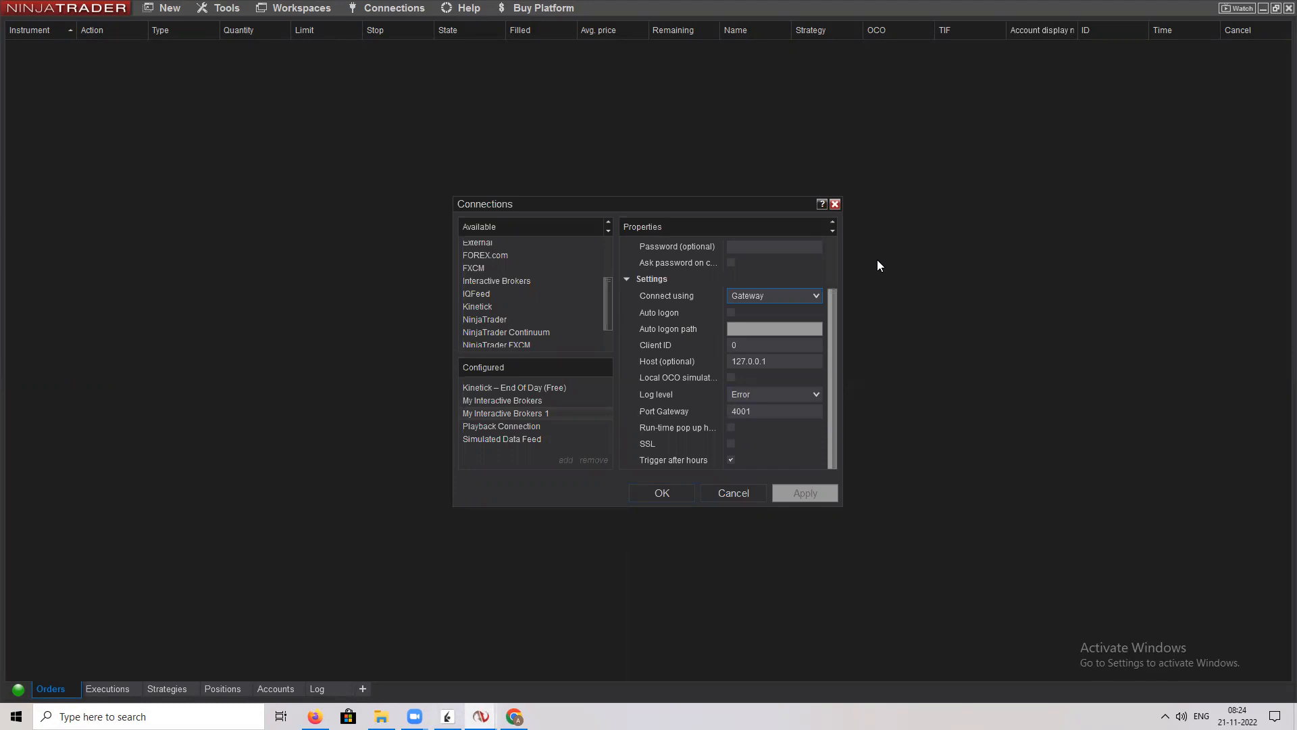
mouse_move(852, 246)
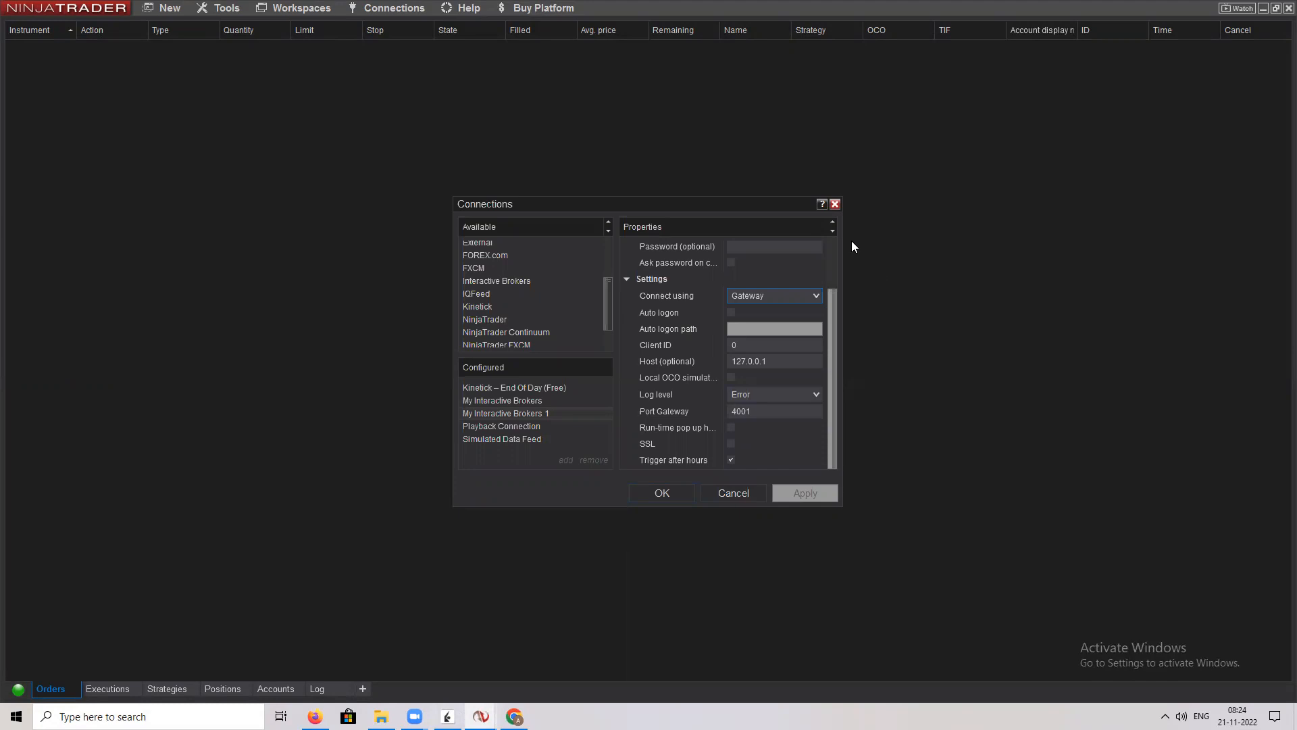
mouse_move(836, 203)
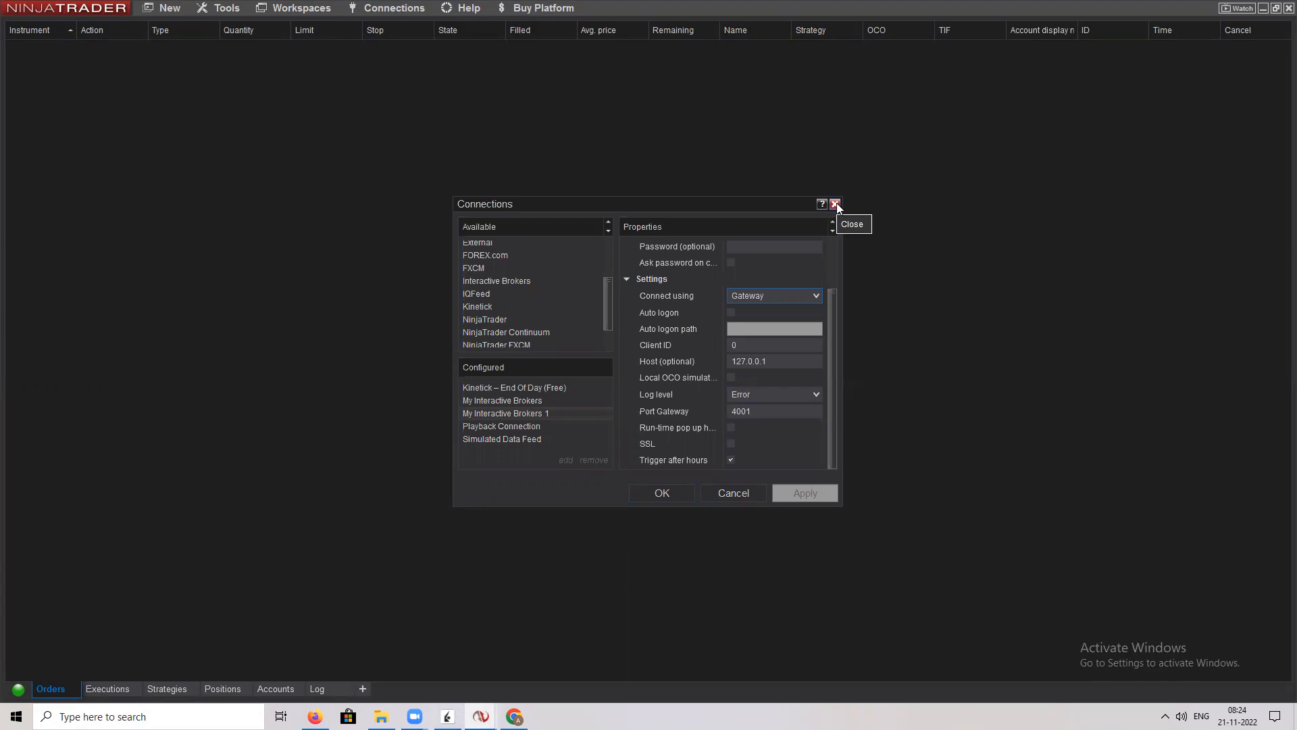
mouse_move(835, 204)
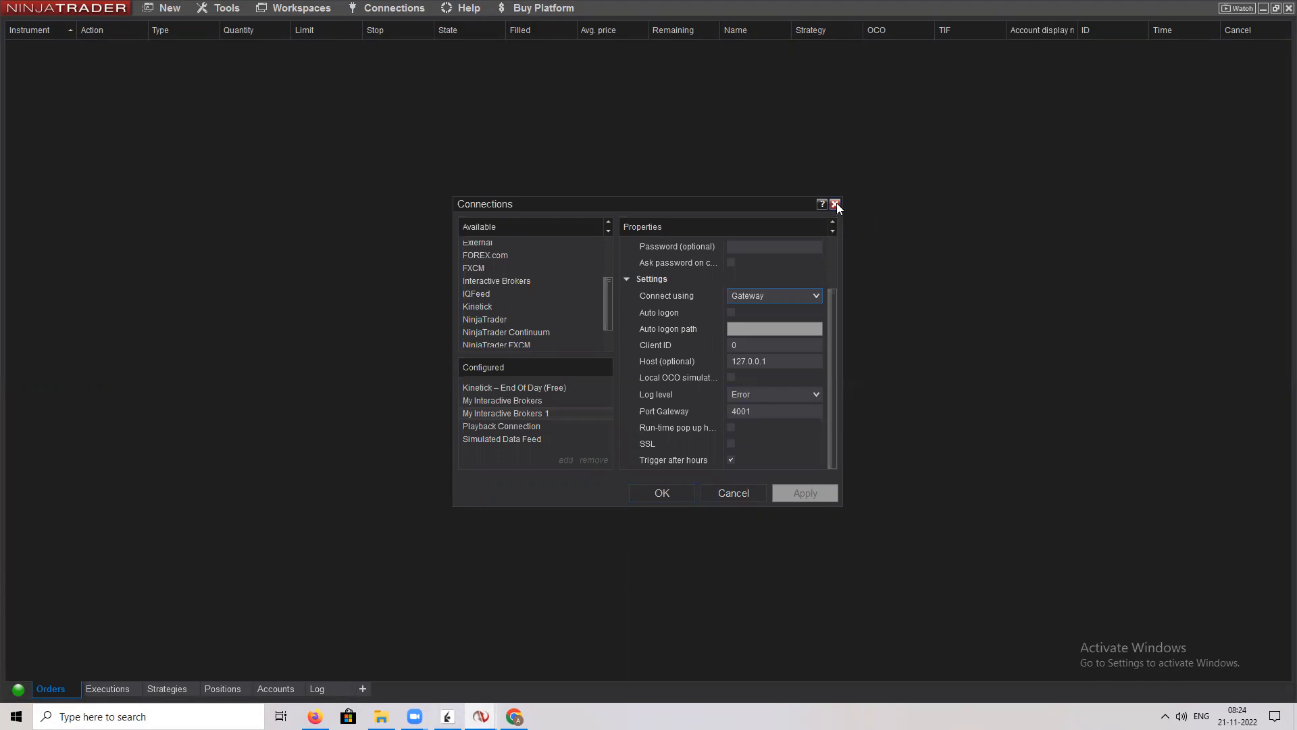
Step: Close the Connections configuration window
click(834, 204)
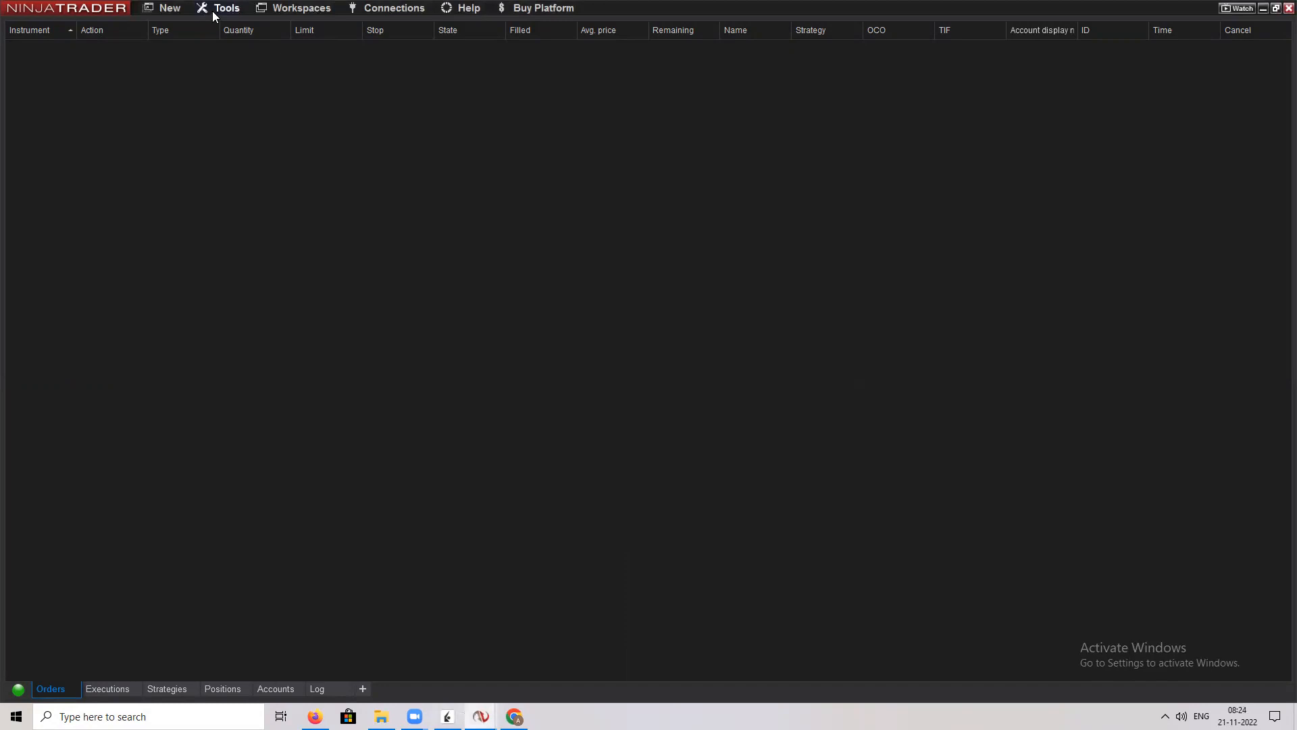
mouse_move(217, 30)
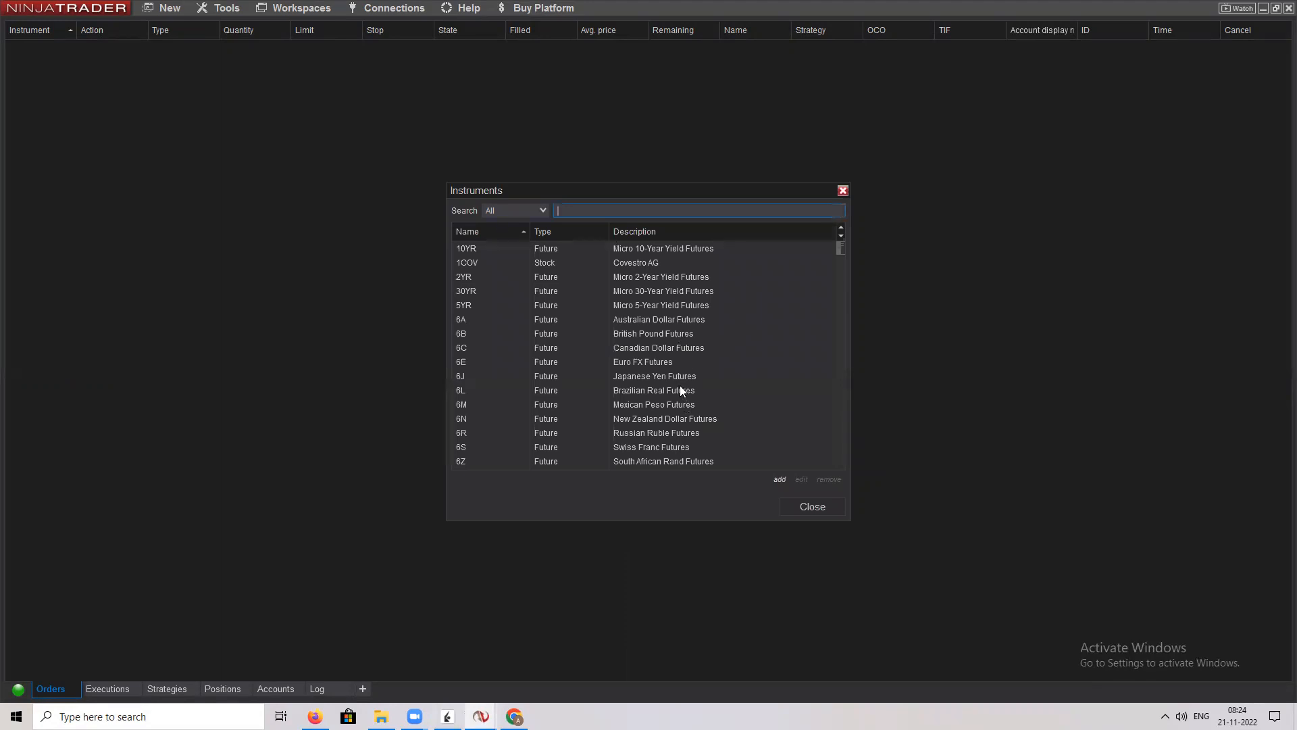
mouse_move(690, 390)
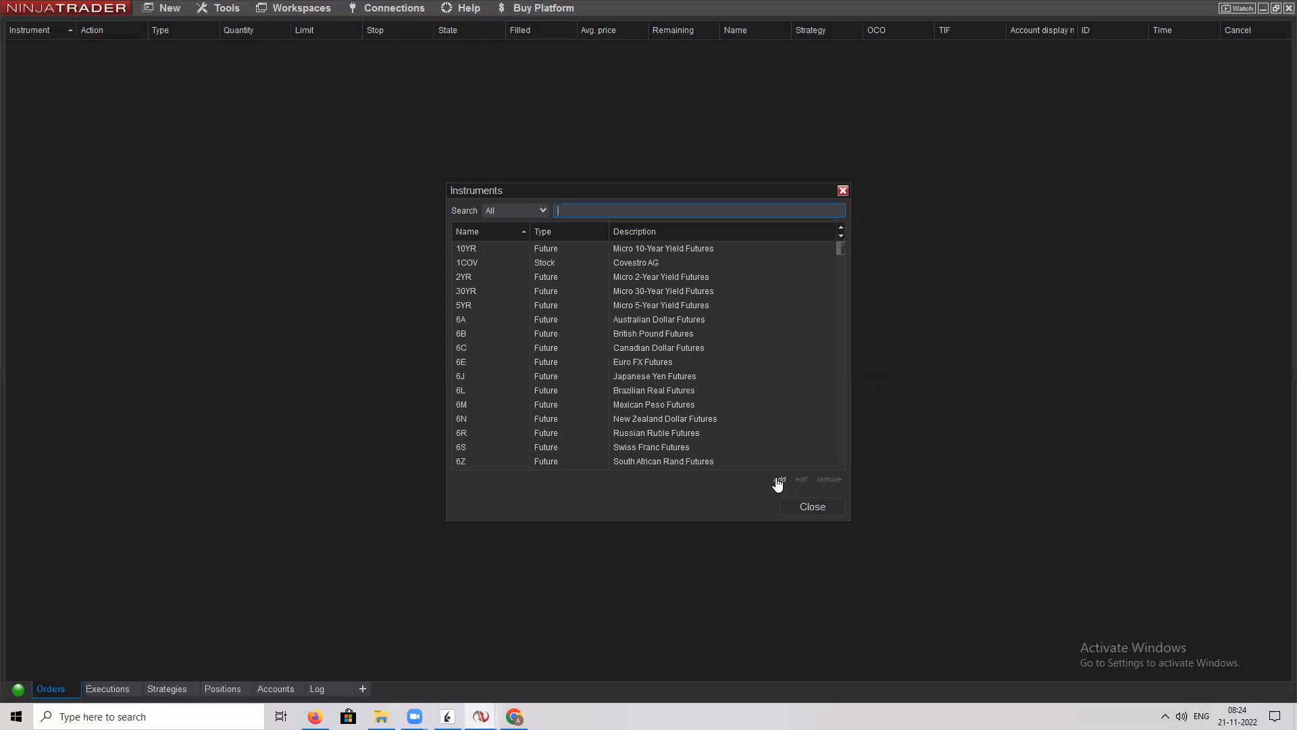
Step: Add instrument ICICIBANK as a Stock priced in Indian Rupee, with exchange choices open
click(778, 479)
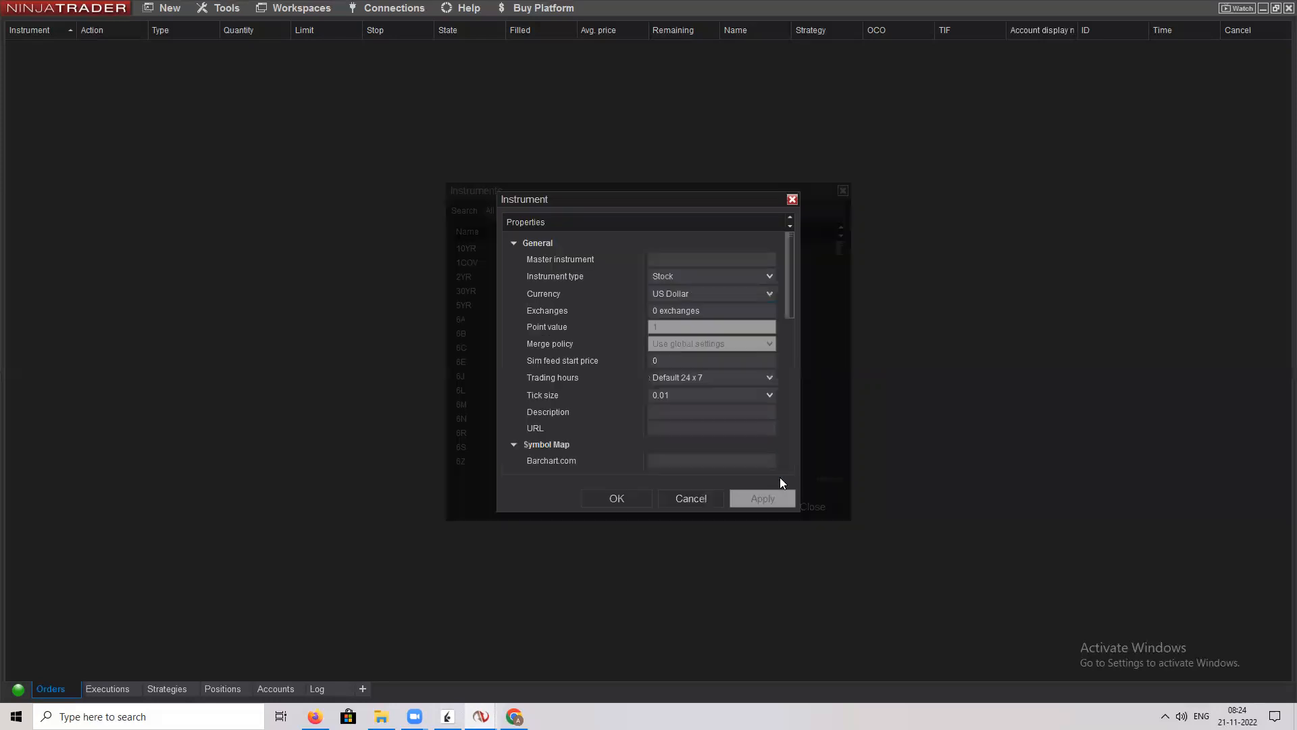
click(710, 259)
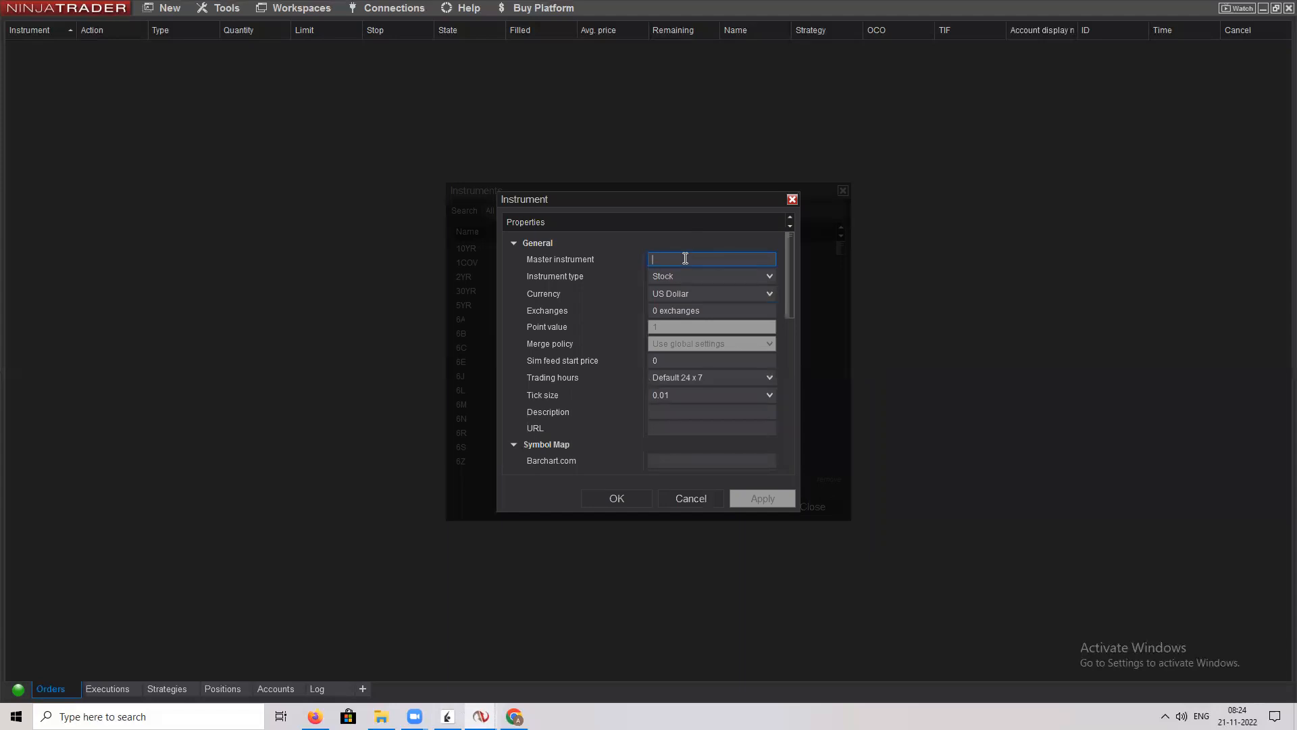
text(ICICIBANK)
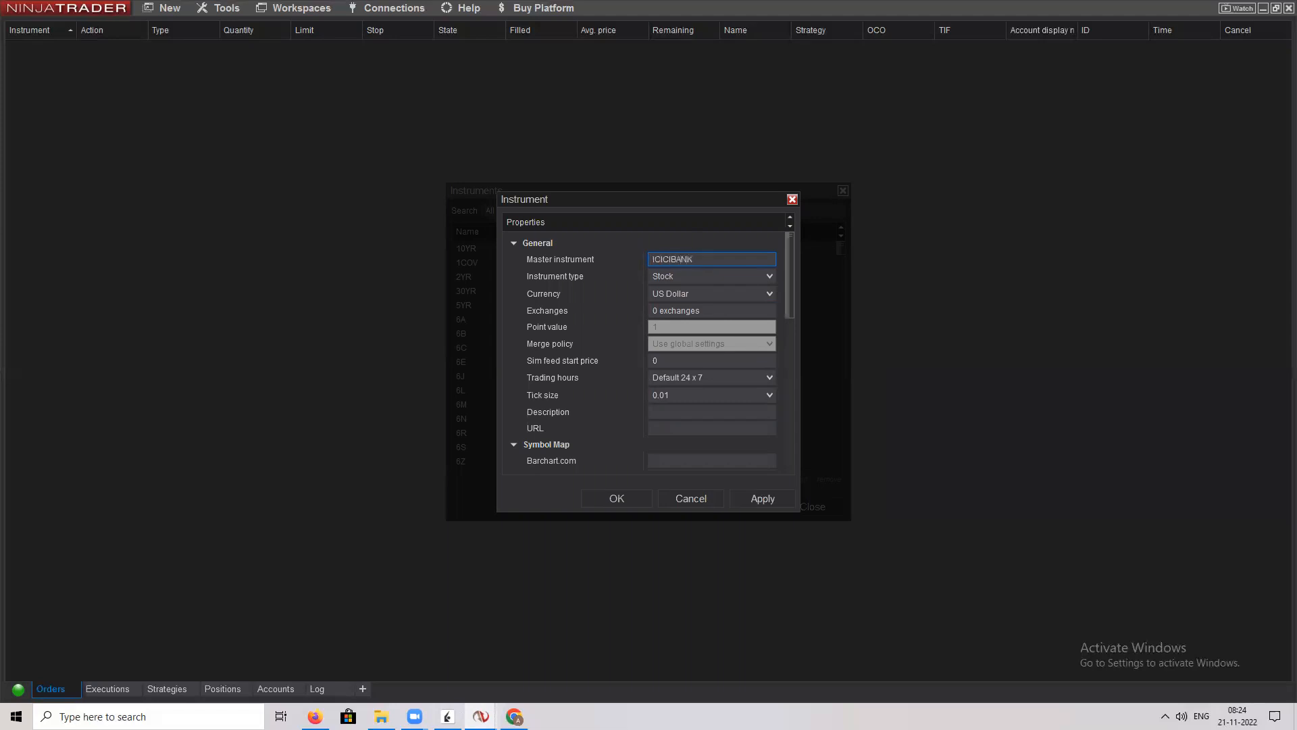
click(710, 276)
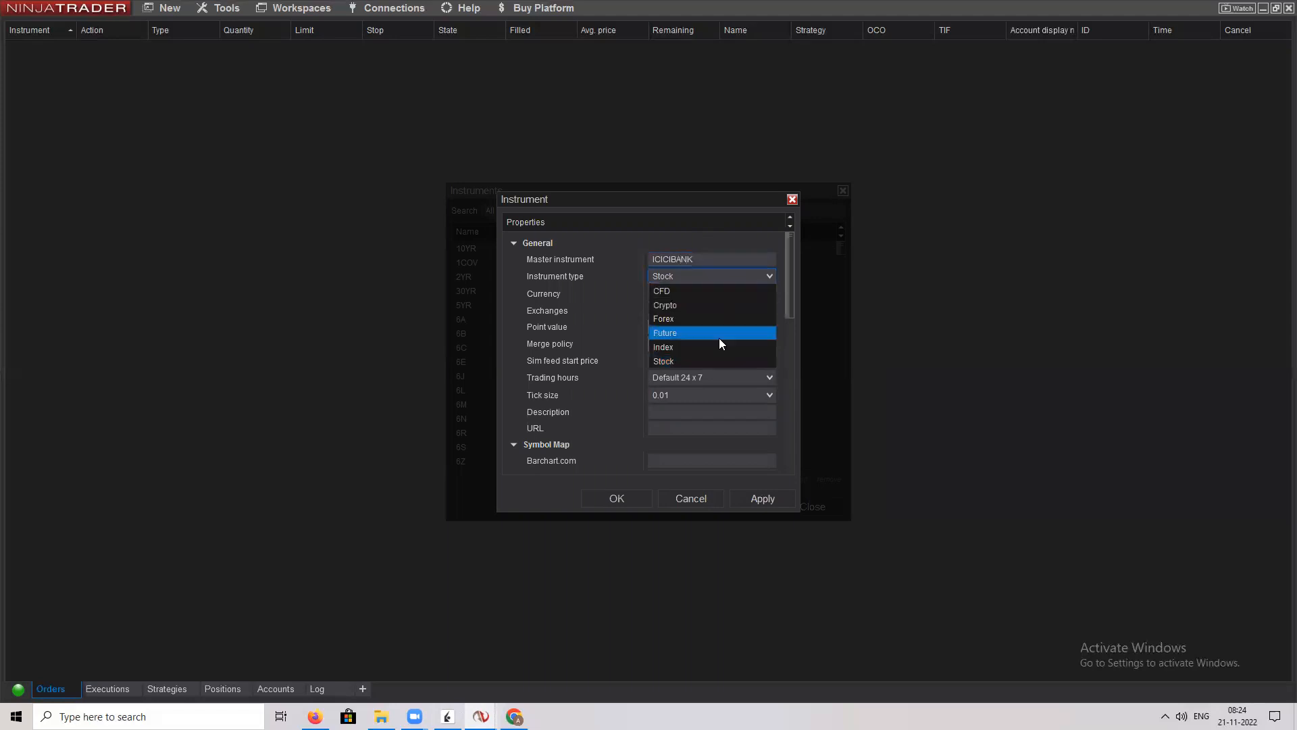
click(663, 361)
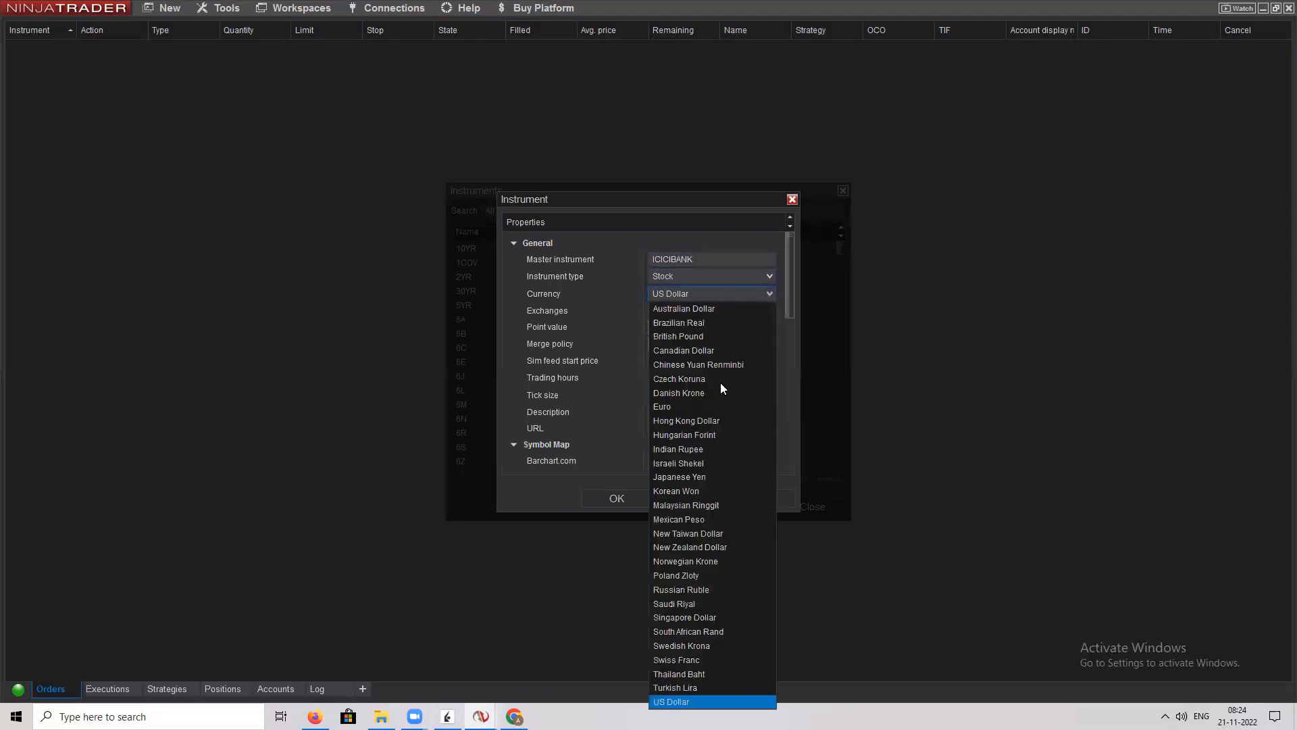
mouse_move(730, 434)
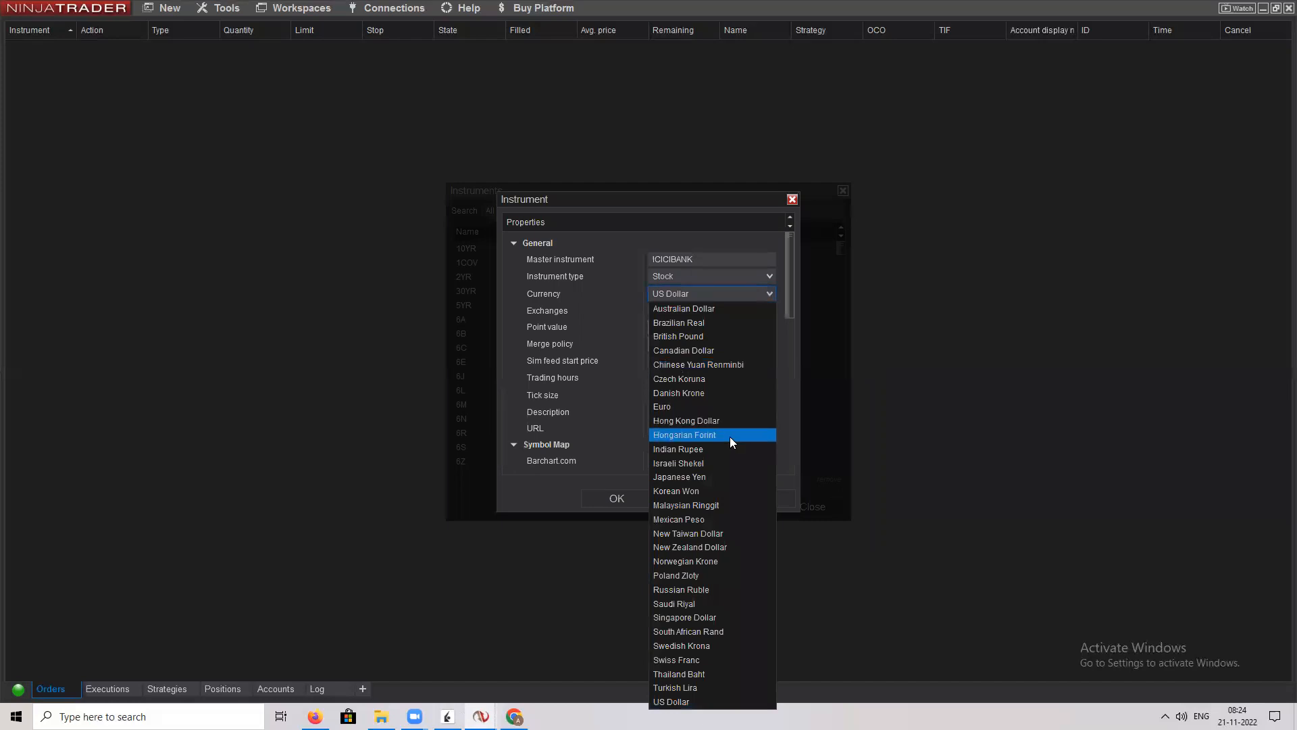
click(678, 449)
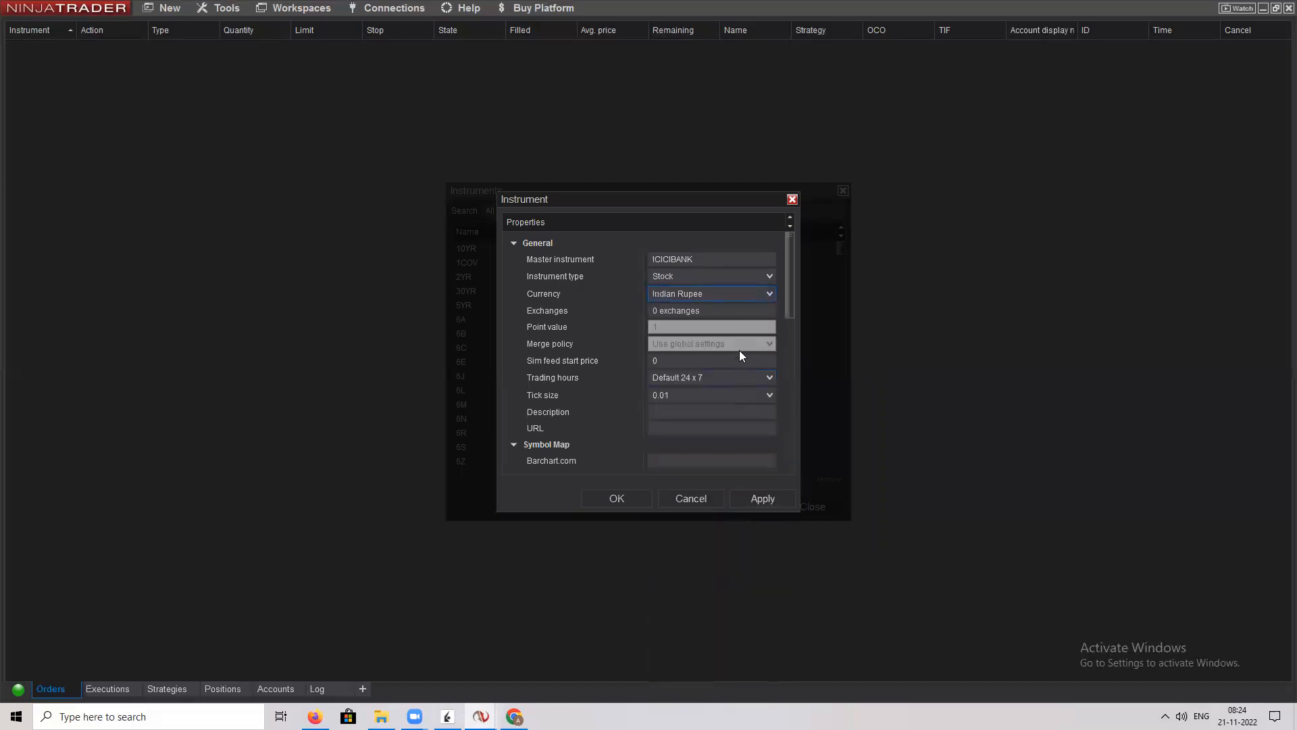
click(710, 310)
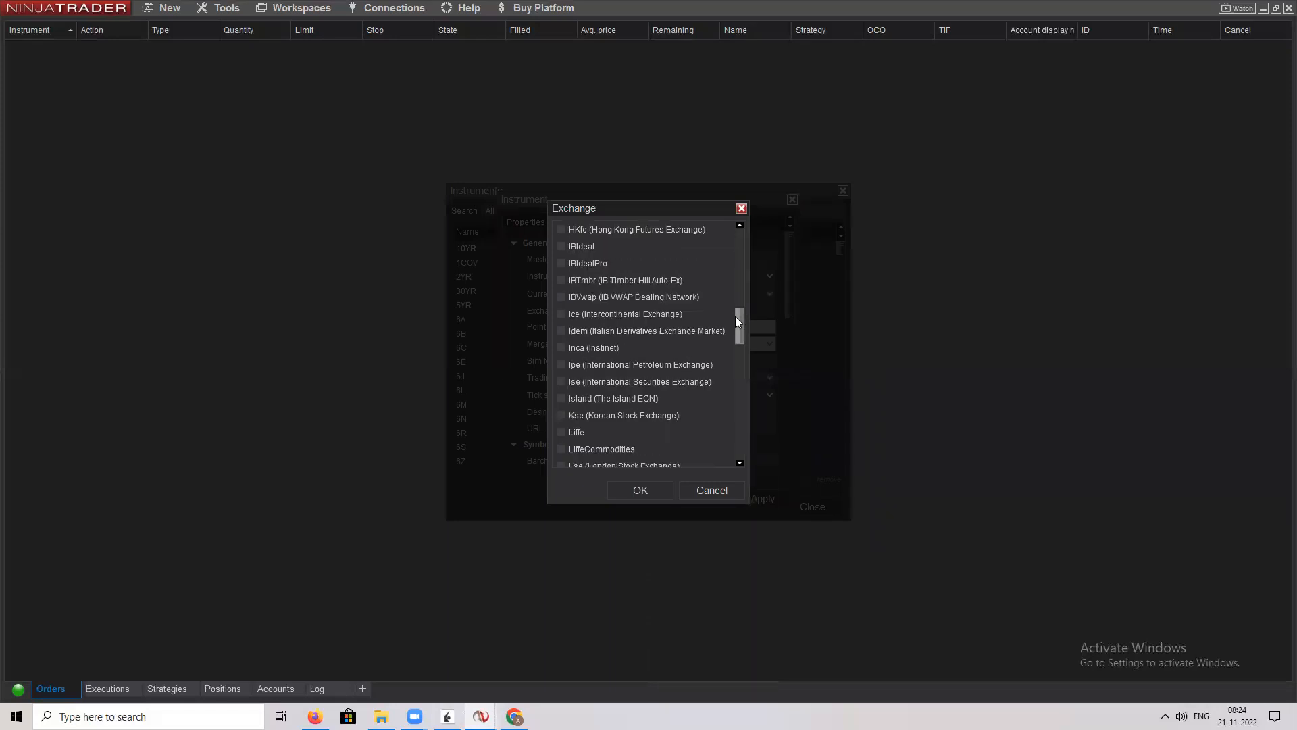
Step: Tick Nse (National Stock Exchange of India) as the exchange and confirm
scroll(down, 3)
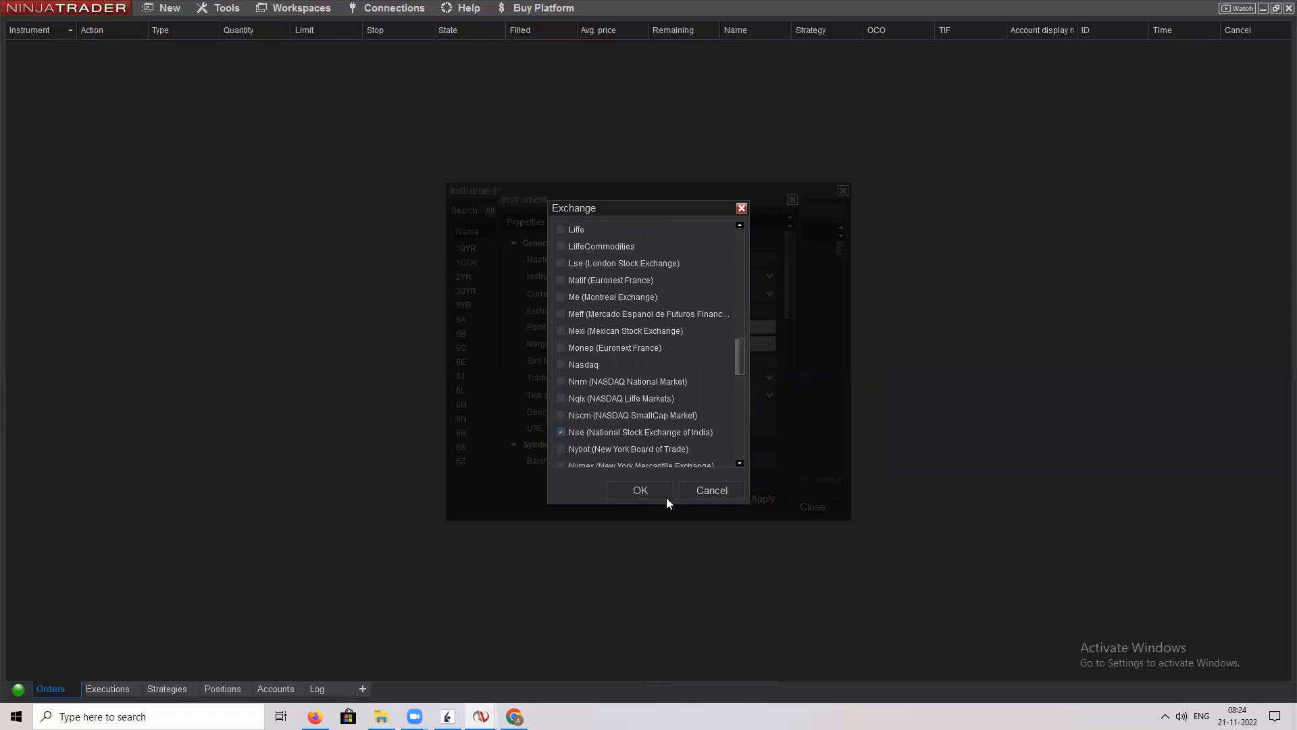
click(639, 490)
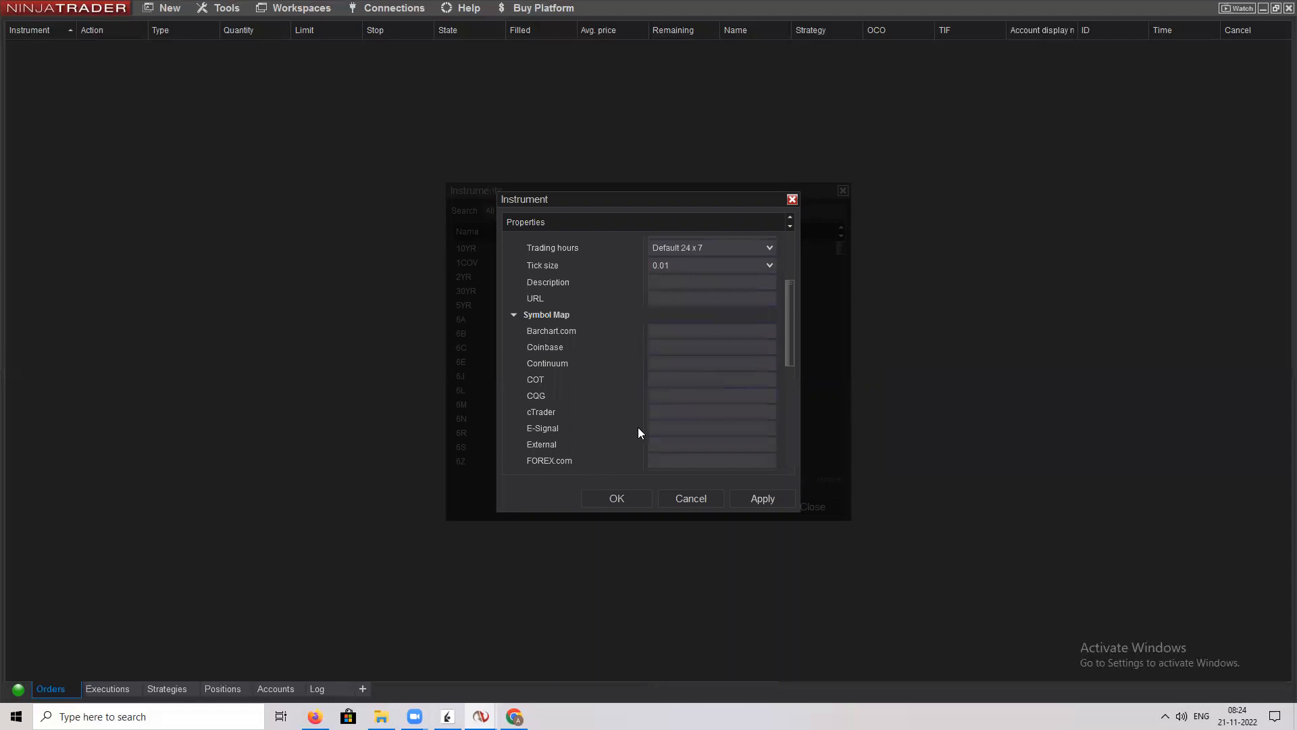
Step: Scroll to Symbol Map and select the blank Interactive Brokers field
scroll(down, 3)
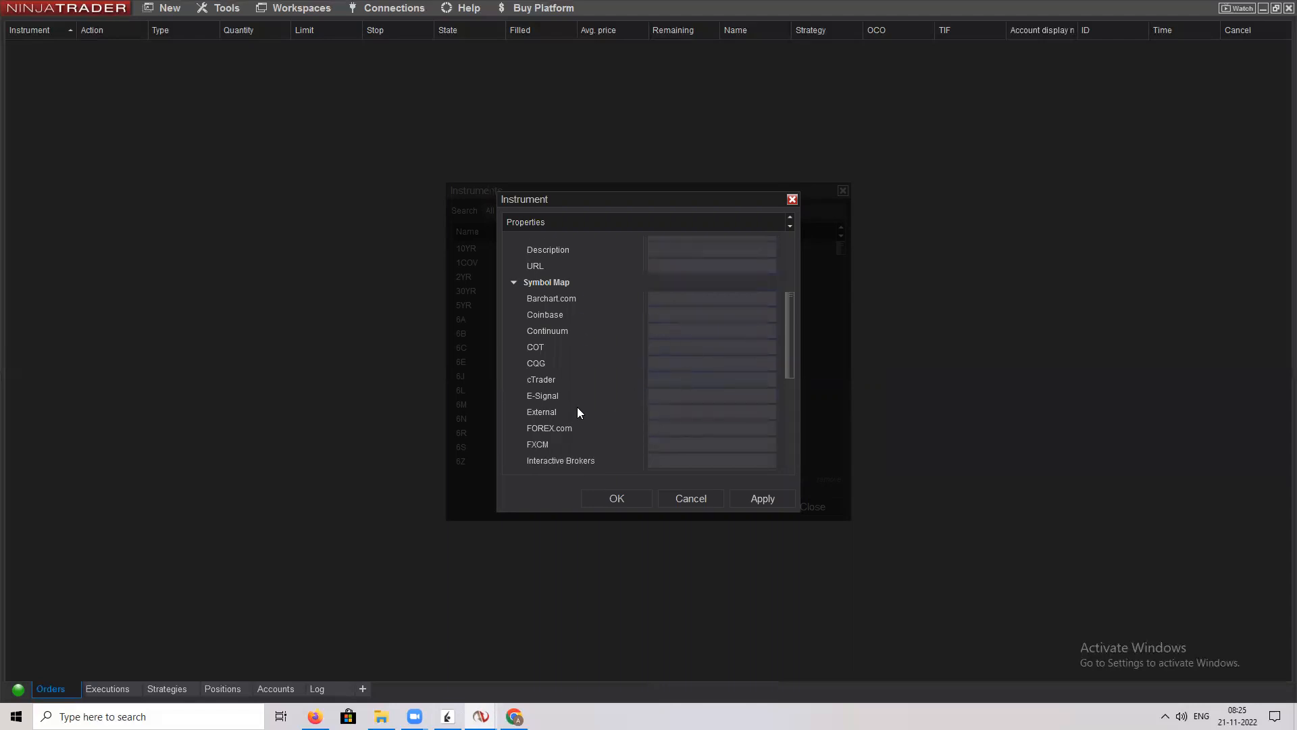
scroll(down, 3)
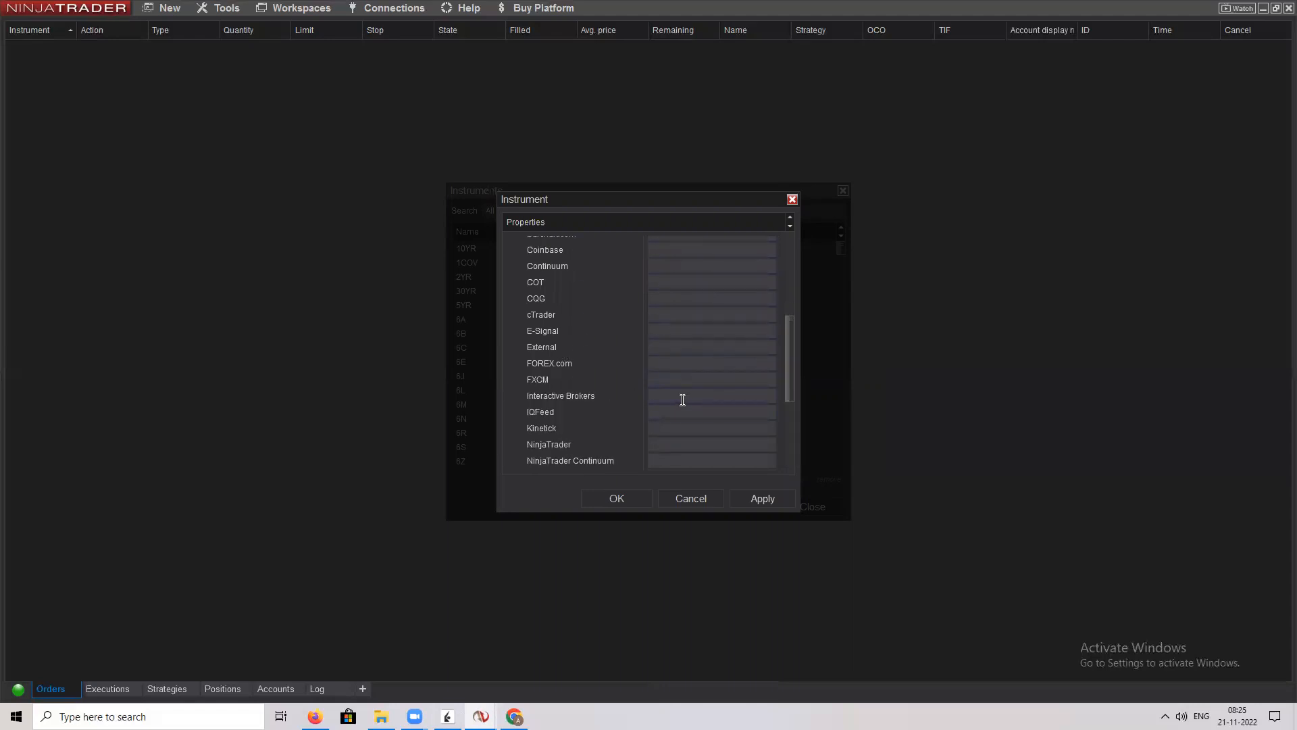
click(711, 395)
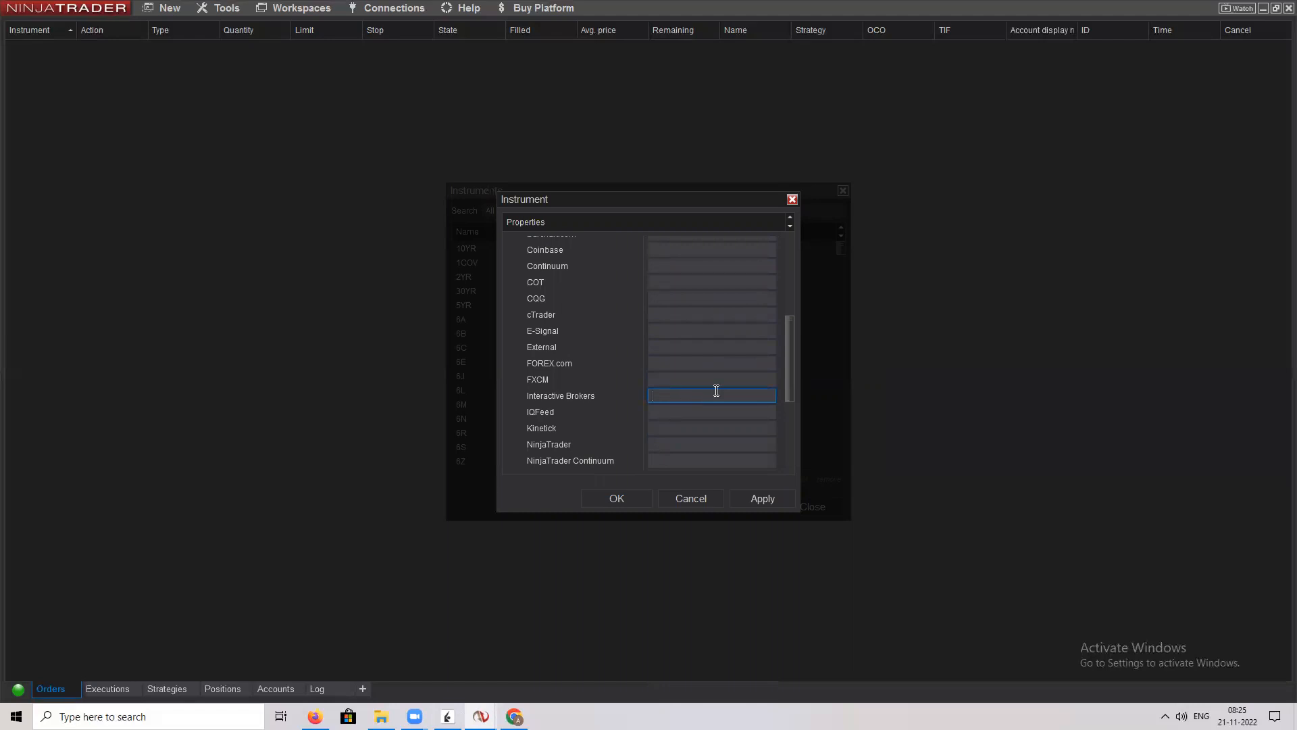
mouse_move(560, 407)
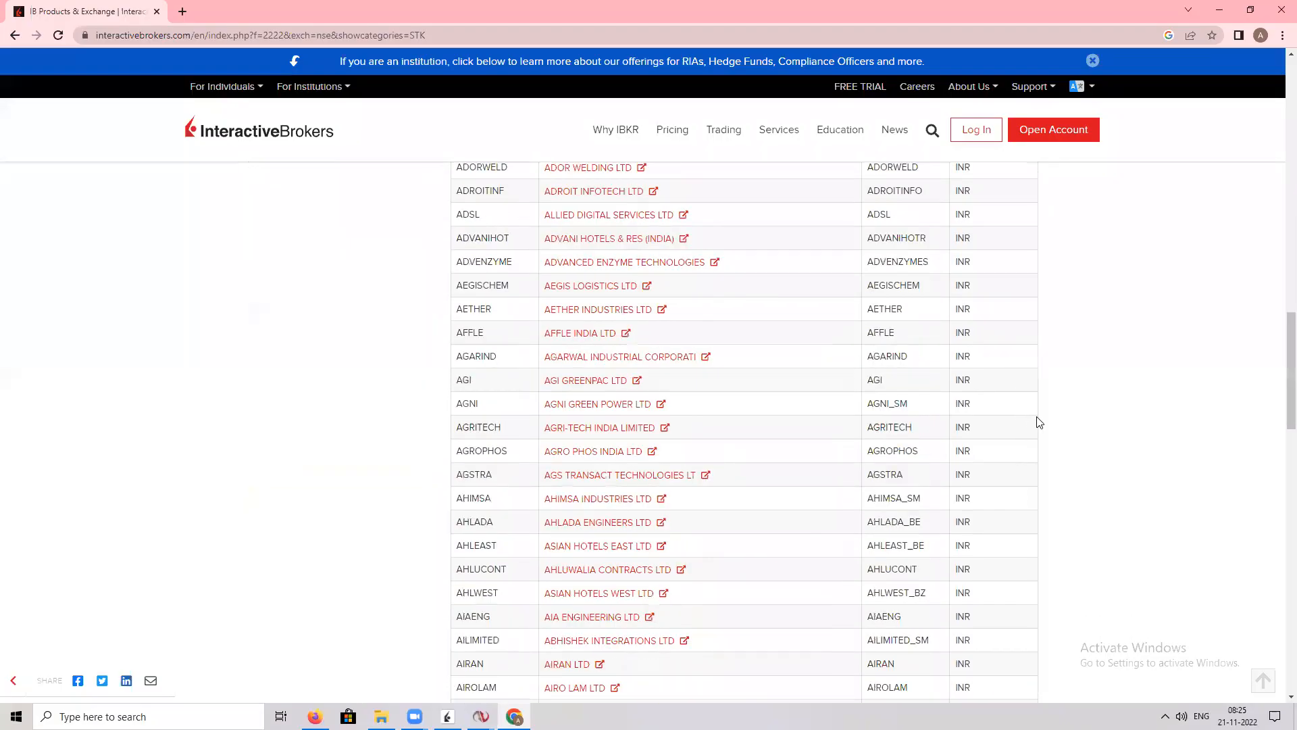
Step: Search the Interactive Brokers stock list page for 'icici'
scroll(down, 3)
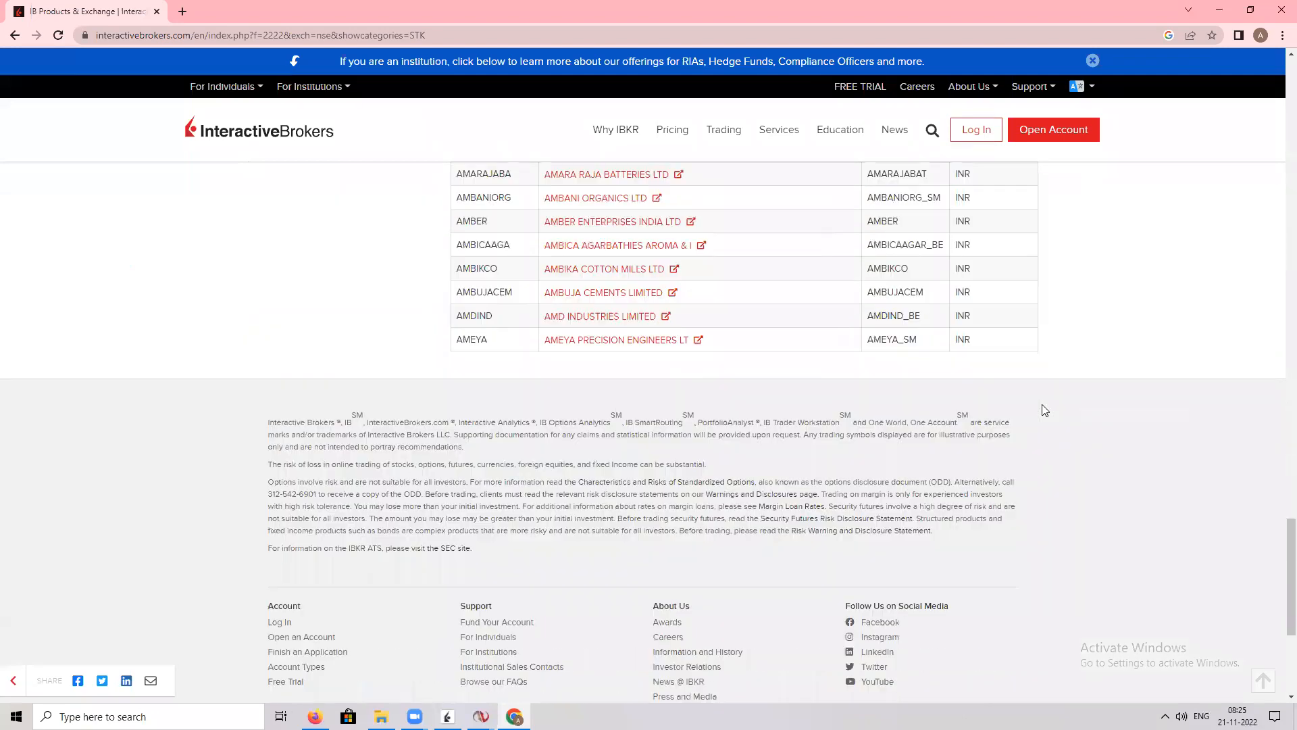
scroll(up, 3)
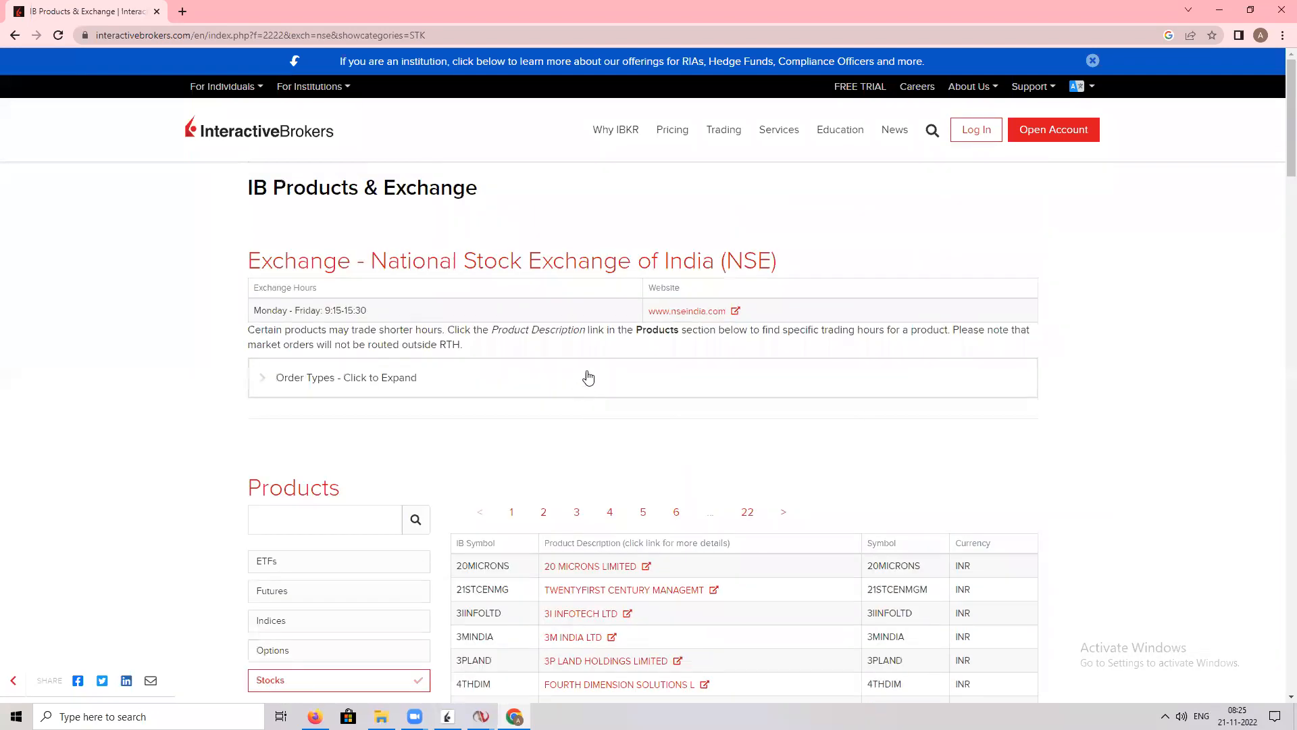
scroll(down, 3)
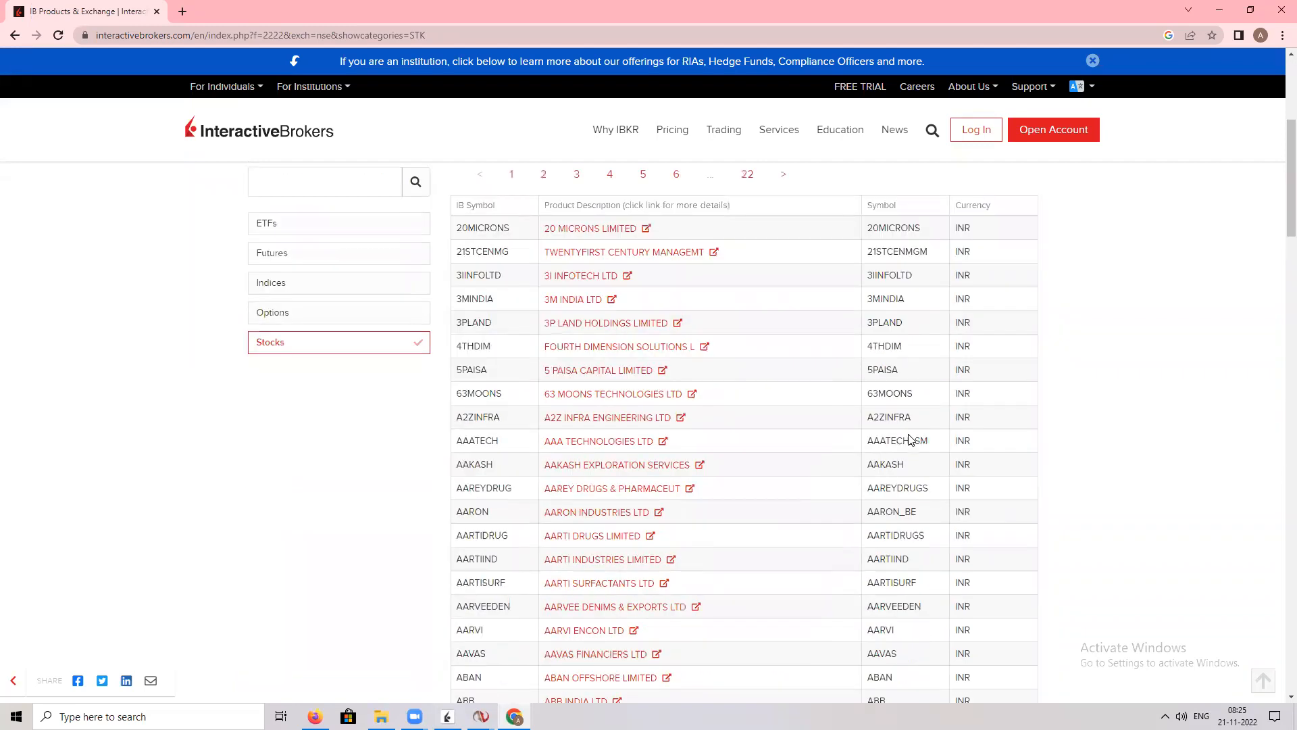
key(ctrl+f)
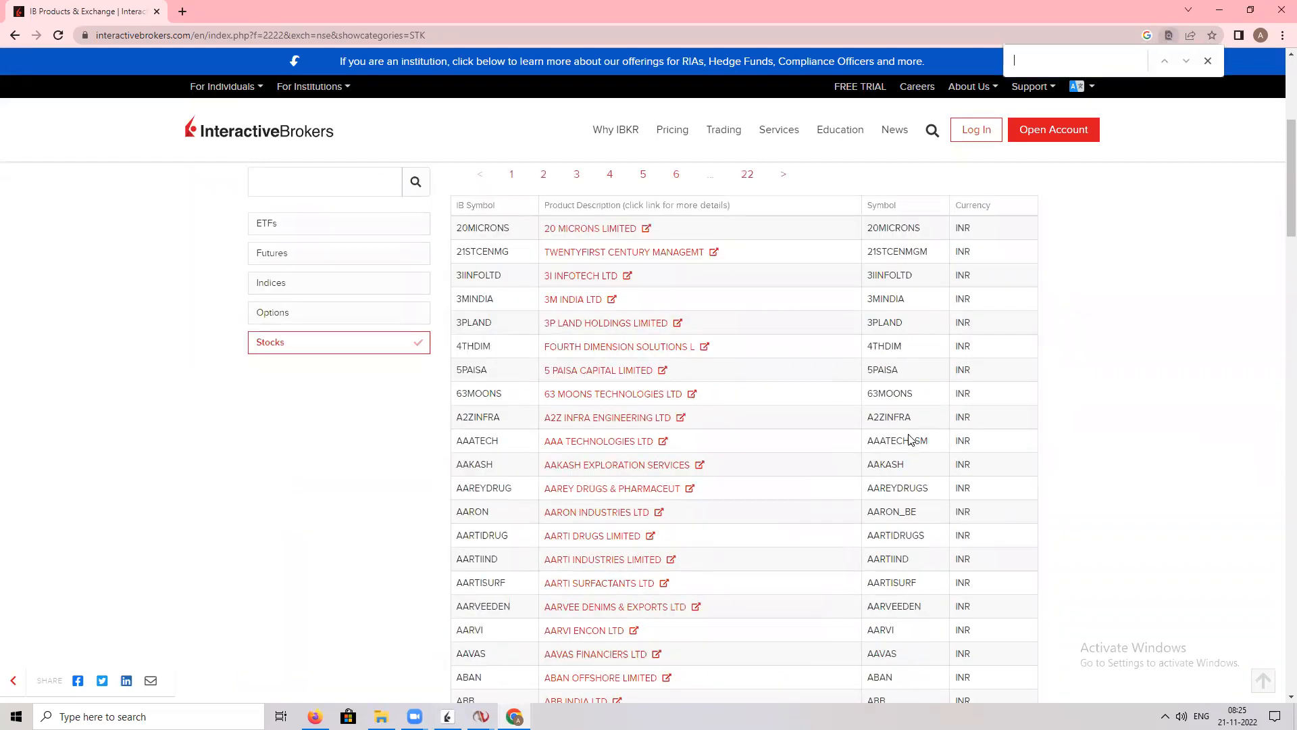
text(icici\)
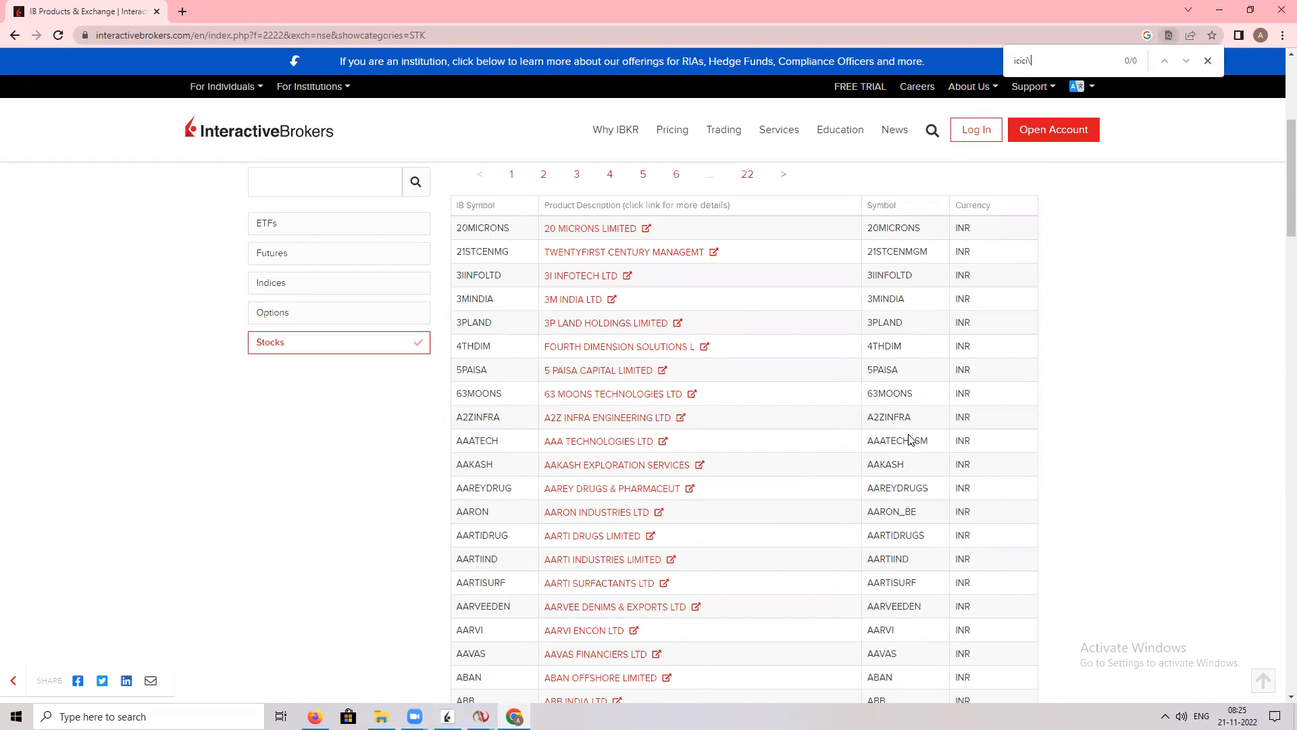
key(Backspace)
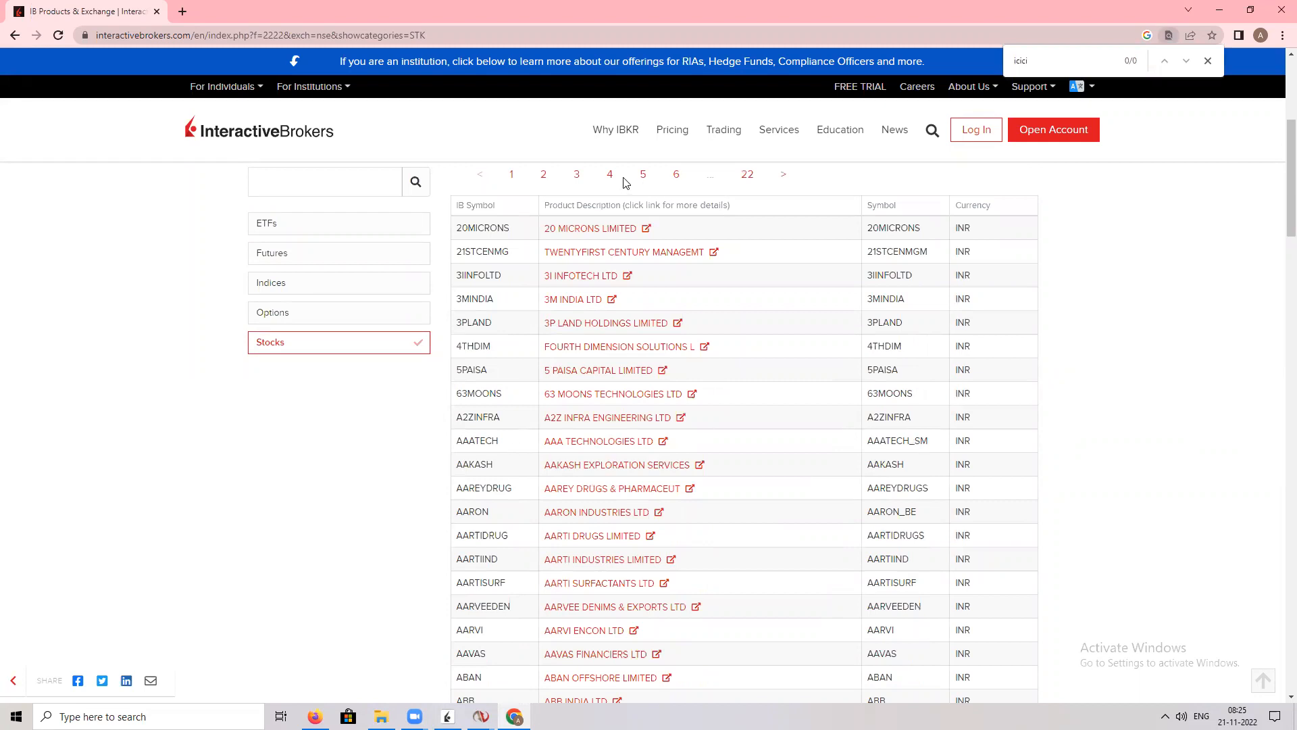
Step: Go to pages 4 and 9 of the NSE list and locate ICICIBANK
click(609, 174)
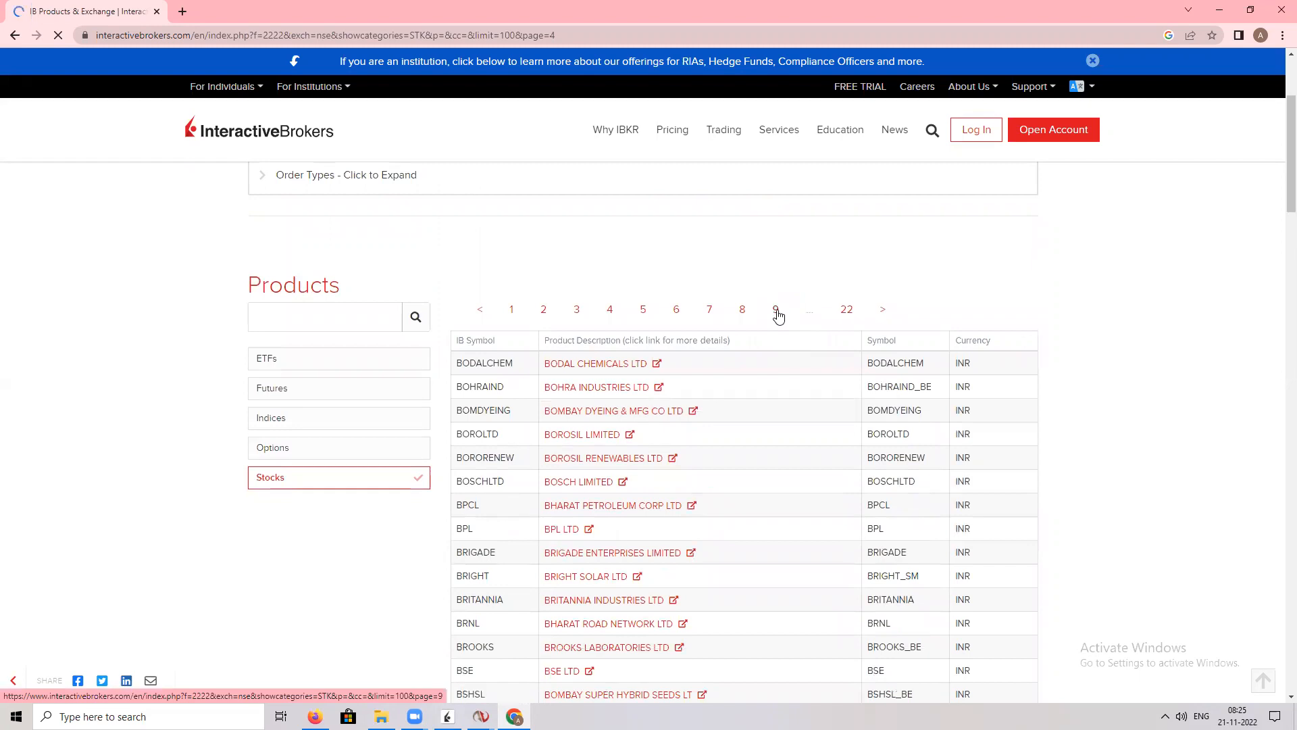
click(775, 309)
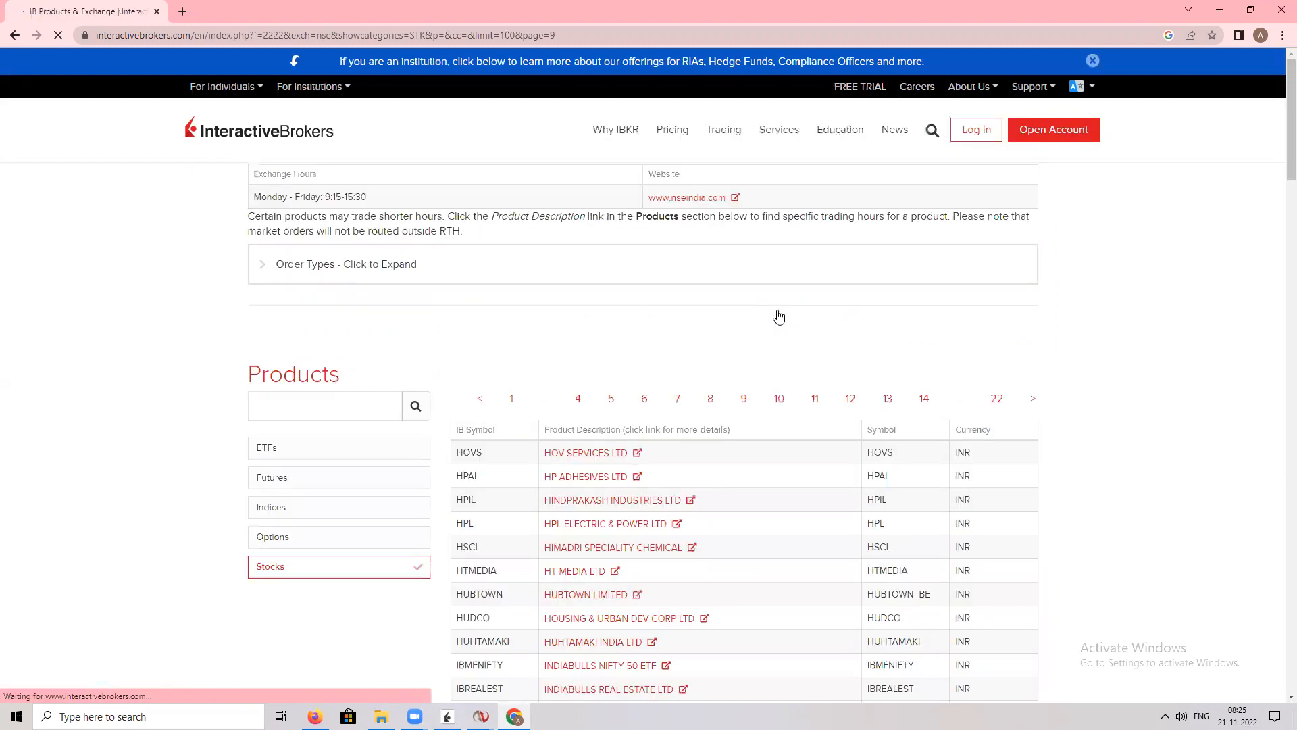
scroll(down, 3)
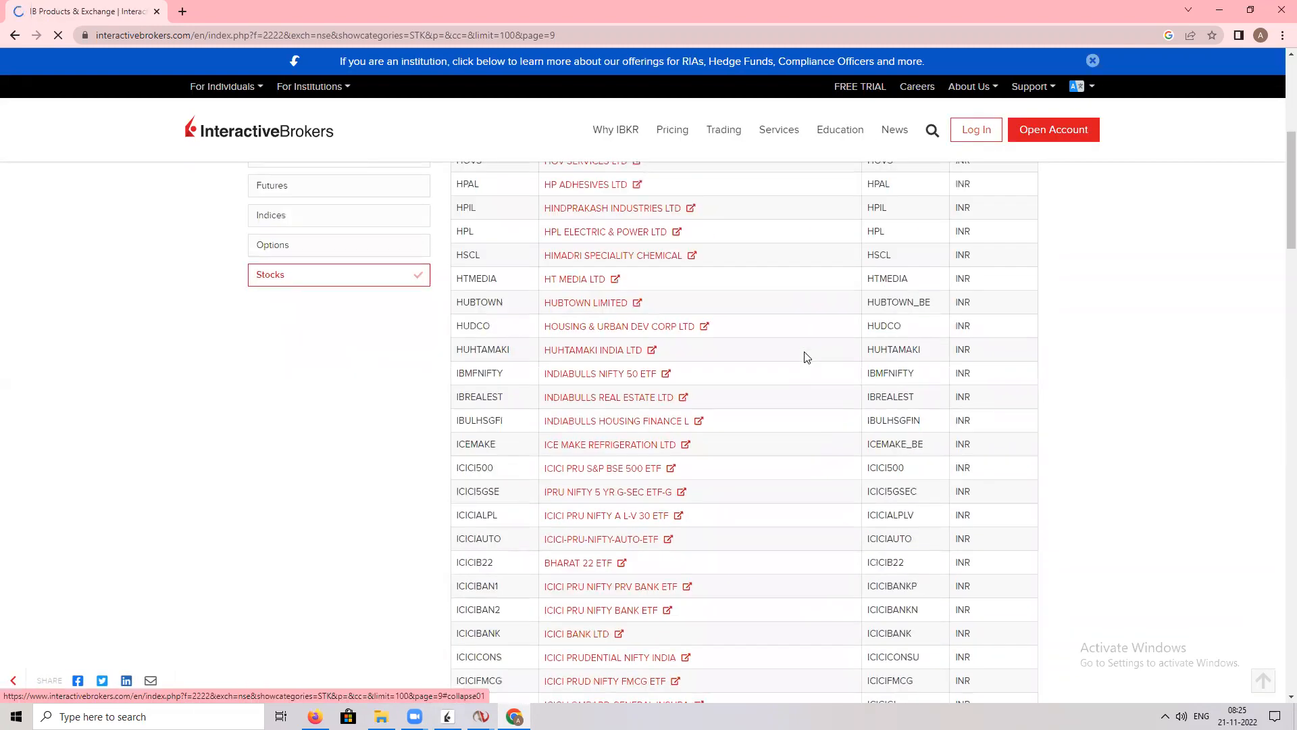
scroll(down, 3)
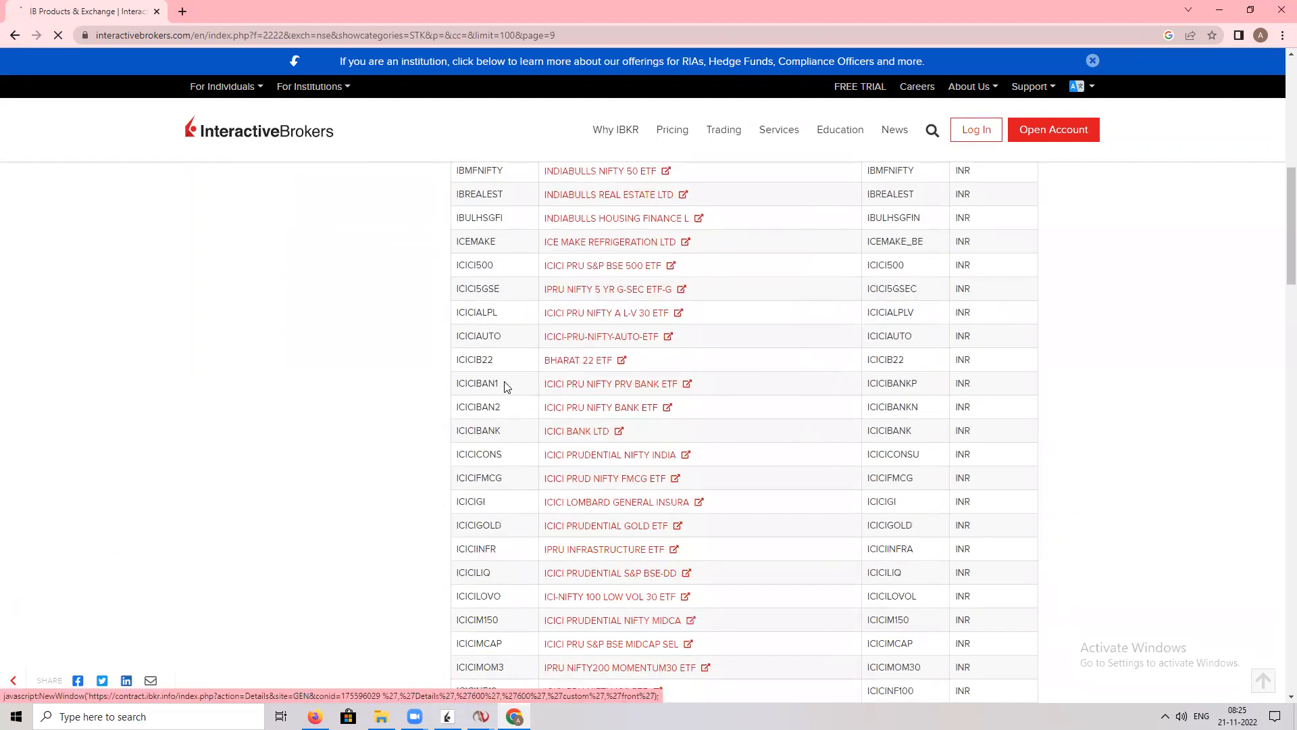
mouse_move(703, 381)
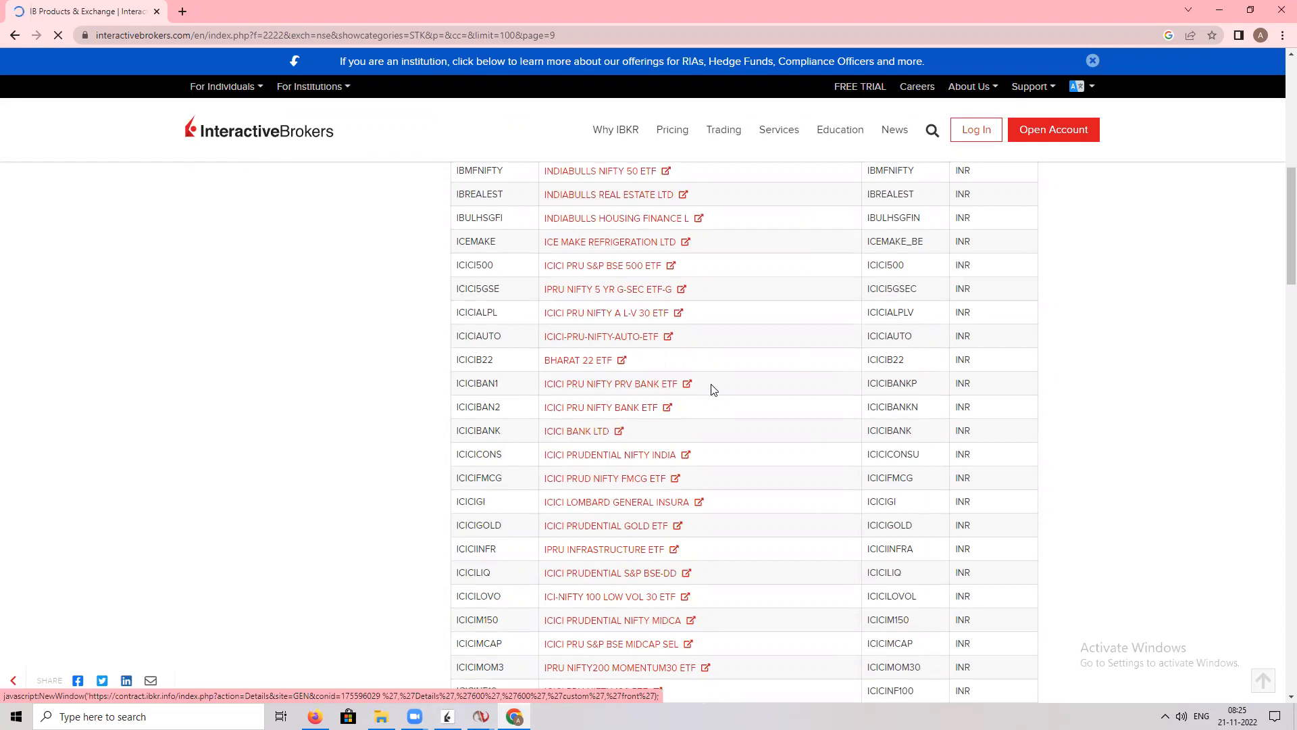
double_click(478, 430)
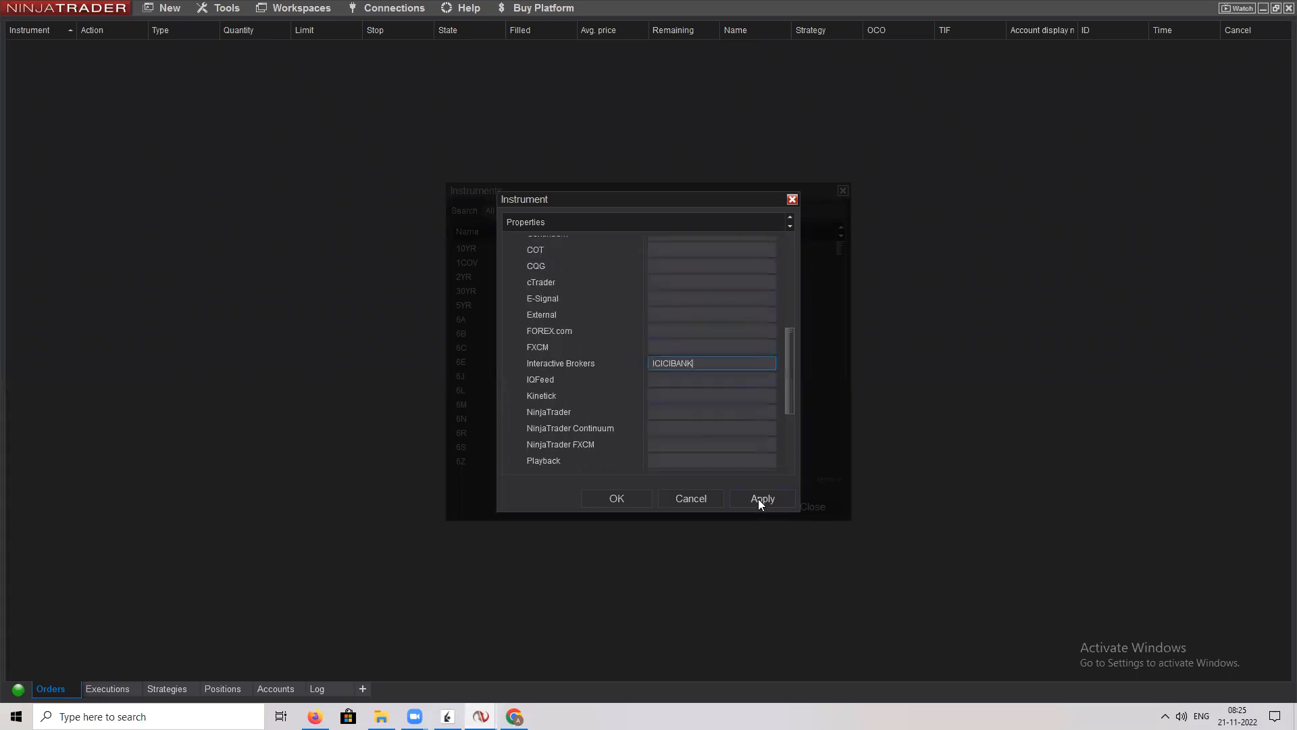
Step: Save the ICICIBANK stock with Interactive Brokers symbol ICICIBANK
click(761, 498)
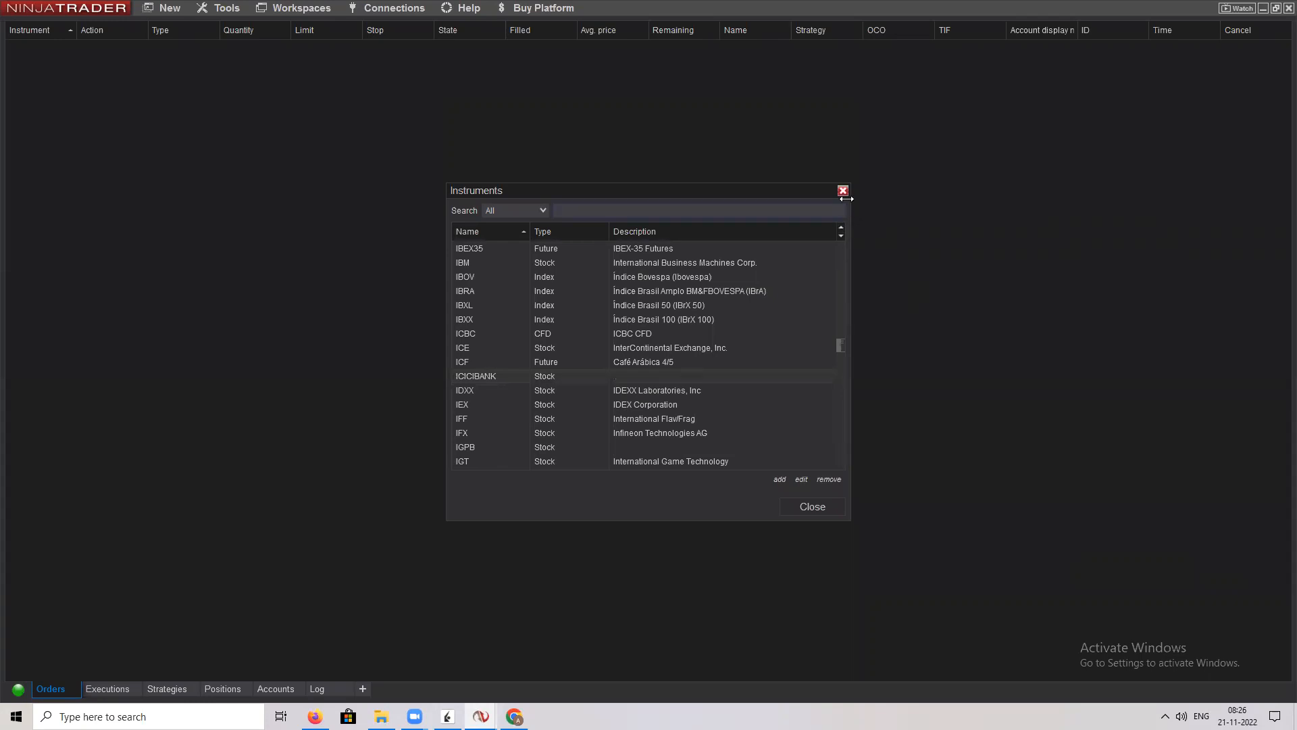
mouse_move(842, 191)
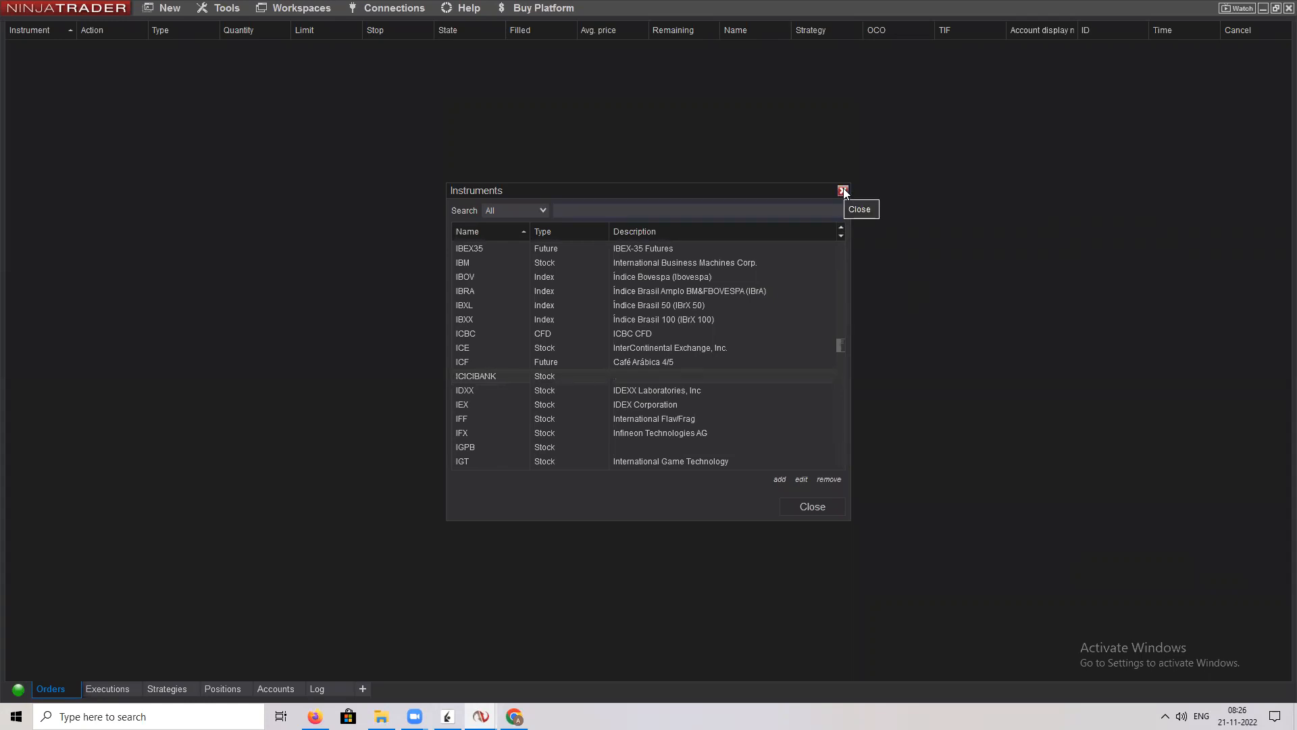
Step: Close the Instruments window, leaving the empty orders view with ICICIBANK saved
click(811, 506)
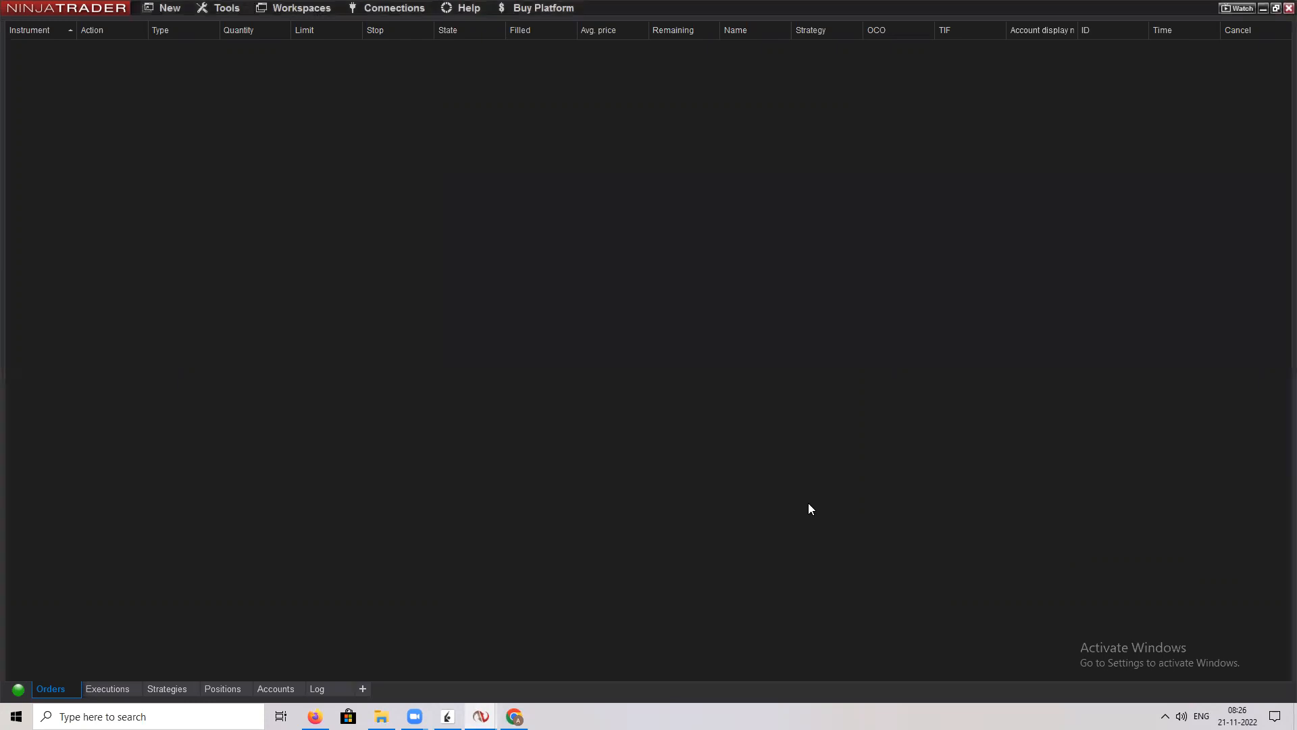
mouse_move(290, 224)
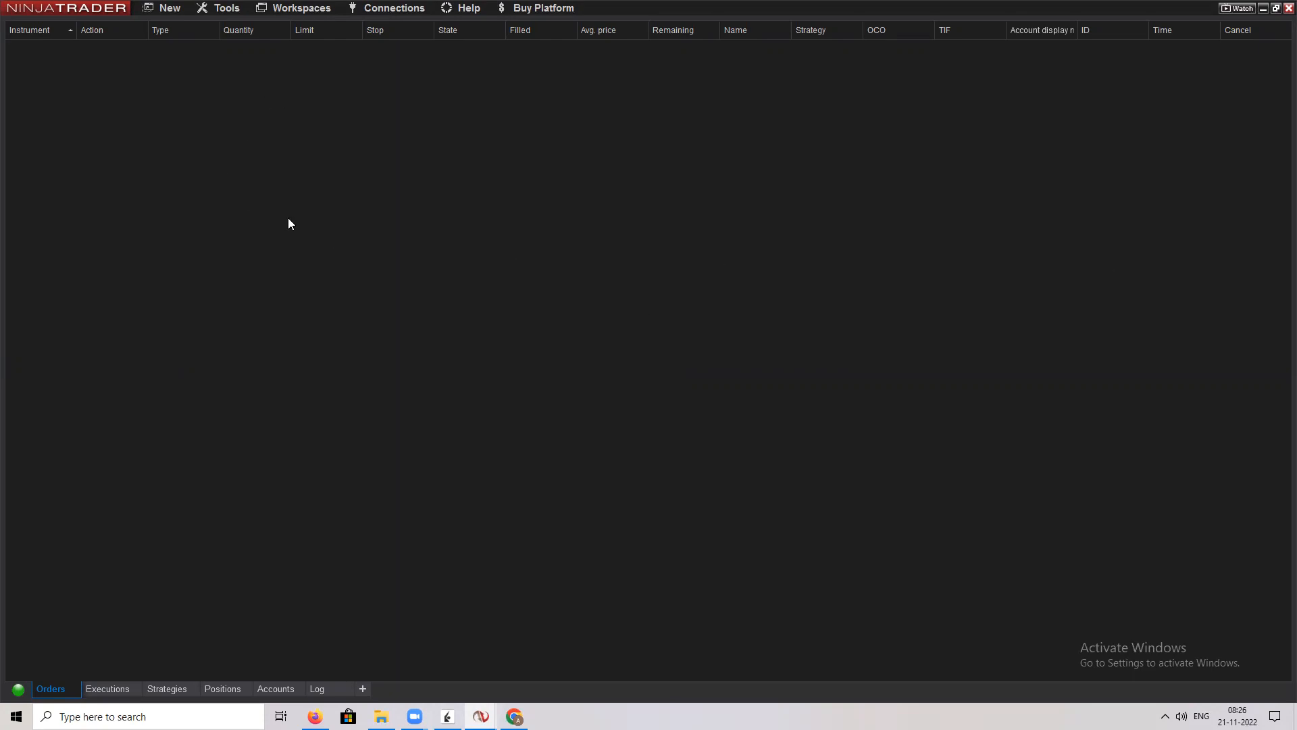
click(225, 7)
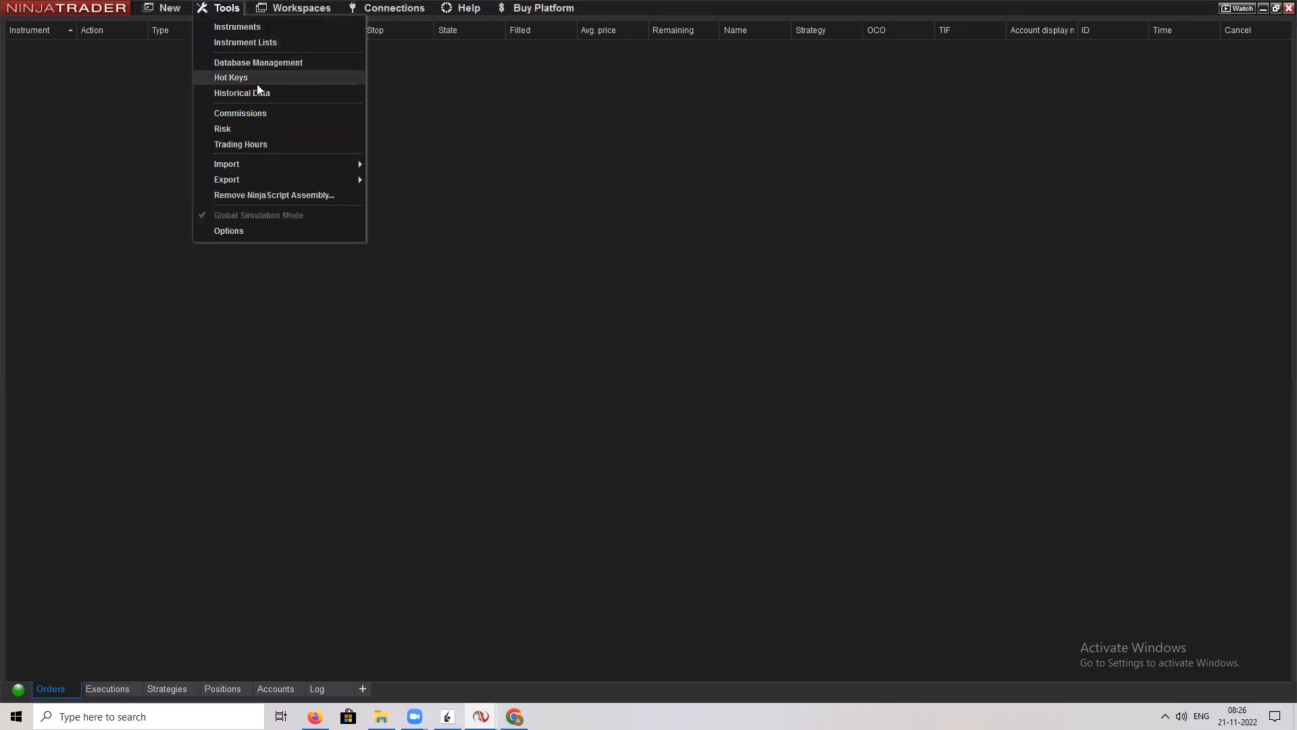
mouse_move(245, 42)
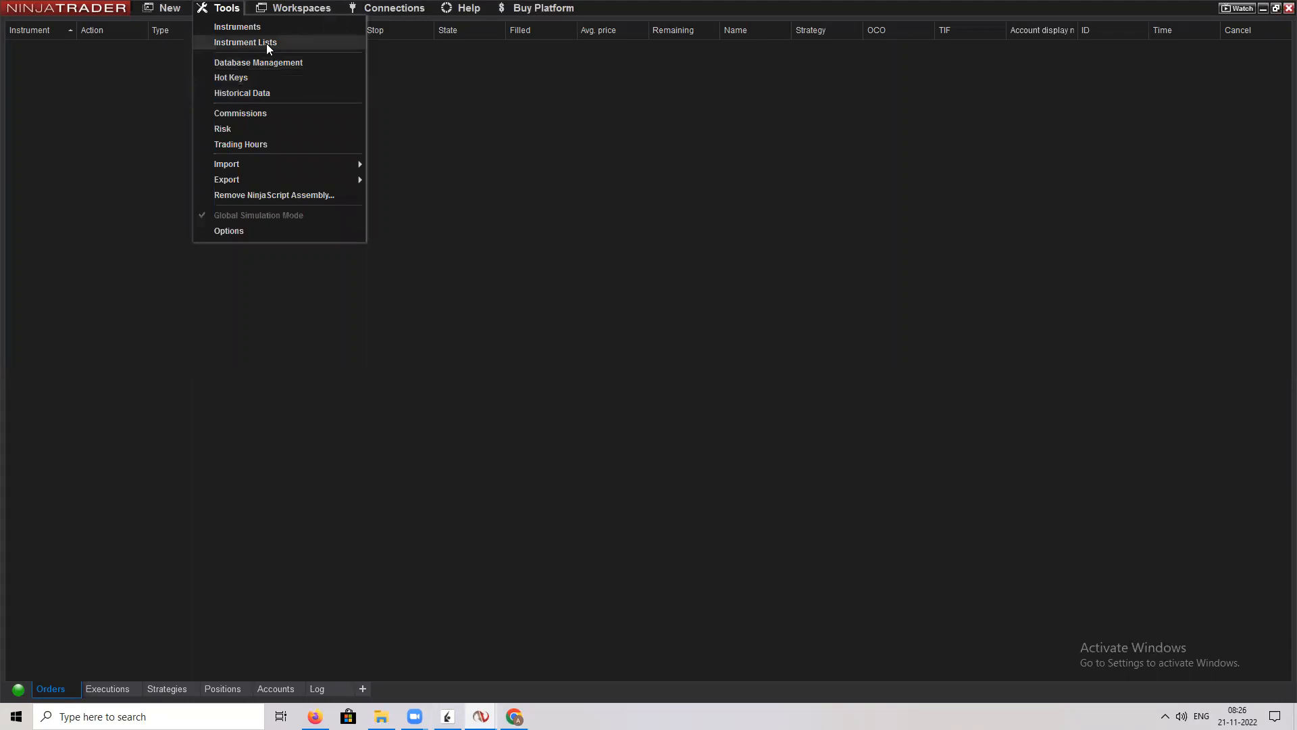
click(169, 8)
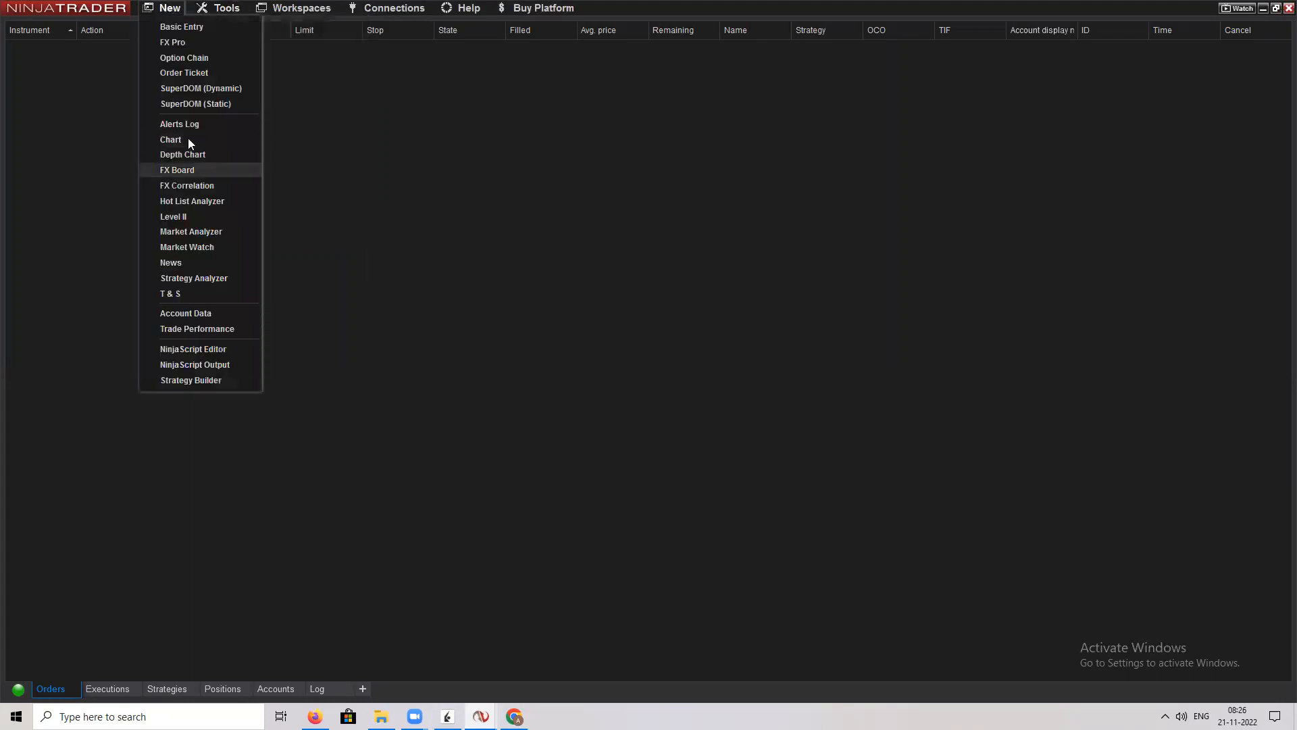
mouse_move(210, 201)
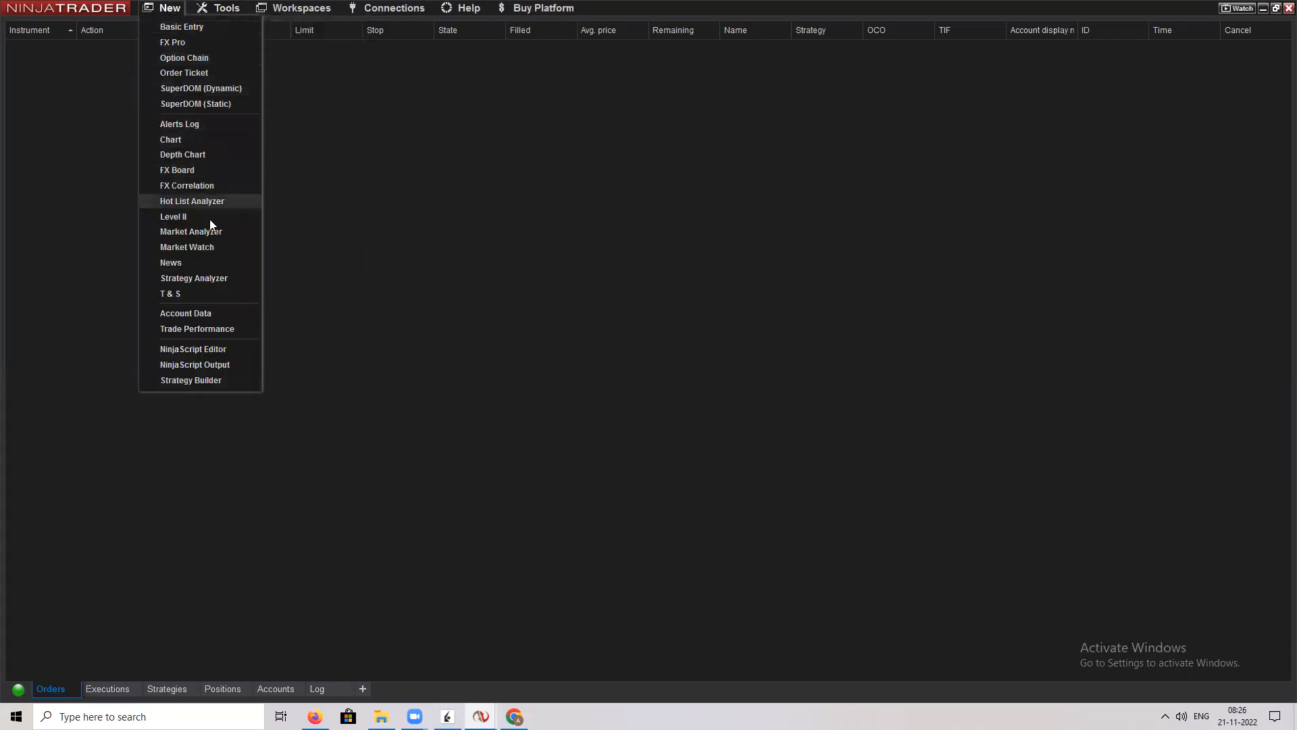
mouse_move(190, 231)
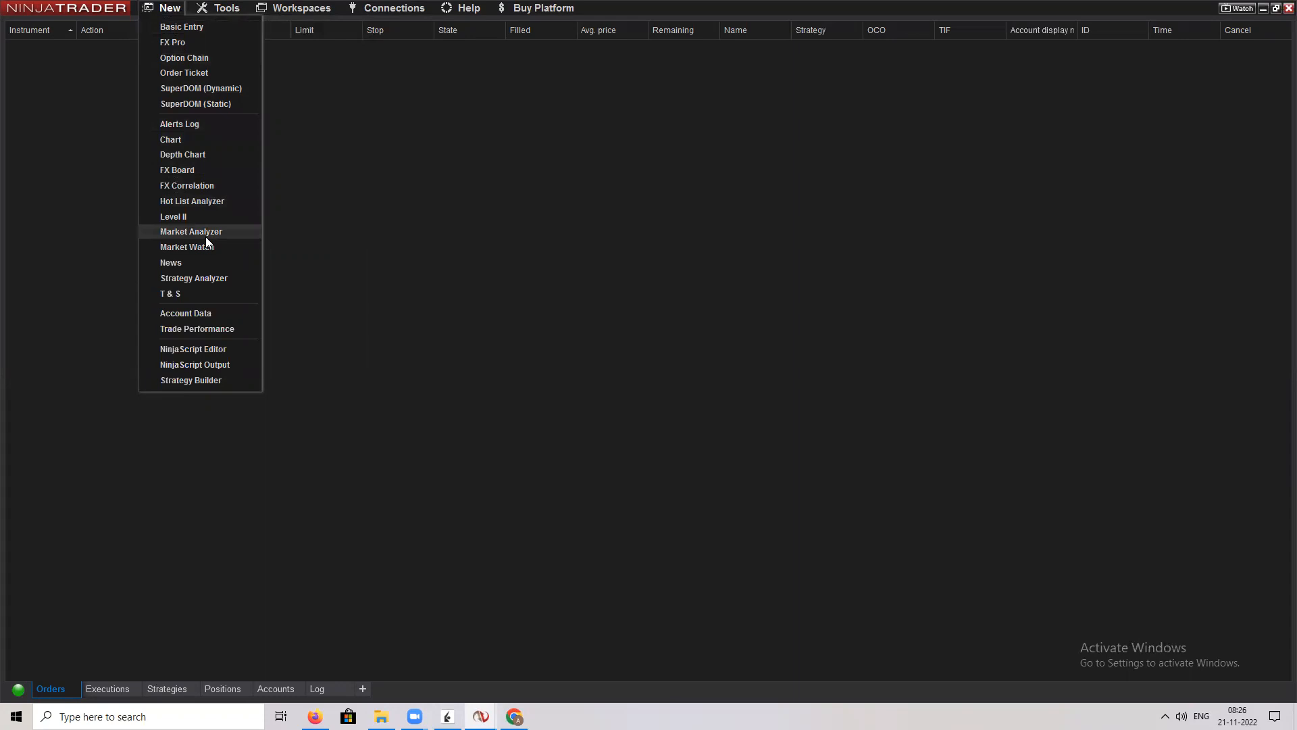
click(170, 8)
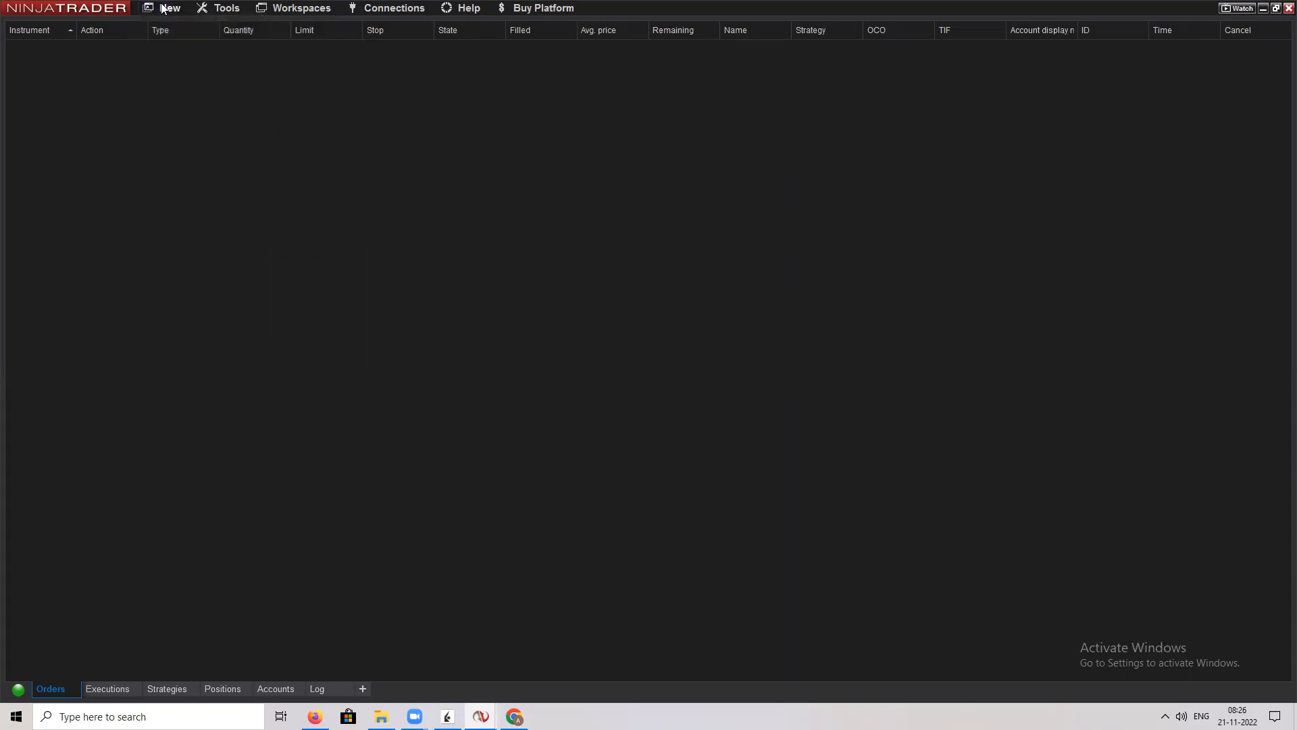
Step: Maximize the Market Analyzer and open its grid context menu to reach Add Instrument(s)
click(169, 8)
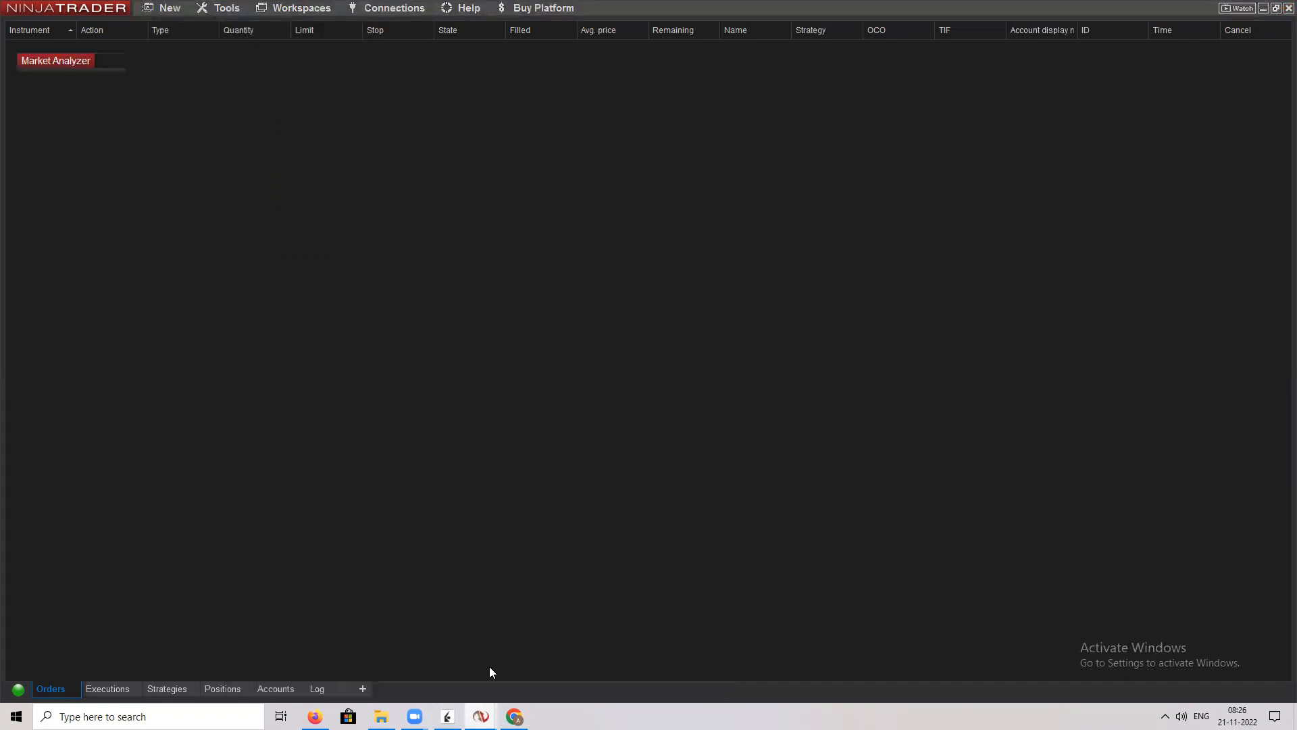
click(55, 60)
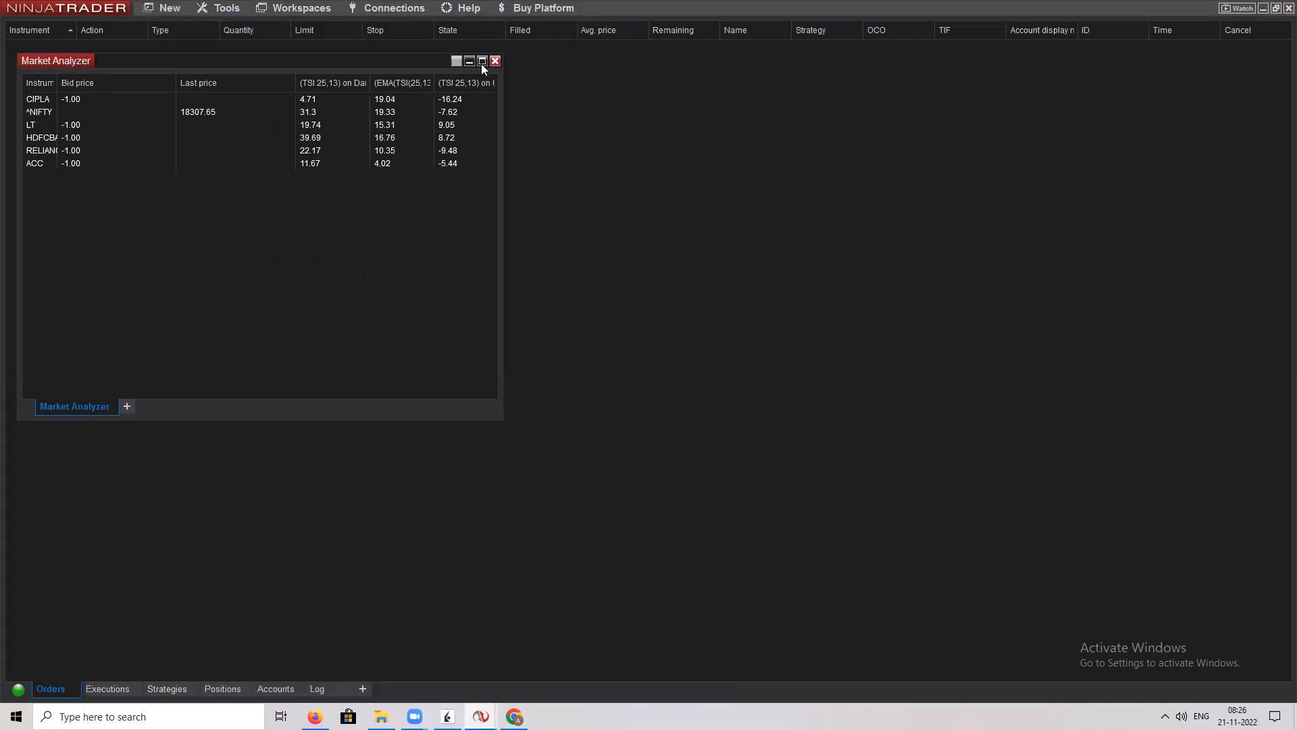
click(482, 60)
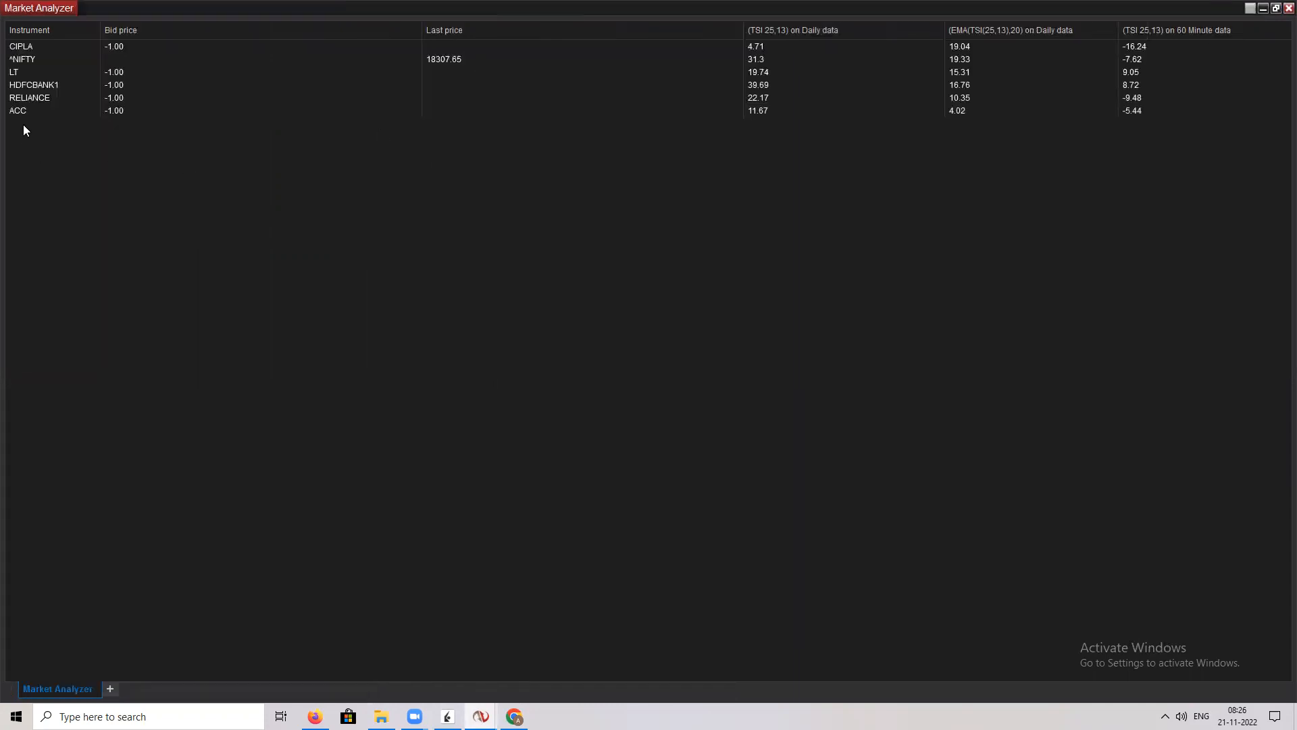
right_click(24, 130)
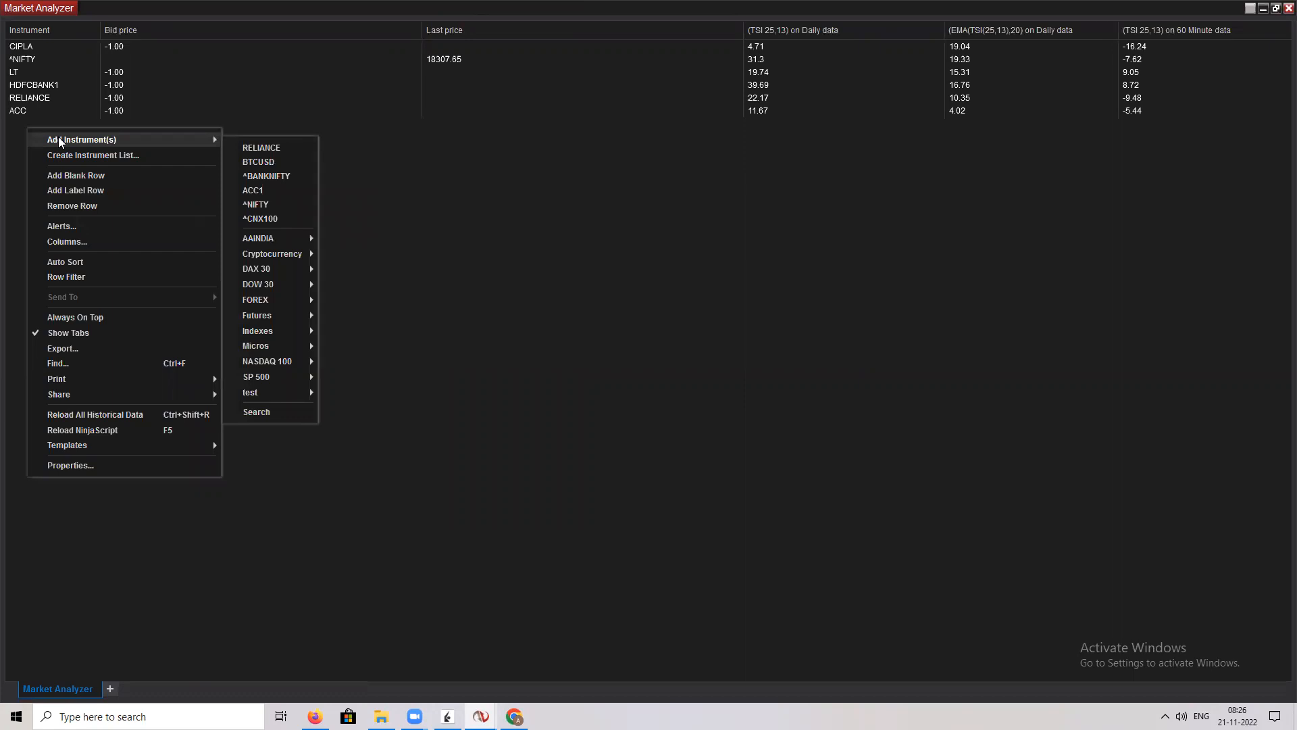
mouse_move(254, 157)
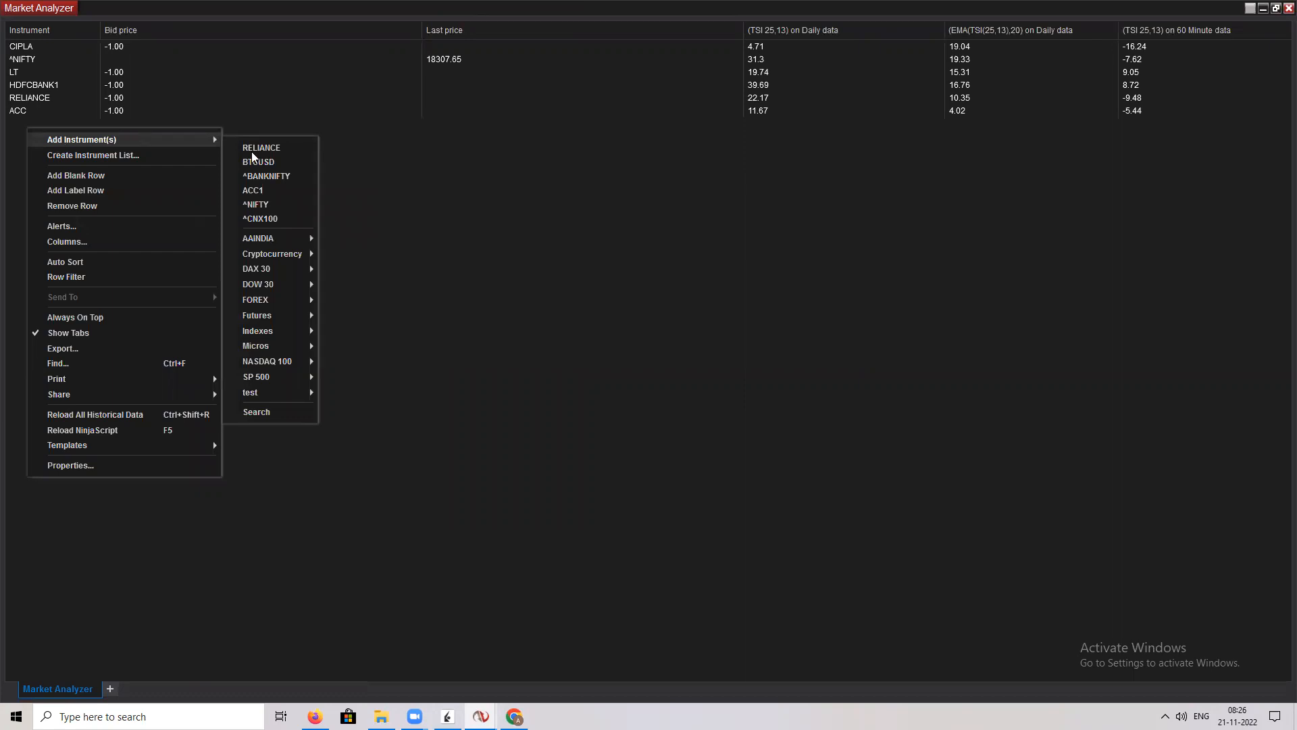
click(257, 412)
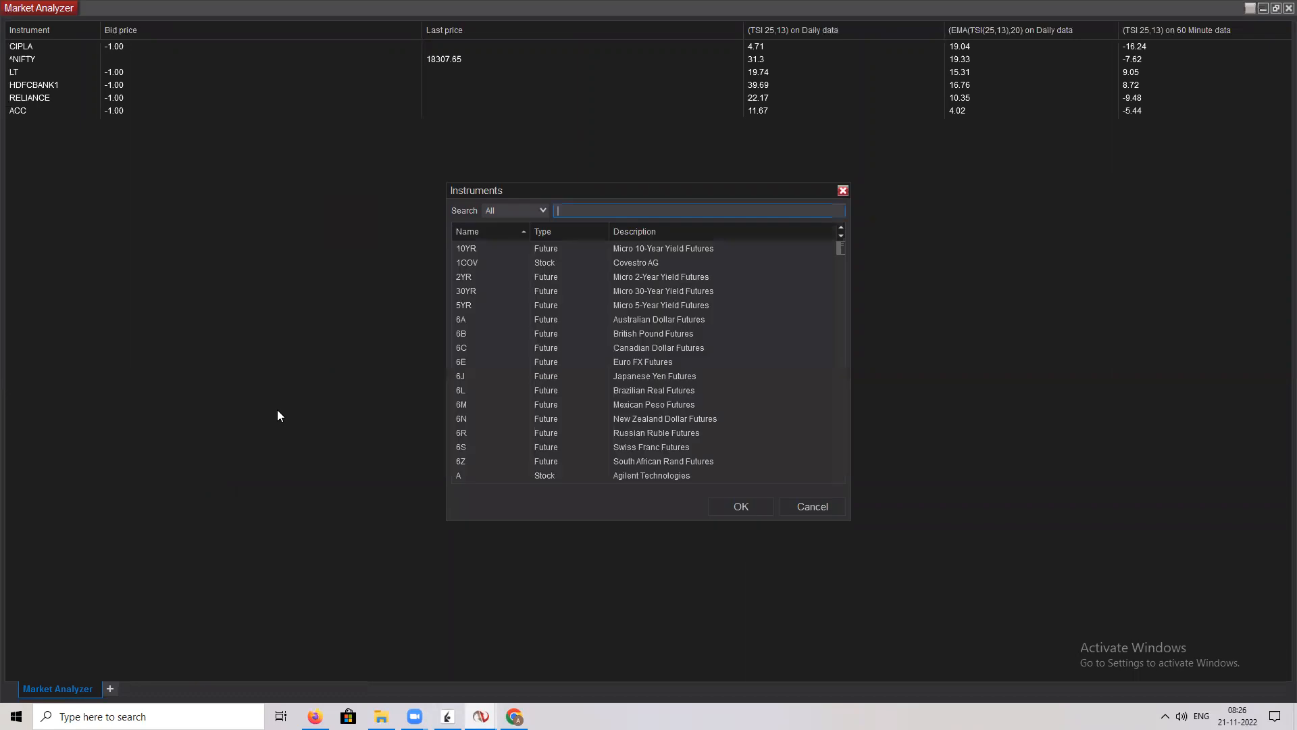
text(icici)
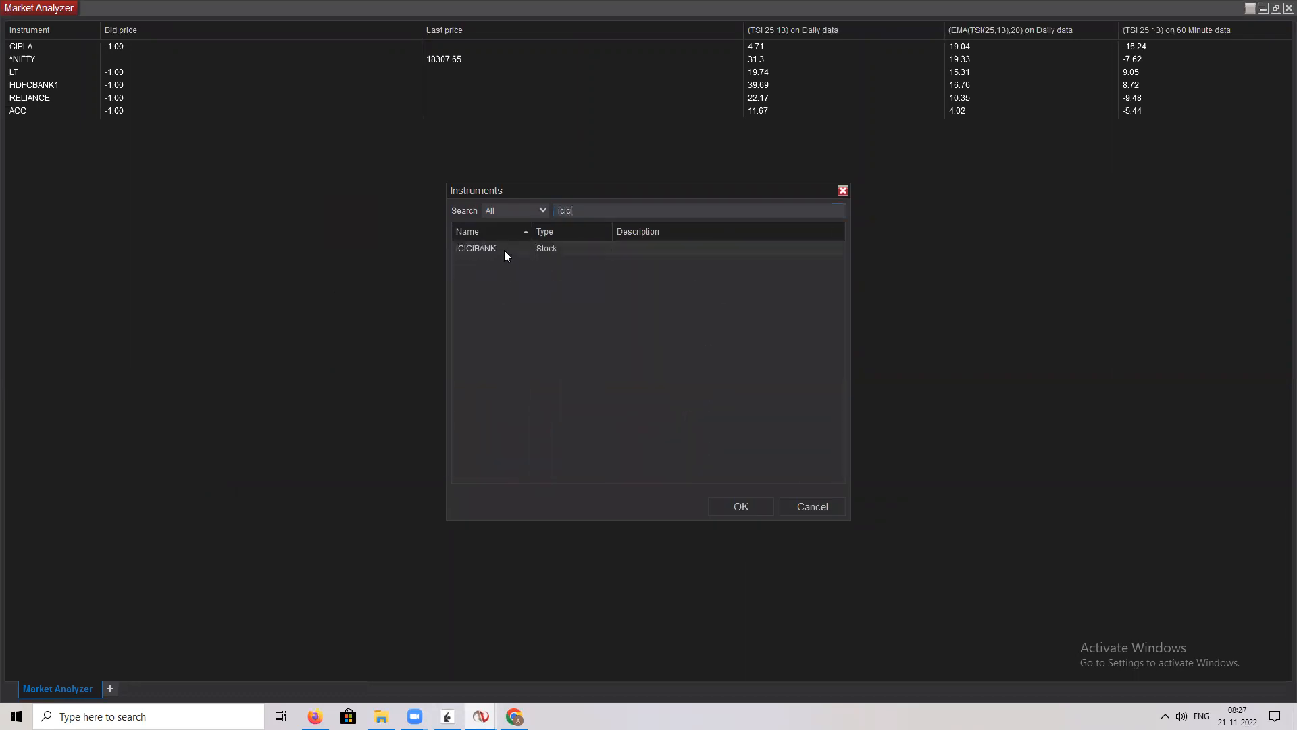
click(739, 506)
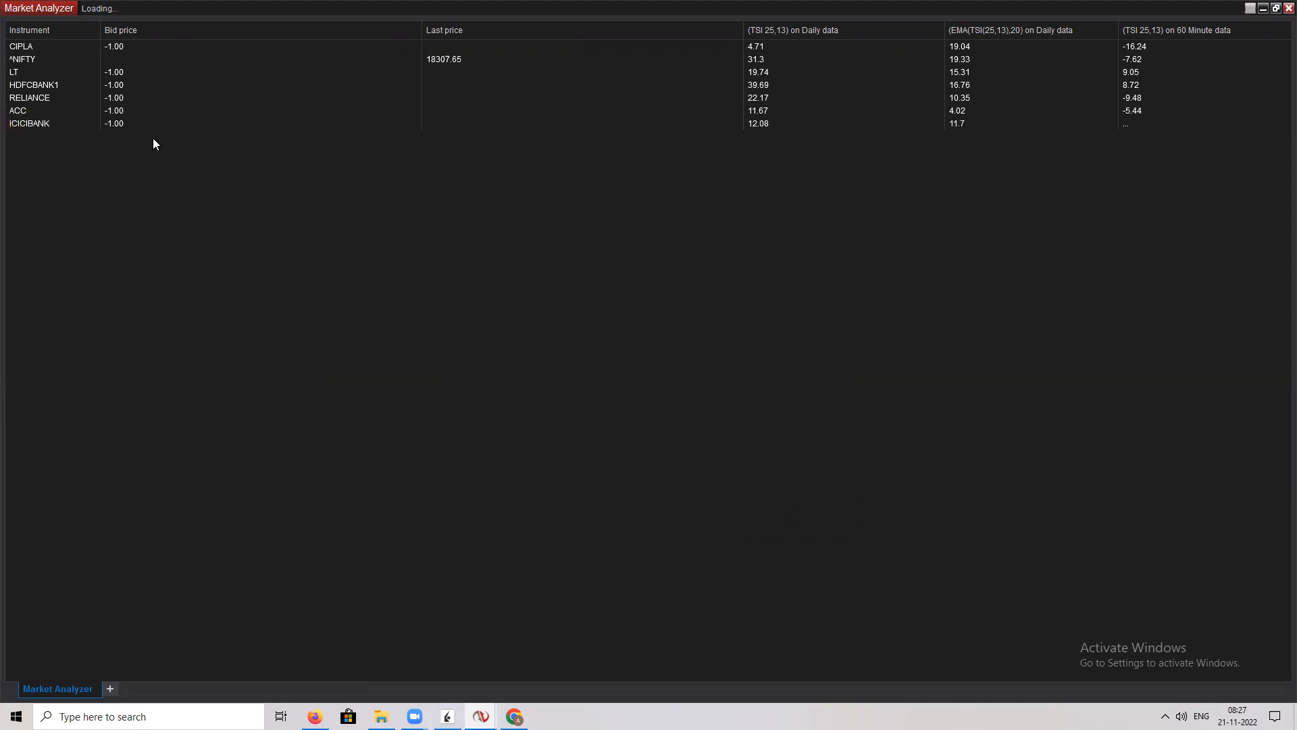
mouse_move(761, 132)
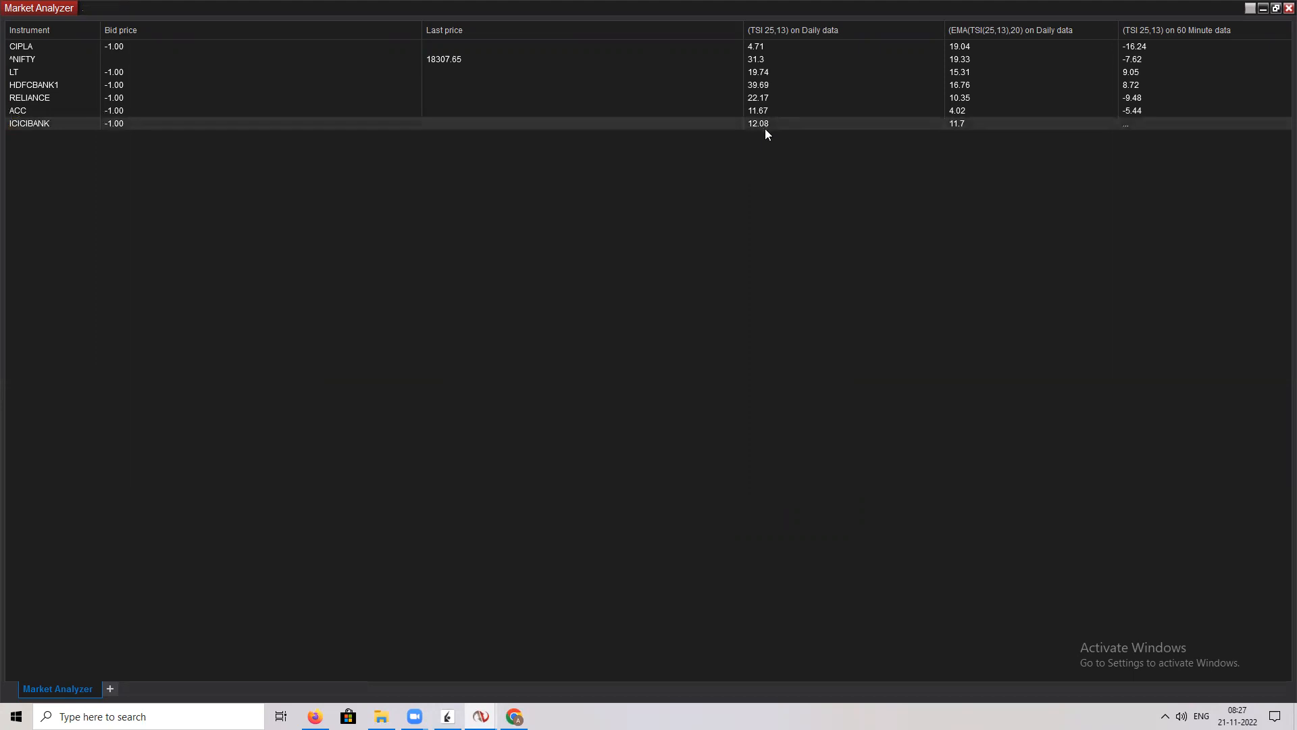
mouse_move(438, 136)
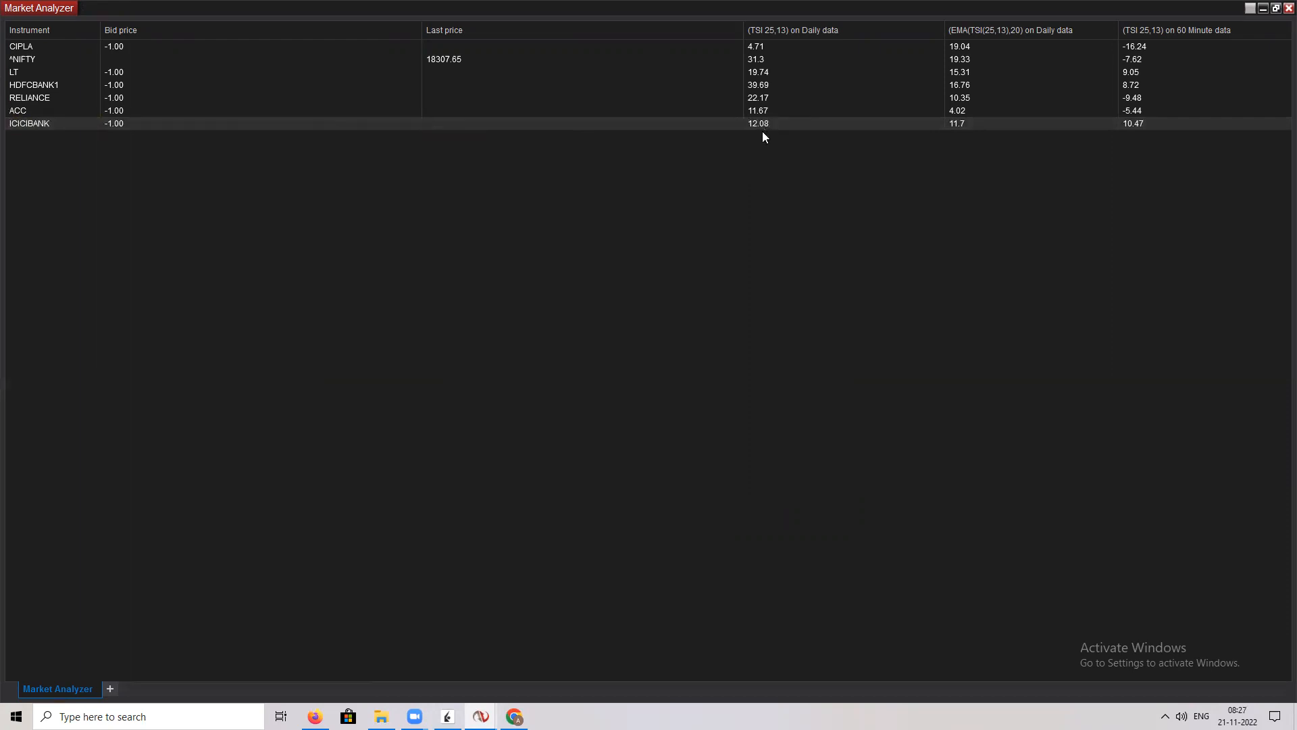
mouse_move(968, 125)
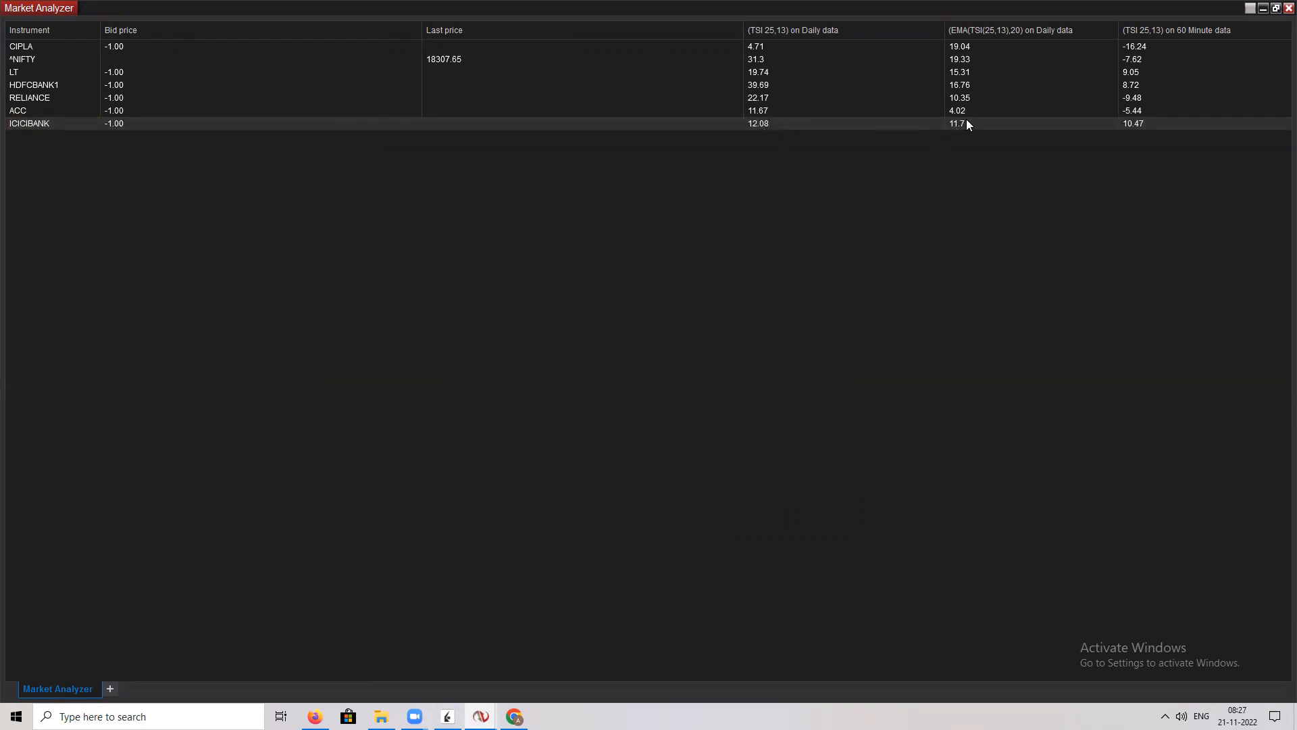
mouse_move(1147, 121)
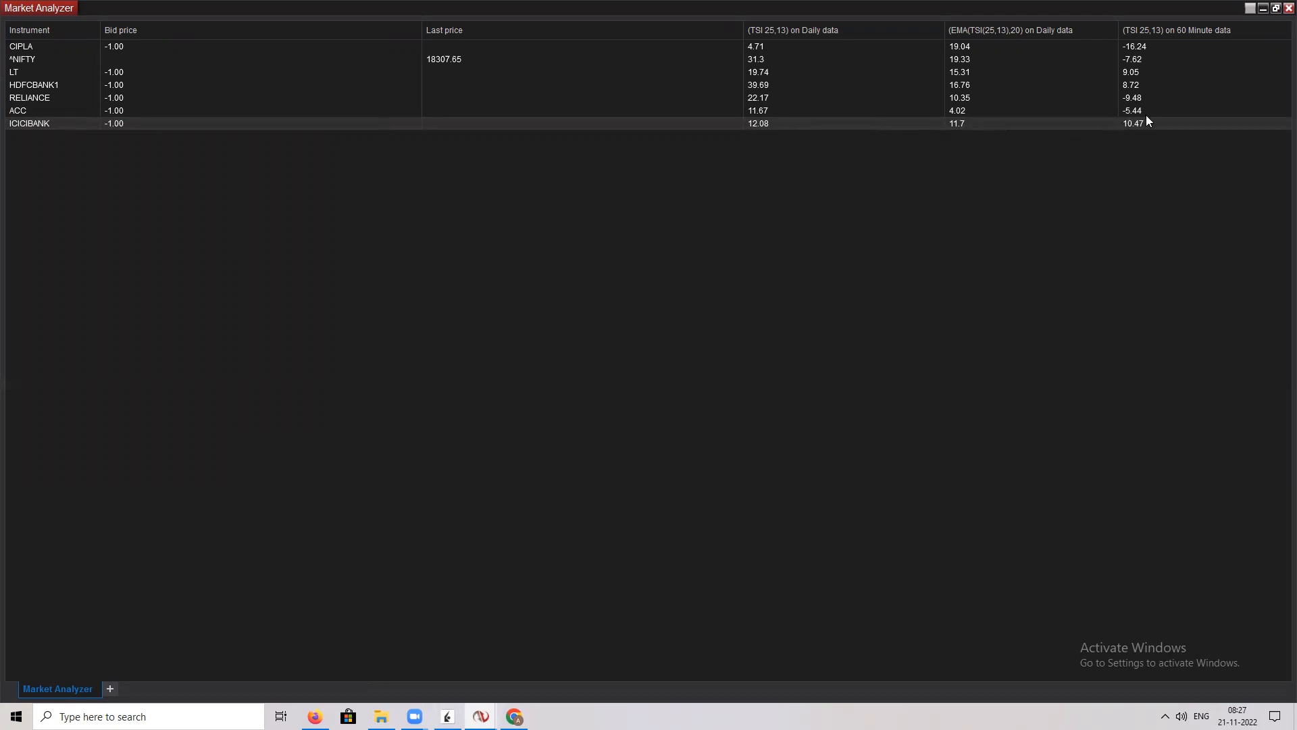
mouse_move(1276, 98)
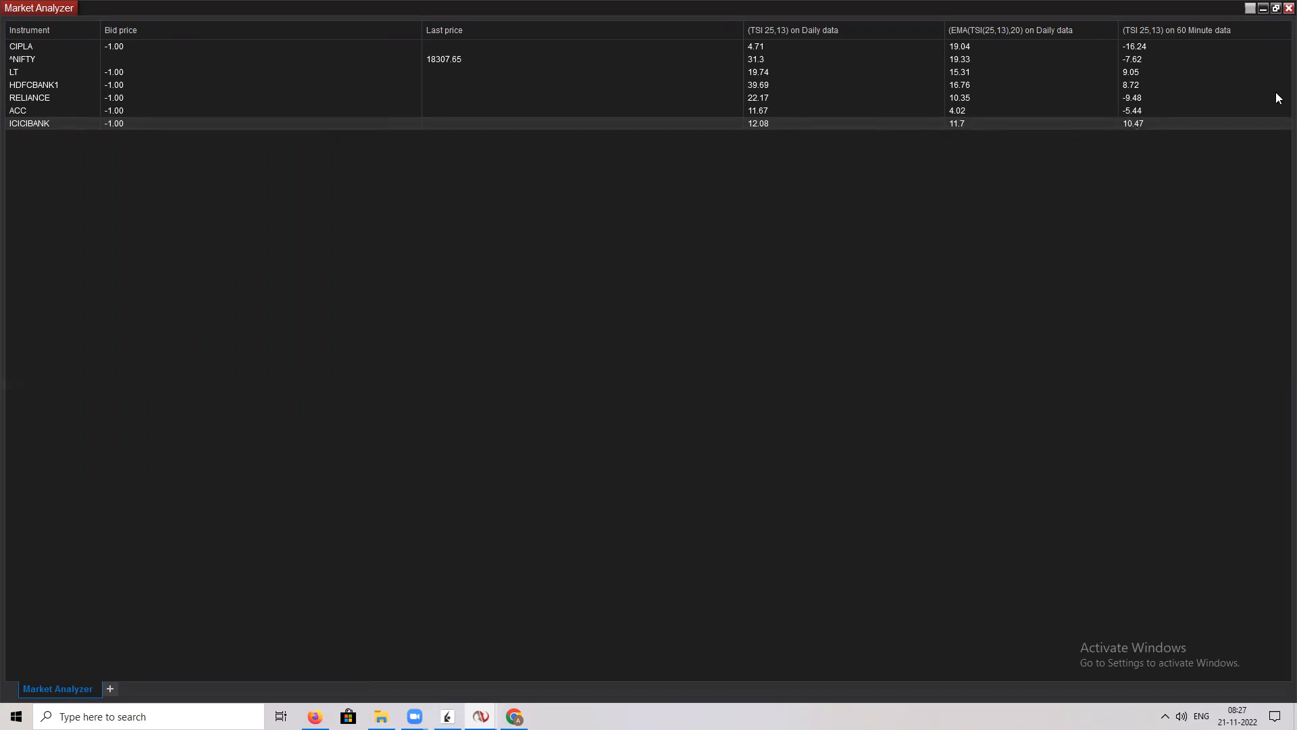
mouse_move(614, 37)
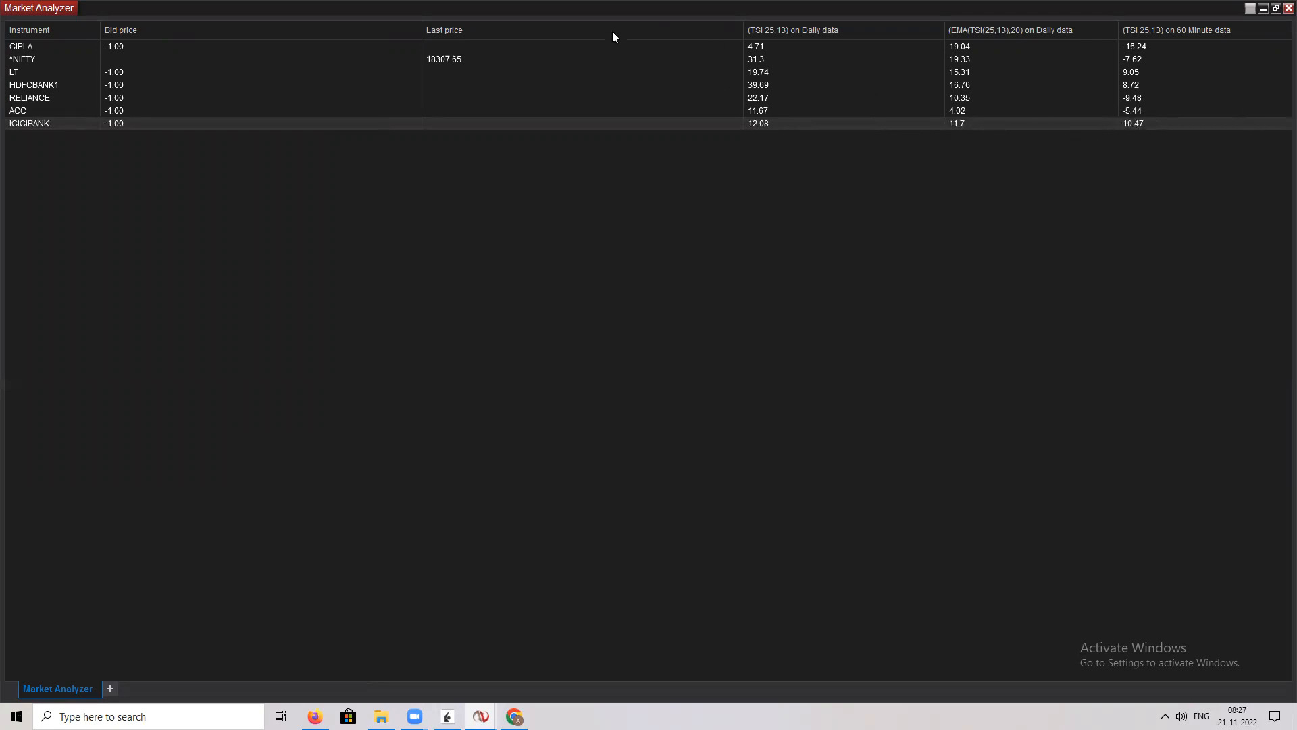
Step: Open the Market Analyzer's Columns window and scroll the Available list toward Indicator
right_click(612, 37)
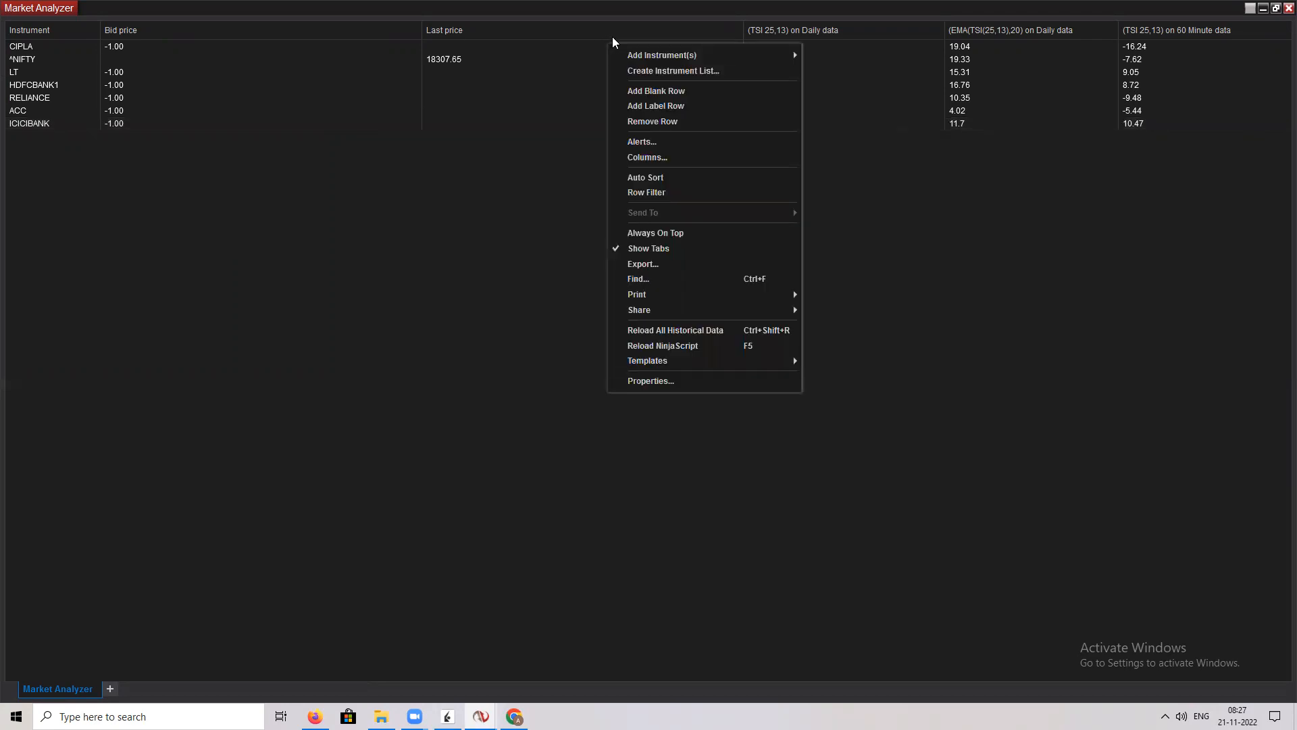
mouse_move(612, 26)
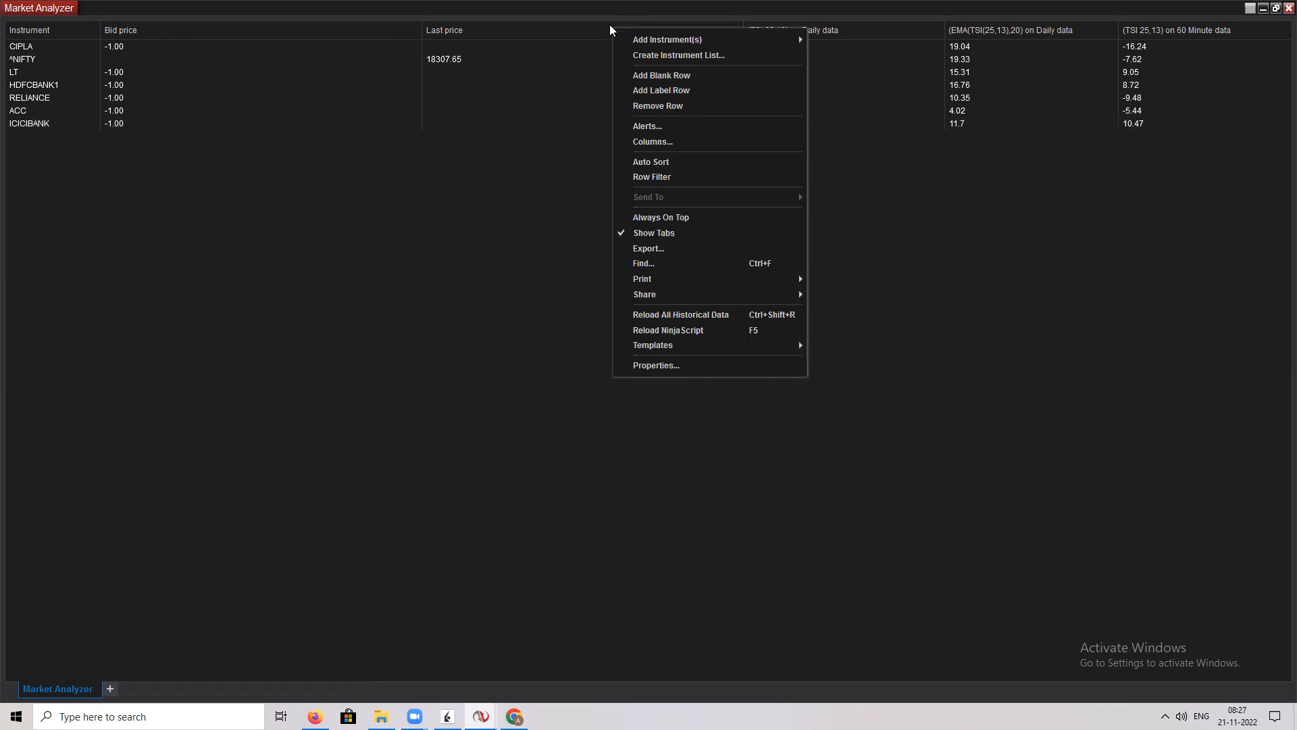
mouse_move(677, 141)
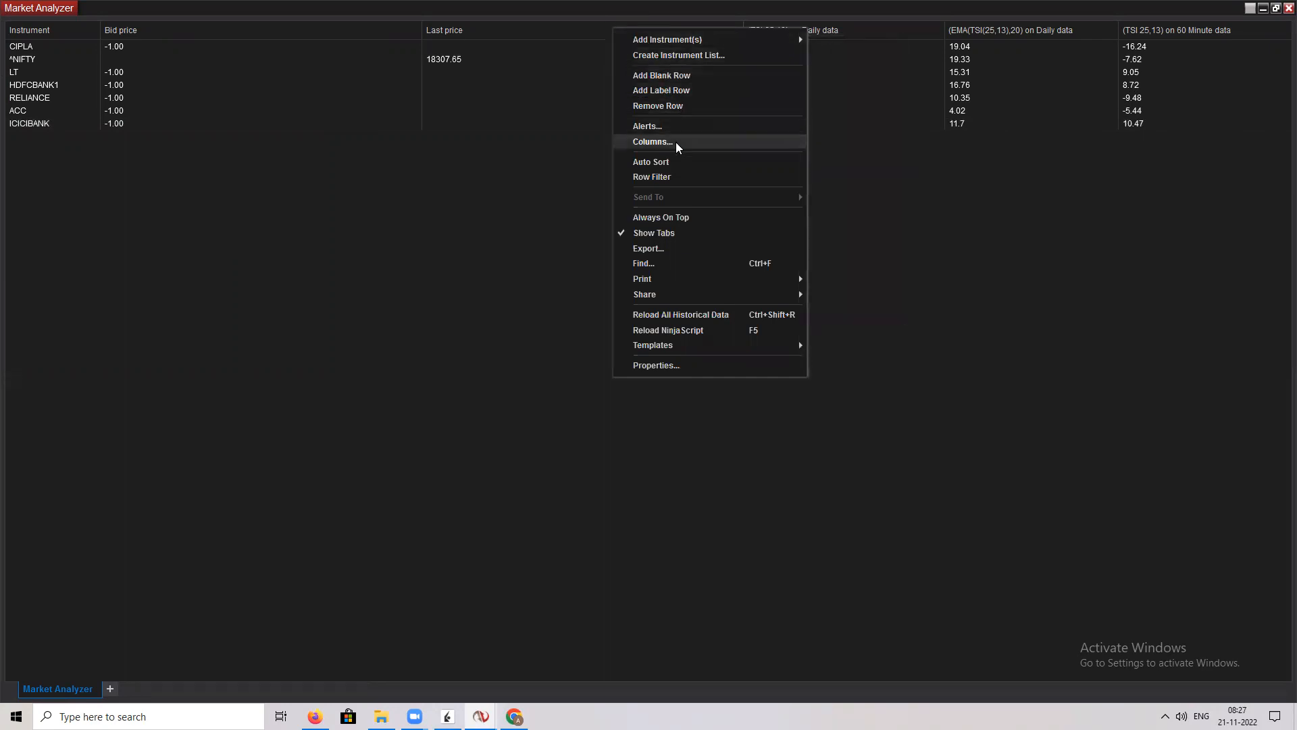
click(651, 141)
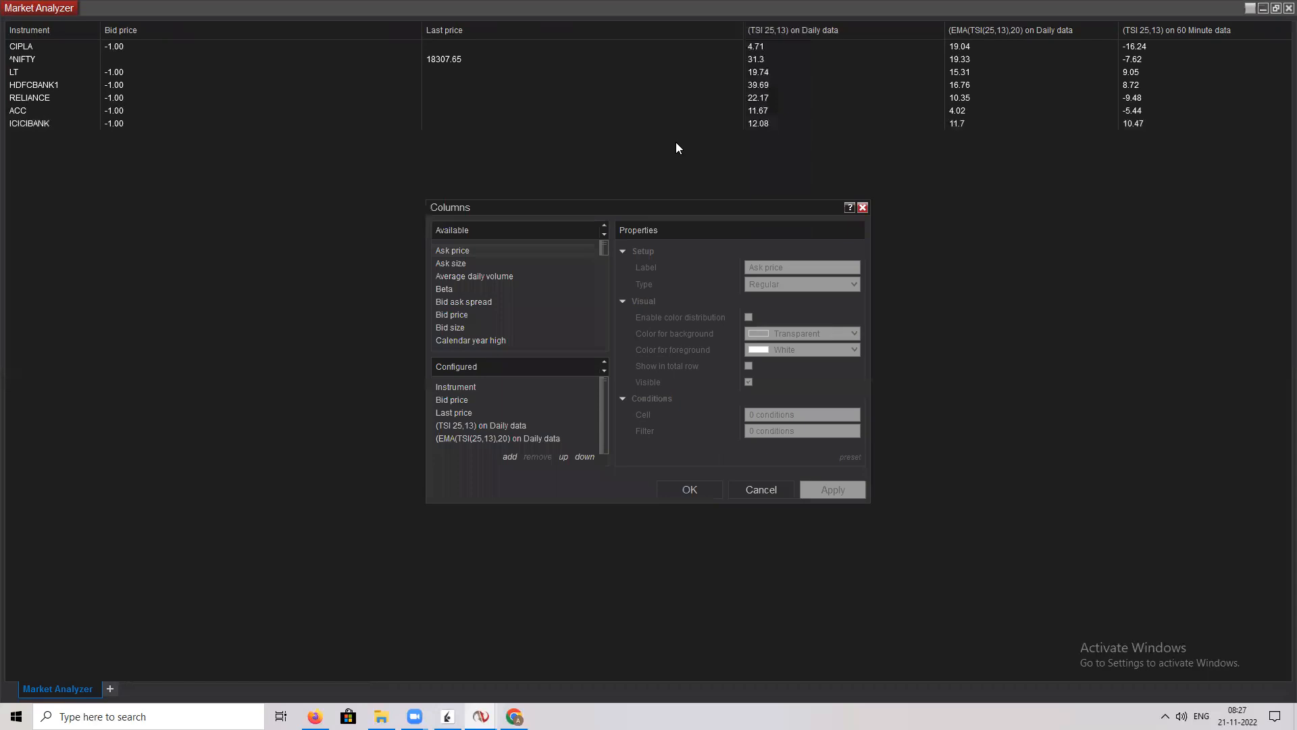
scroll(down, 3)
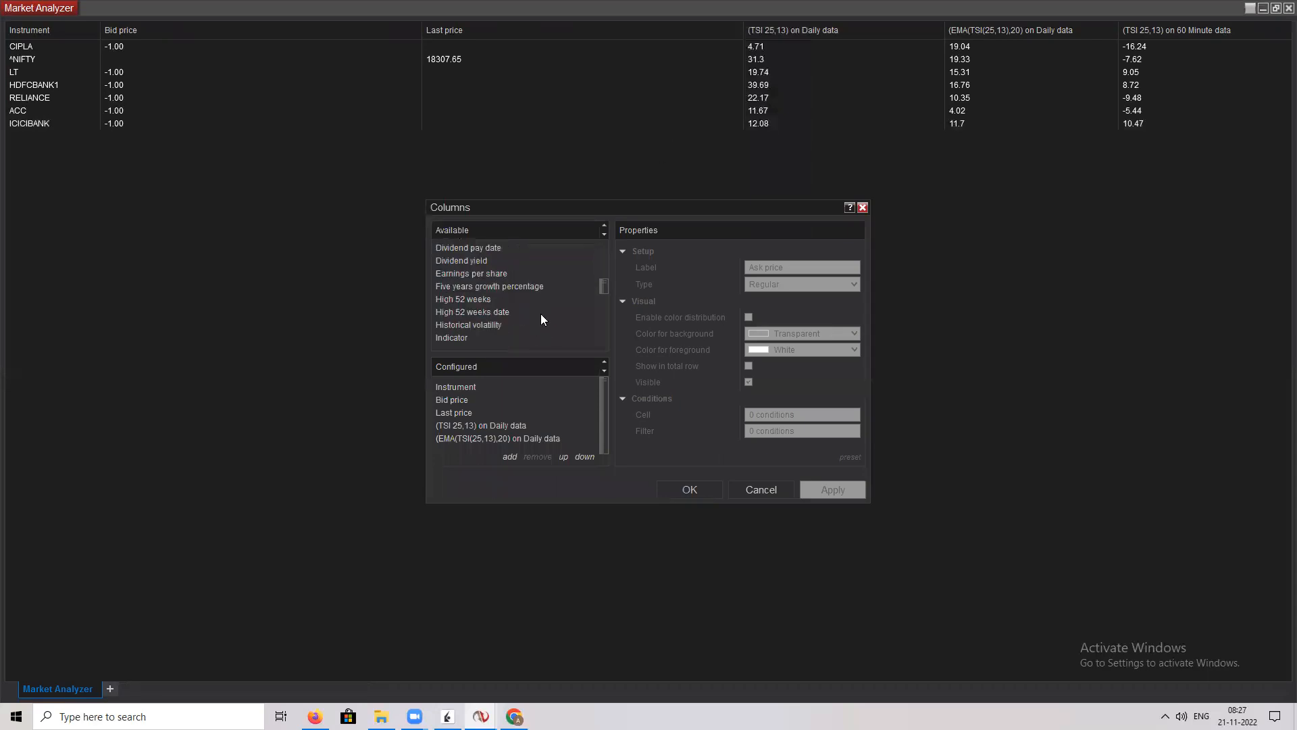
scroll(down, 3)
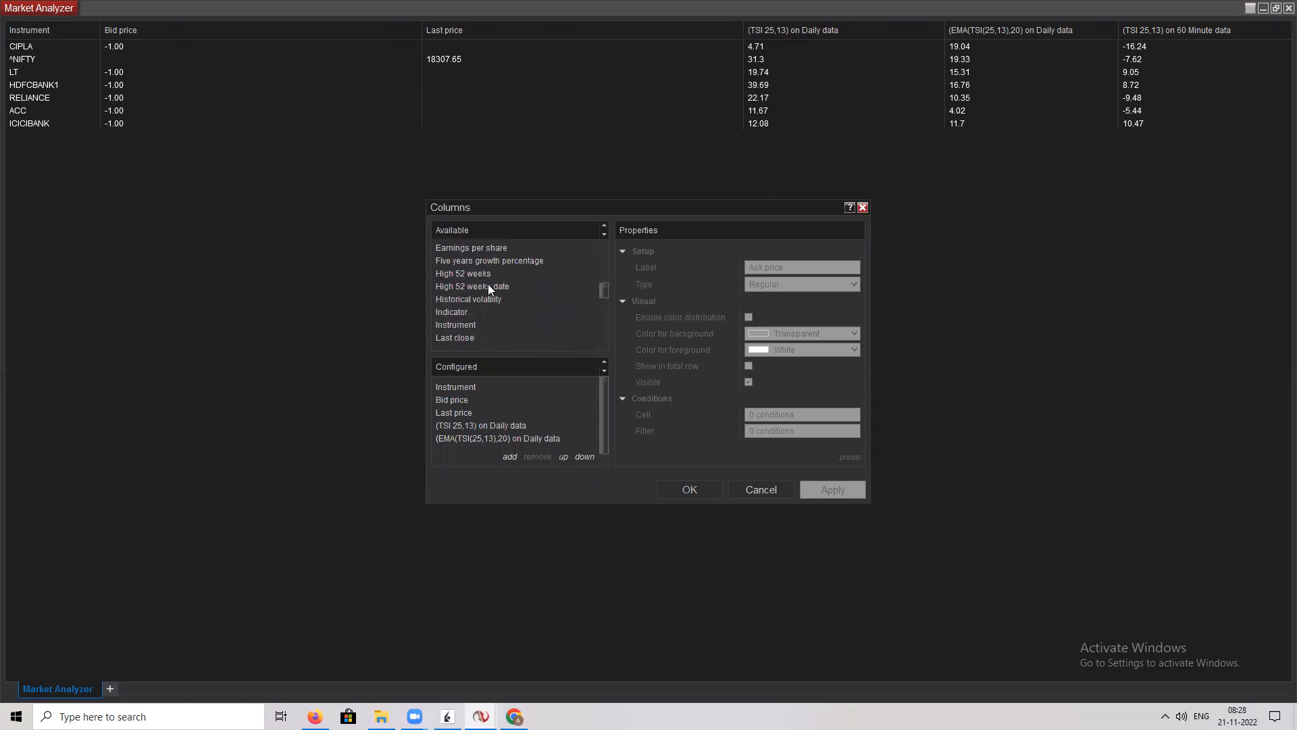
Step: Add an Indicator column and select RSI (14,3) as its indicator
click(451, 312)
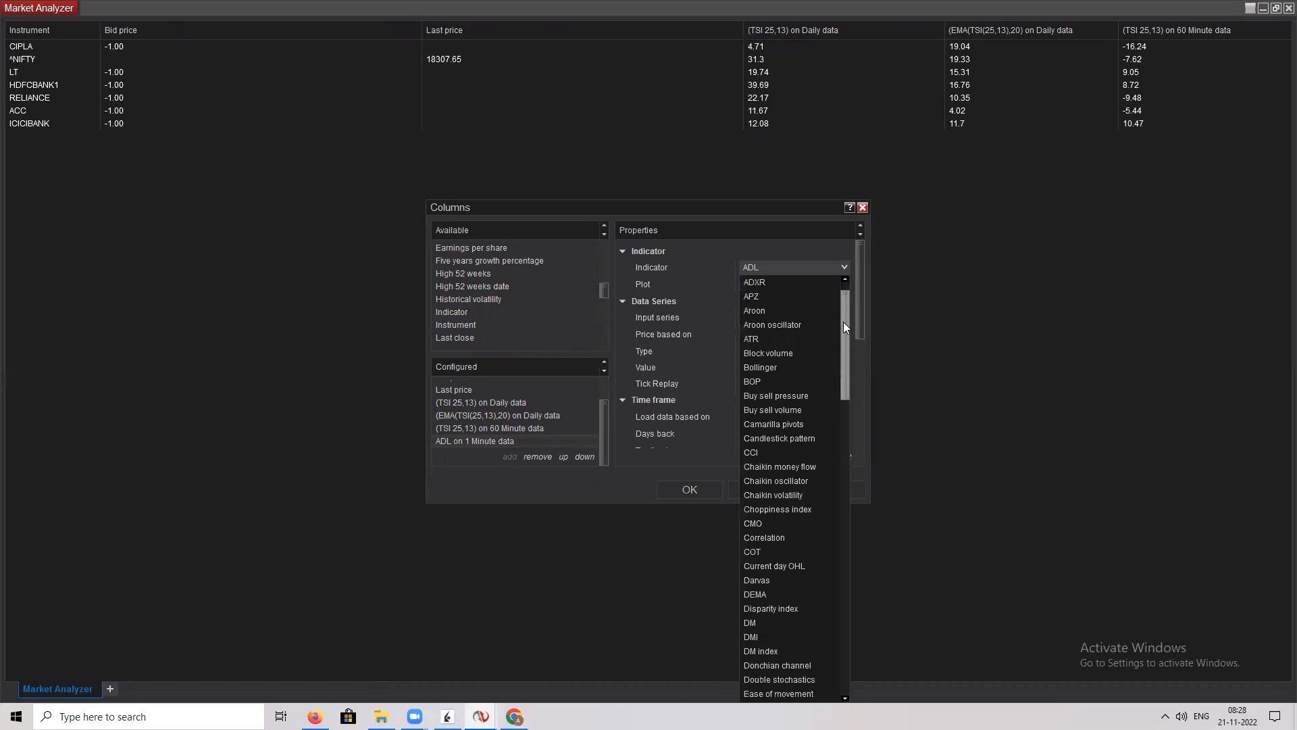
scroll(down, 3)
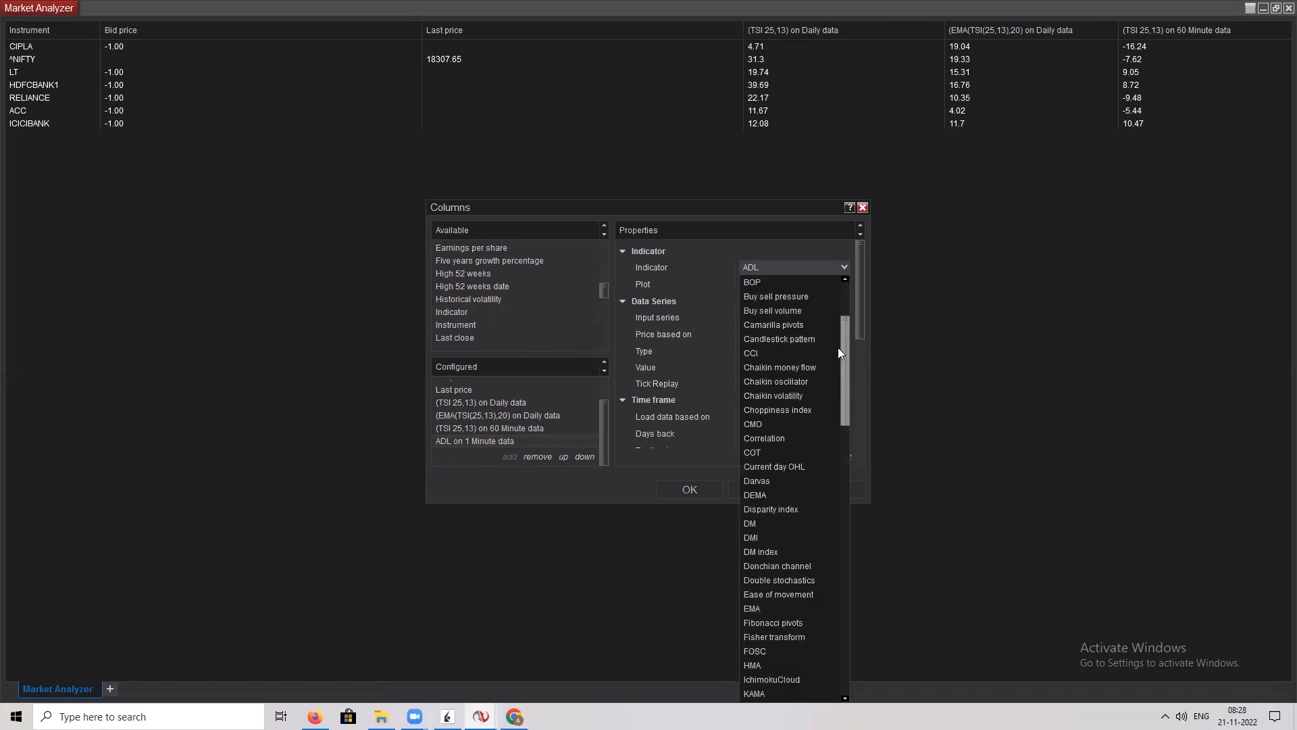
scroll(down, 3)
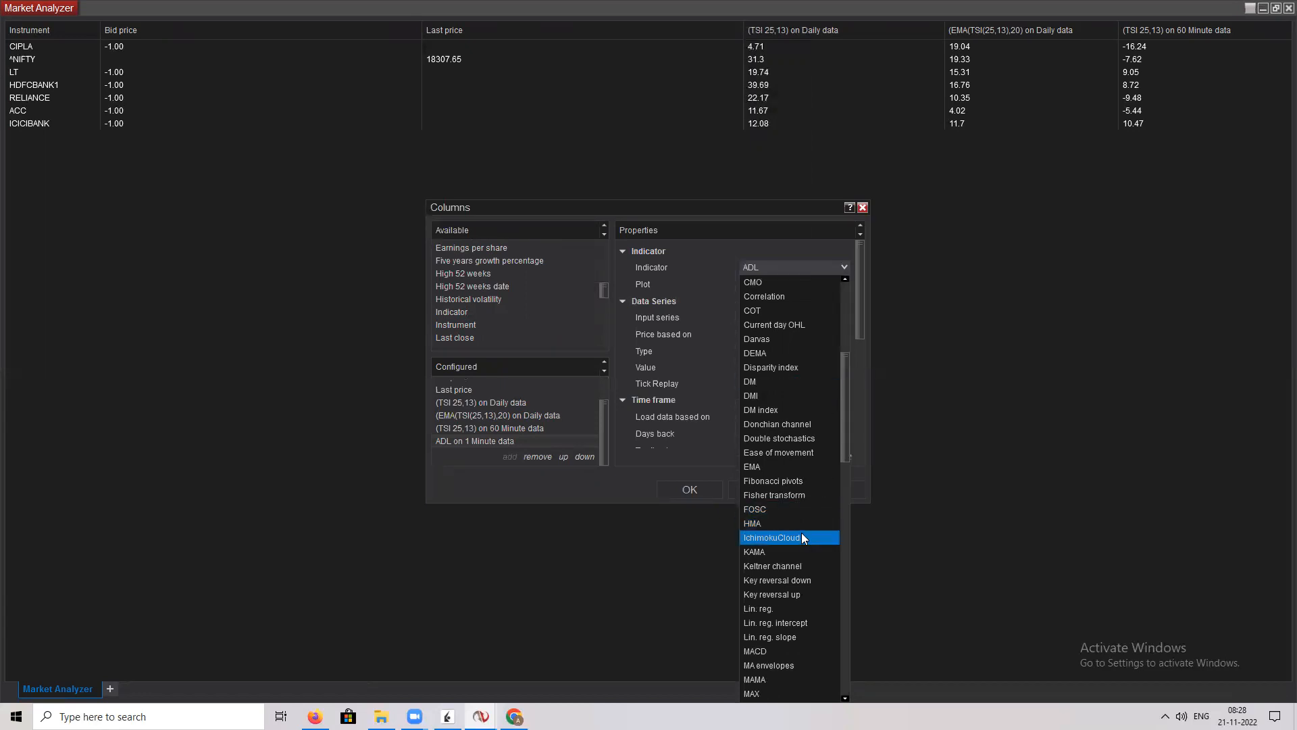
mouse_move(803, 543)
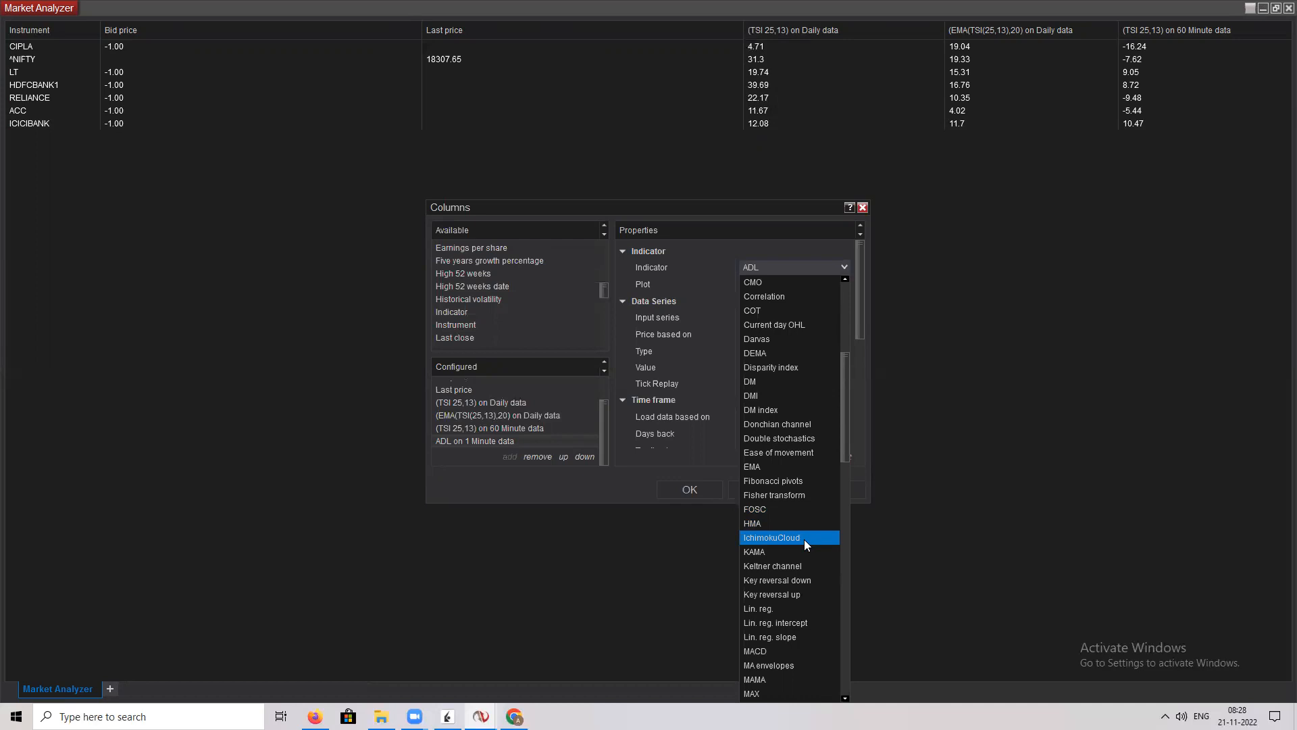
mouse_move(803, 545)
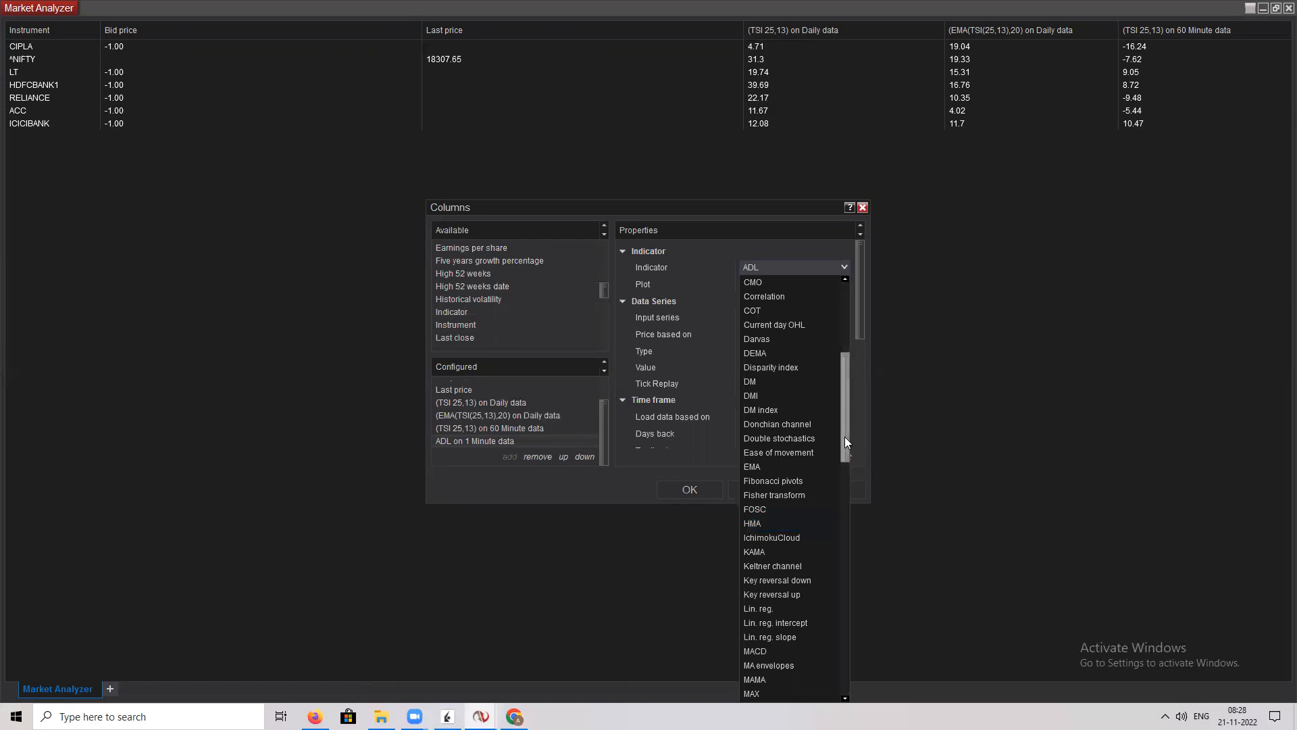
scroll(down, 3)
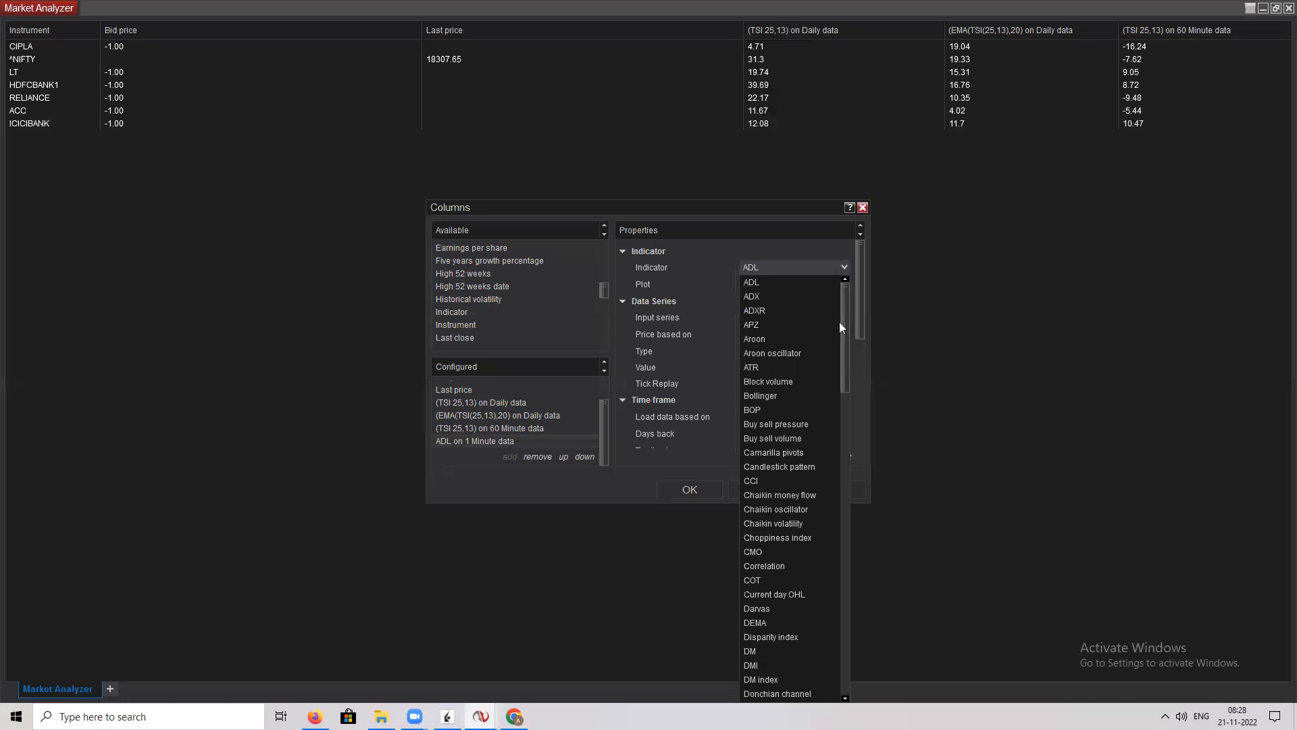
scroll(down, 3)
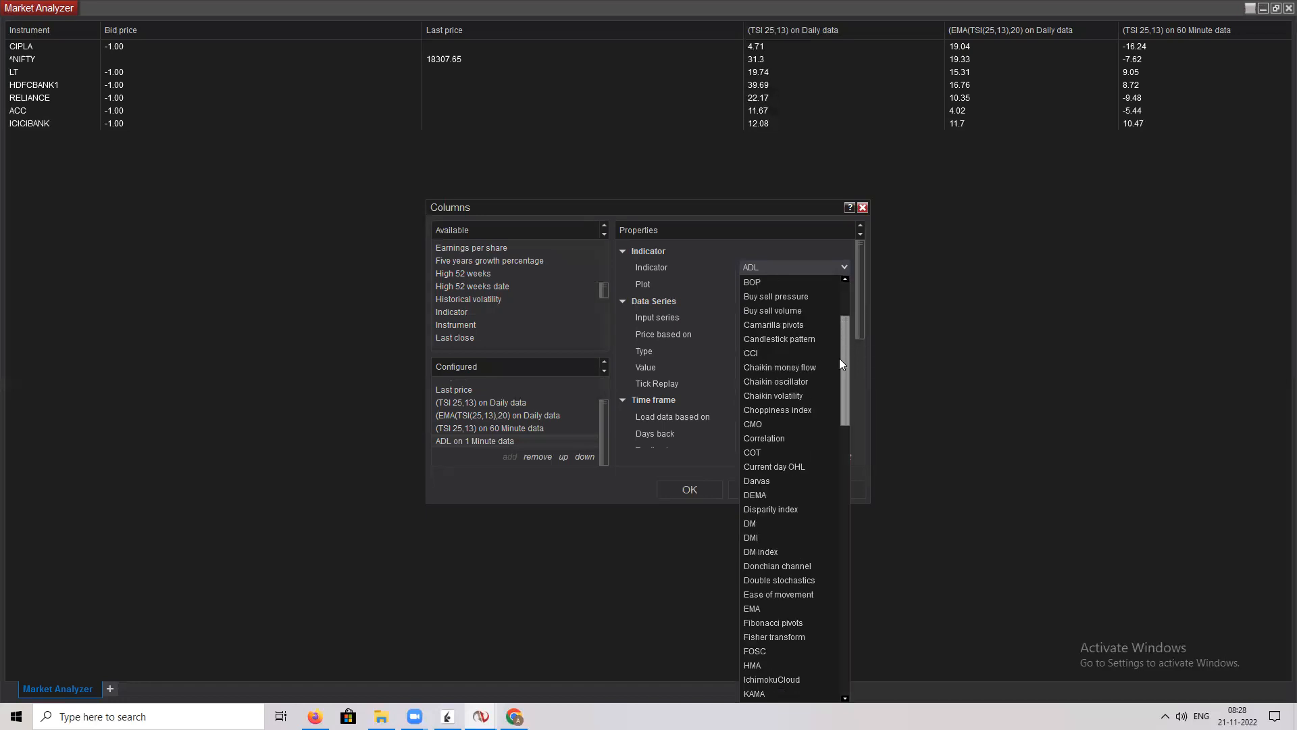
scroll(down, 3)
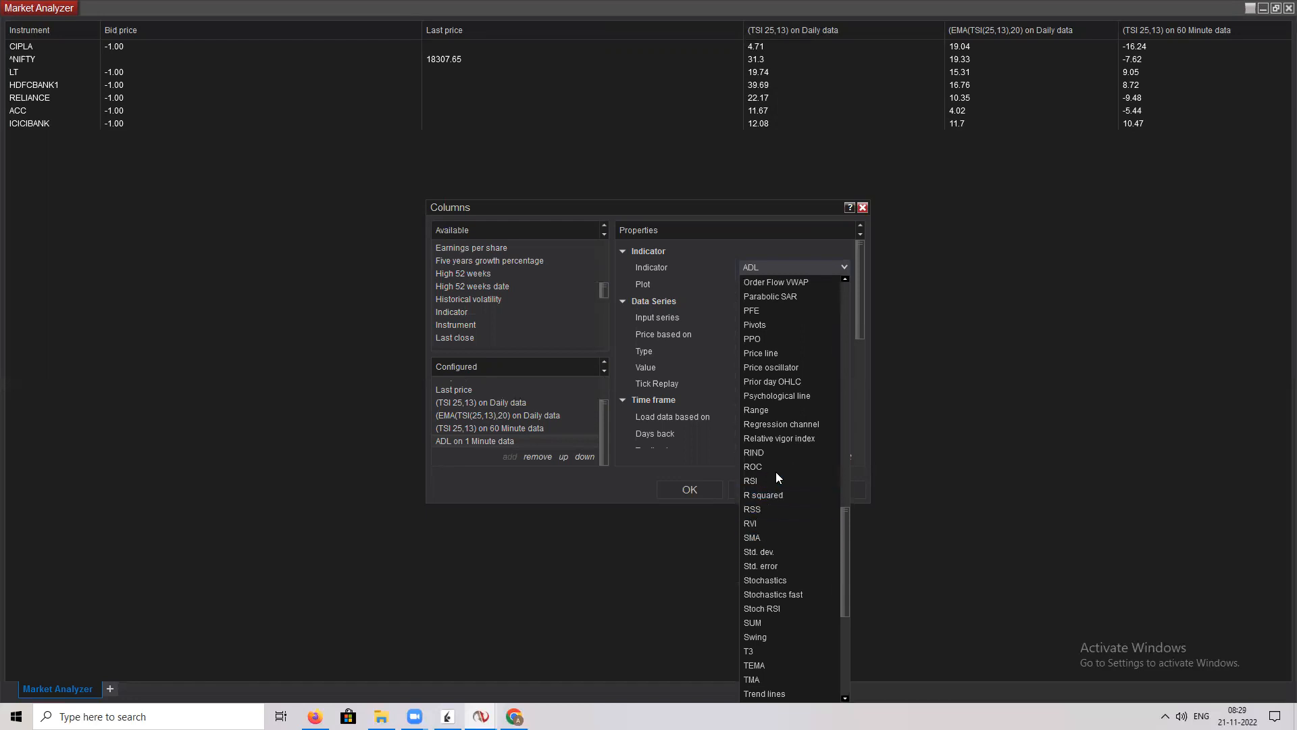
click(751, 480)
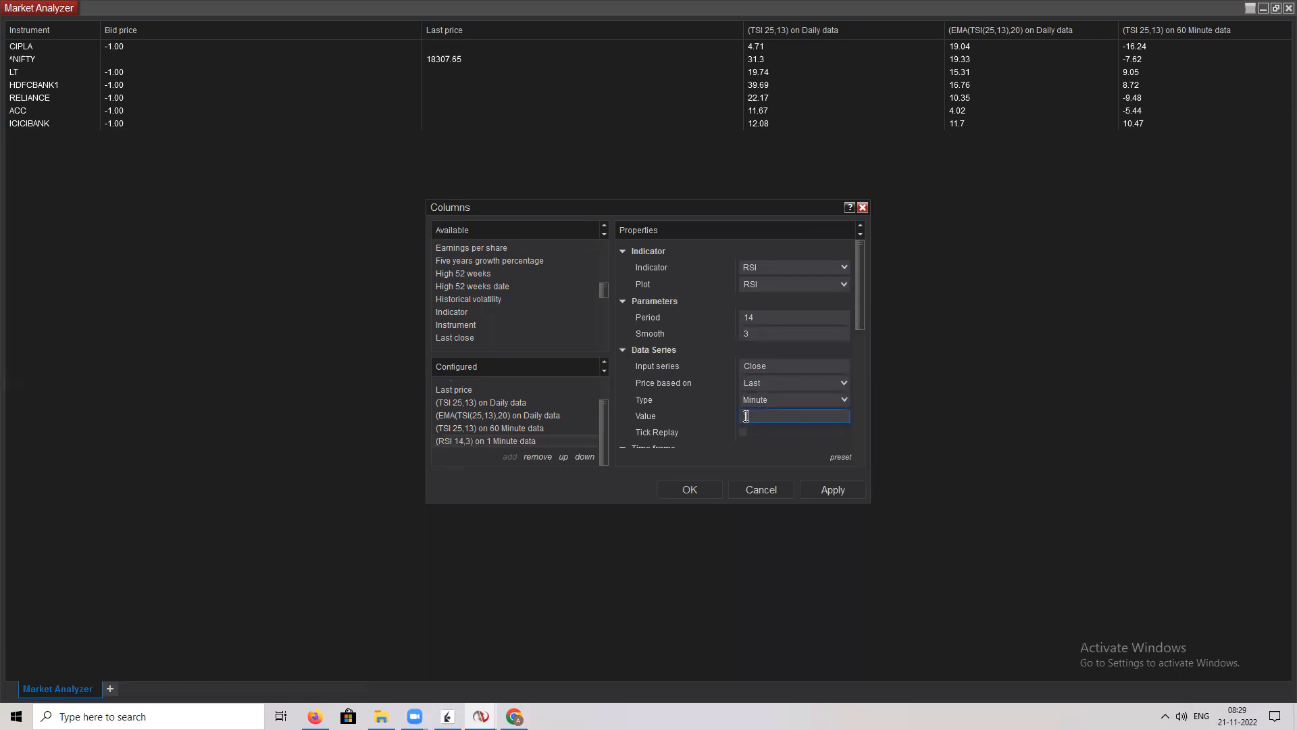
Step: Enter 13 as the RSI column's minute time-frame value
text(13)
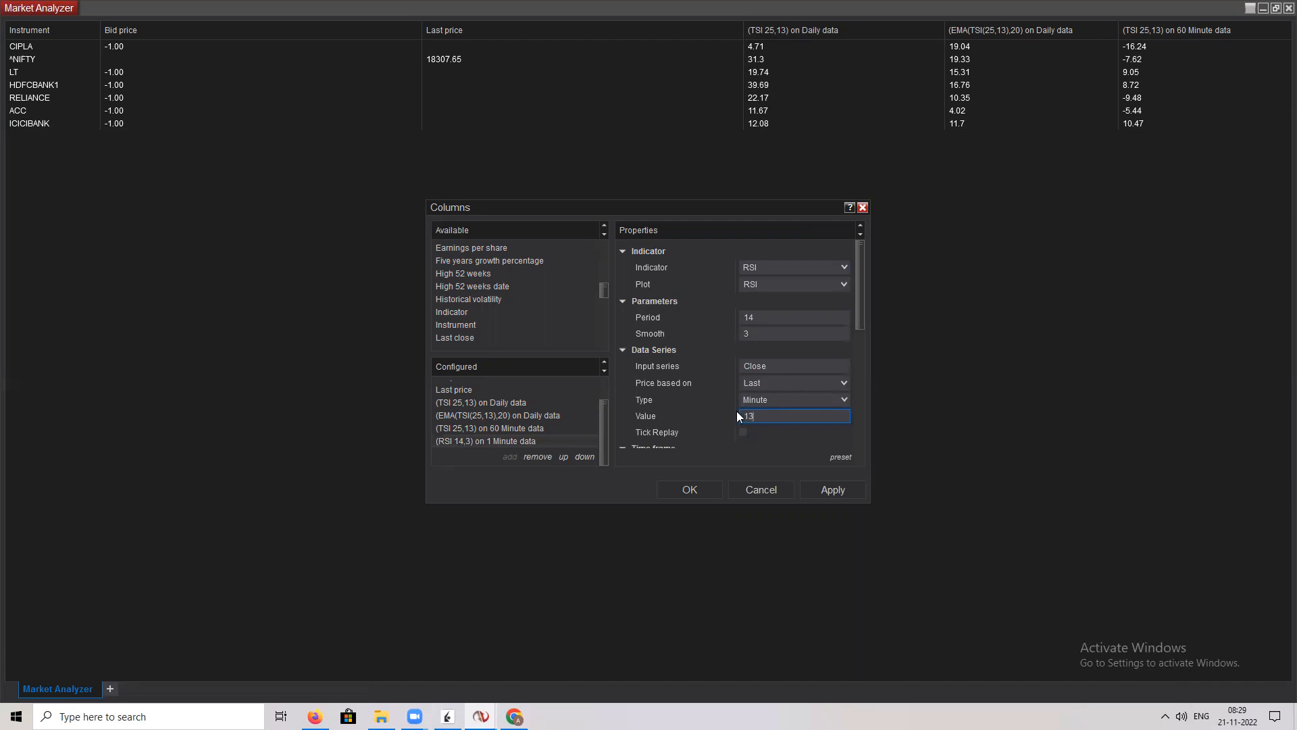
Step: Pick IchimokuCloud from the indicator list as the RSI input series
click(793, 365)
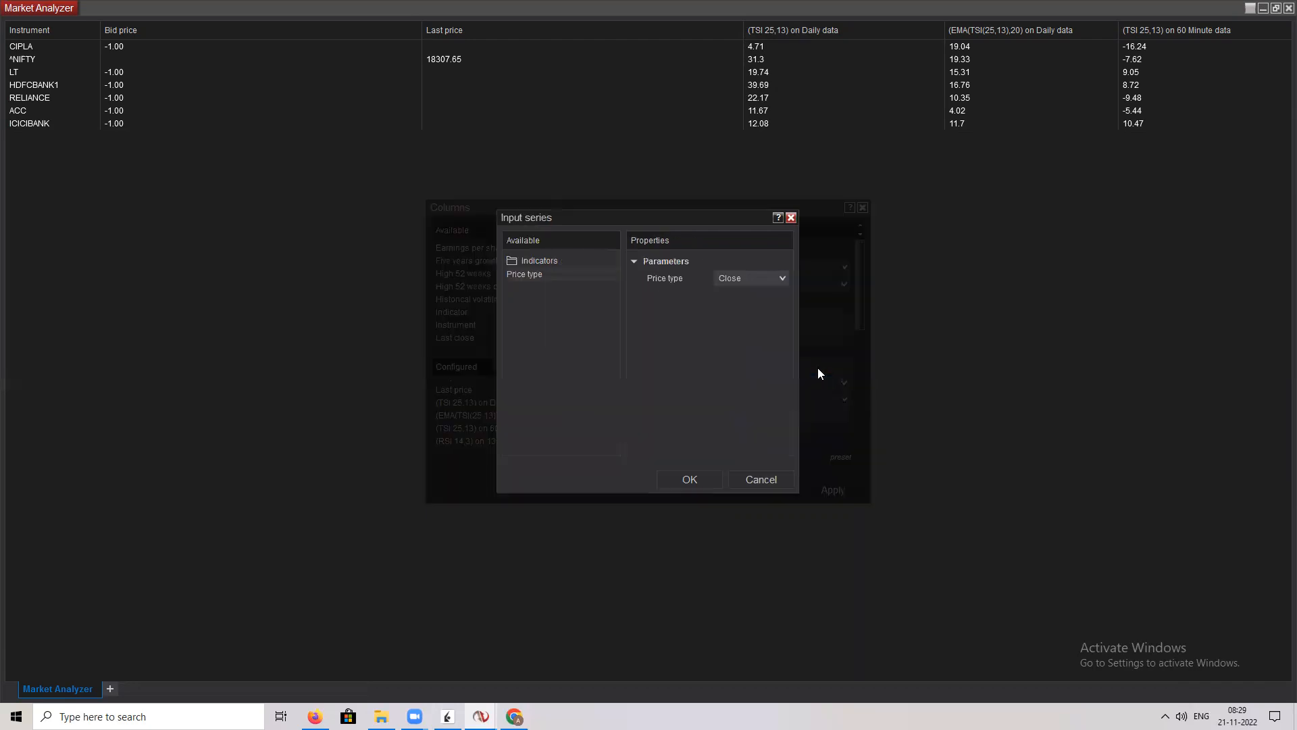
mouse_move(546, 265)
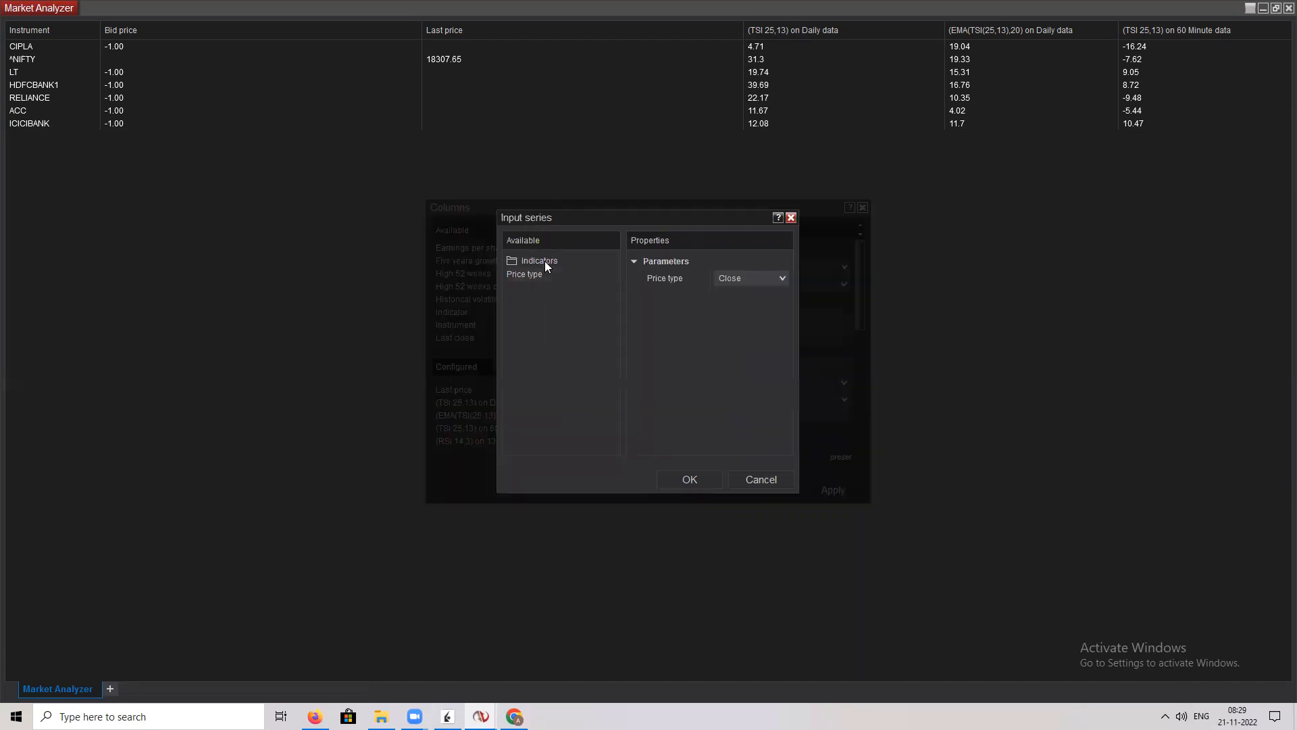
click(539, 260)
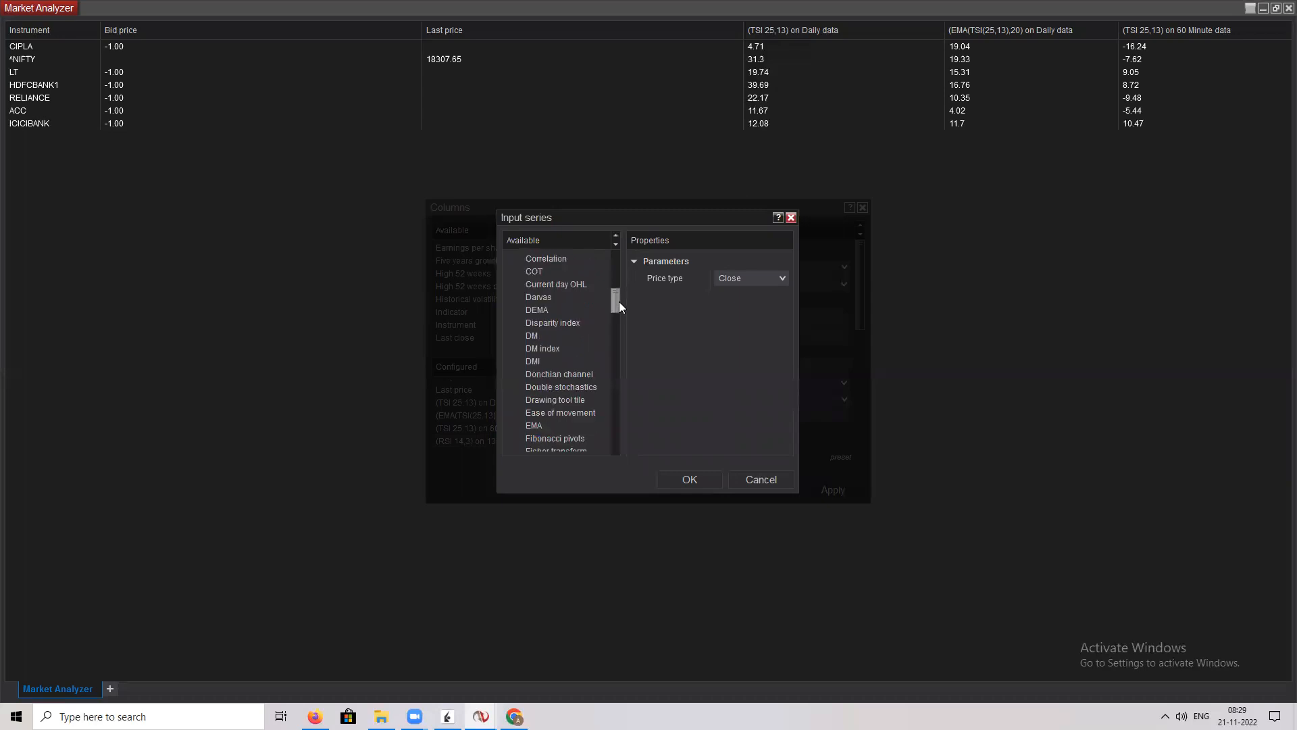
scroll(down, 3)
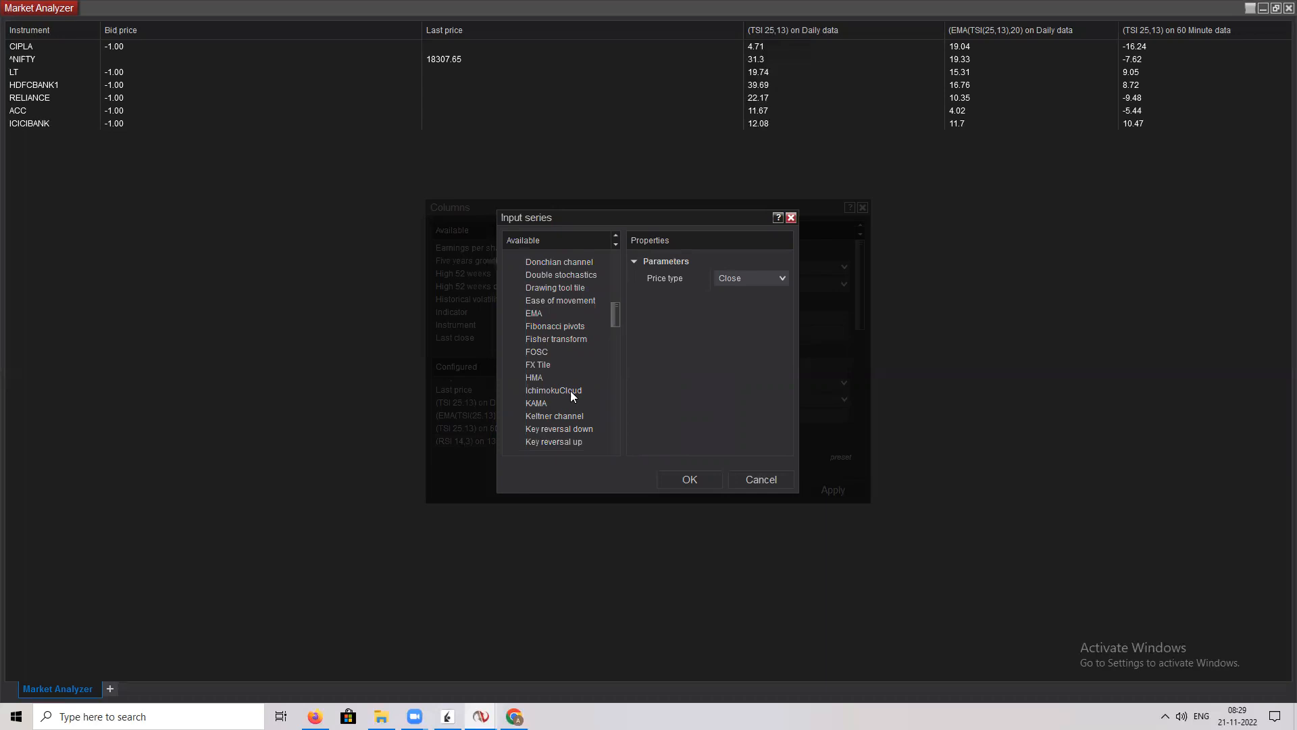
click(553, 390)
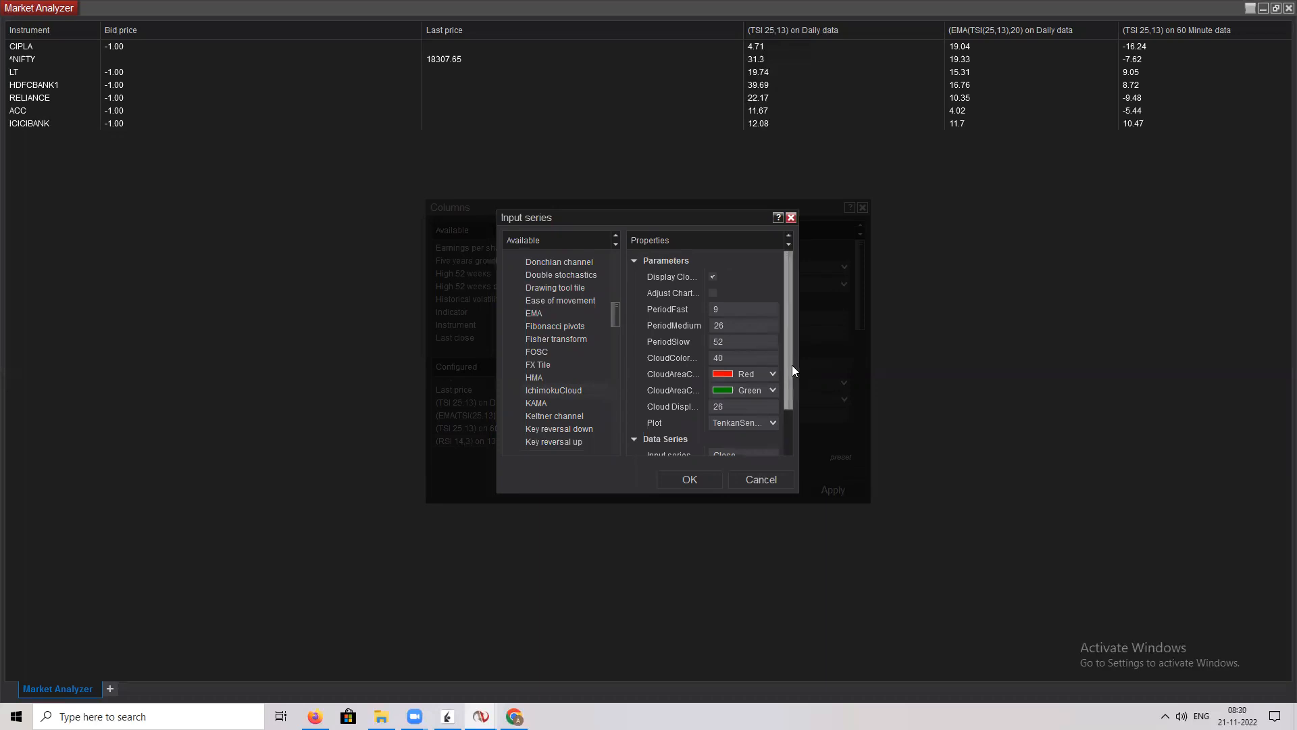
scroll(down, 3)
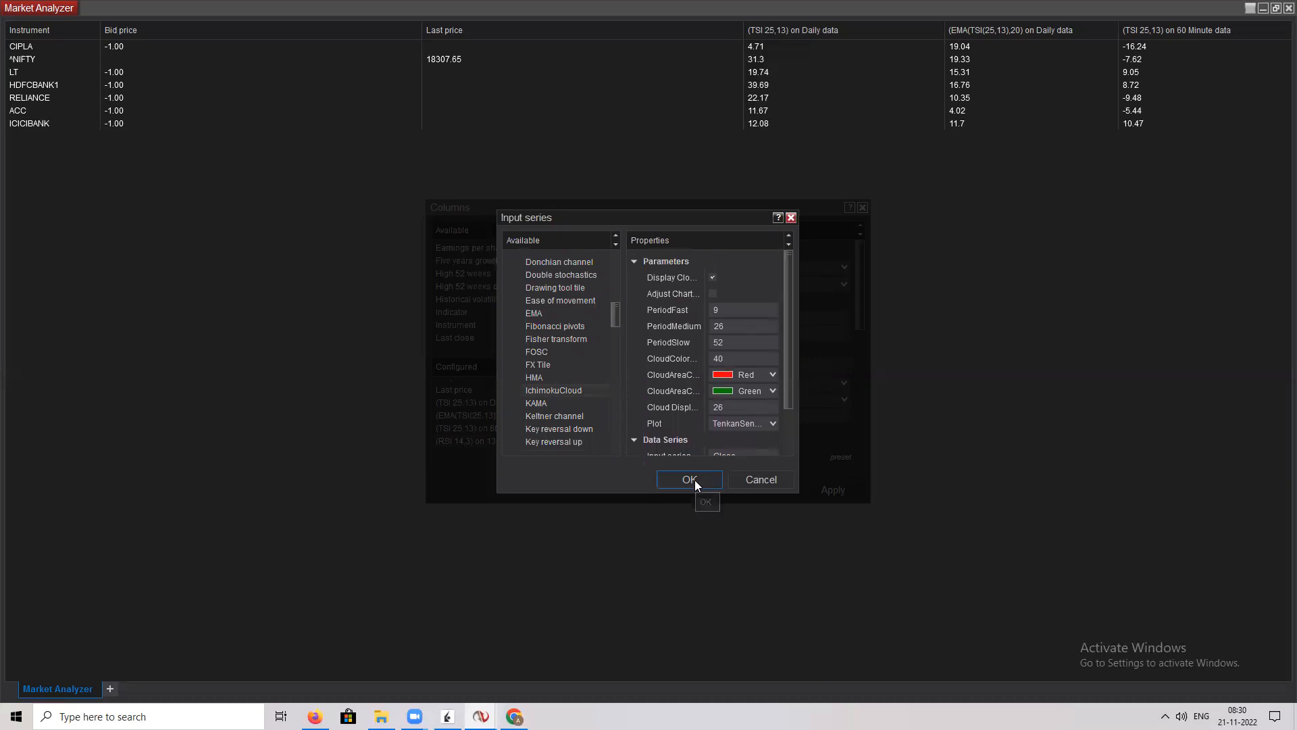
click(688, 478)
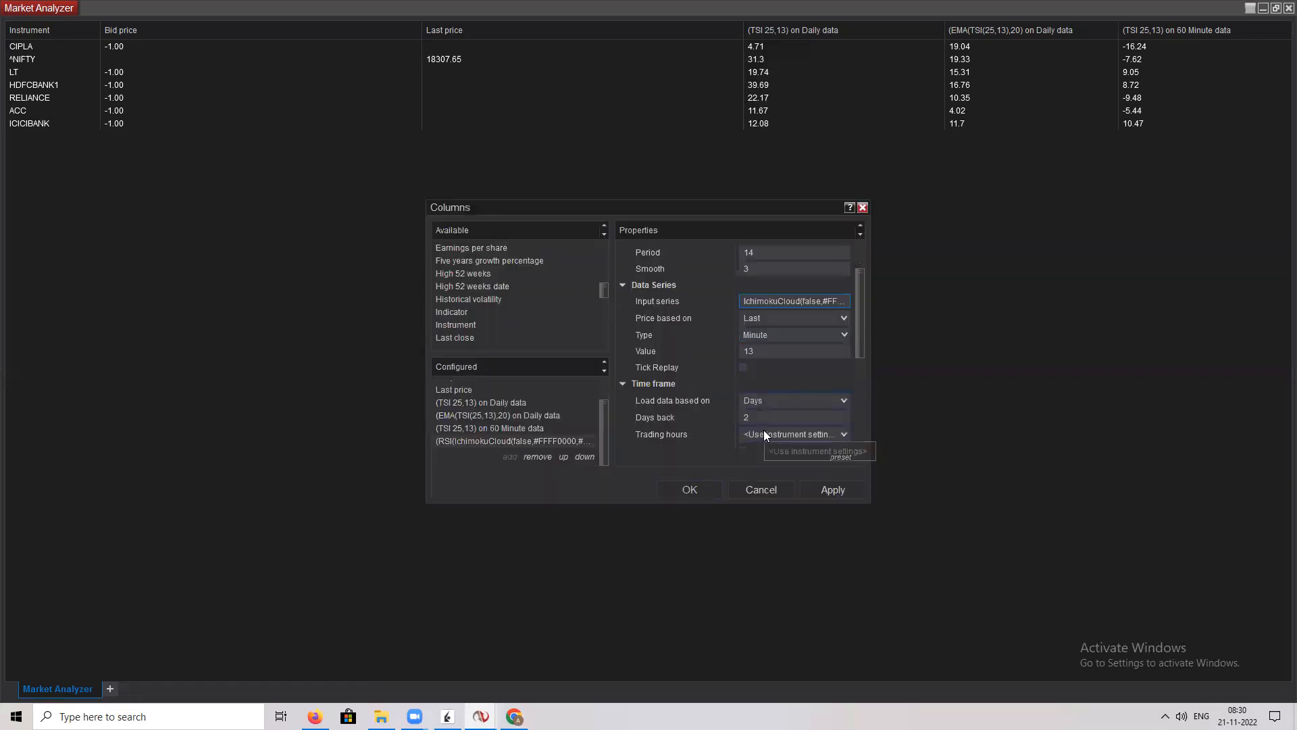
mouse_move(799, 365)
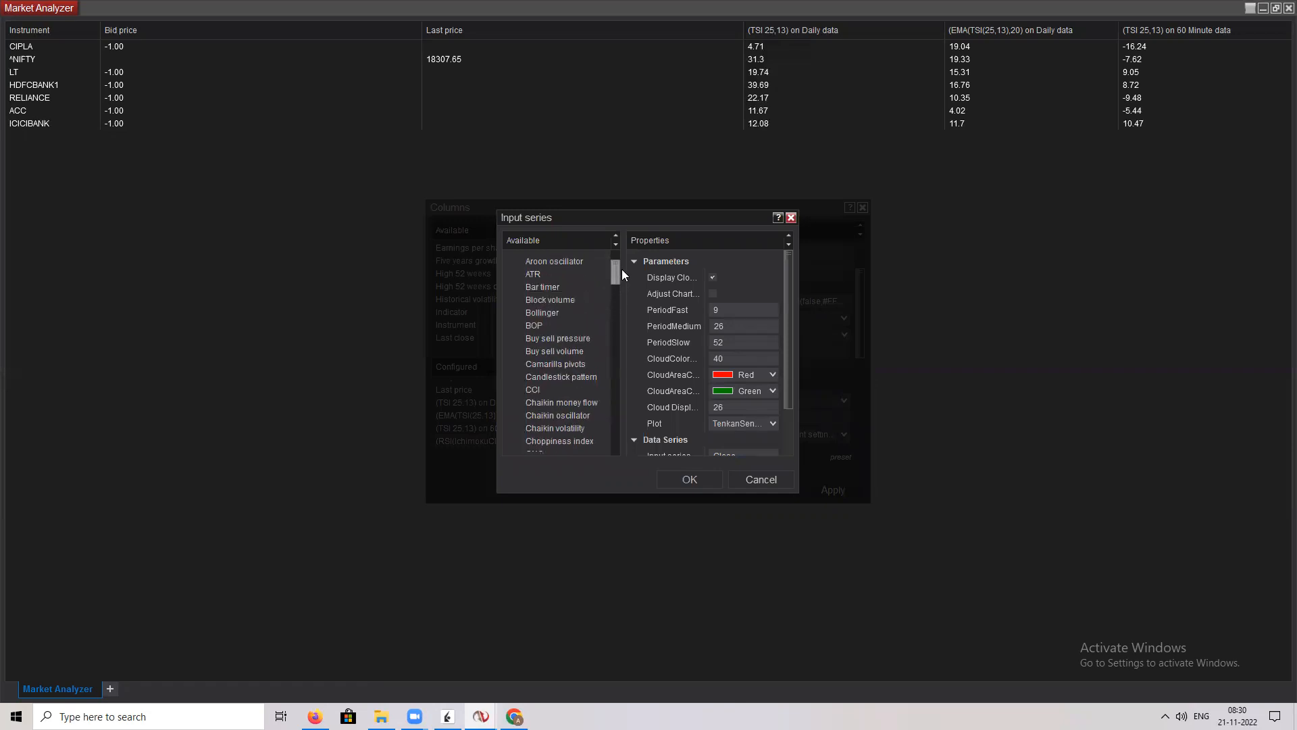
Step: Replace the input series with EMA period 30, giving RSI(EMA(30),14,3)
scroll(down, 3)
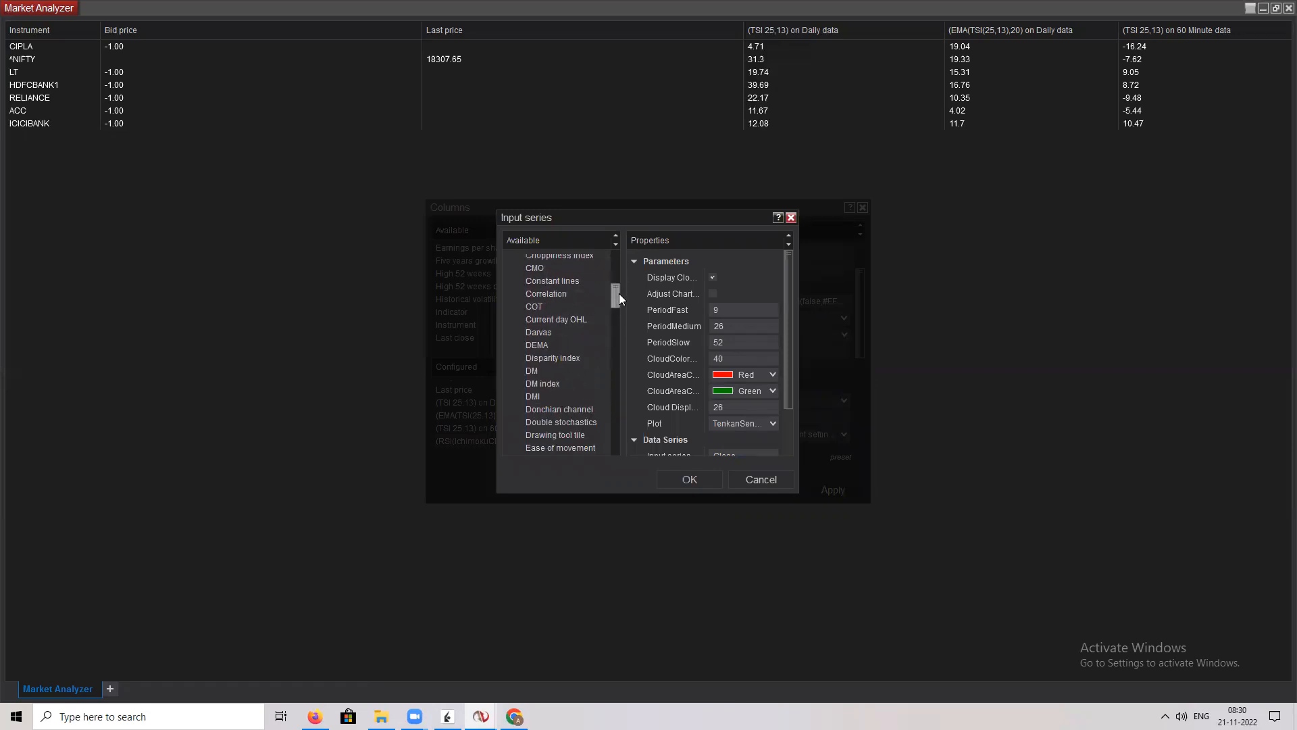
scroll(down, 3)
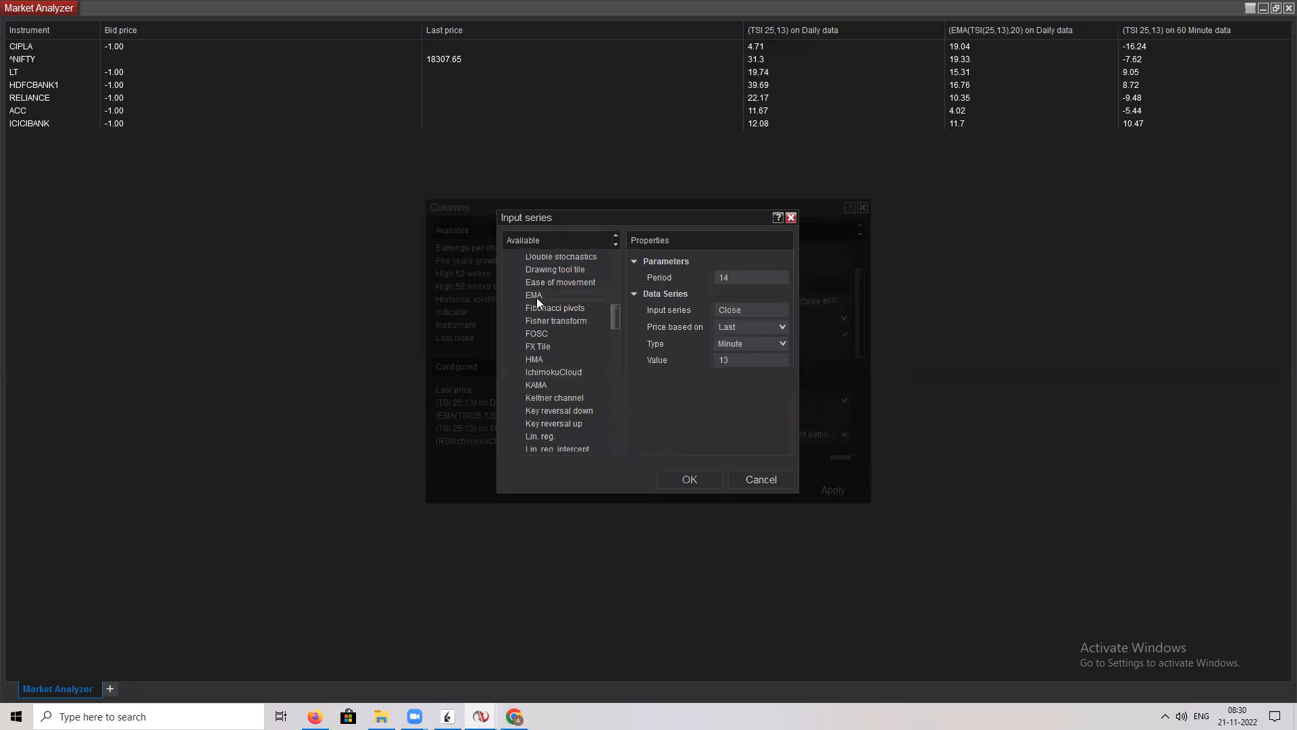
click(749, 277)
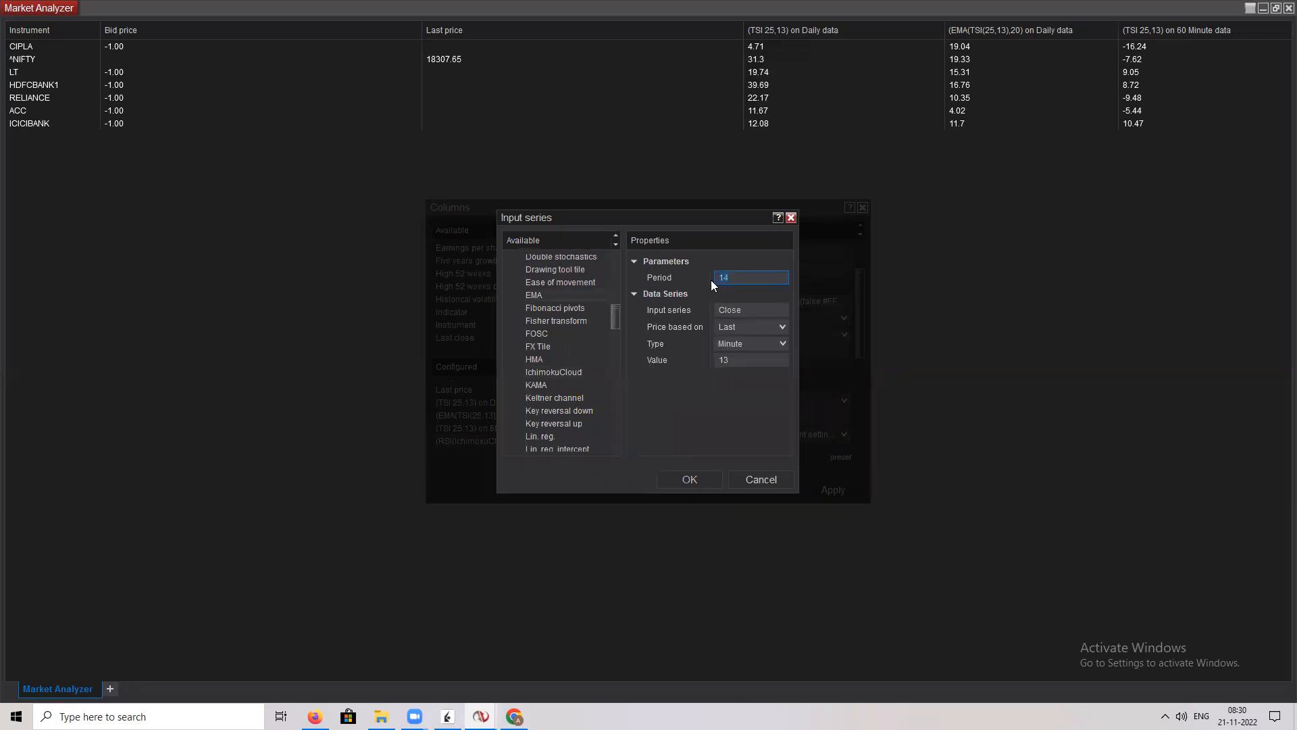
text(30)
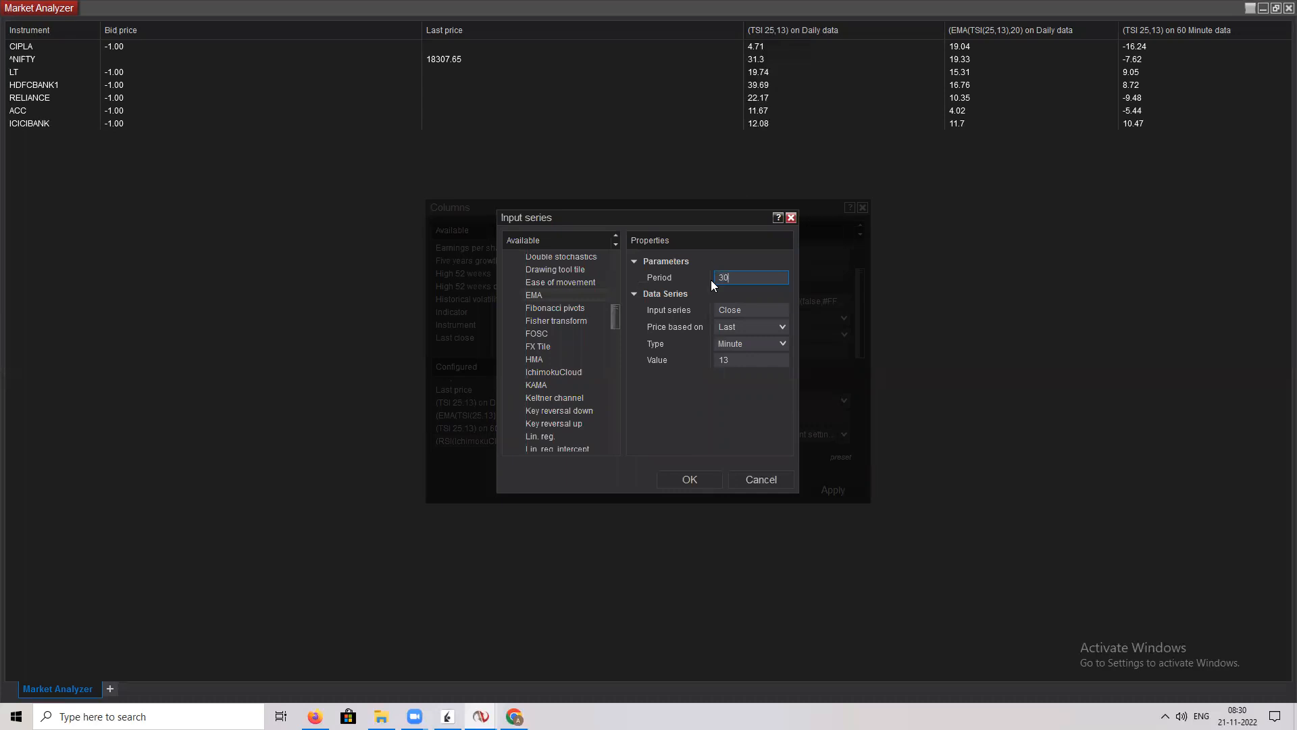
click(748, 359)
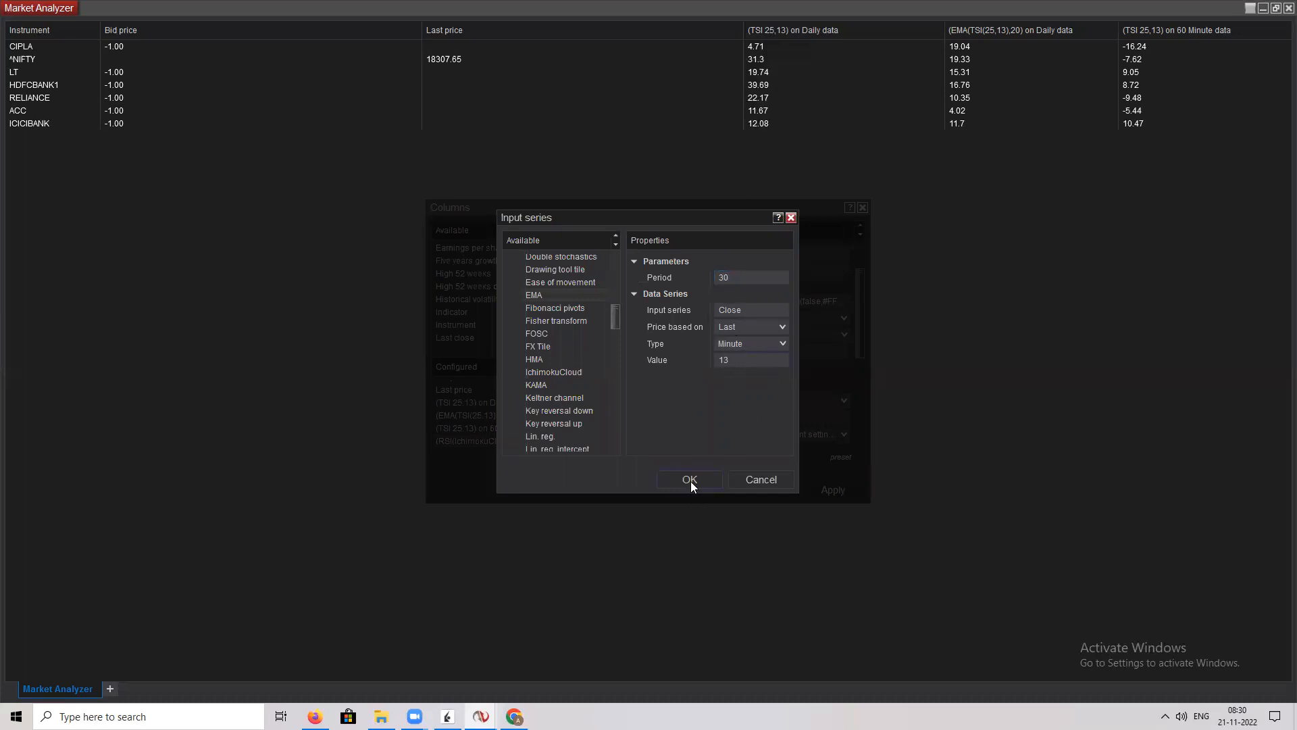
click(689, 480)
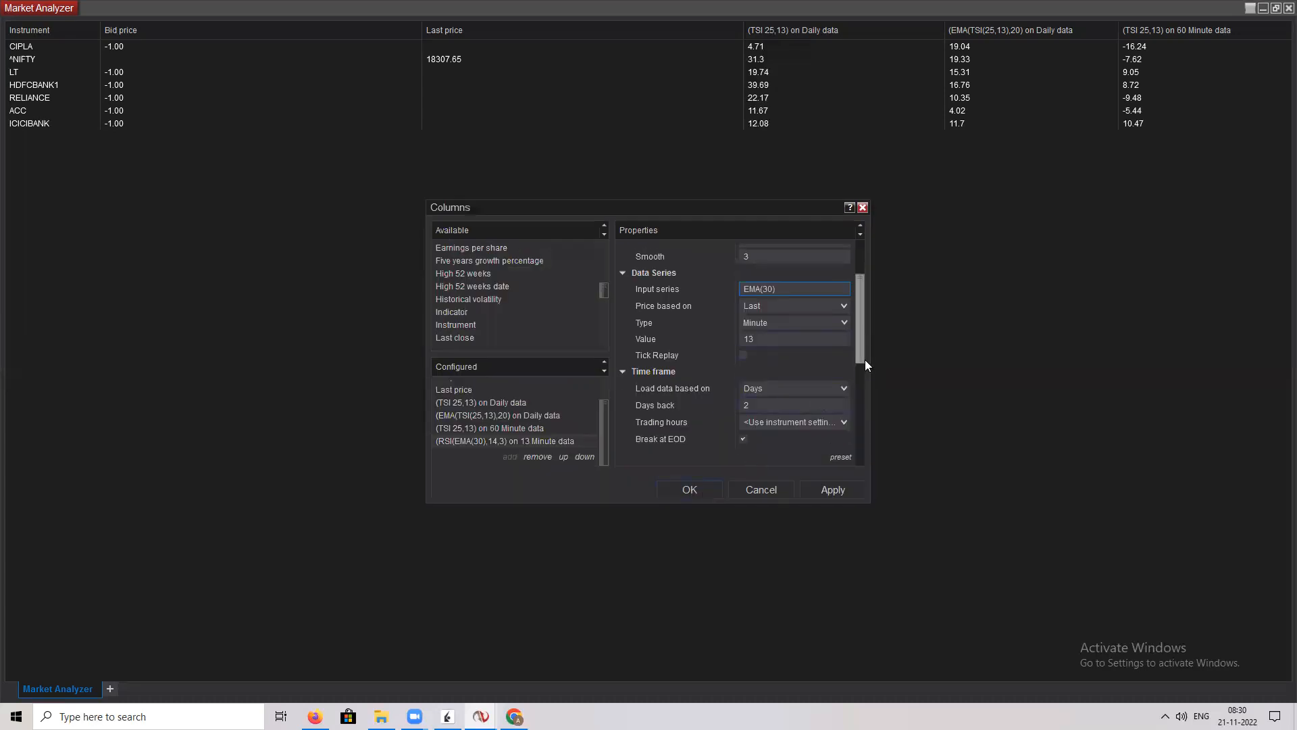
Step: Set Days back to 85, then apply and confirm the RSI(EMA(30)) 13-minute column
scroll(down, 3)
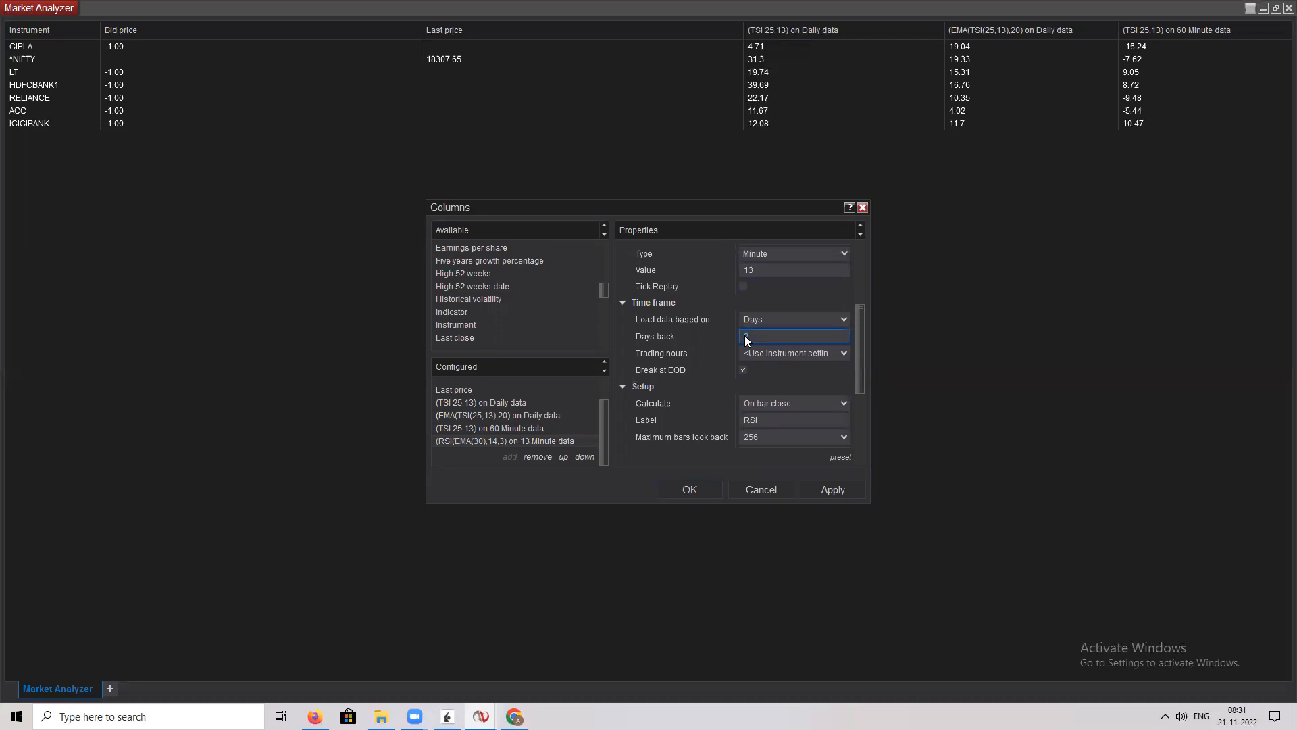
text(85)
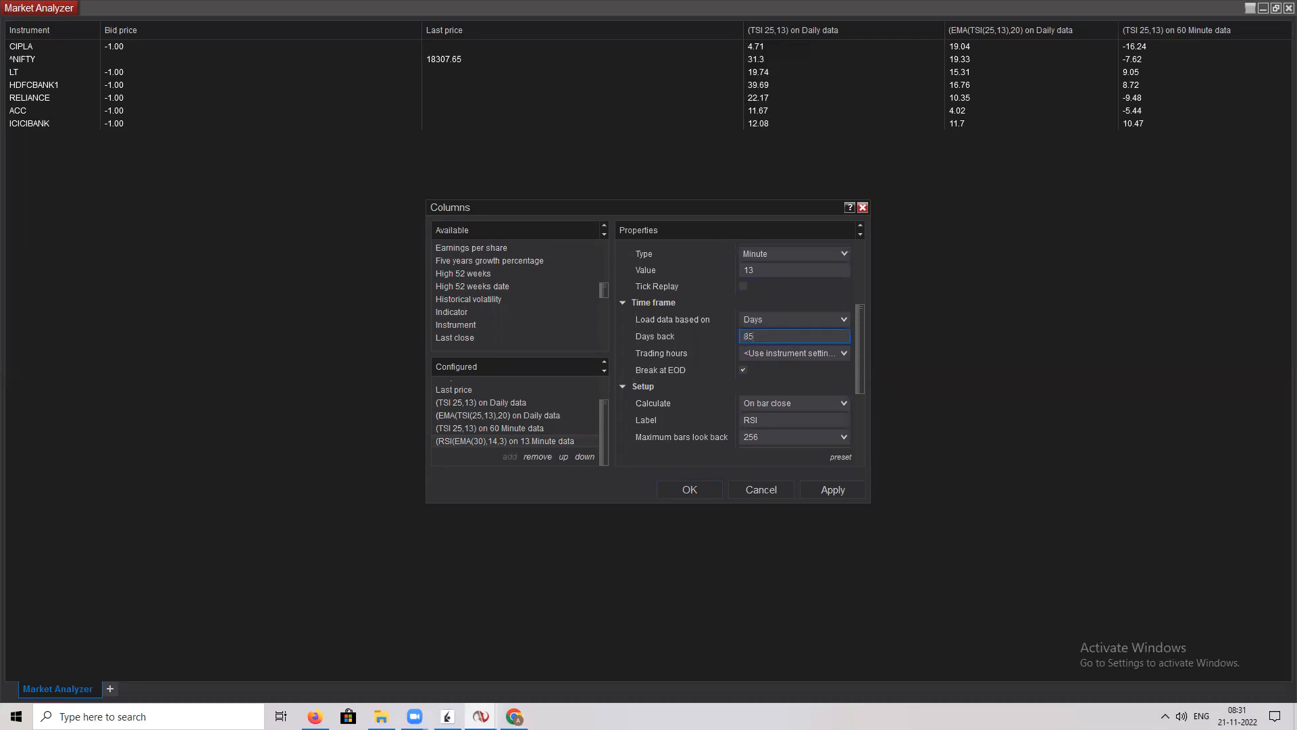
mouse_move(831, 489)
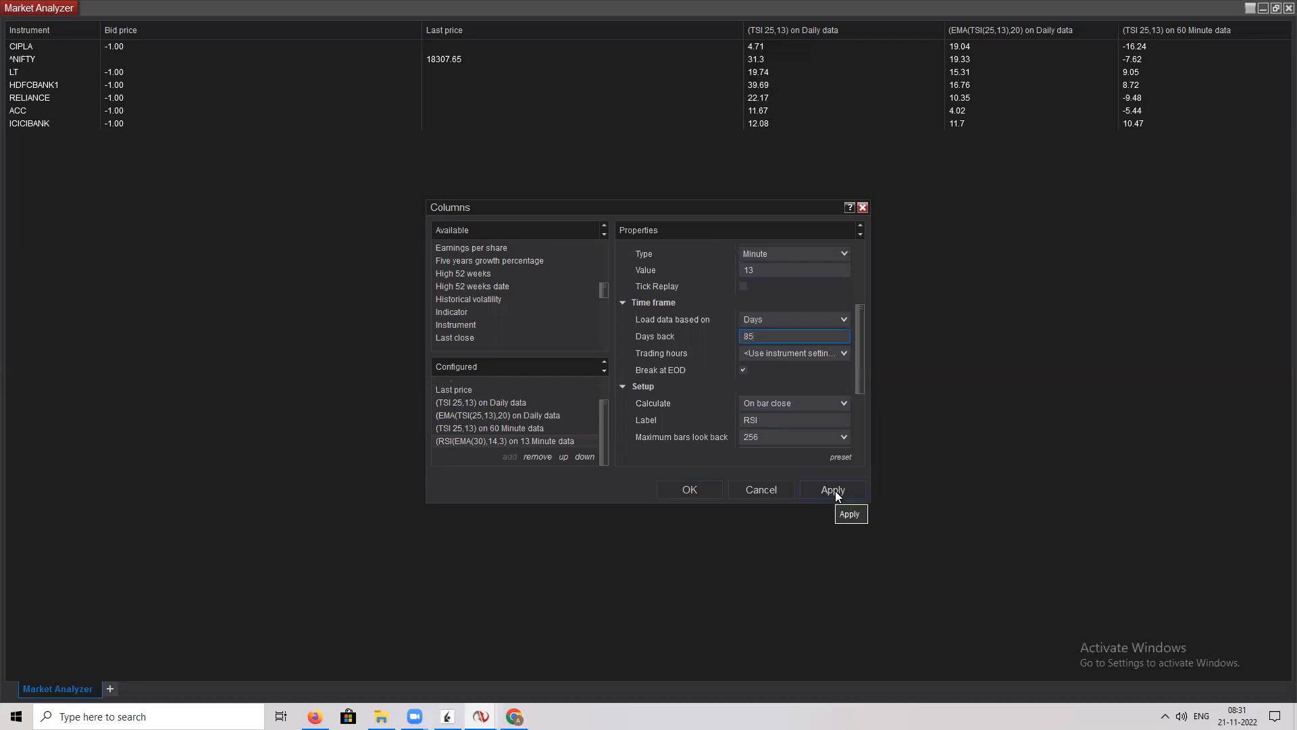
click(833, 490)
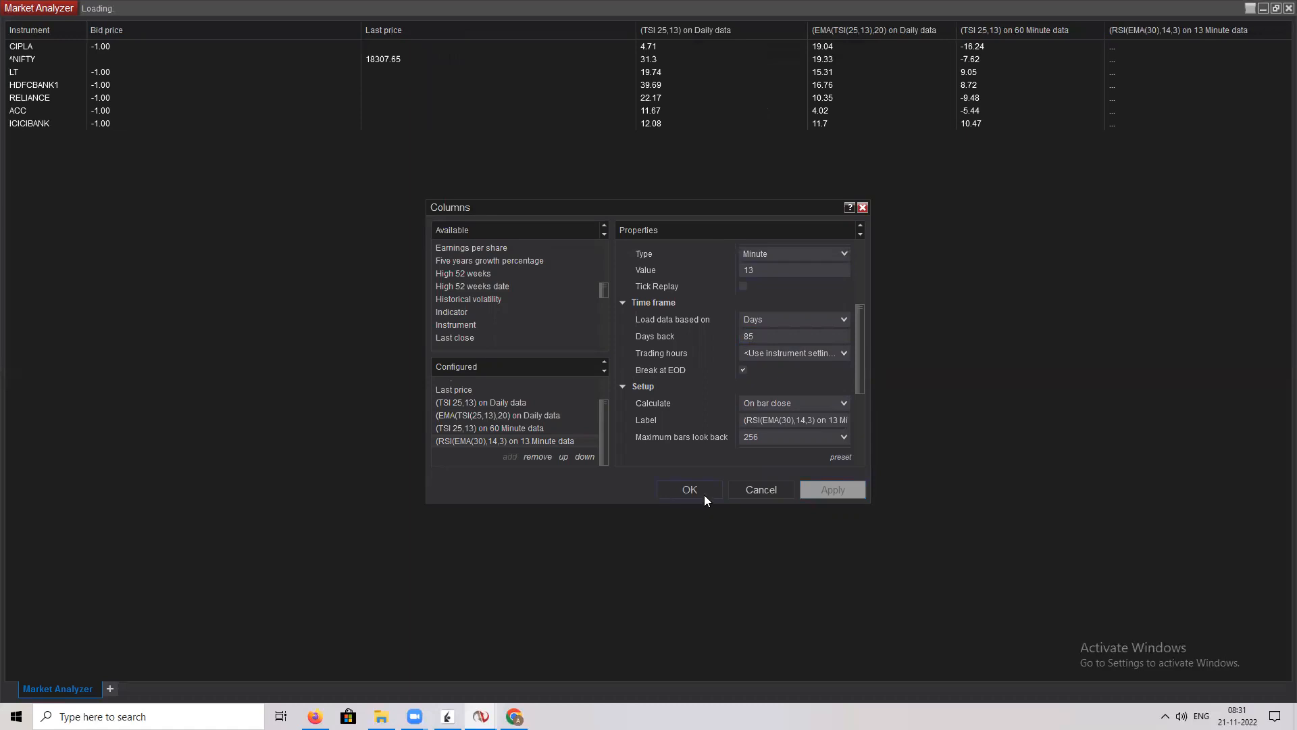
click(689, 489)
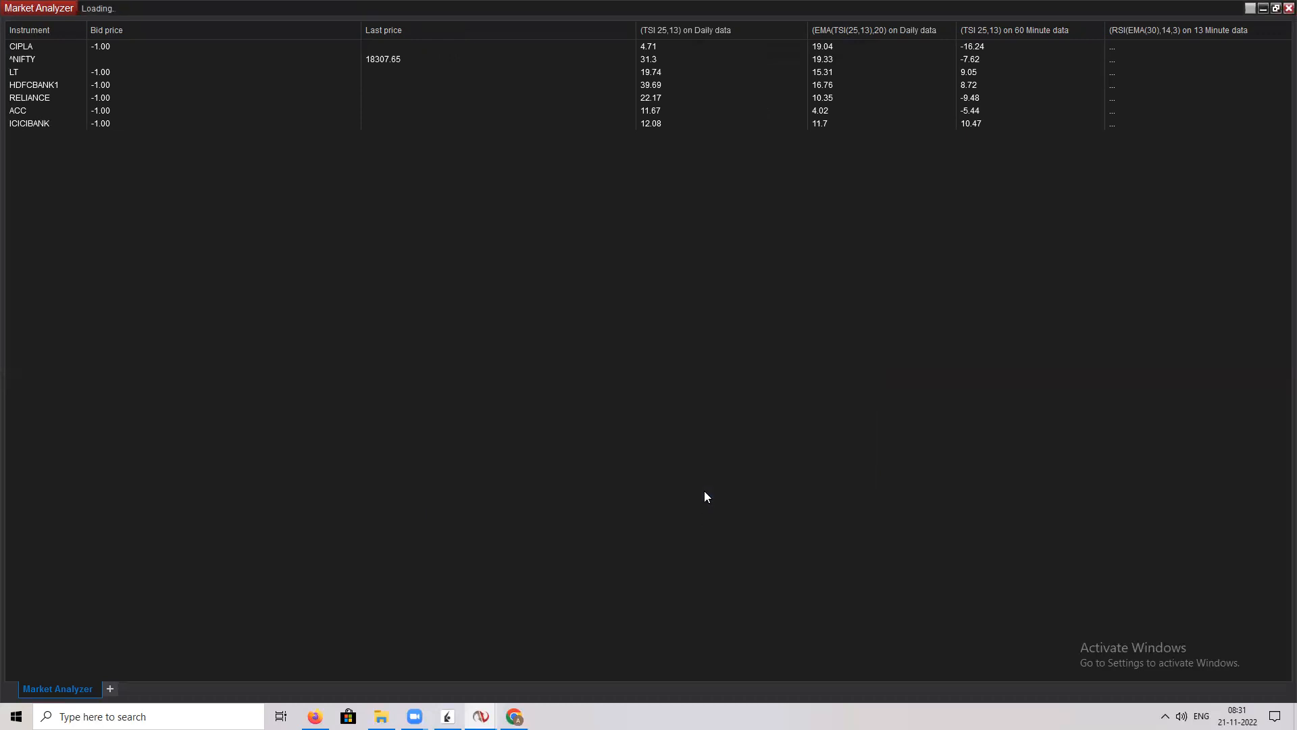
mouse_move(708, 494)
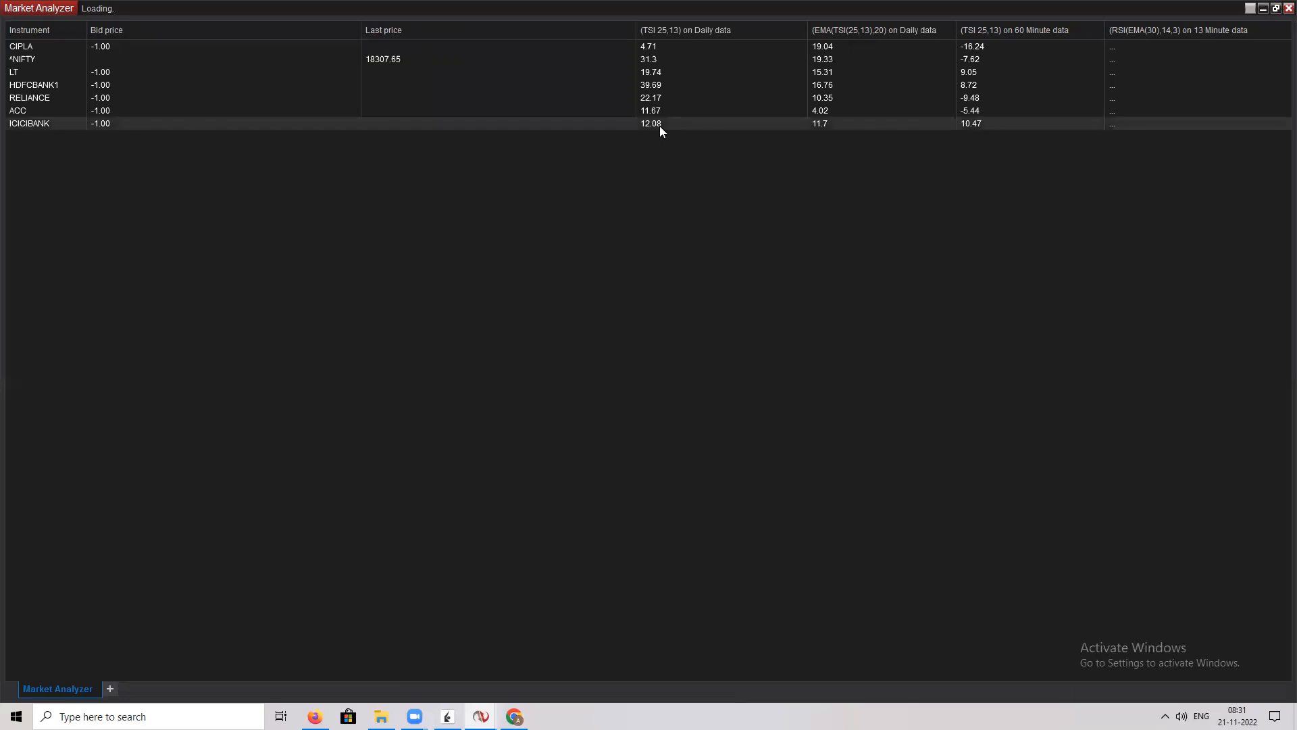
Step: Open the Alerts window from a Market Analyzer row's context menu
right_click(660, 125)
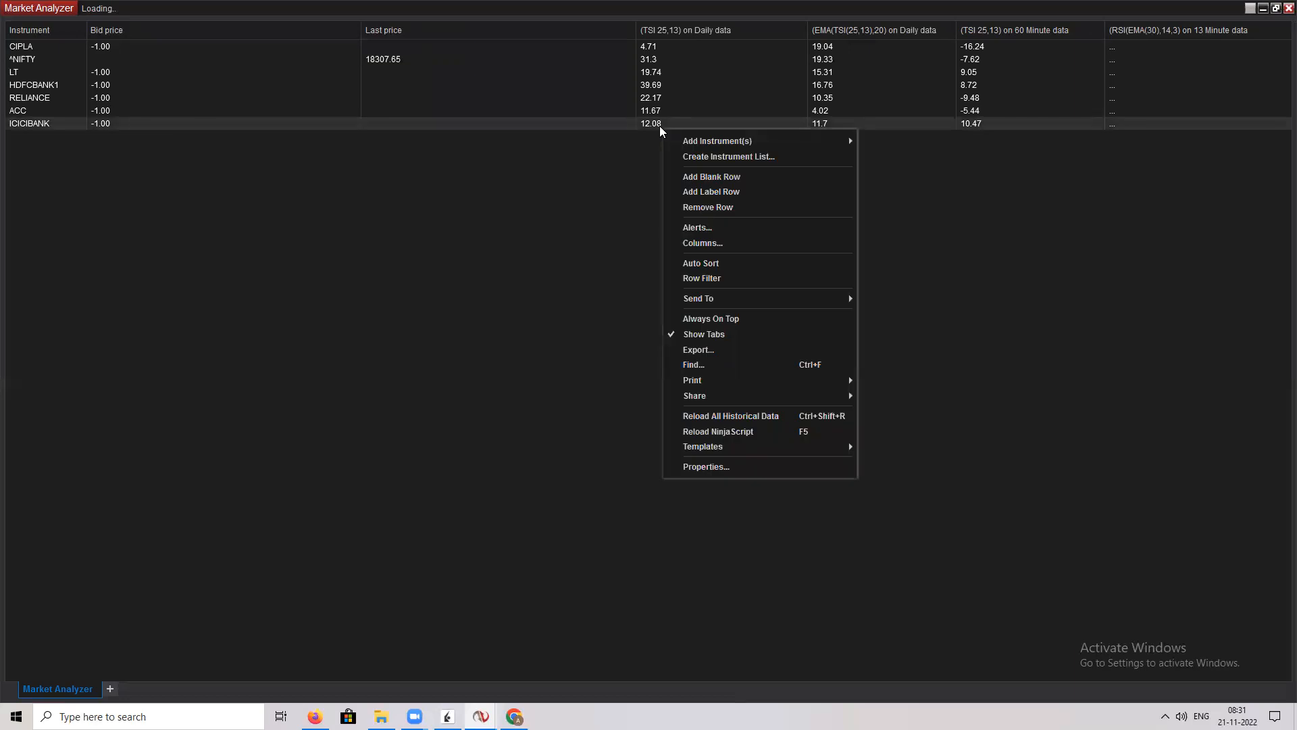
click(697, 228)
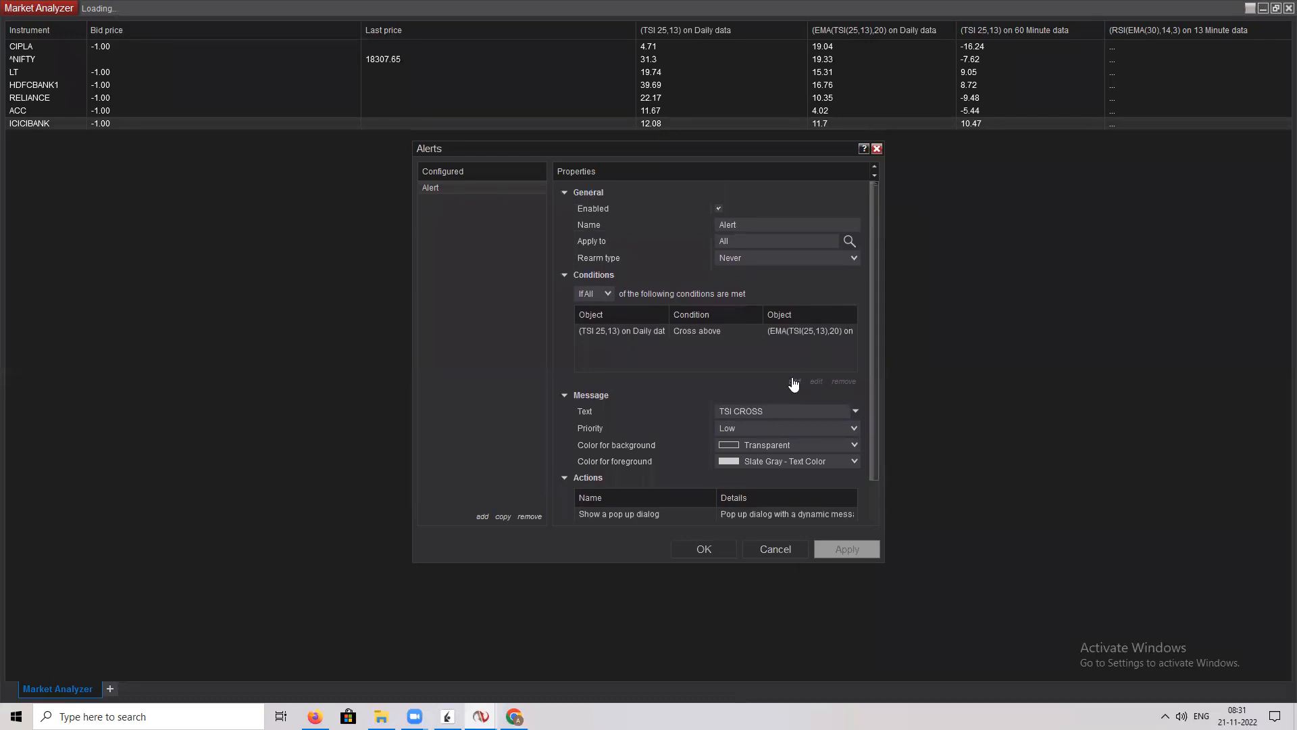
Step: Add an alert condition requiring the RSI column to equal 13, then close Alerts
click(815, 381)
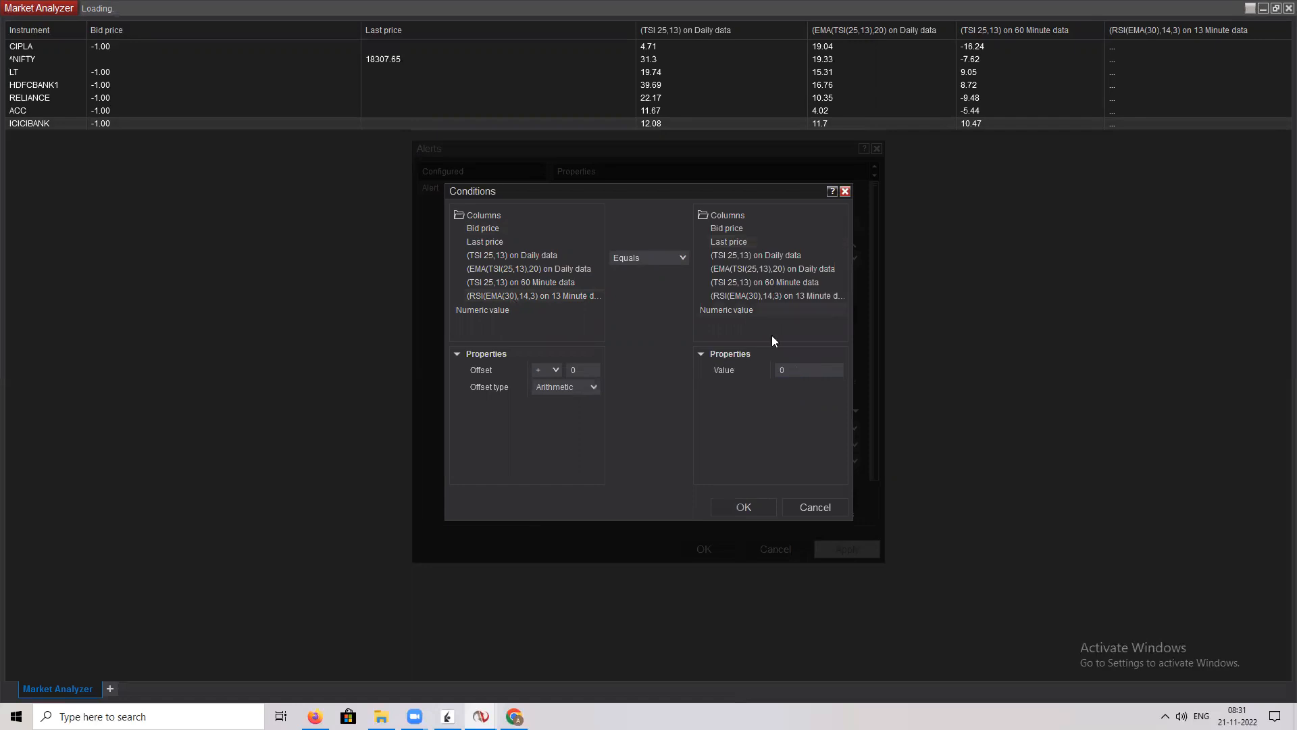
click(807, 370)
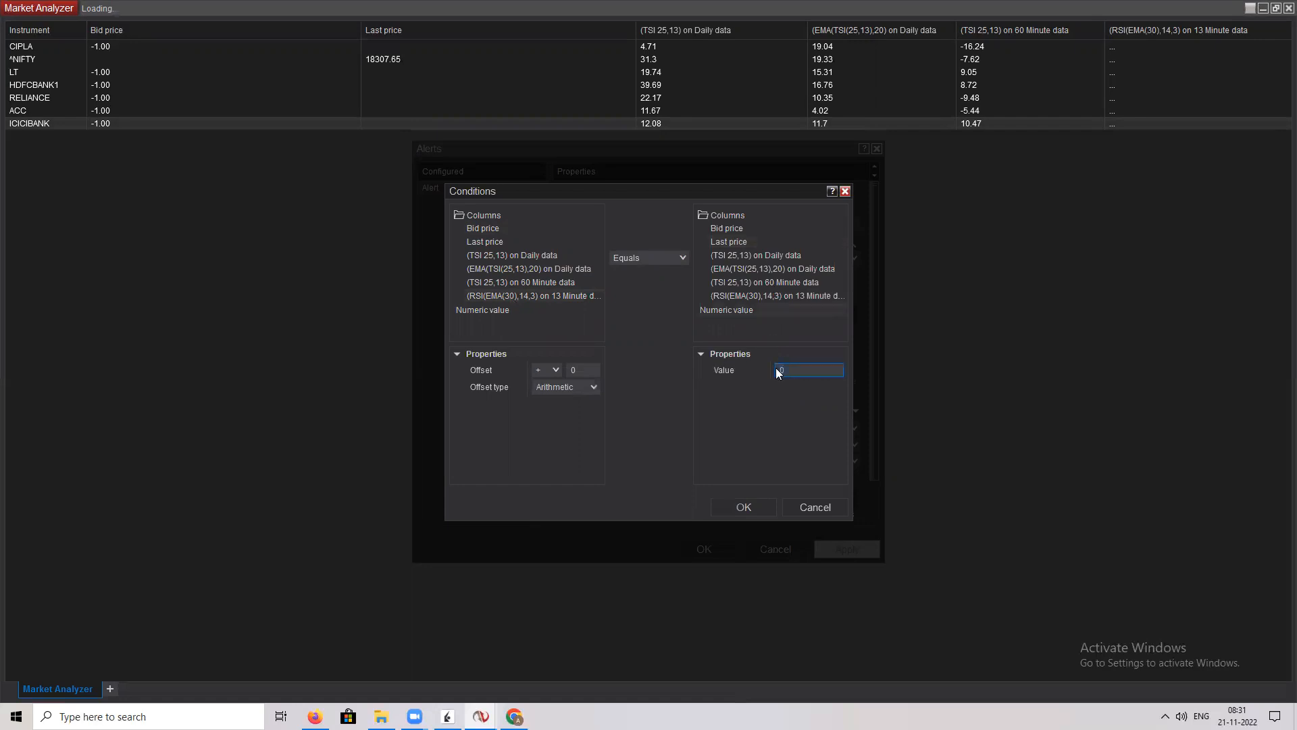
text(13)
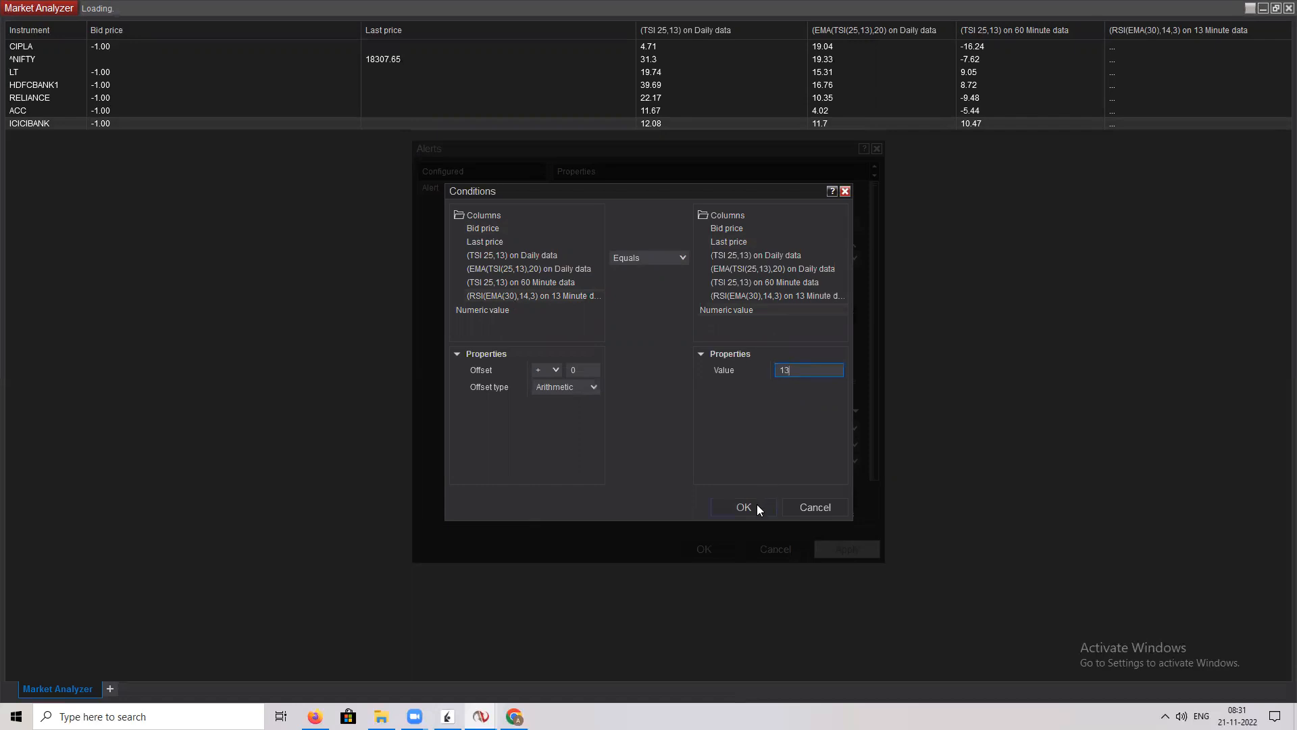
click(743, 507)
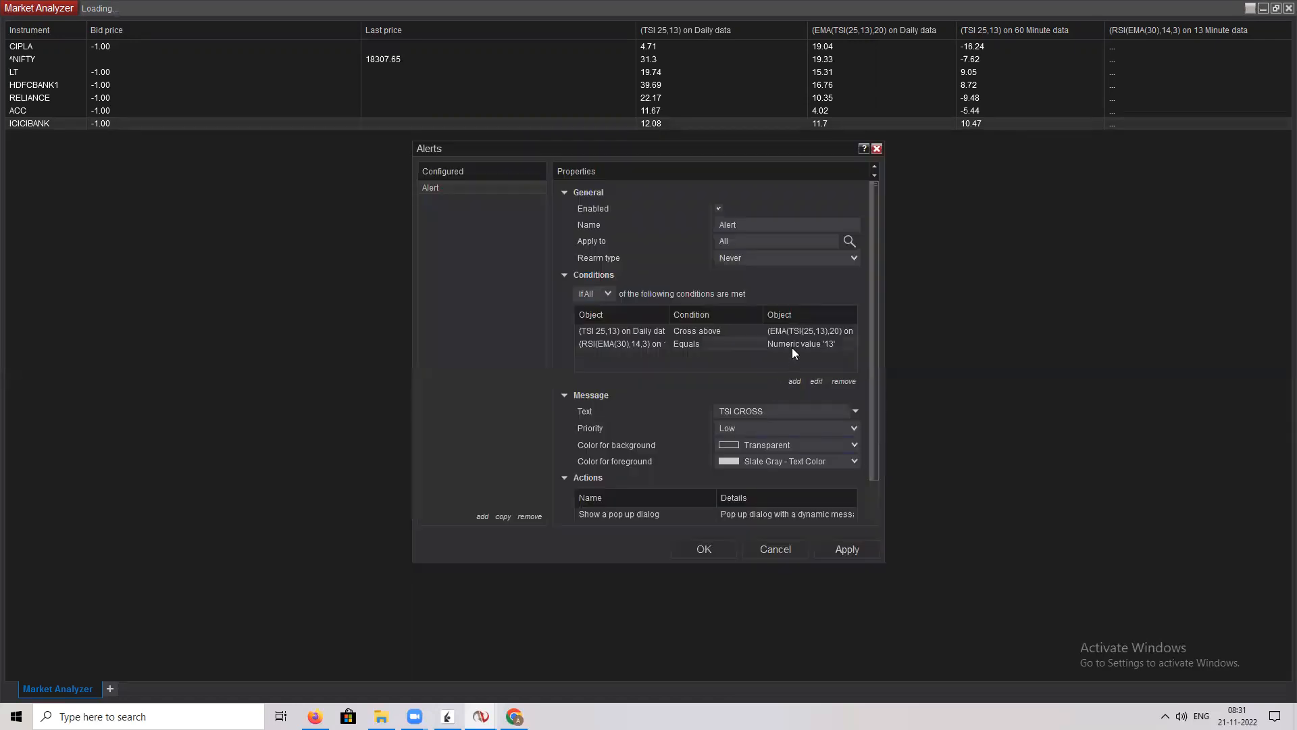
scroll(down, 3)
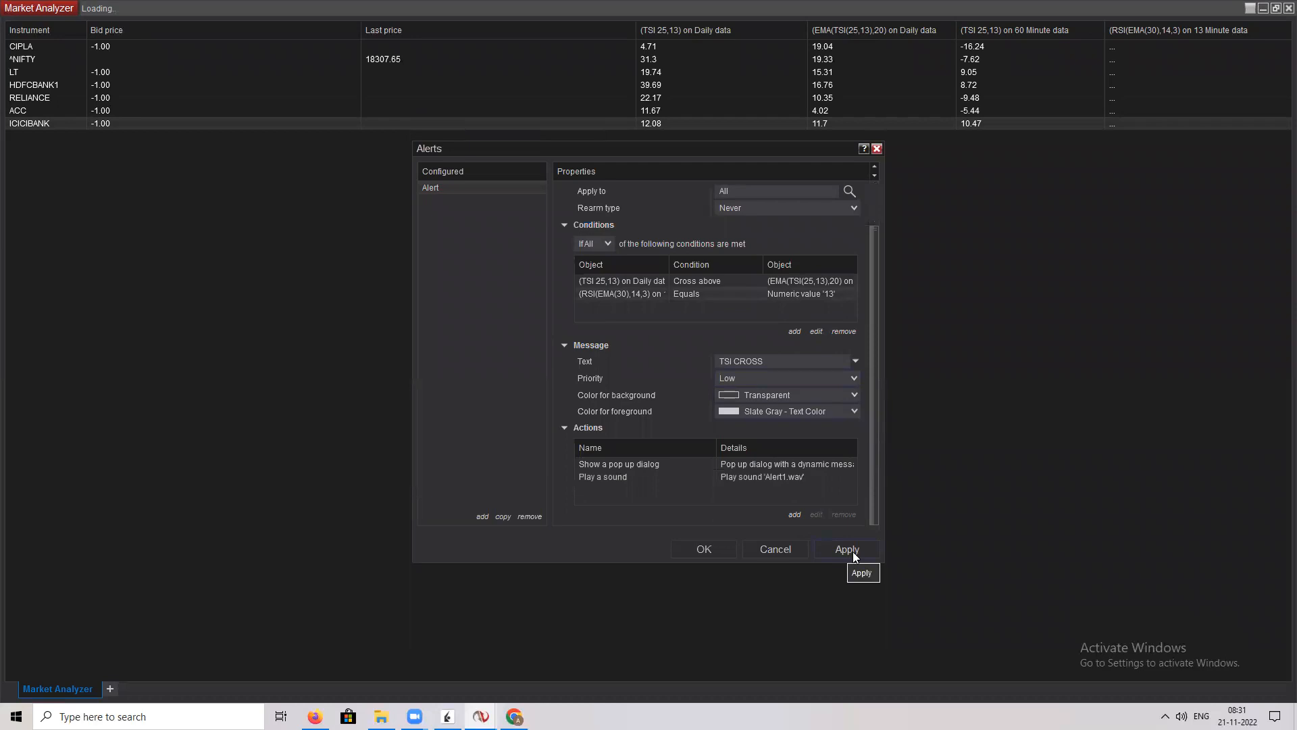
mouse_move(949, 162)
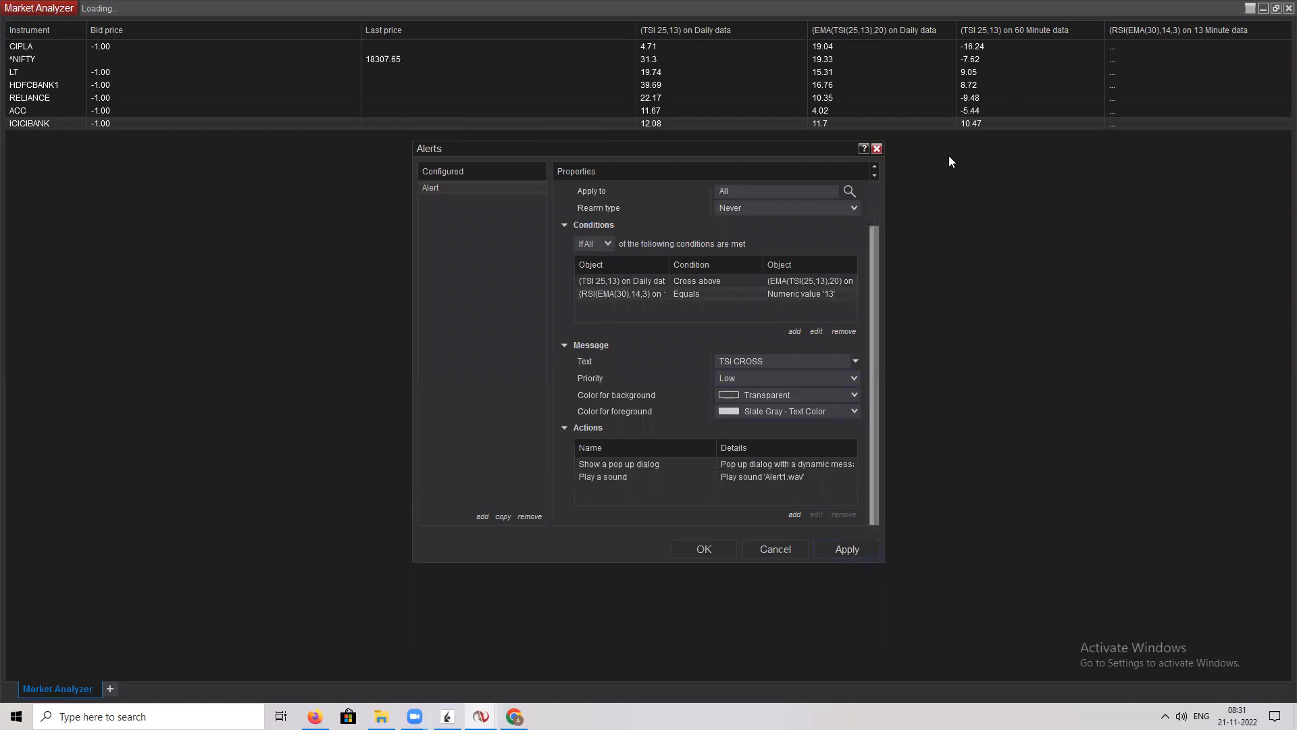
mouse_move(951, 172)
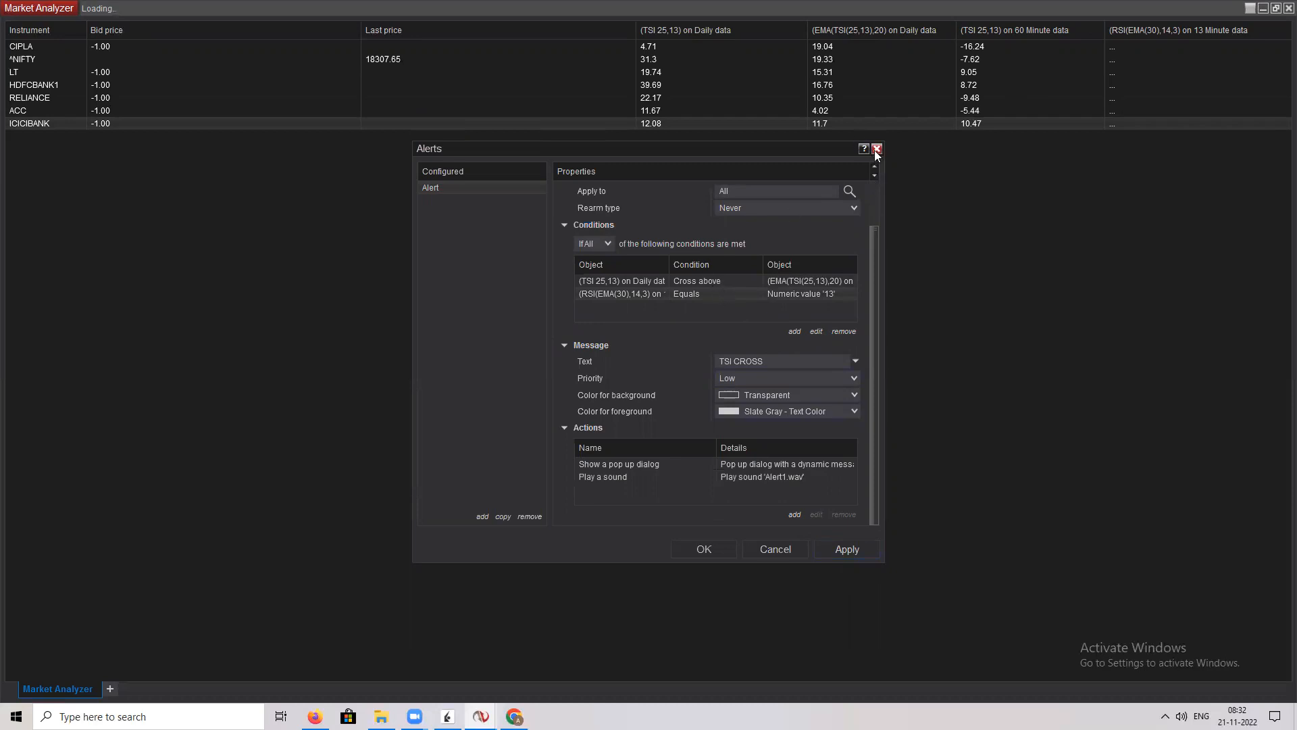
click(875, 149)
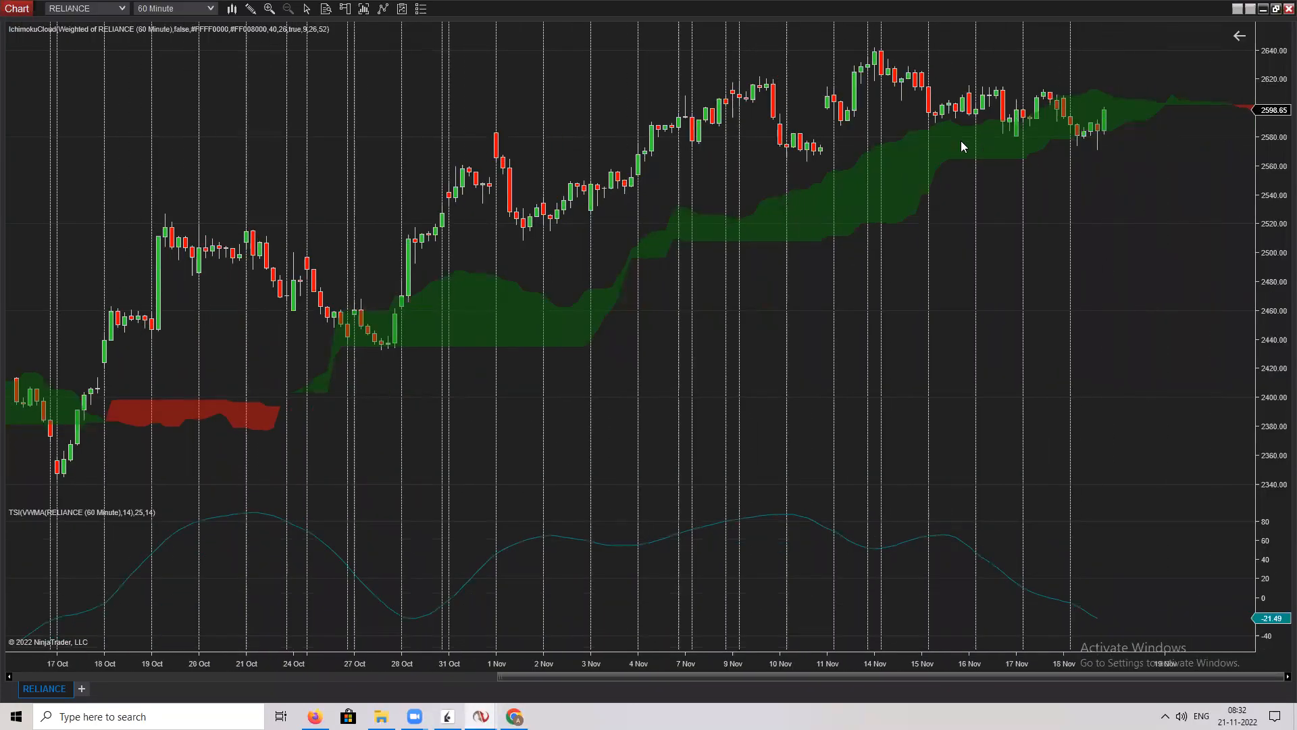
mouse_move(810, 155)
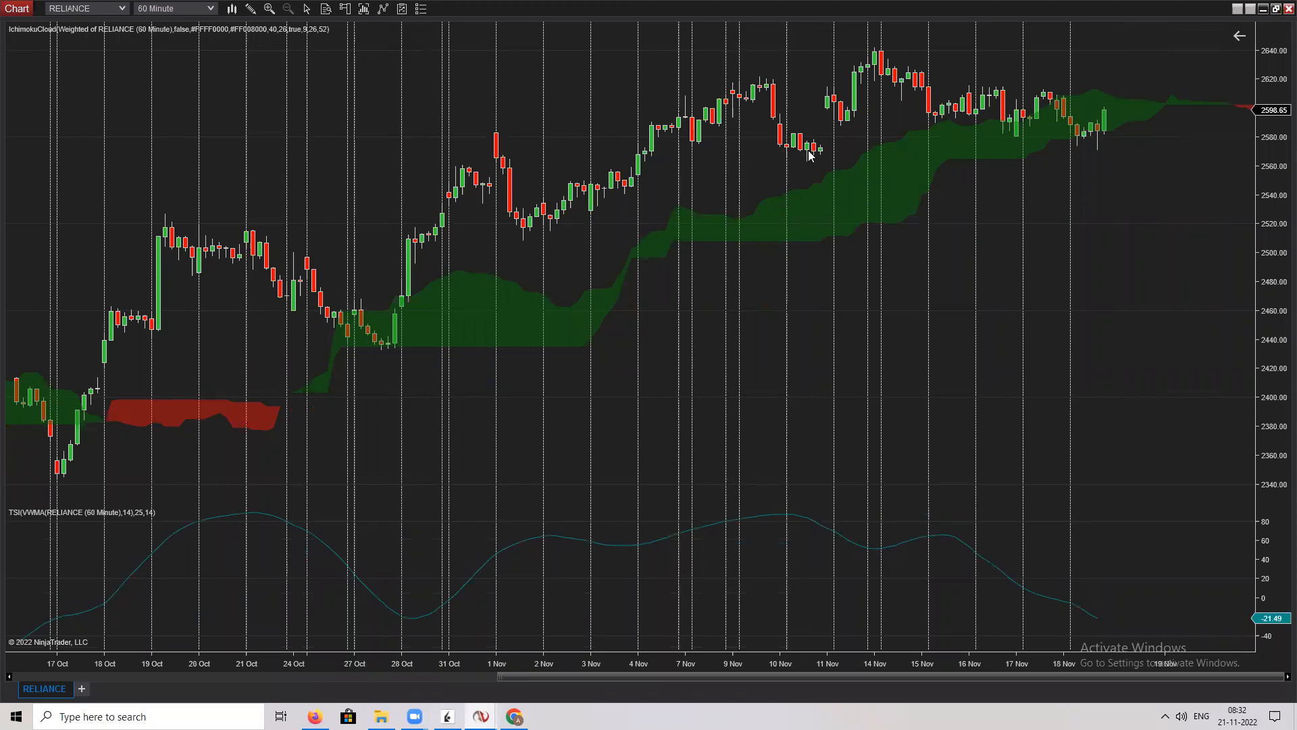
Step: View the RELIANCE chart's interval choices without changing them, then reopen its context menu
right_click(810, 155)
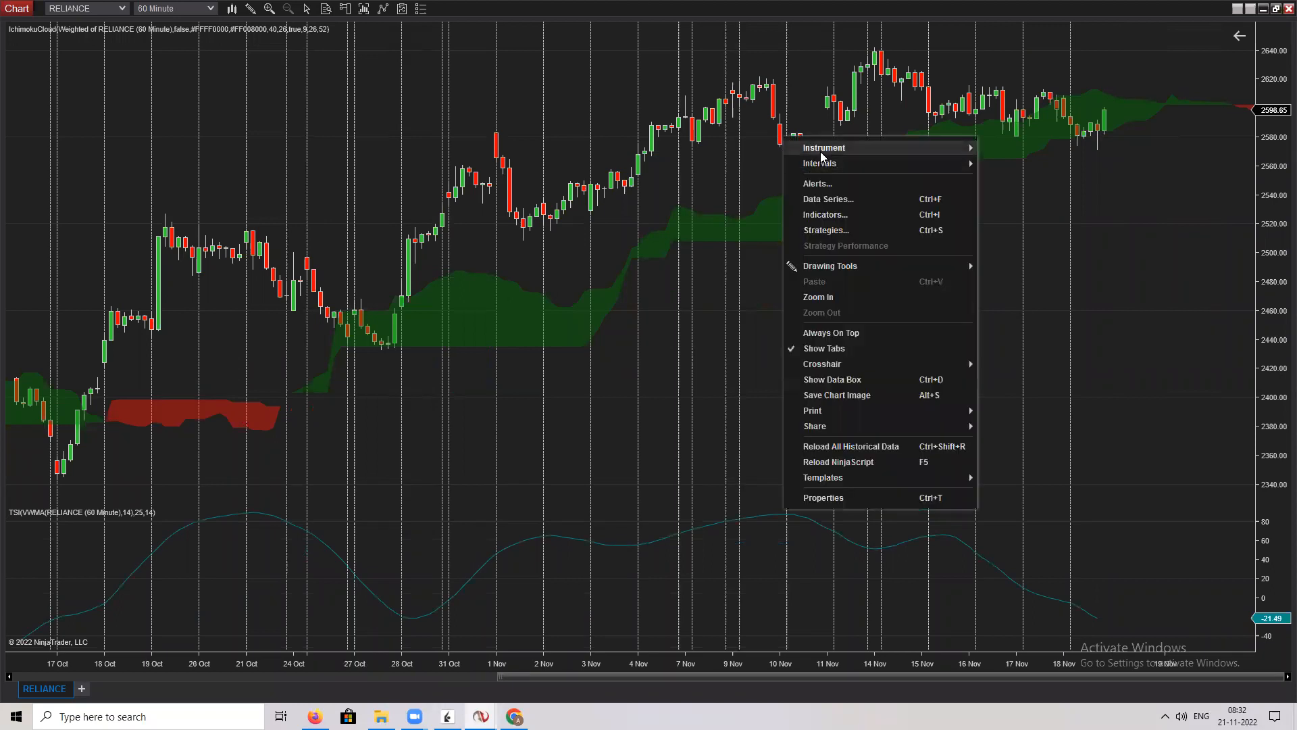
mouse_move(938, 157)
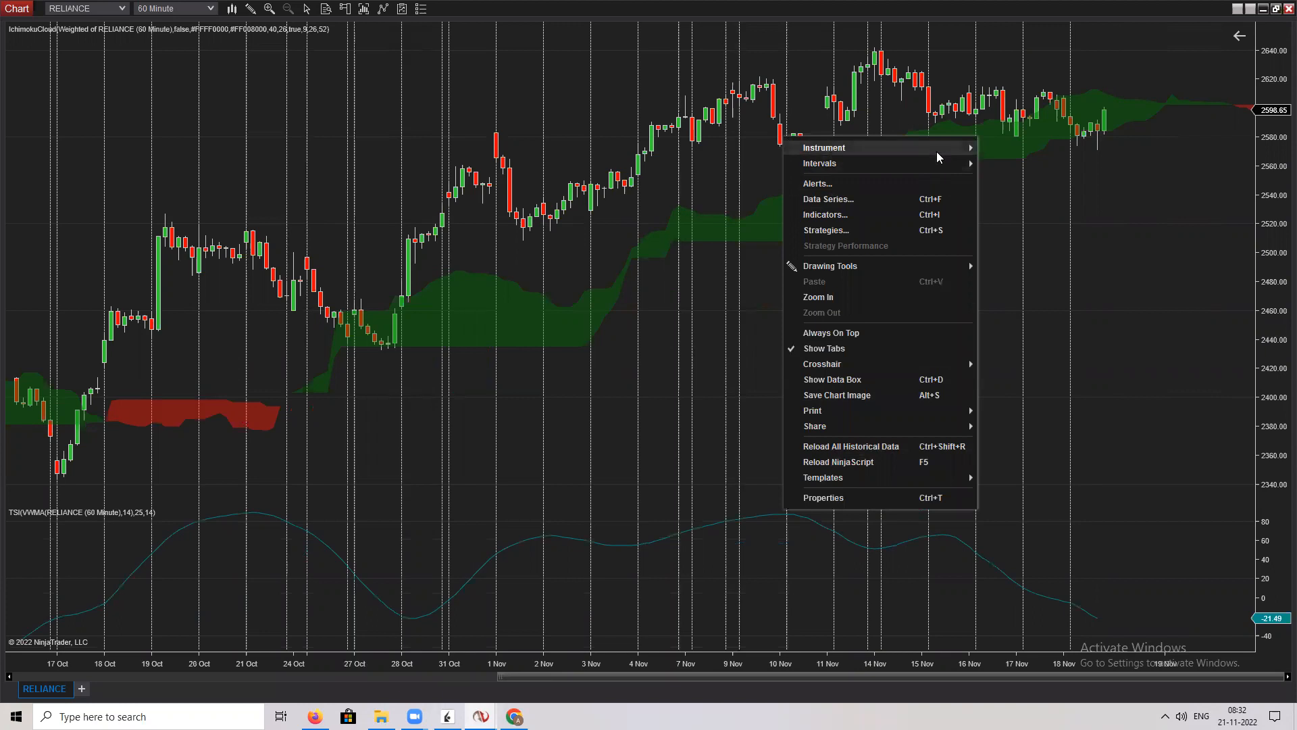
mouse_move(922, 214)
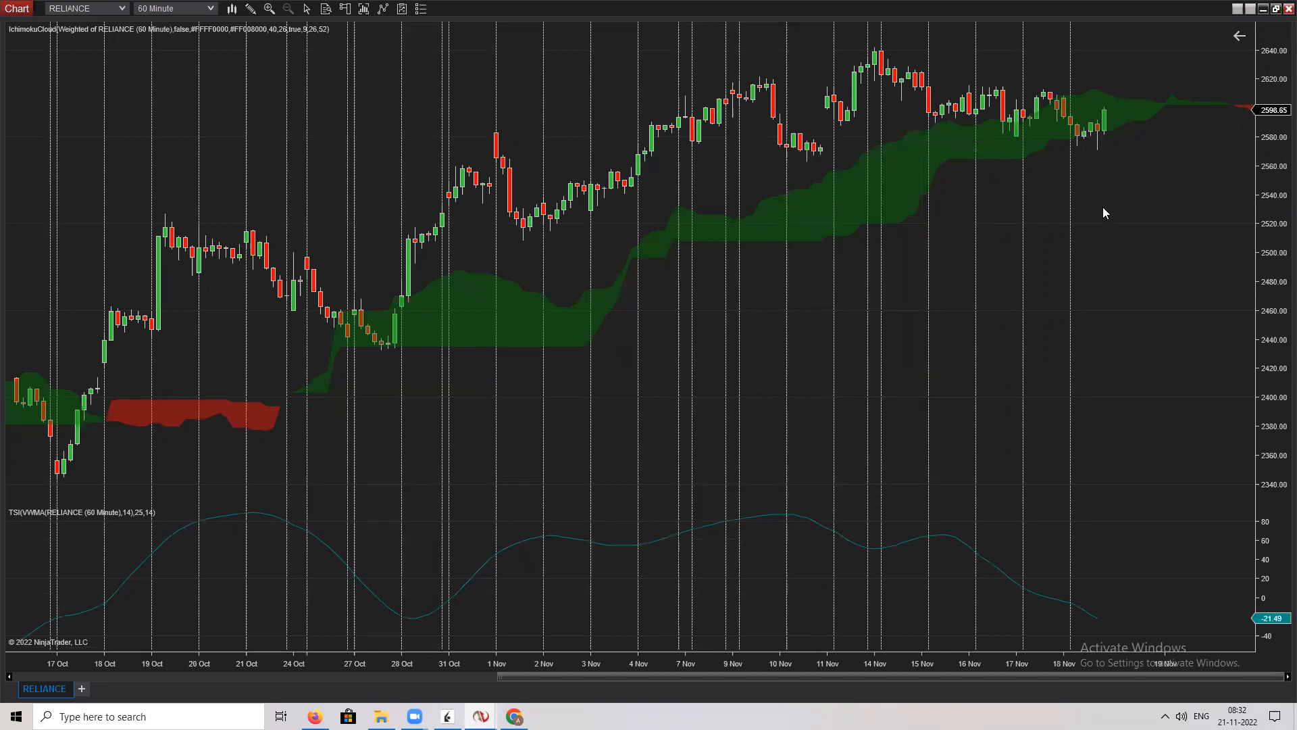
click(209, 8)
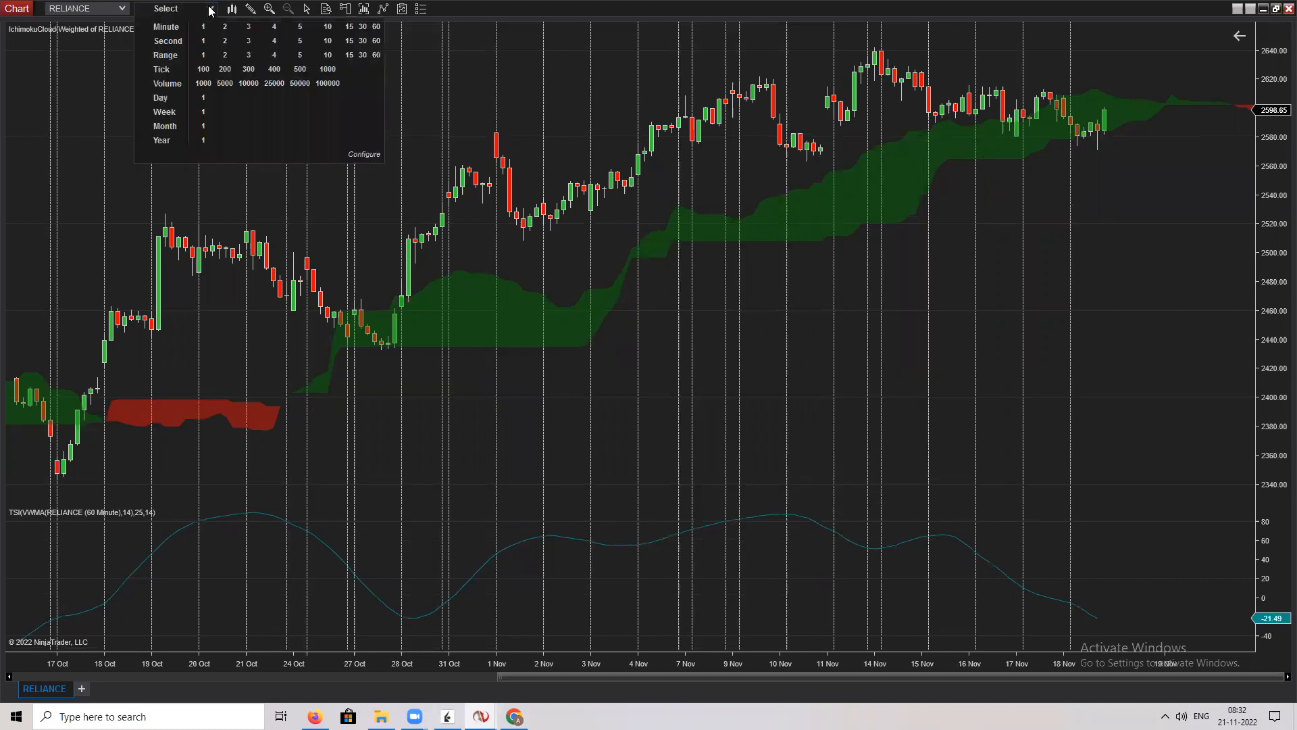
mouse_move(289, 37)
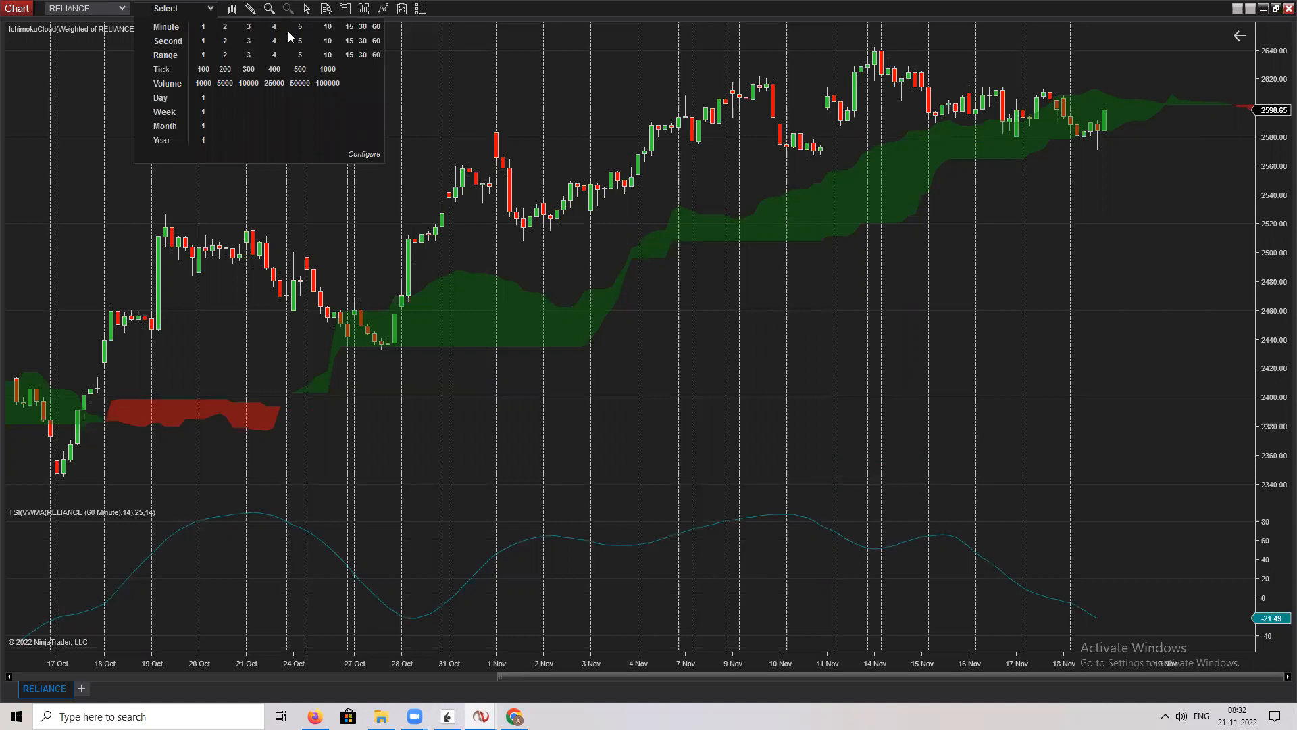
mouse_move(876, 219)
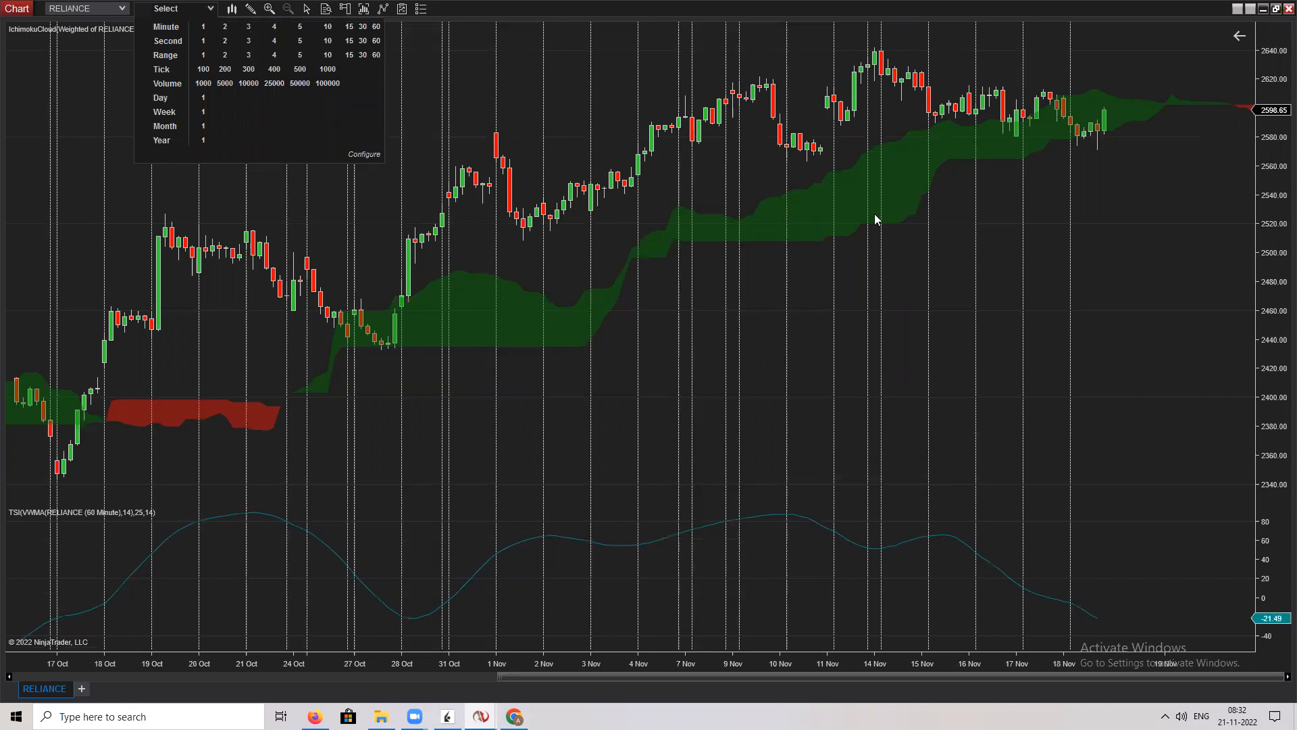
click(376, 27)
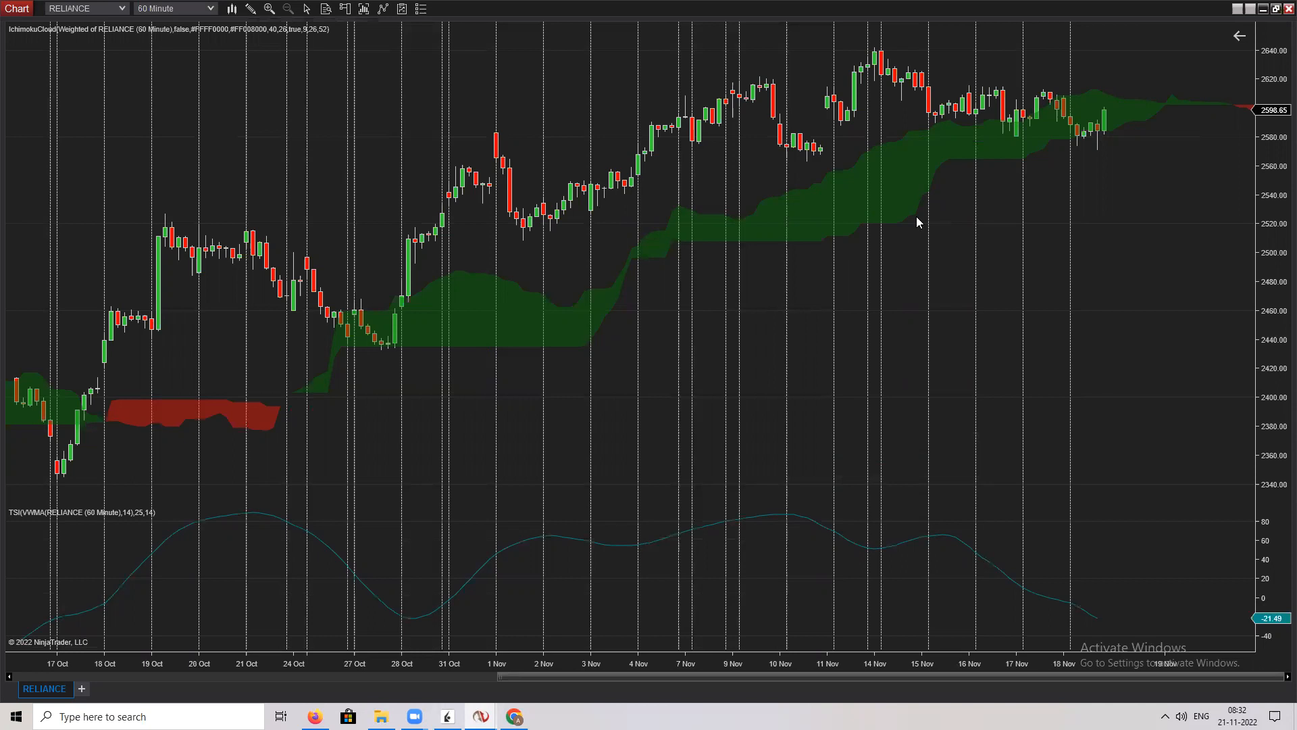
right_click(413, 71)
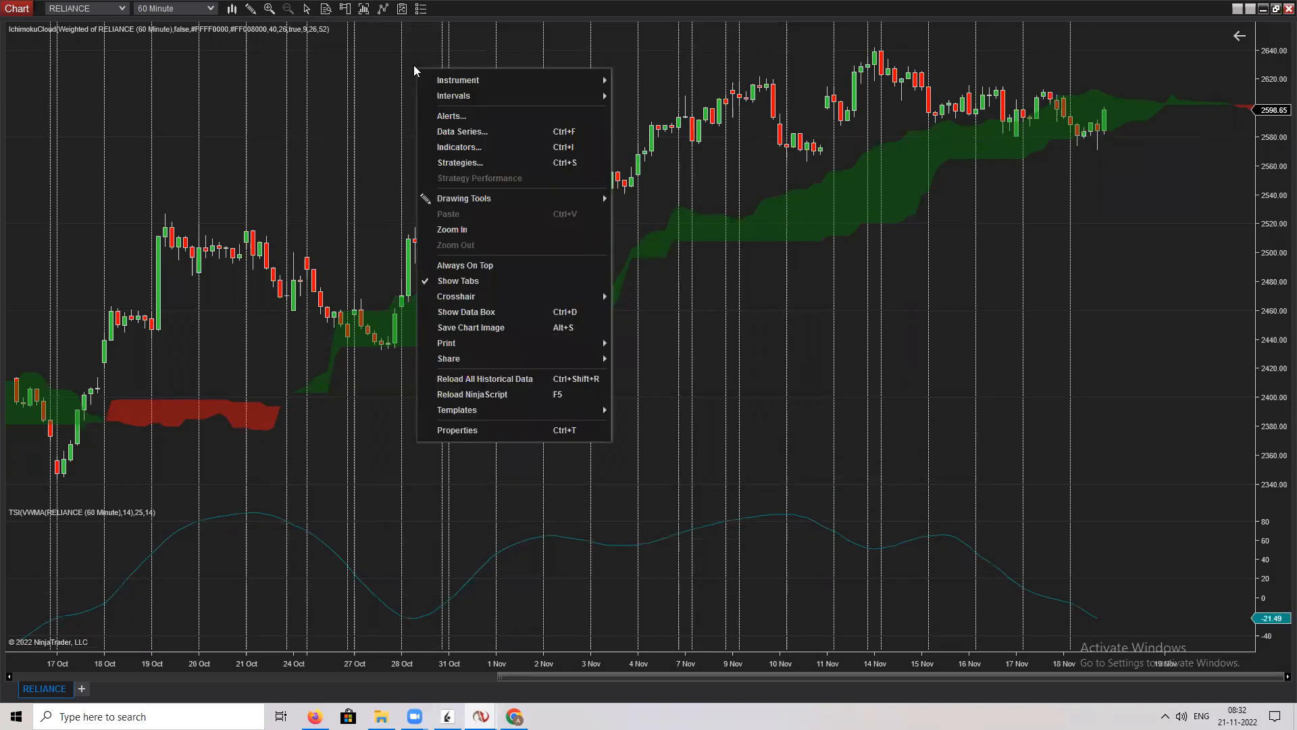
mouse_move(454, 339)
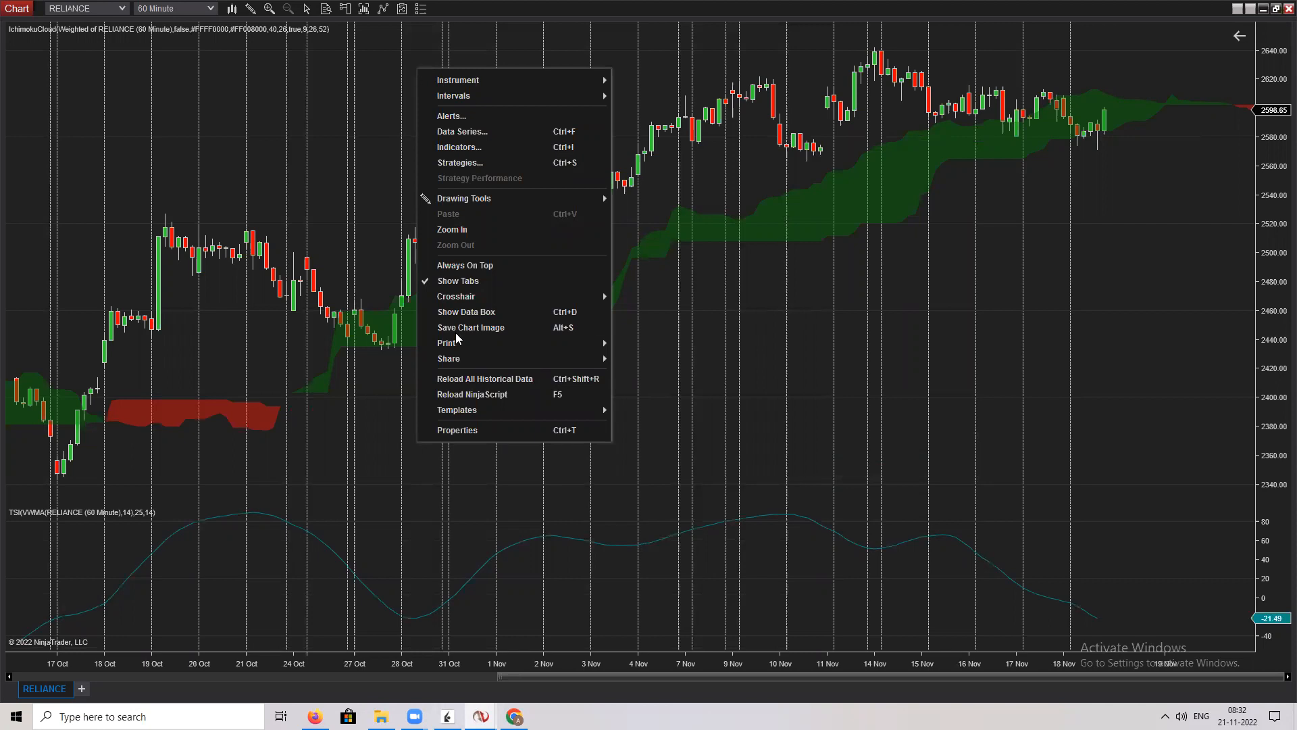
click(457, 429)
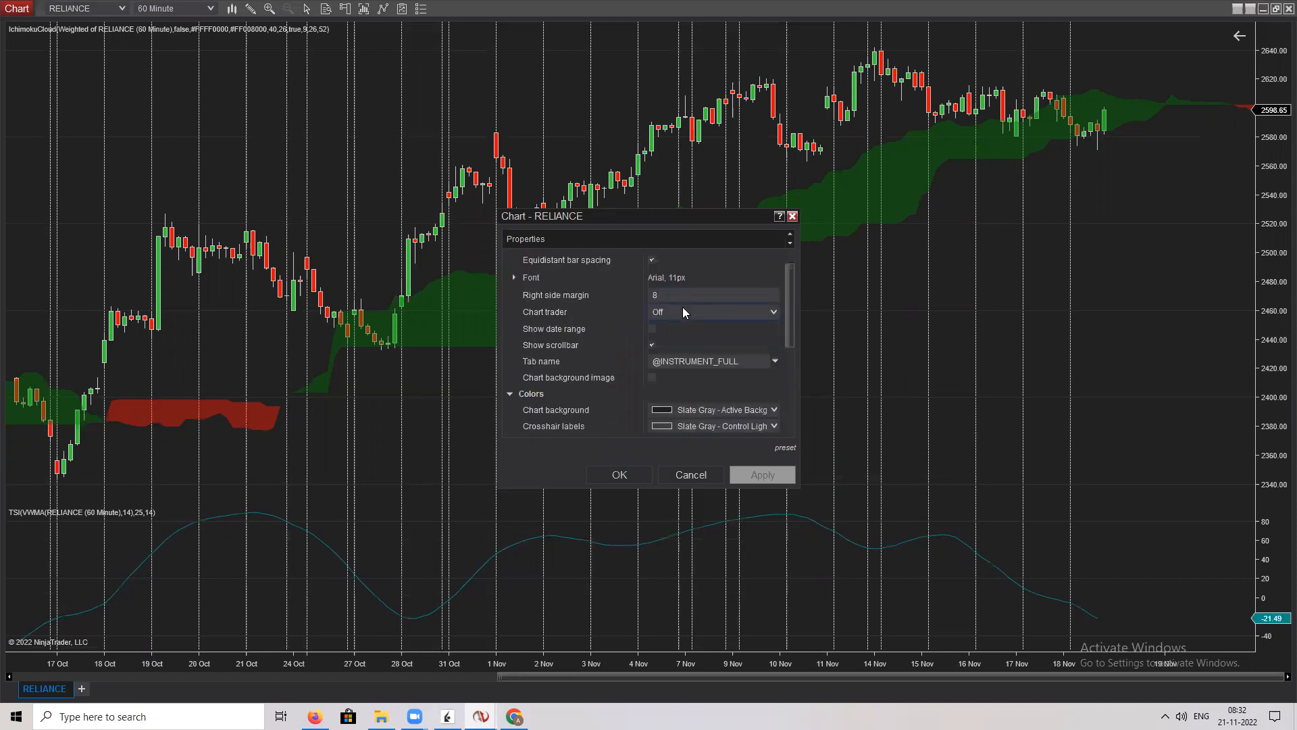
scroll(down, 3)
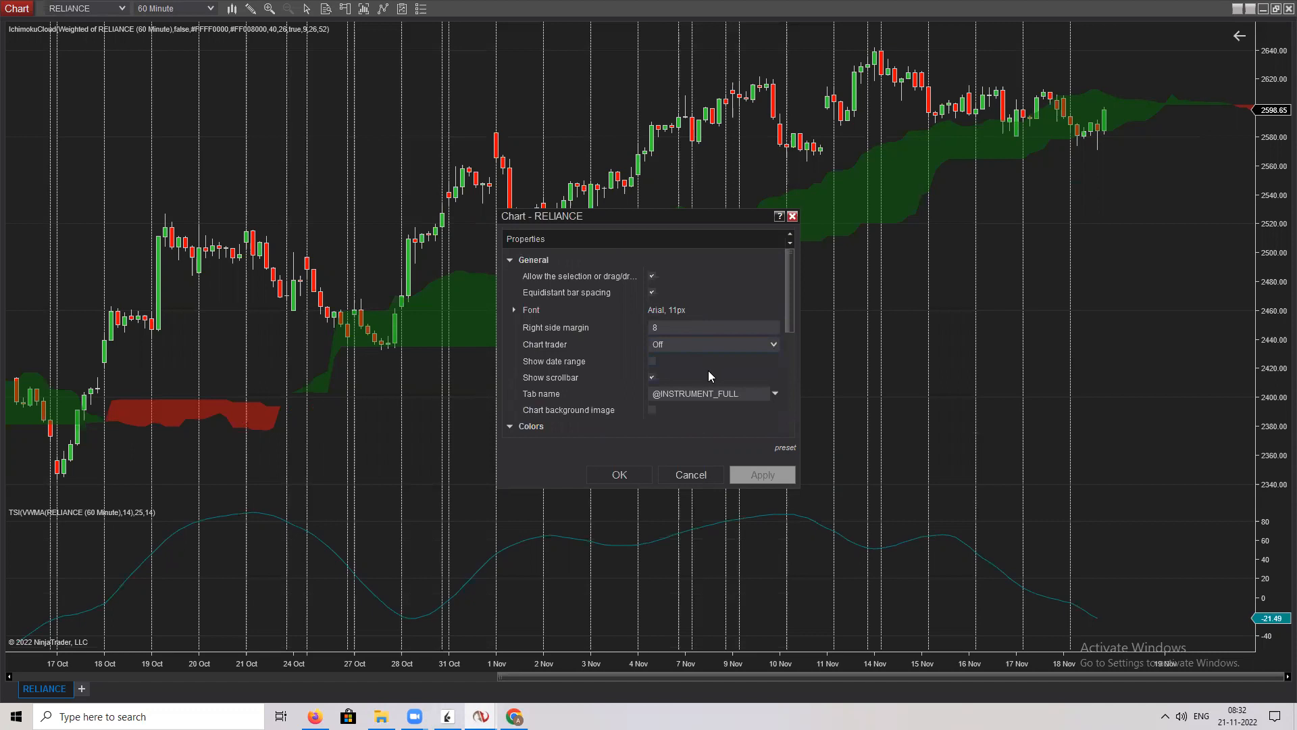
mouse_move(702, 360)
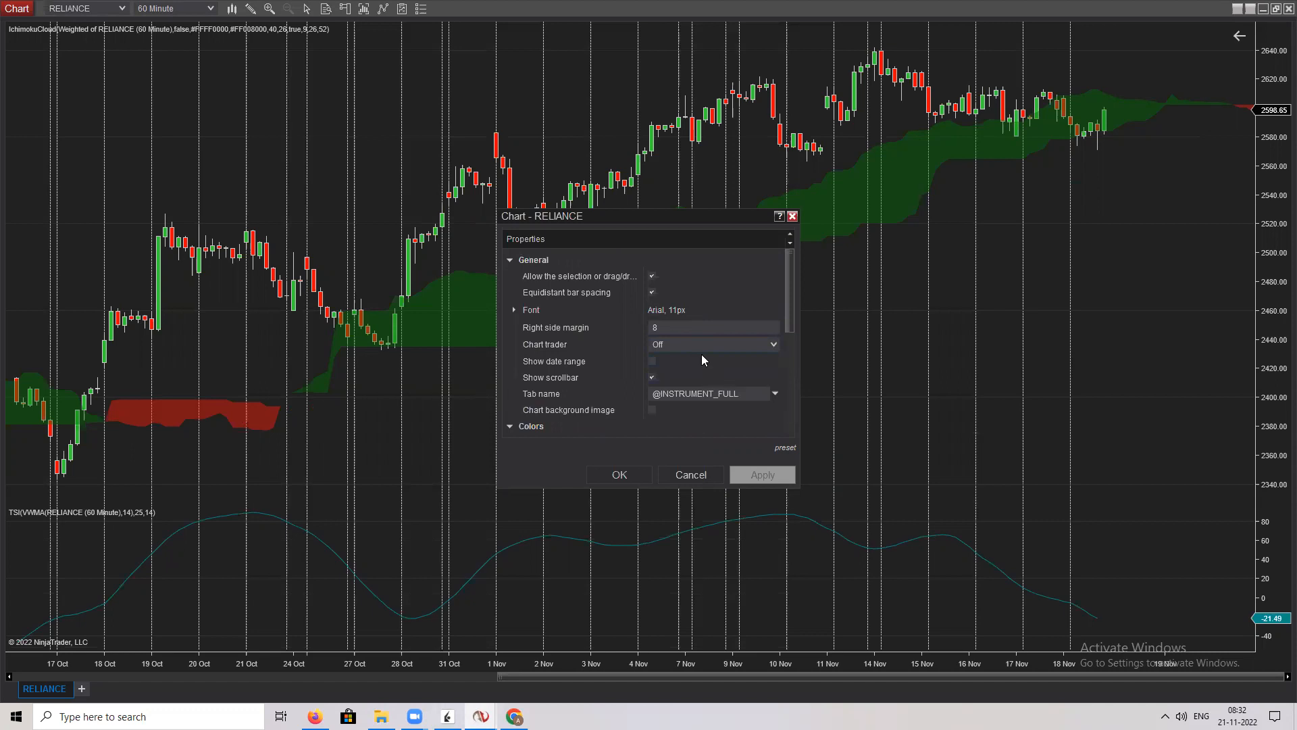
mouse_move(792, 216)
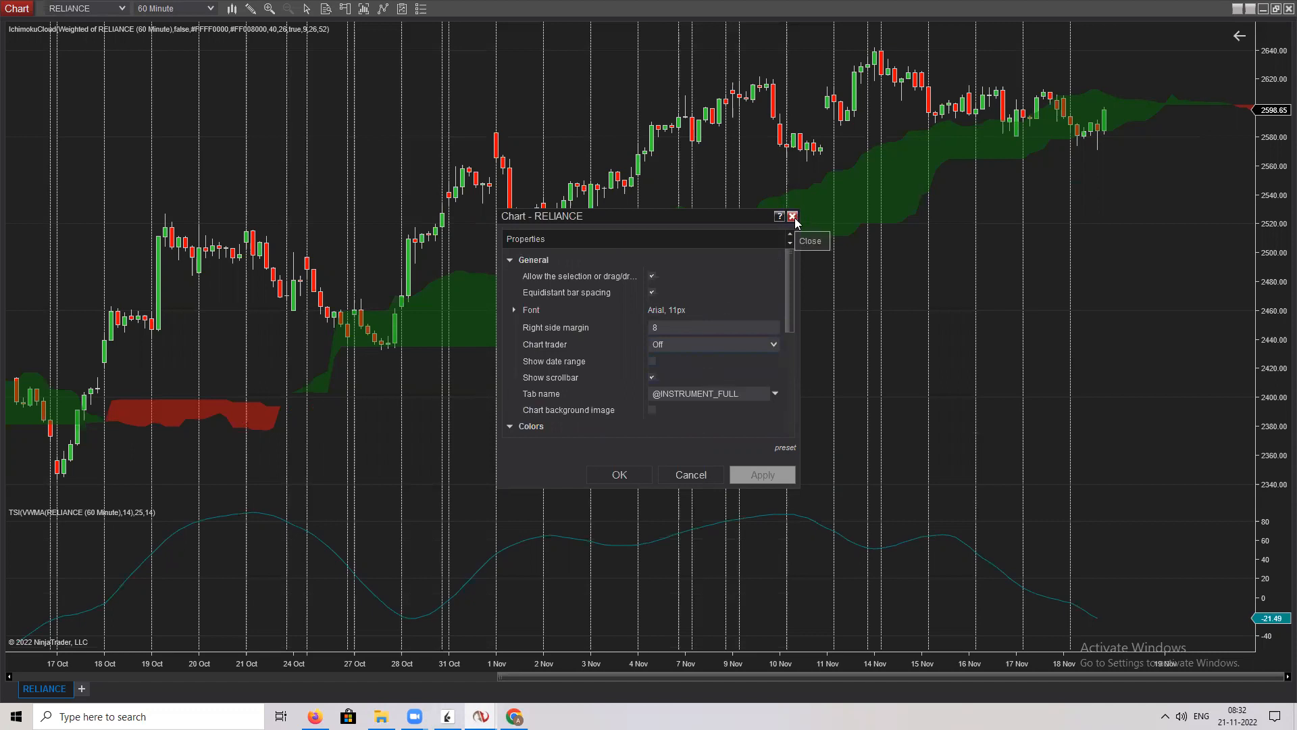
click(793, 216)
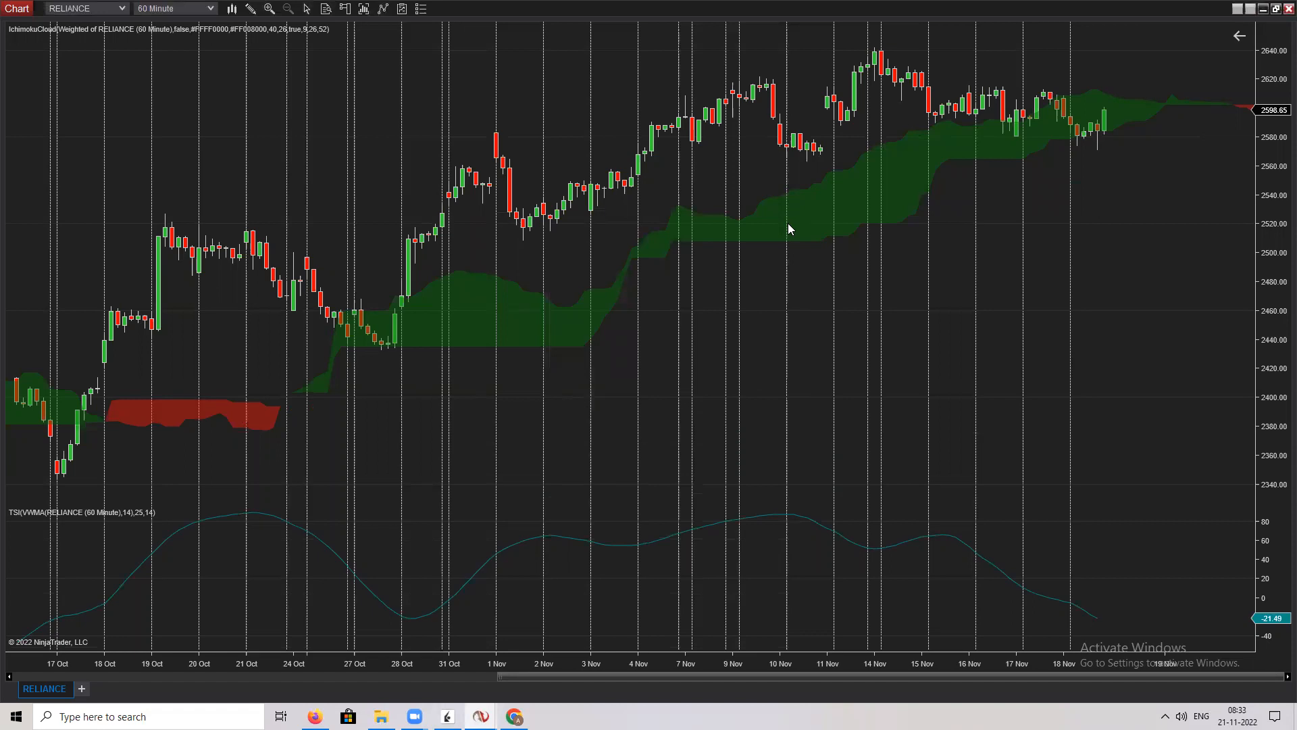
mouse_move(769, 207)
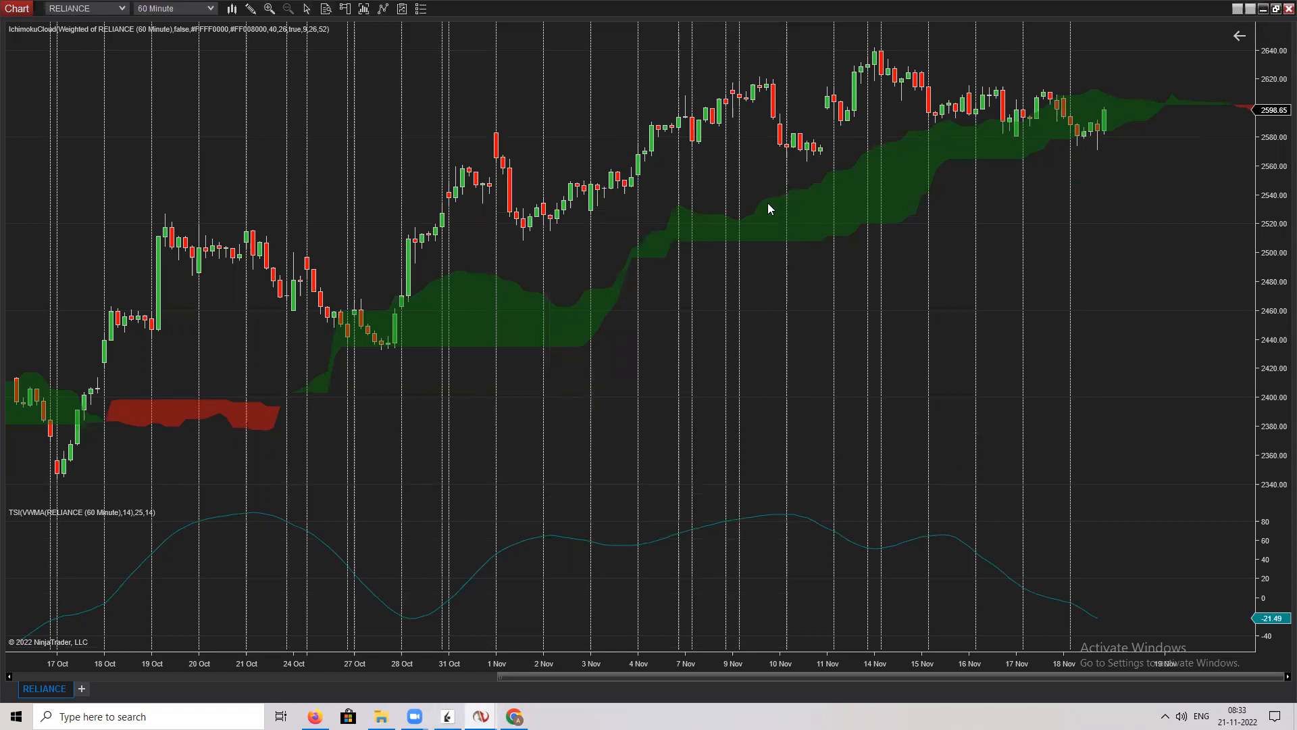